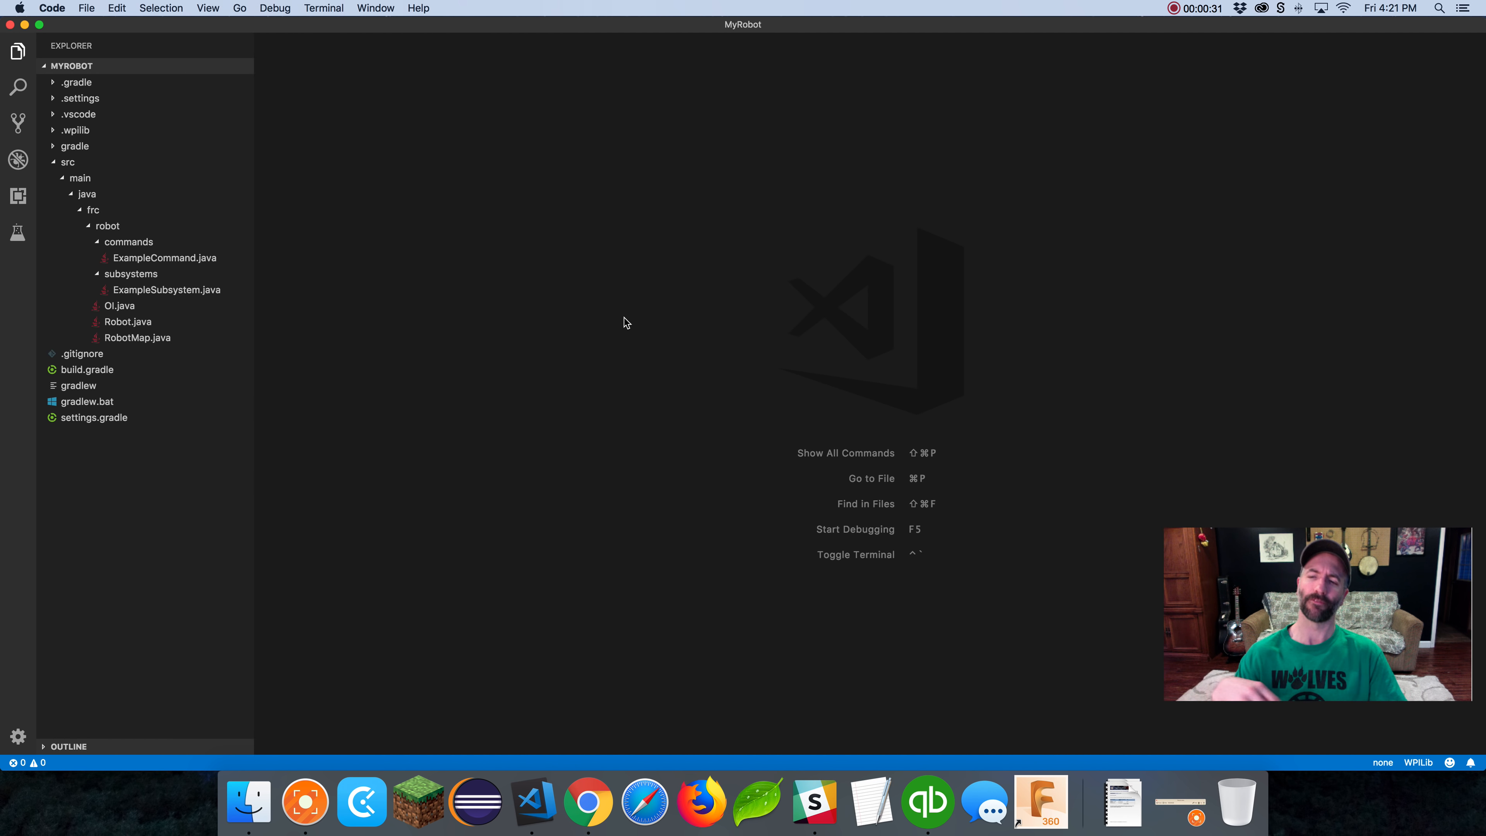
Name the new Subsystem class DriveSubsystem in the MyRobot project prompt
{"action": "type", "text": "DriveSubsystem"}
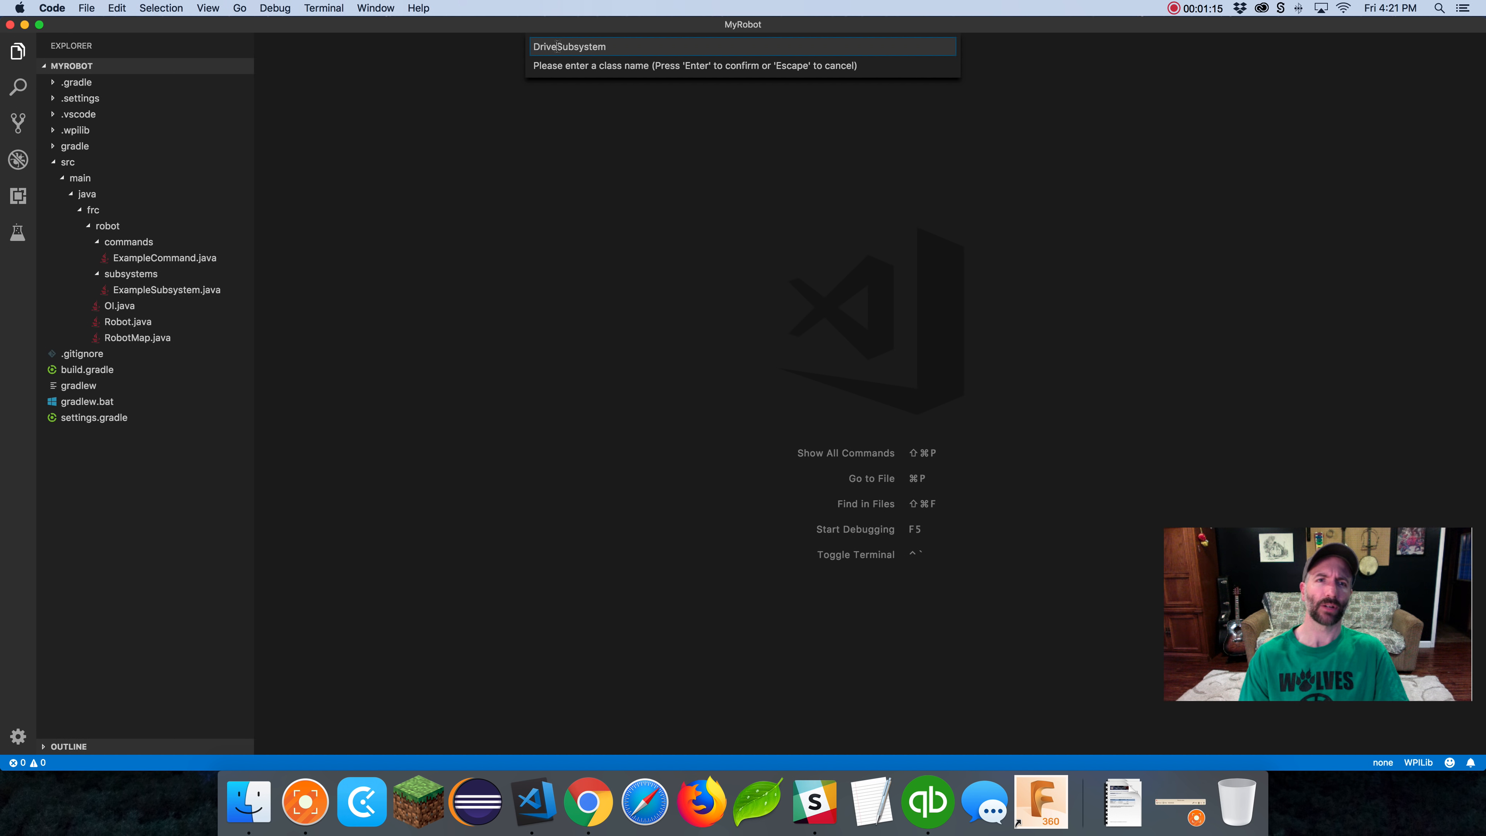
Create the class and bring DriveSubsystem.java up in the editor from the subsystems folder
{"action": "double_click", "coordinate": [578, 46]}
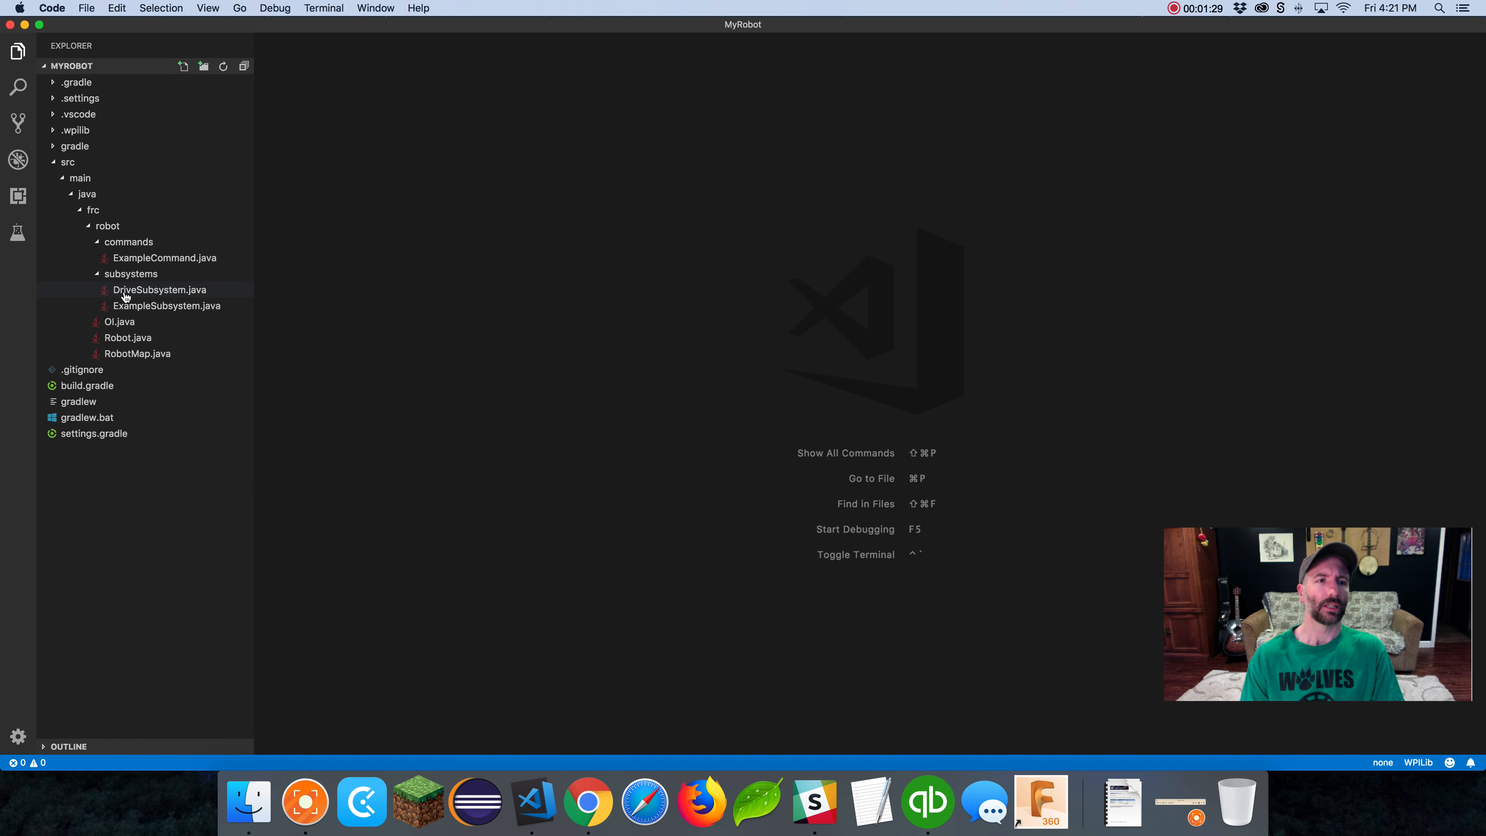
{"action": "double_click", "coordinate": [160, 288]}
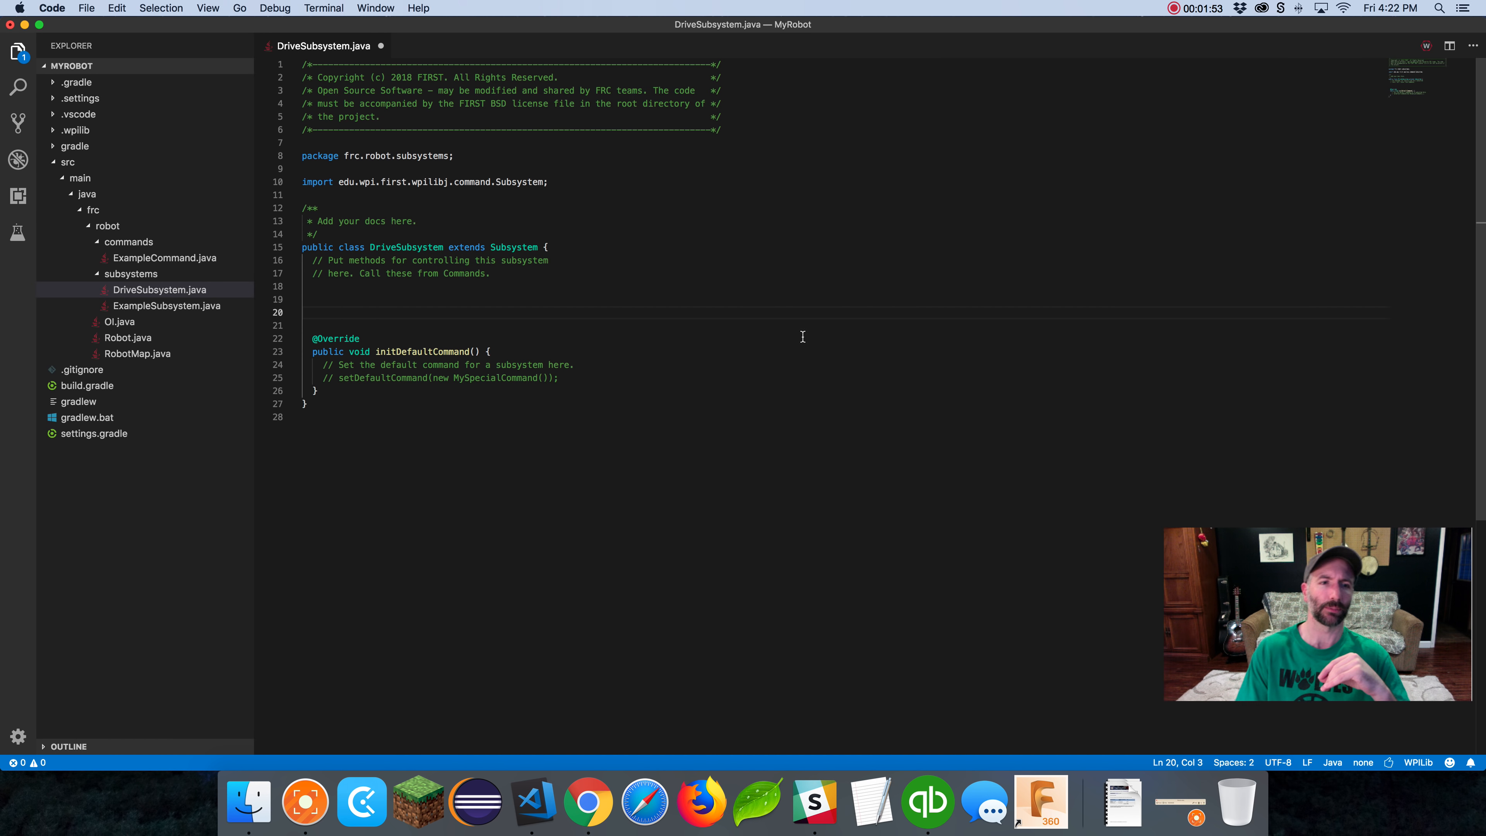
{"action": "double_click", "coordinate": [421, 351]}
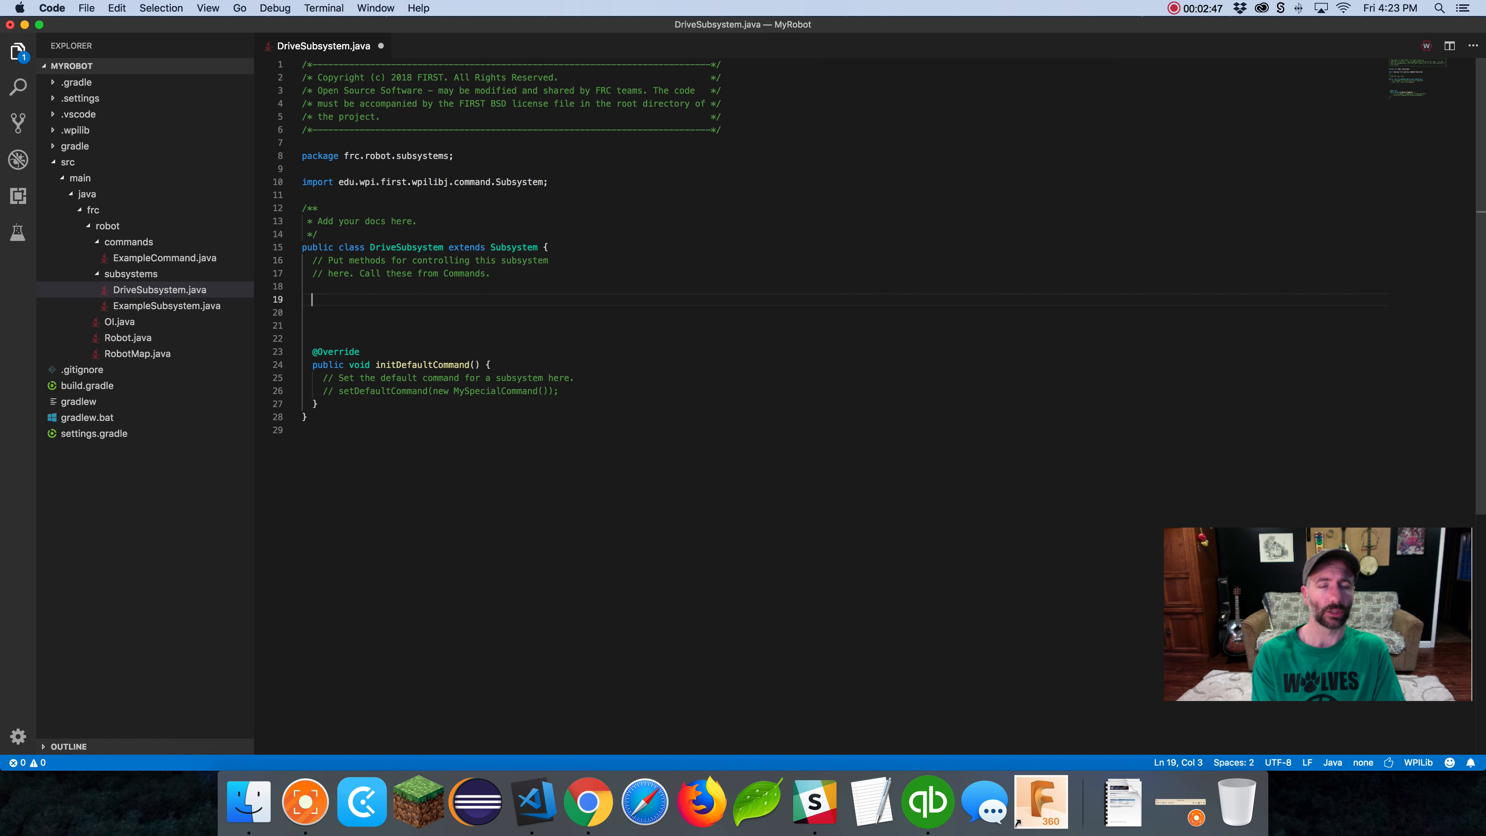
Declare public WPI_TalonSRX leftMaster = new WPI_TalonSRX(...), accepting IntelliSense so the import is added
{"action": "type", "text": "public"}
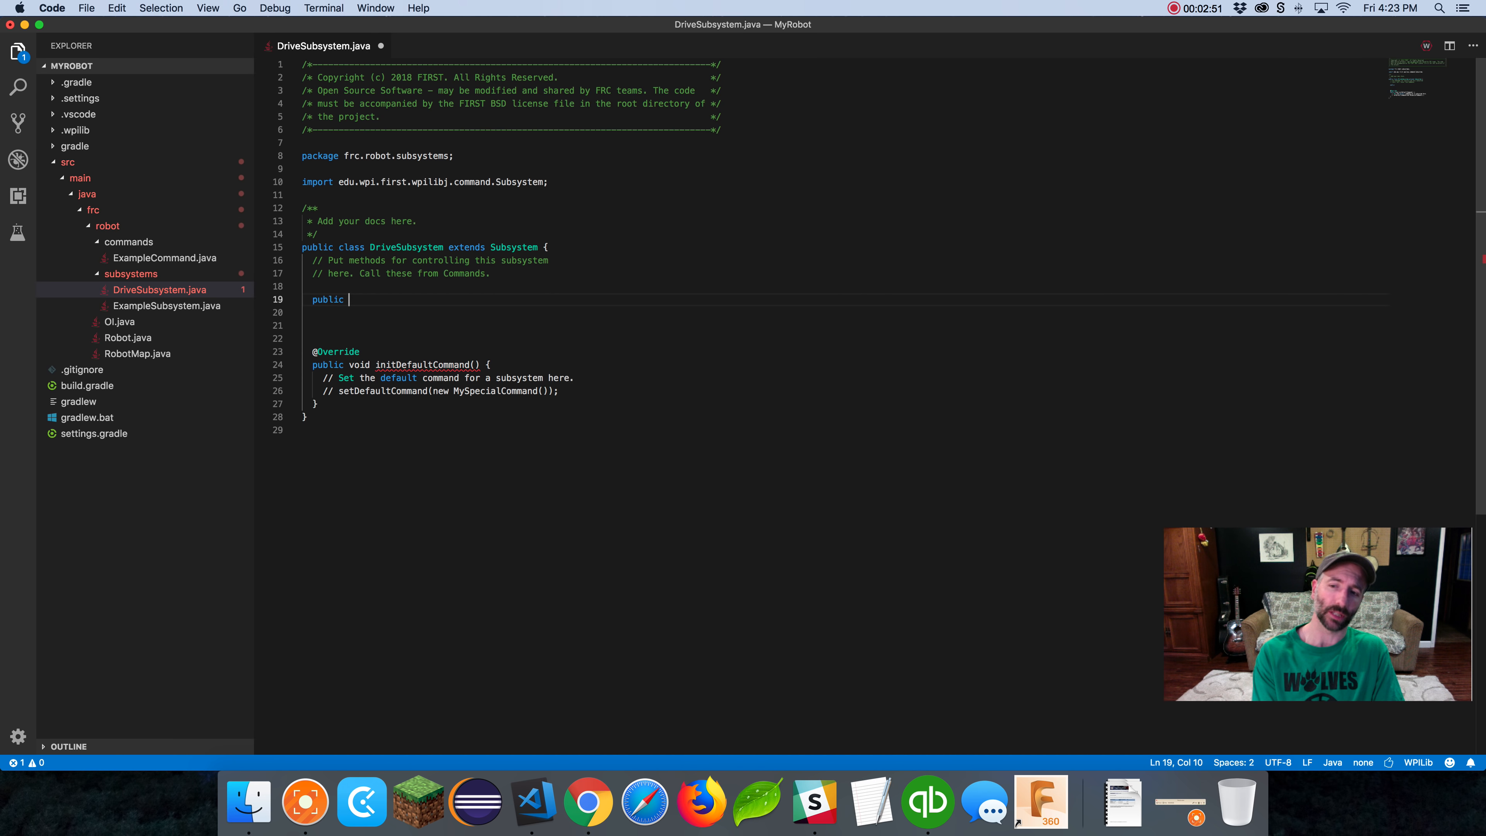
{"action": "type", "text": "WP"}
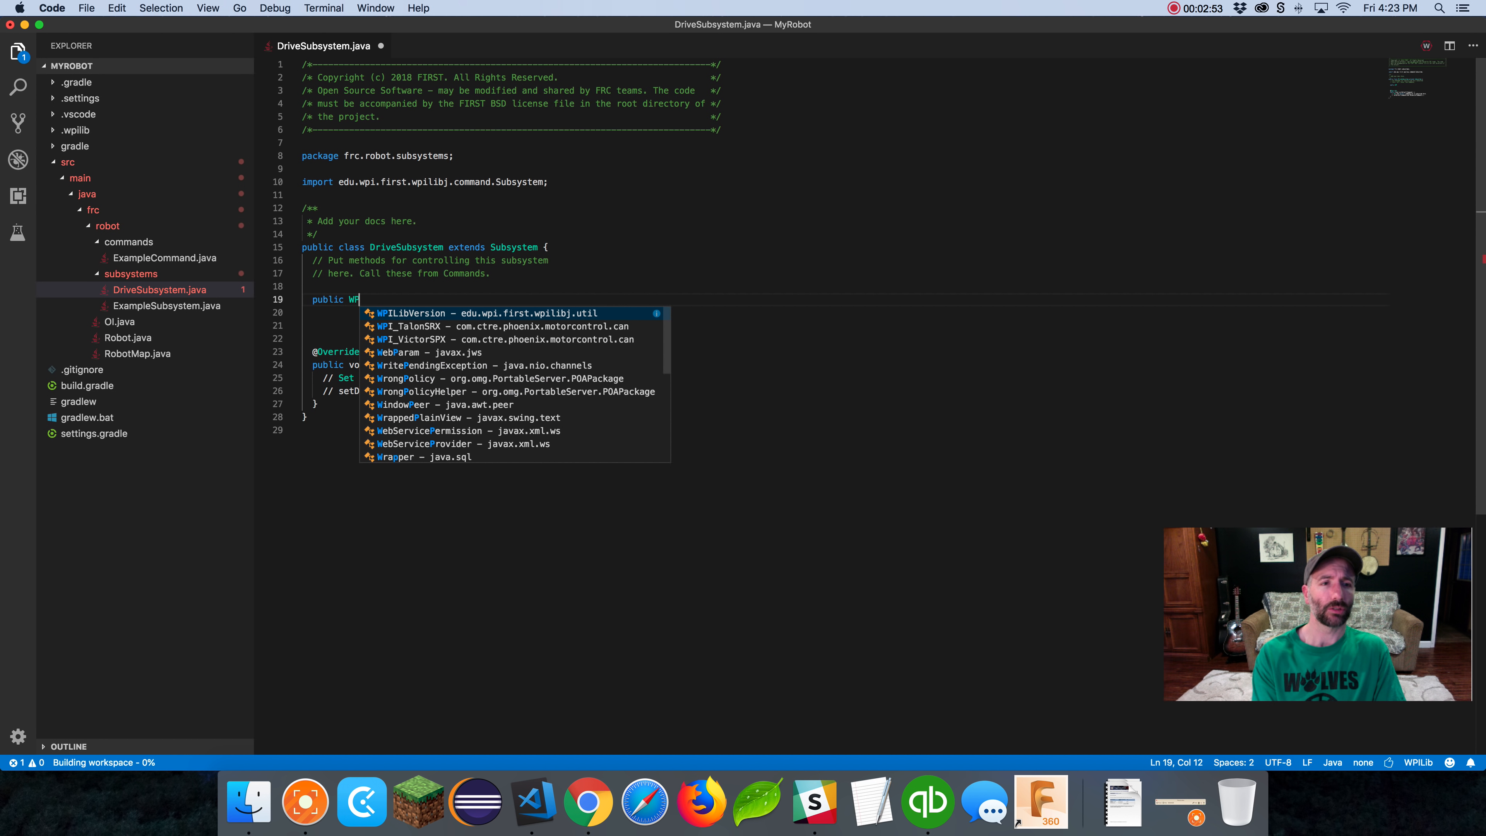
{"action": "left_click", "coordinate": [414, 326]}
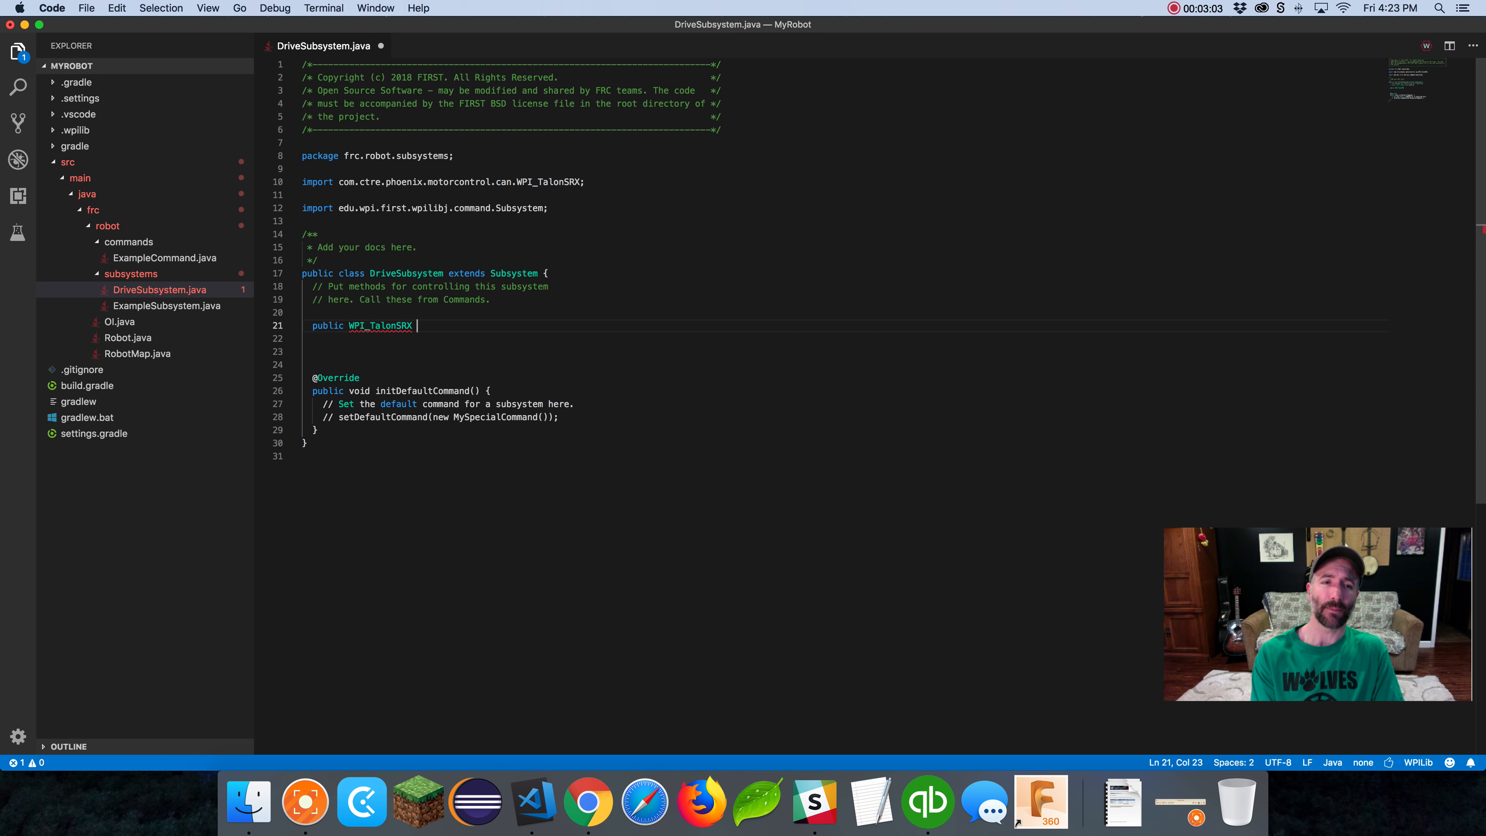
{"action": "type", "text": "left"}
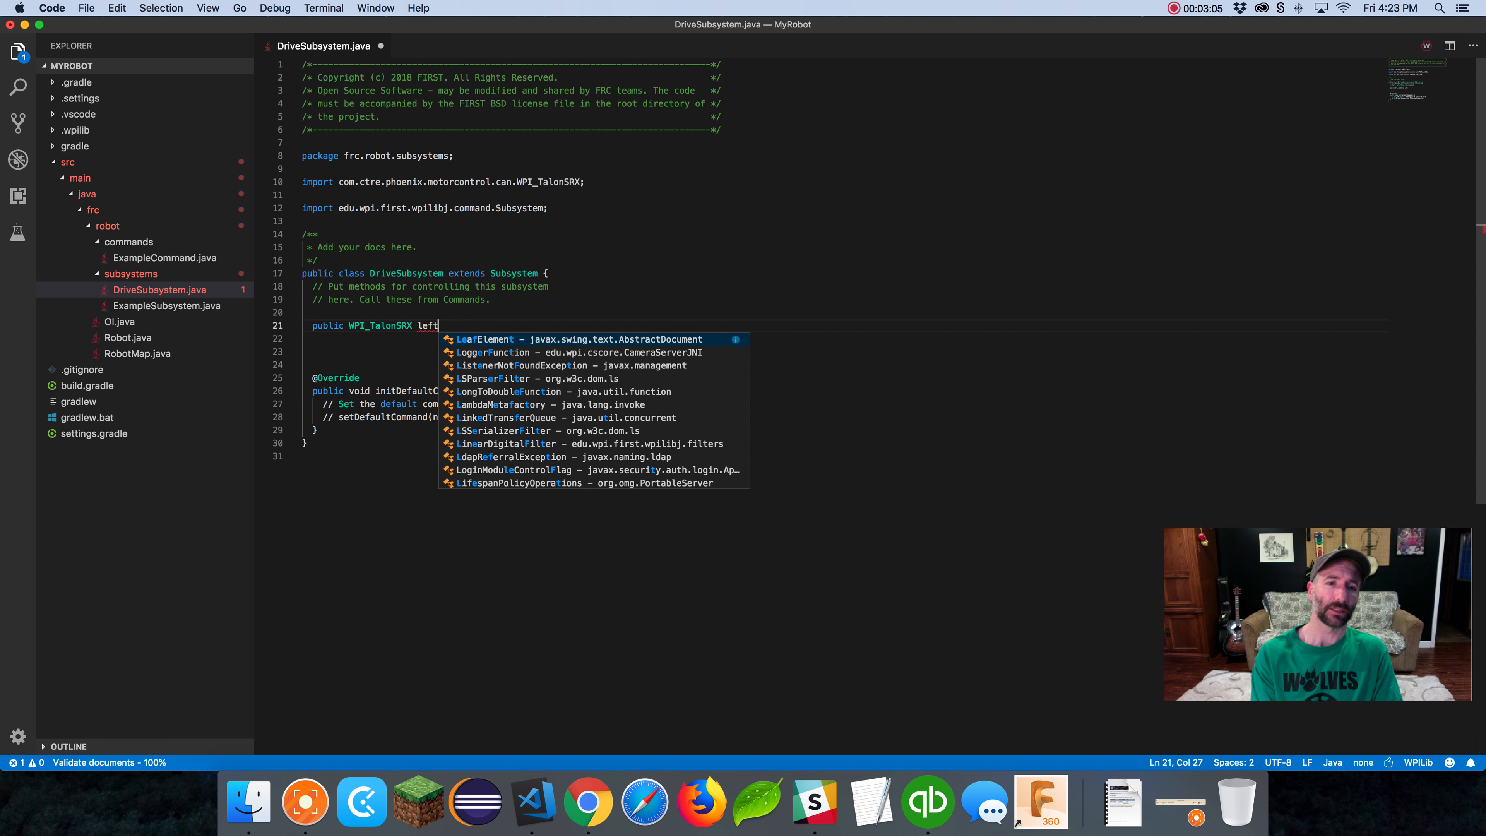
{"action": "type", "text": "Master"}
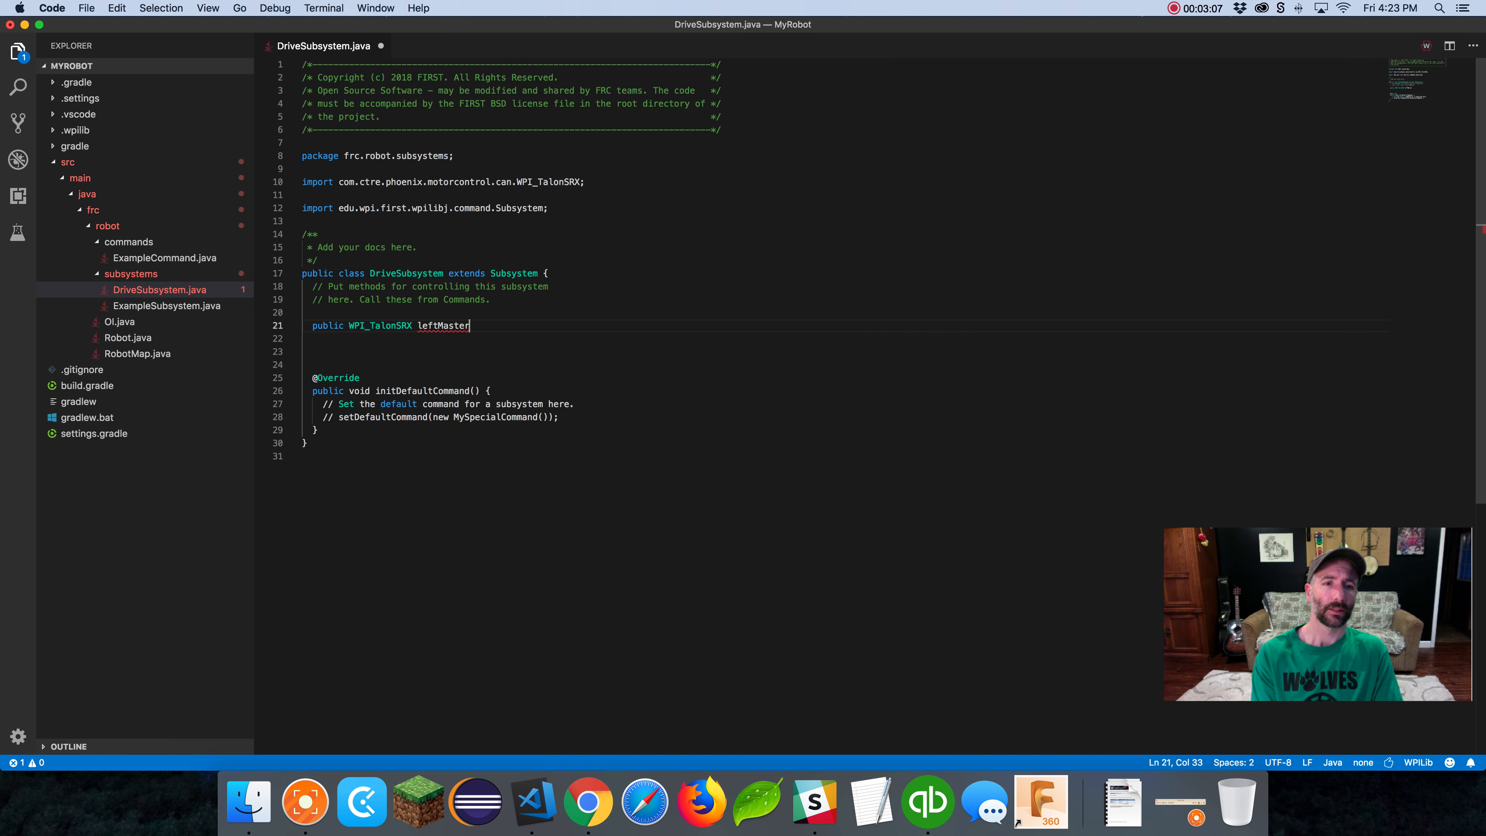
{"action": "type", "text": "= new"}
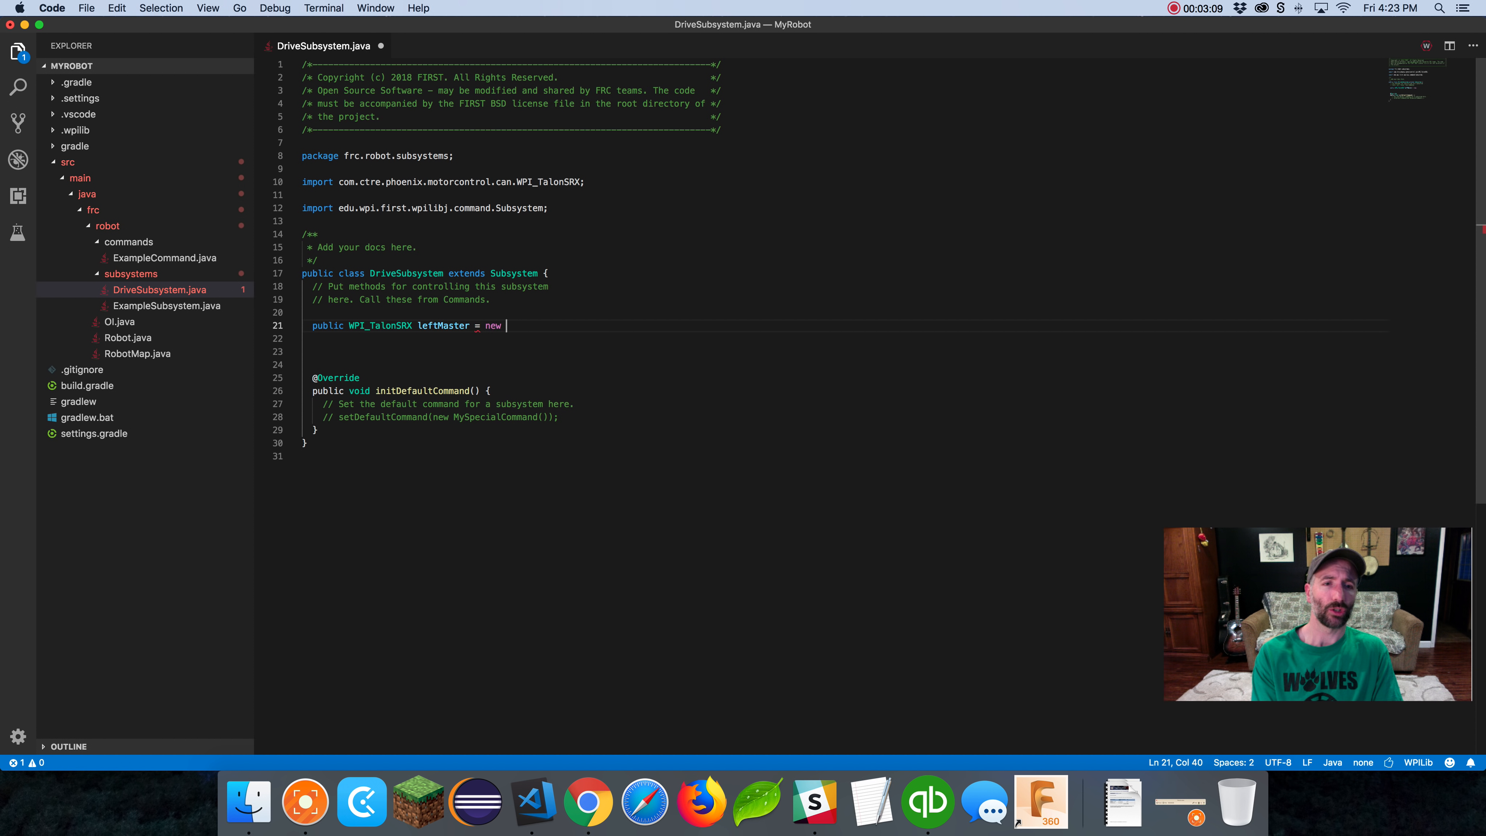
{"action": "type", "text": "WPI"}
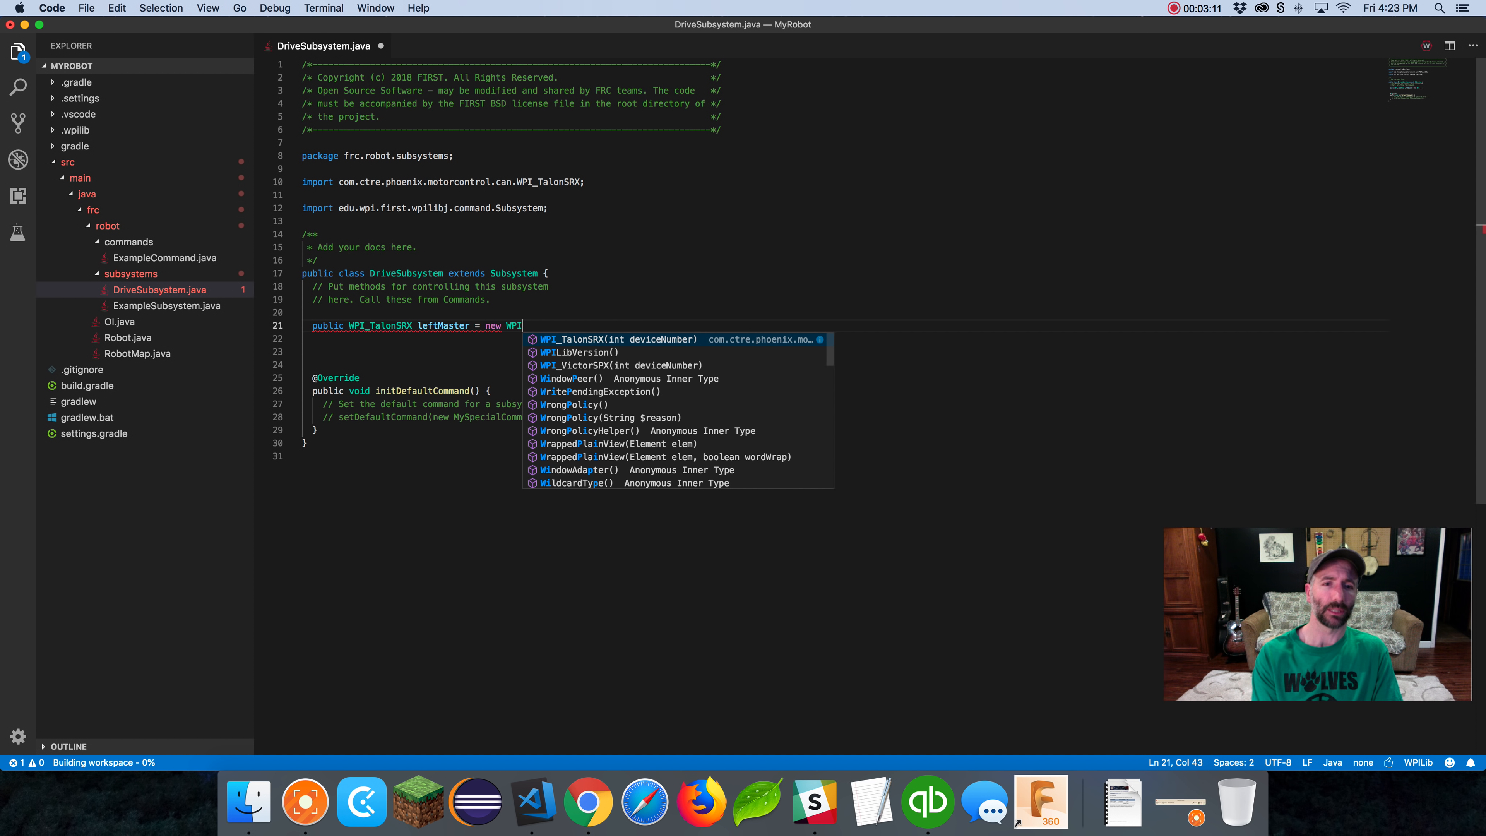
{"action": "key", "text": "Enter"}
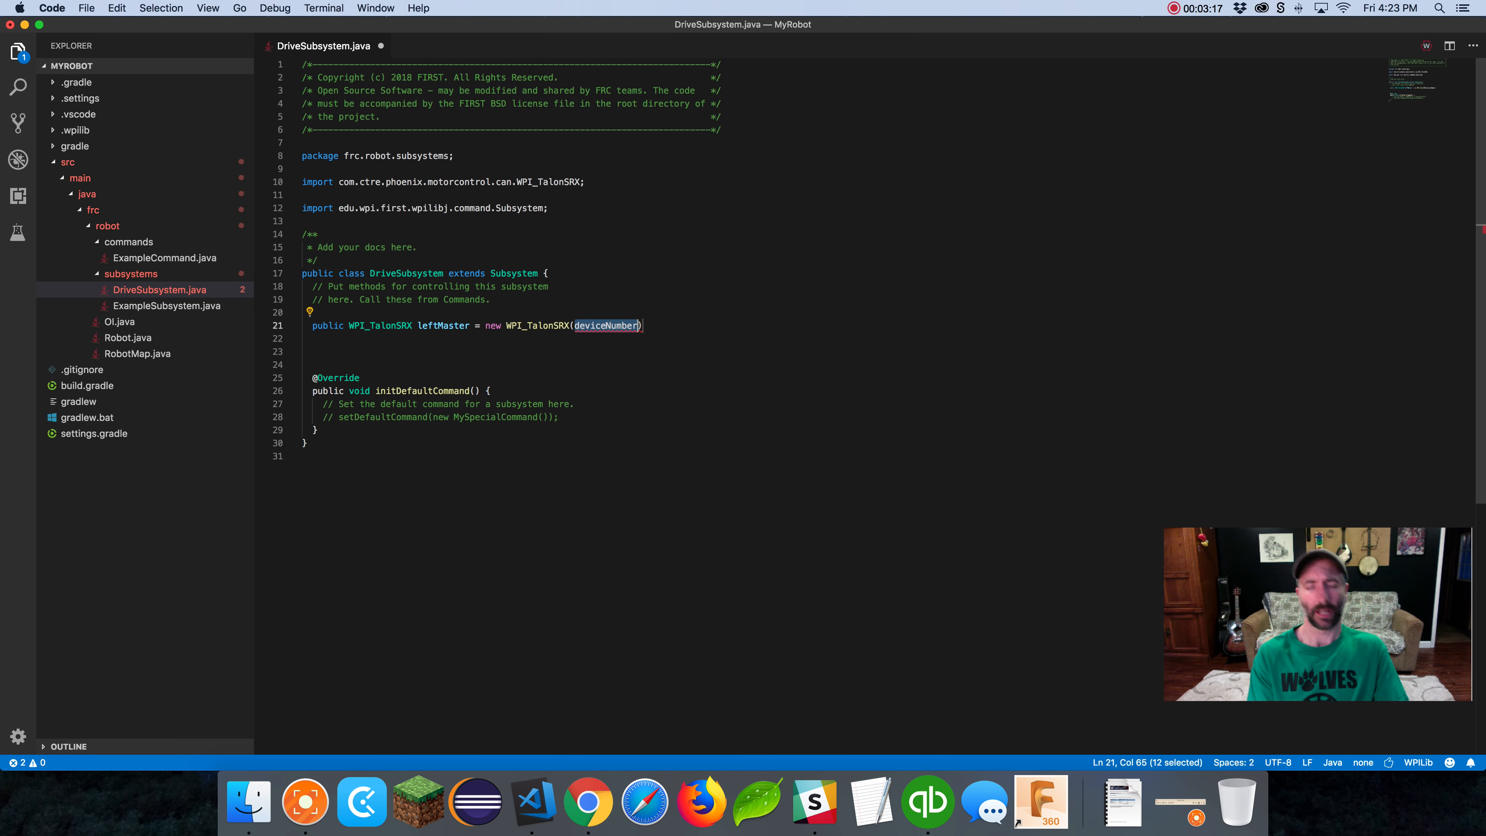
Pass RobotMap.leftMasterPort to the constructor and terminate the declaration, importing RobotMap
{"action": "type", "text": "RobotMa"}
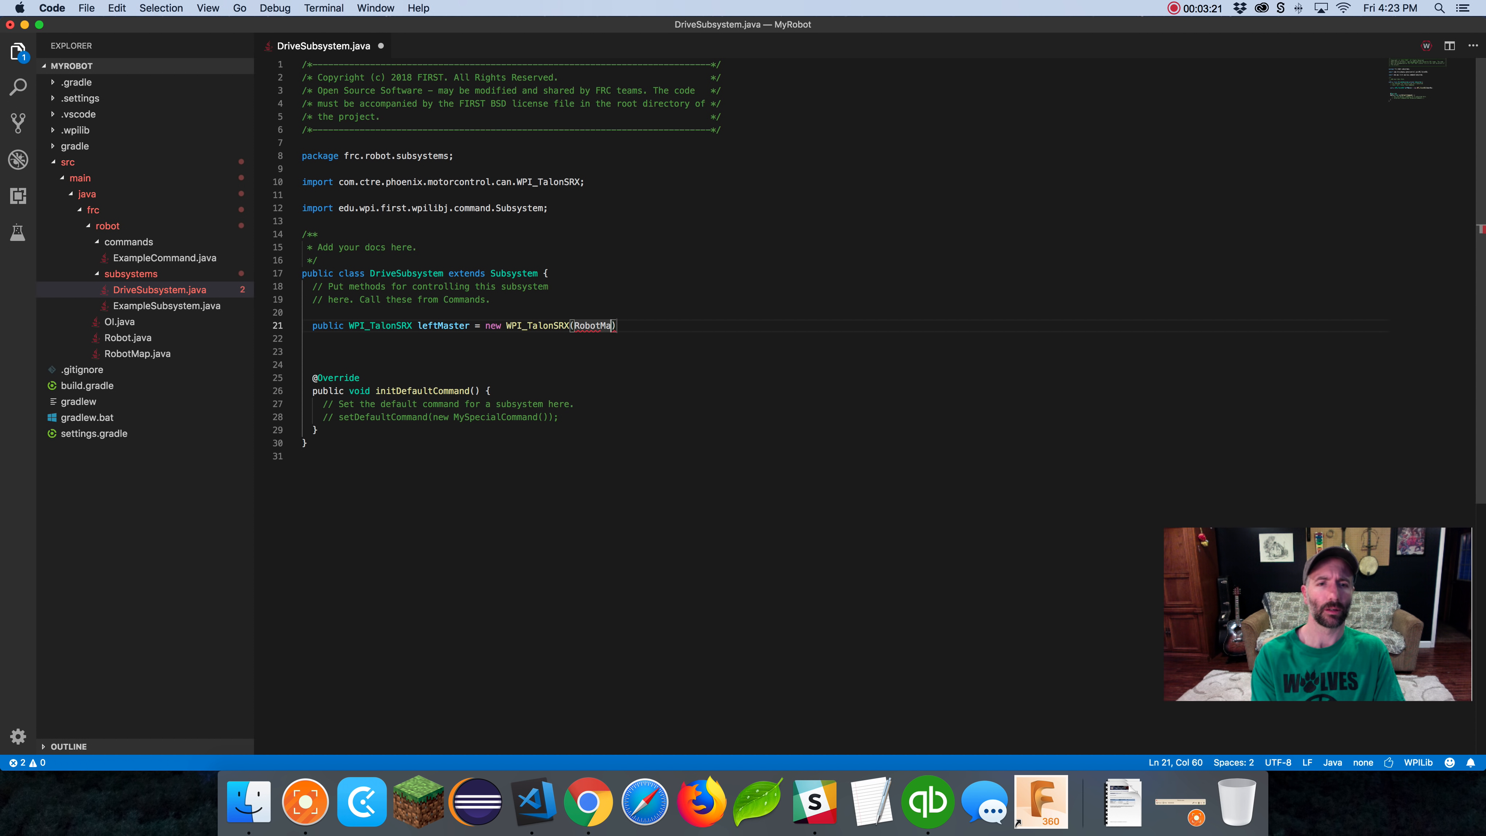
{"action": "type", "text": "."}
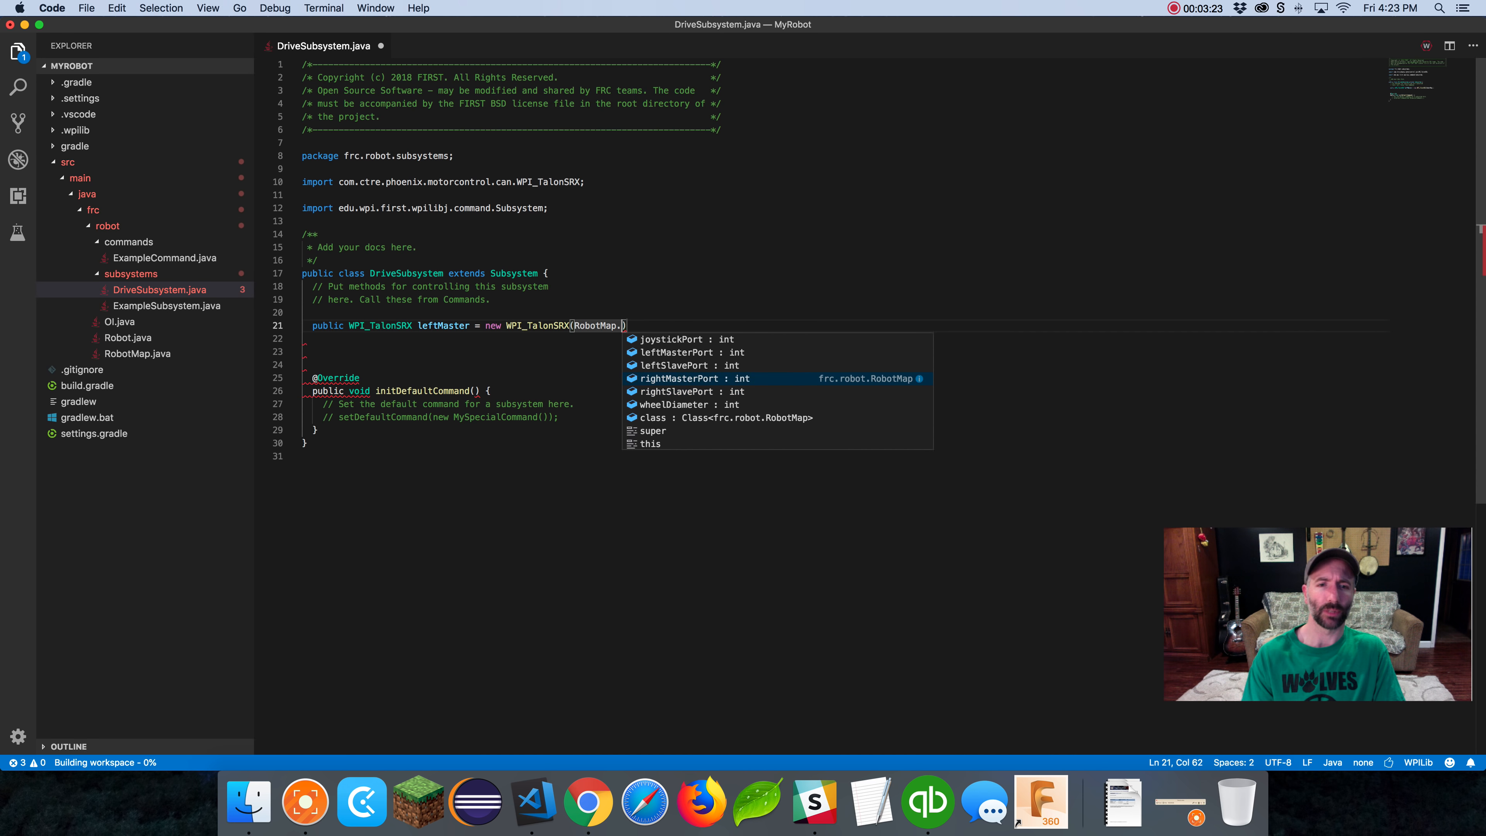
{"action": "key", "text": "Up"}
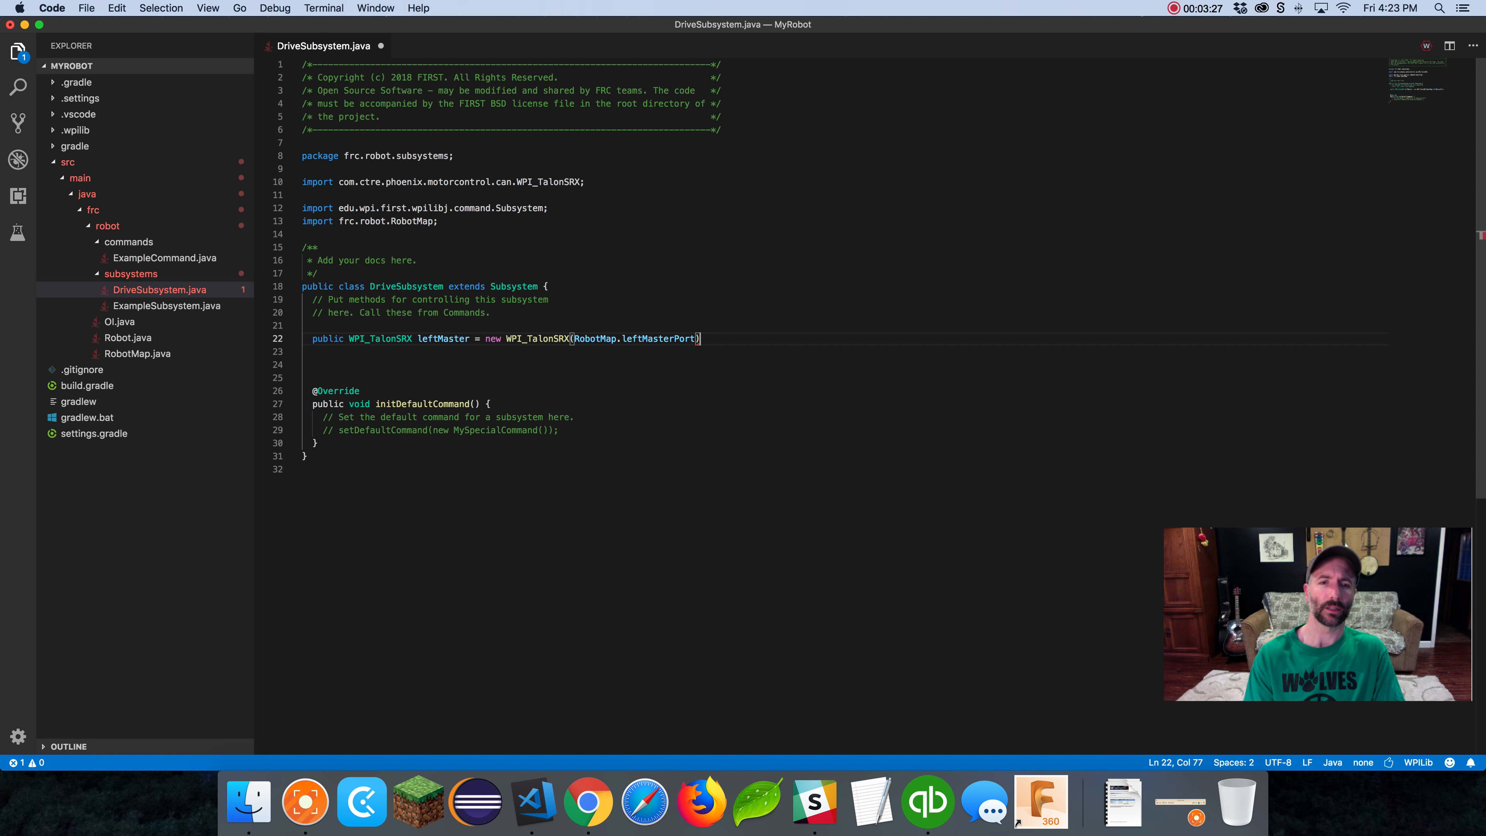
{"action": "type", "text": ";"}
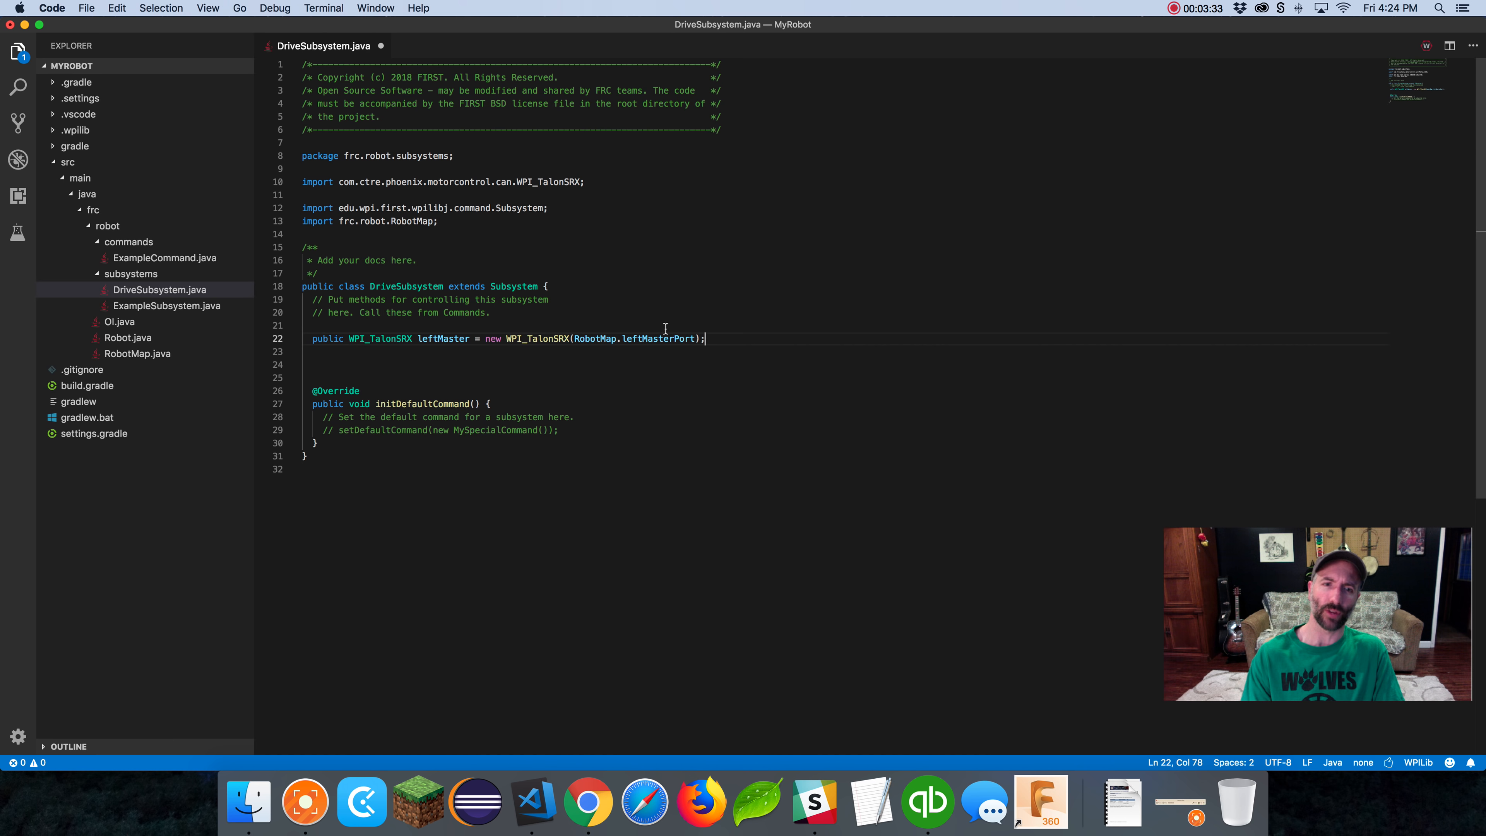
{"action": "double_click", "coordinate": [657, 339]}
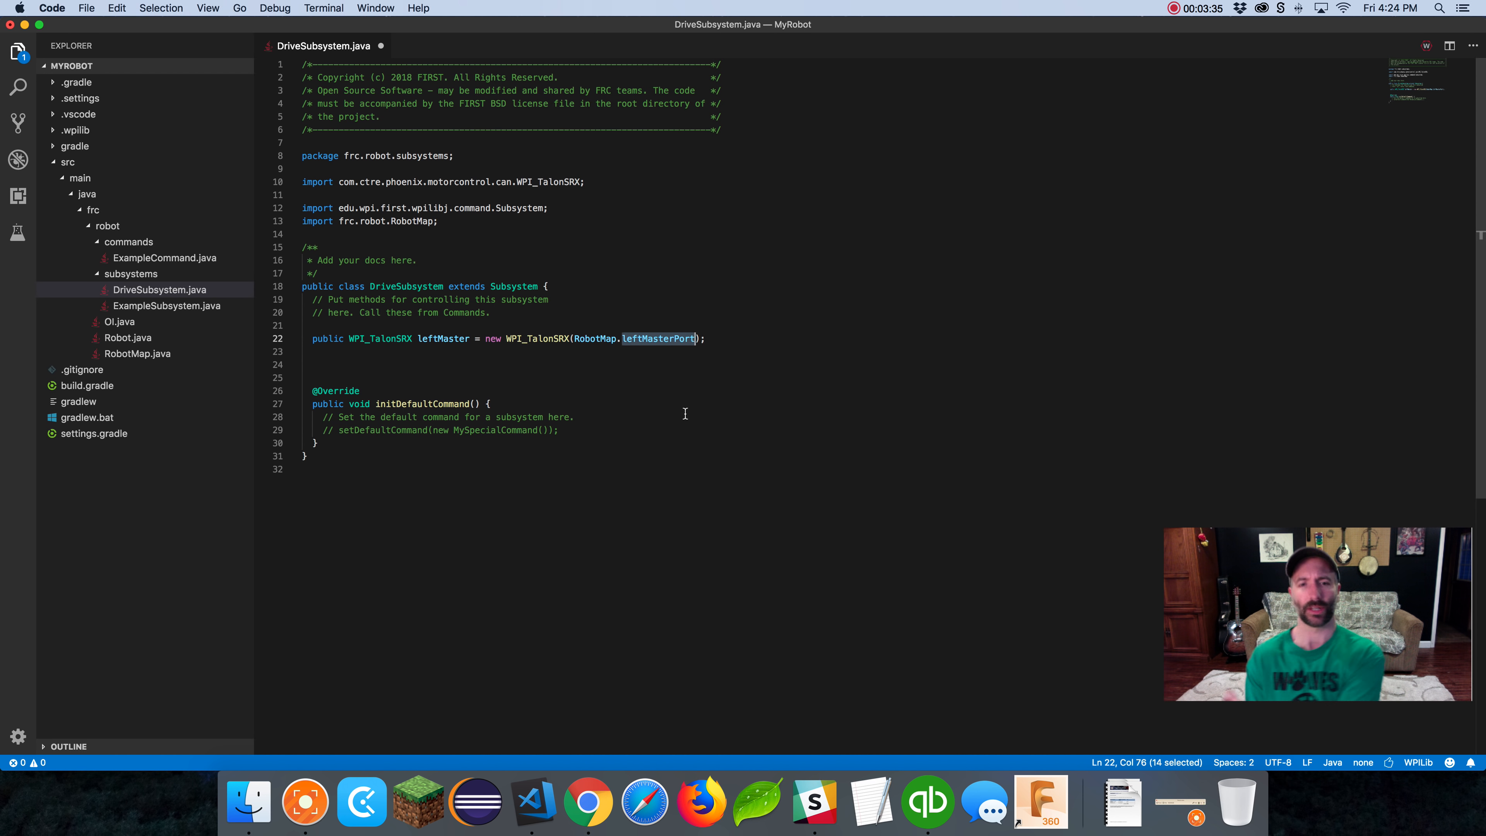
{"action": "mouse_move", "coordinate": [590, 338]}
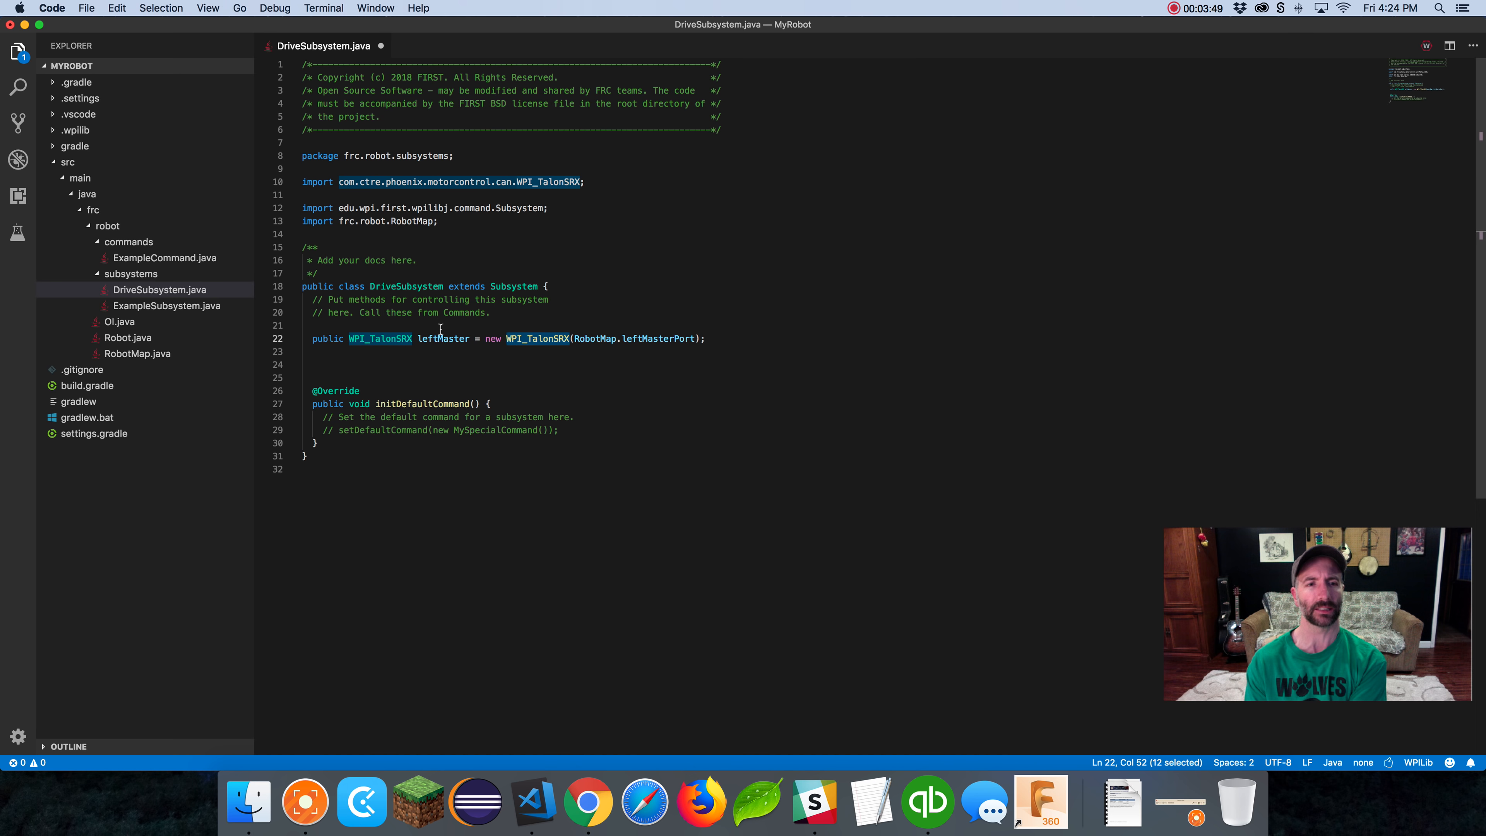
Select the leftMaster declaration to duplicate it as leftSlave with RobotMap.leftSlavePort
{"action": "double_click", "coordinate": [442, 338]}
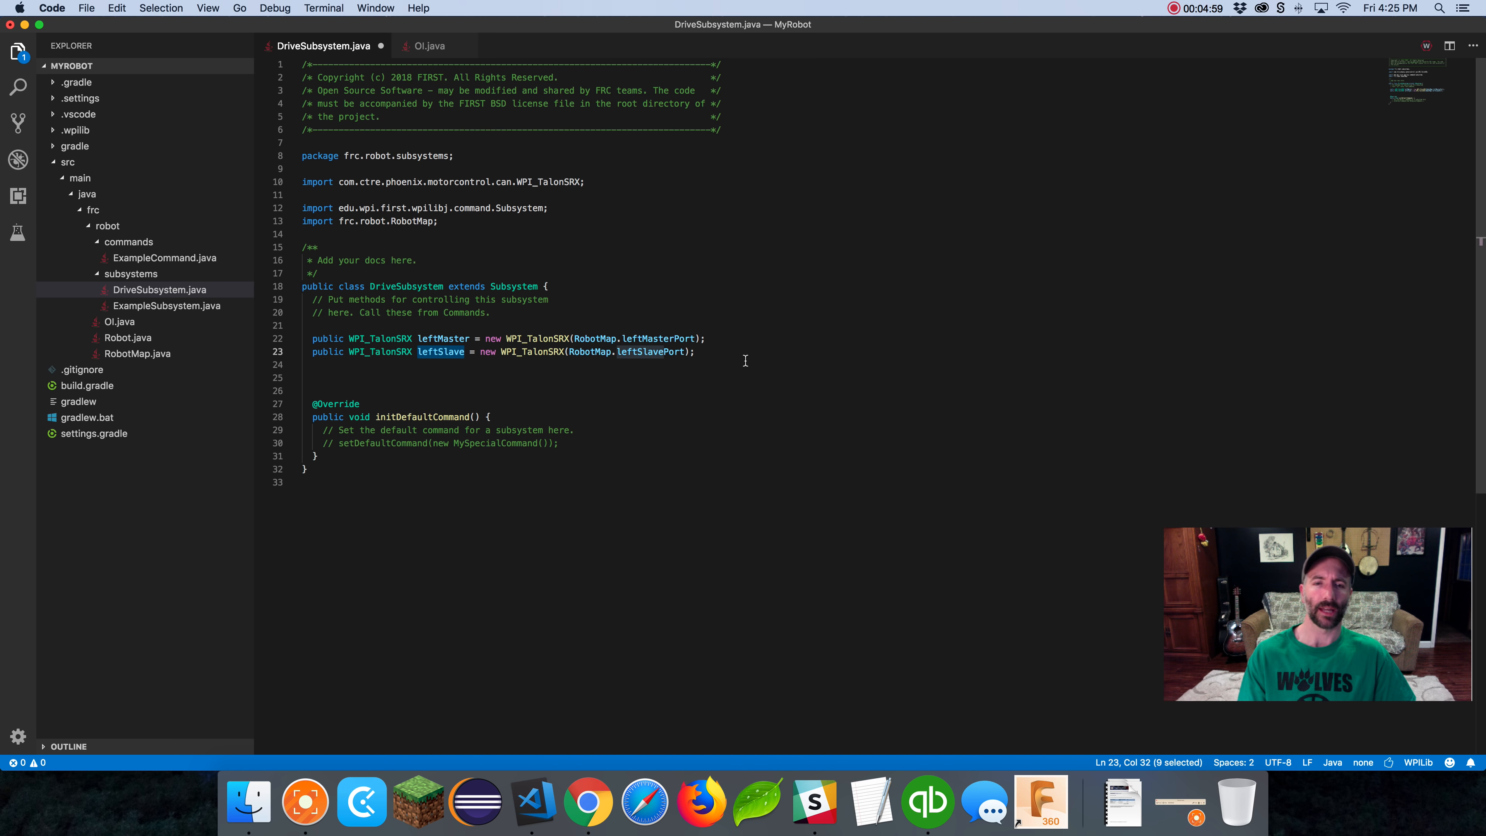
Declare public WPI_TalonSRX rightMaster built from RobotMap.rightMasterPort
{"action": "key", "text": "enter"}
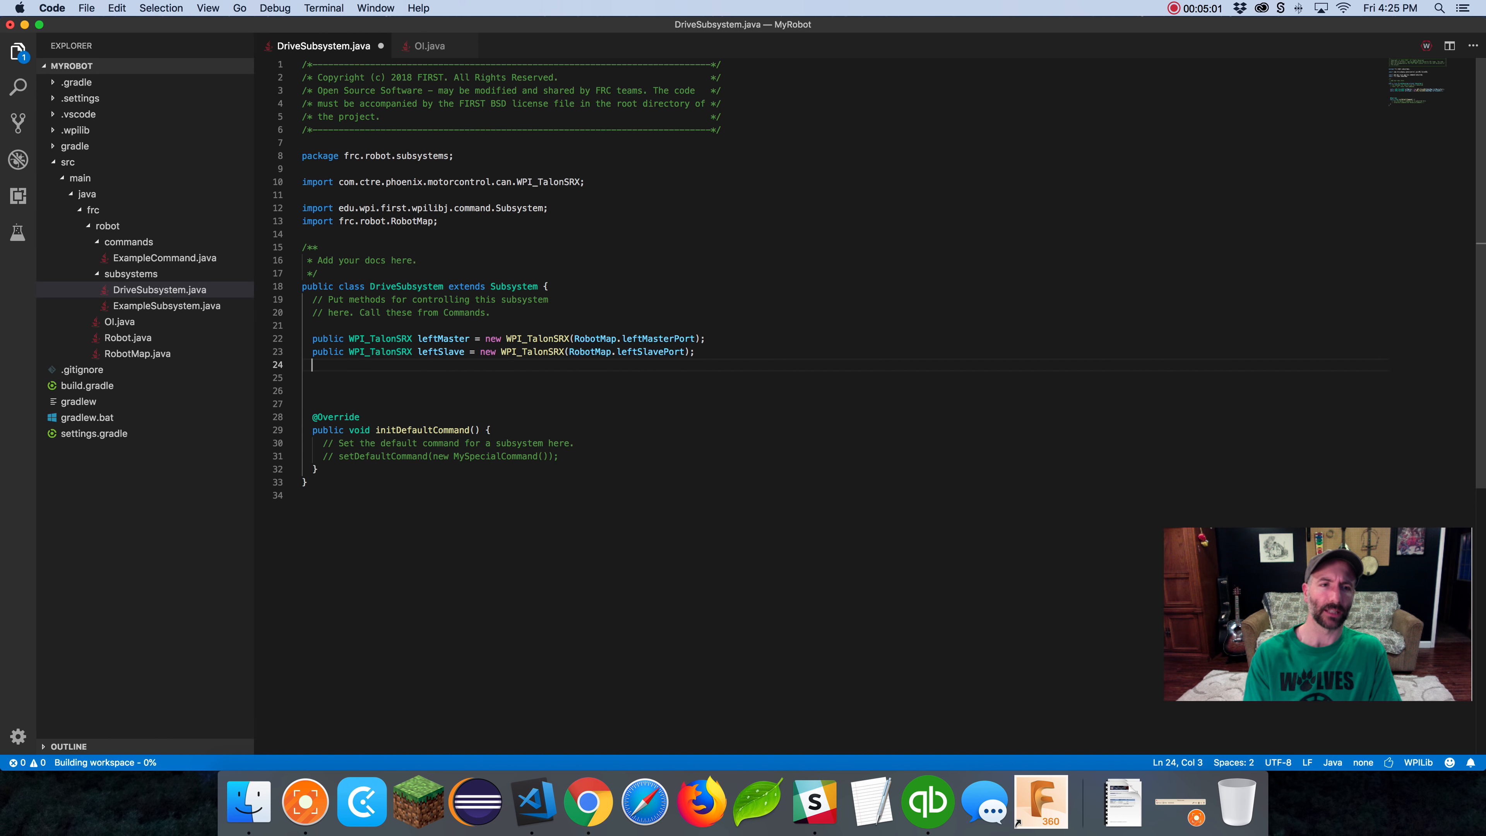
{"action": "type", "text": "public"}
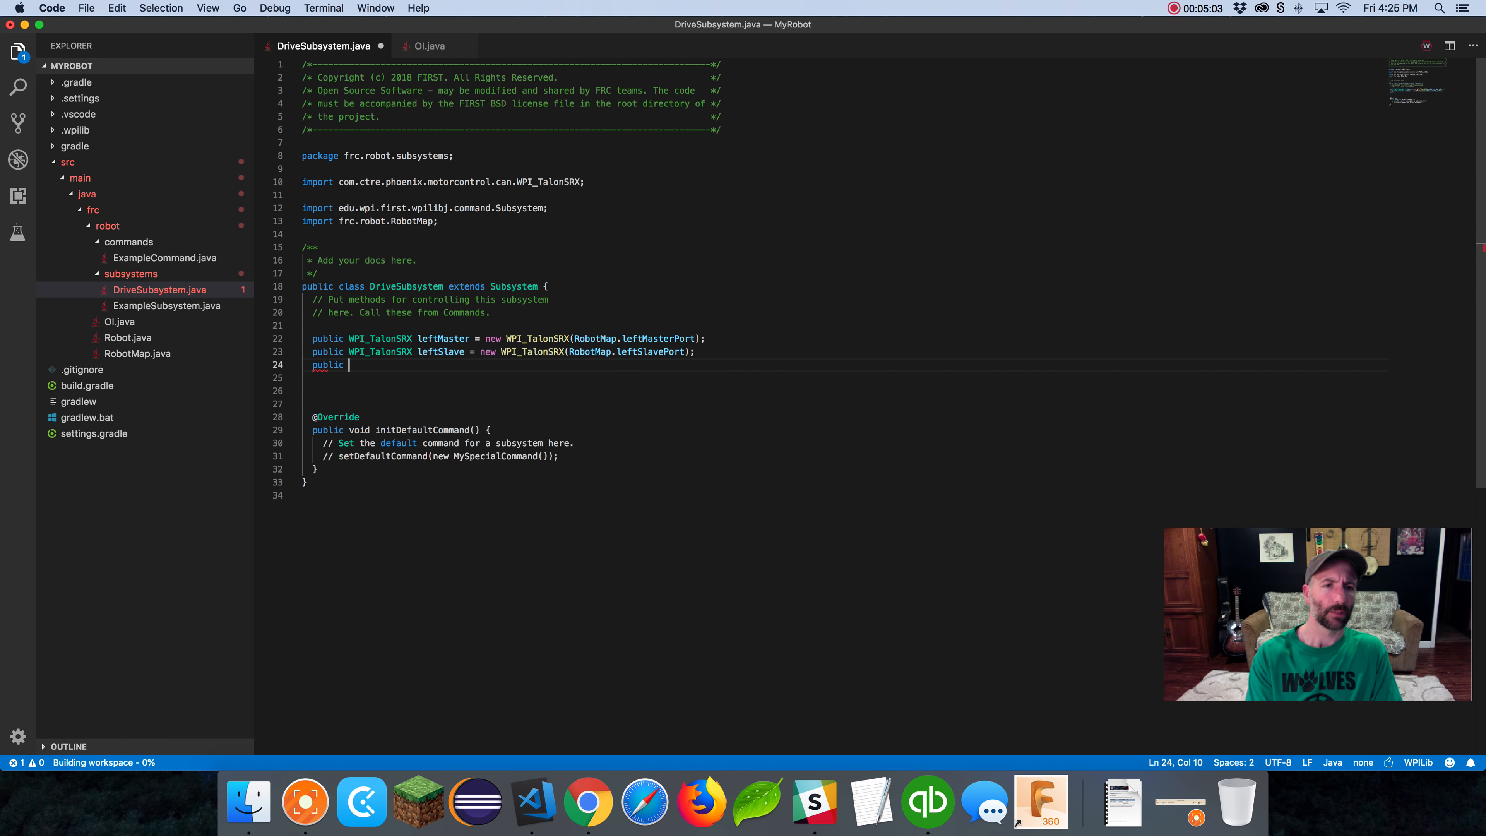
{"action": "type", "text": "WPI_TalonSRX rightMaster"}
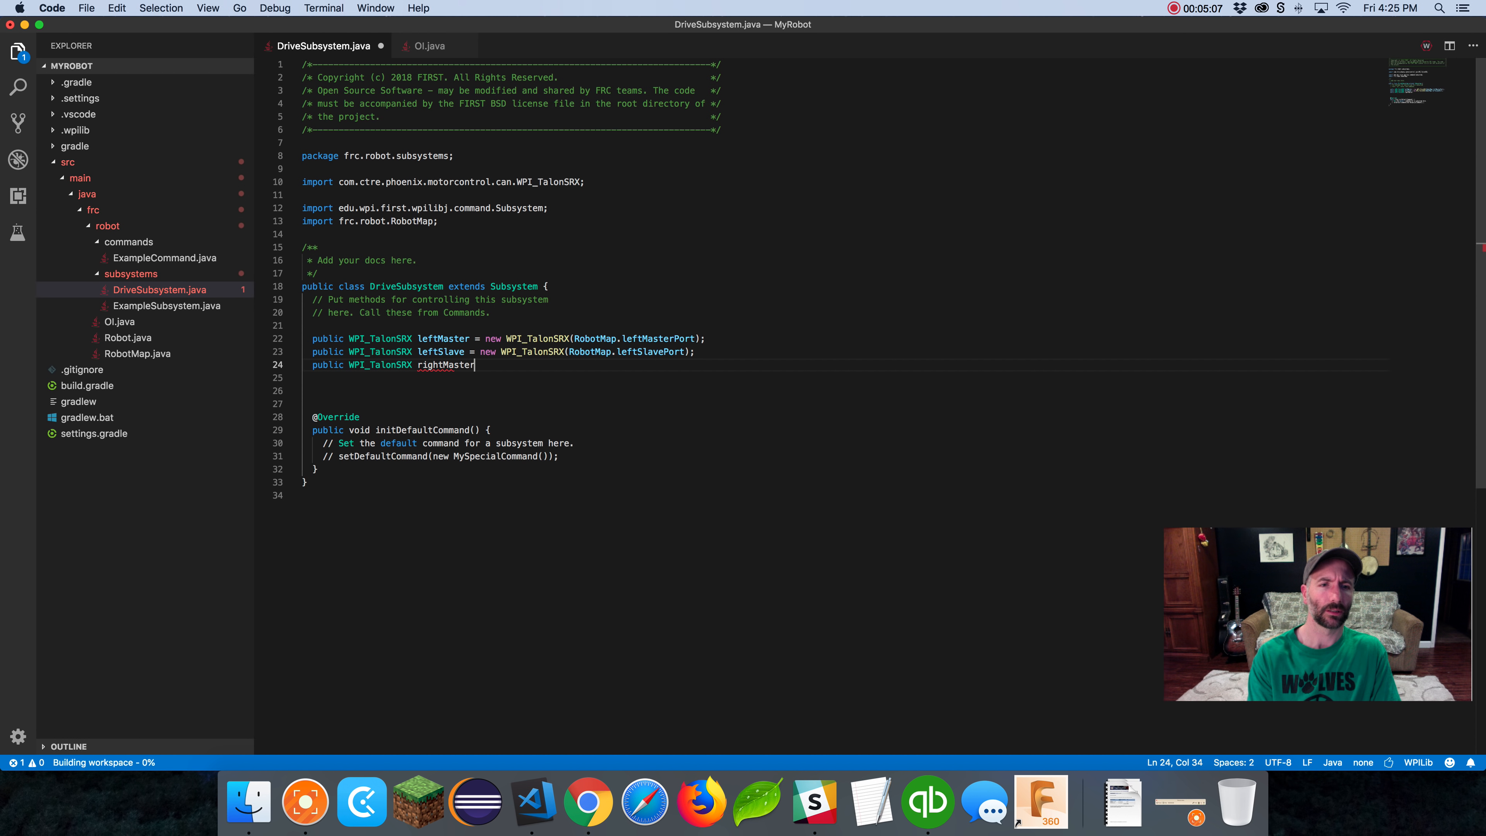
{"action": "type", "text": "= new WPI_TalonSRX(deviceNumber"}
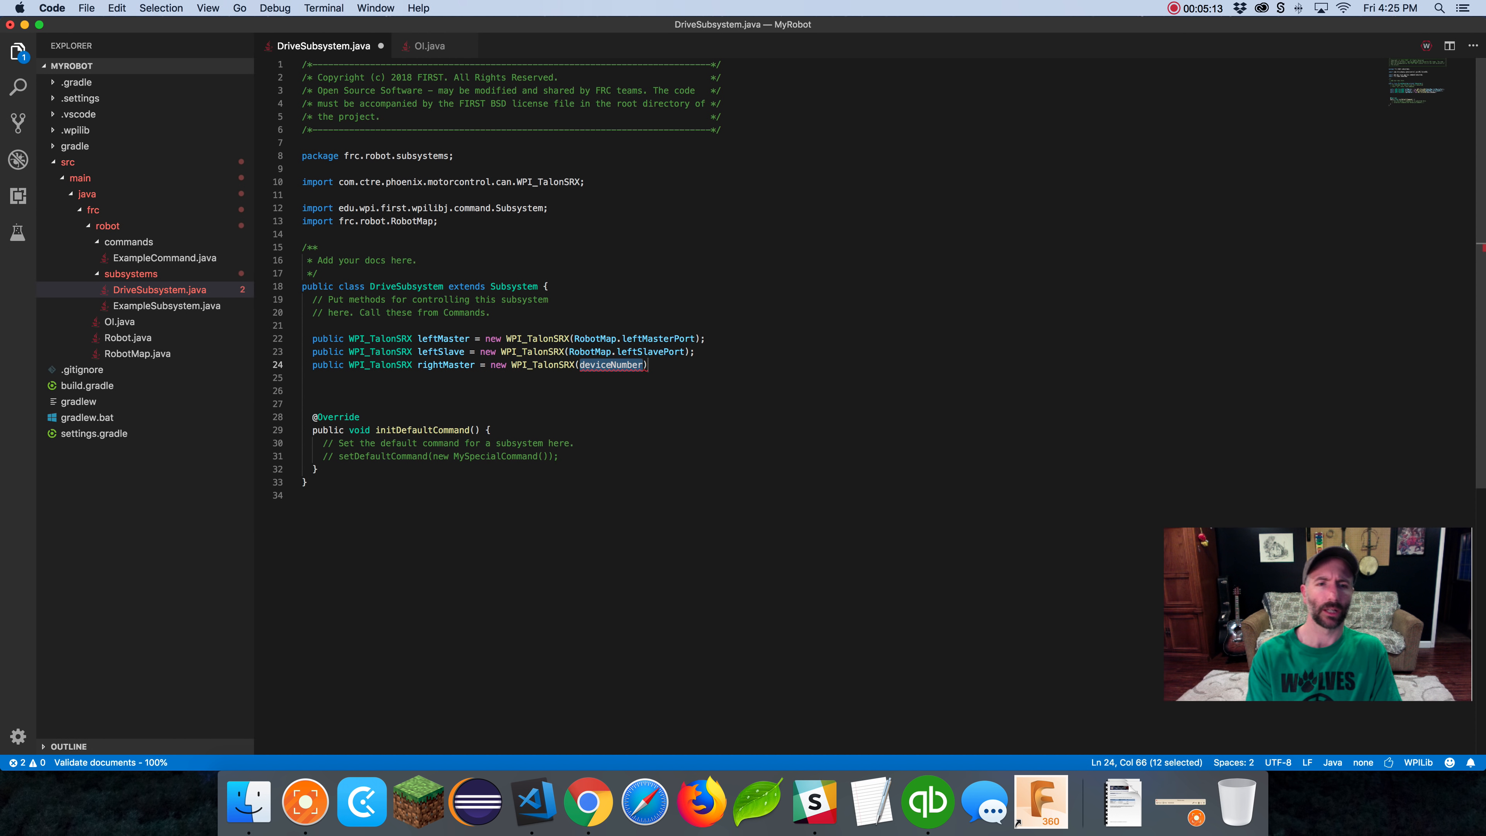
{"action": "type", "text": "RobotMap.l"}
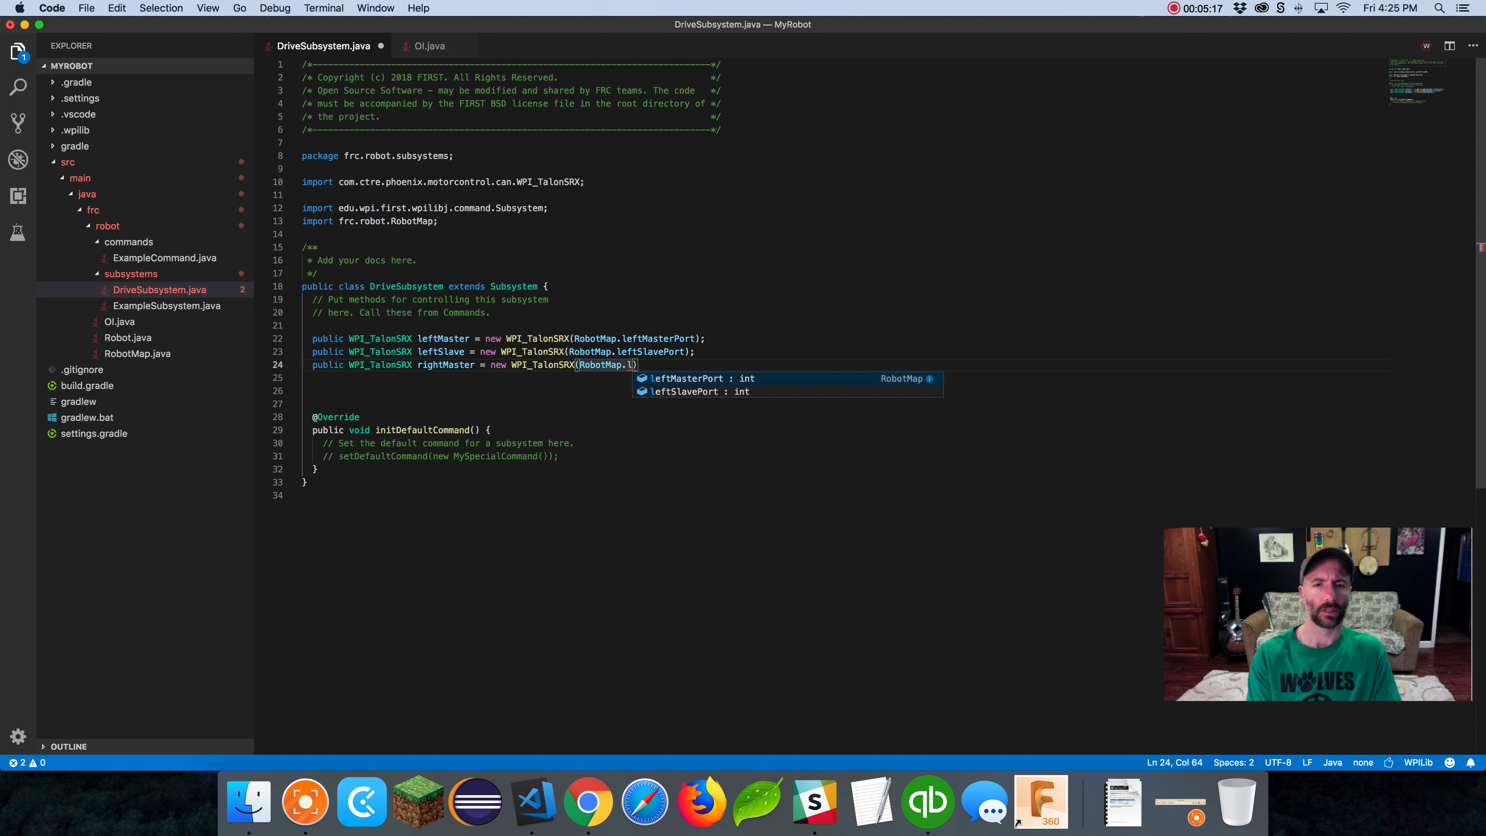
{"action": "key", "text": "backspace"}
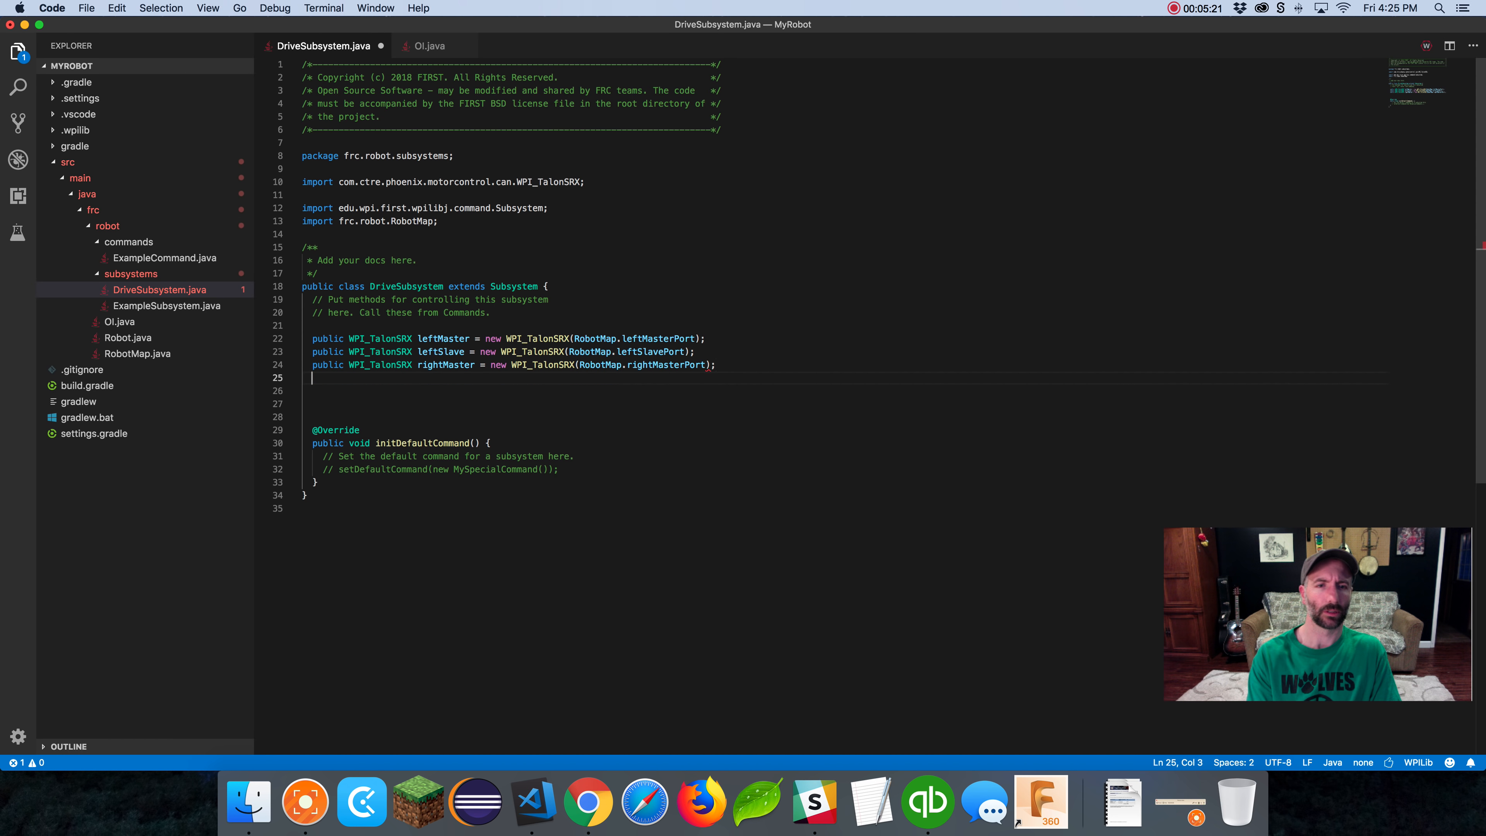
Declare public WPI_TalonSRX rightSlave and leave blank lines after the four motor fields
{"action": "type", "text": "wp"}
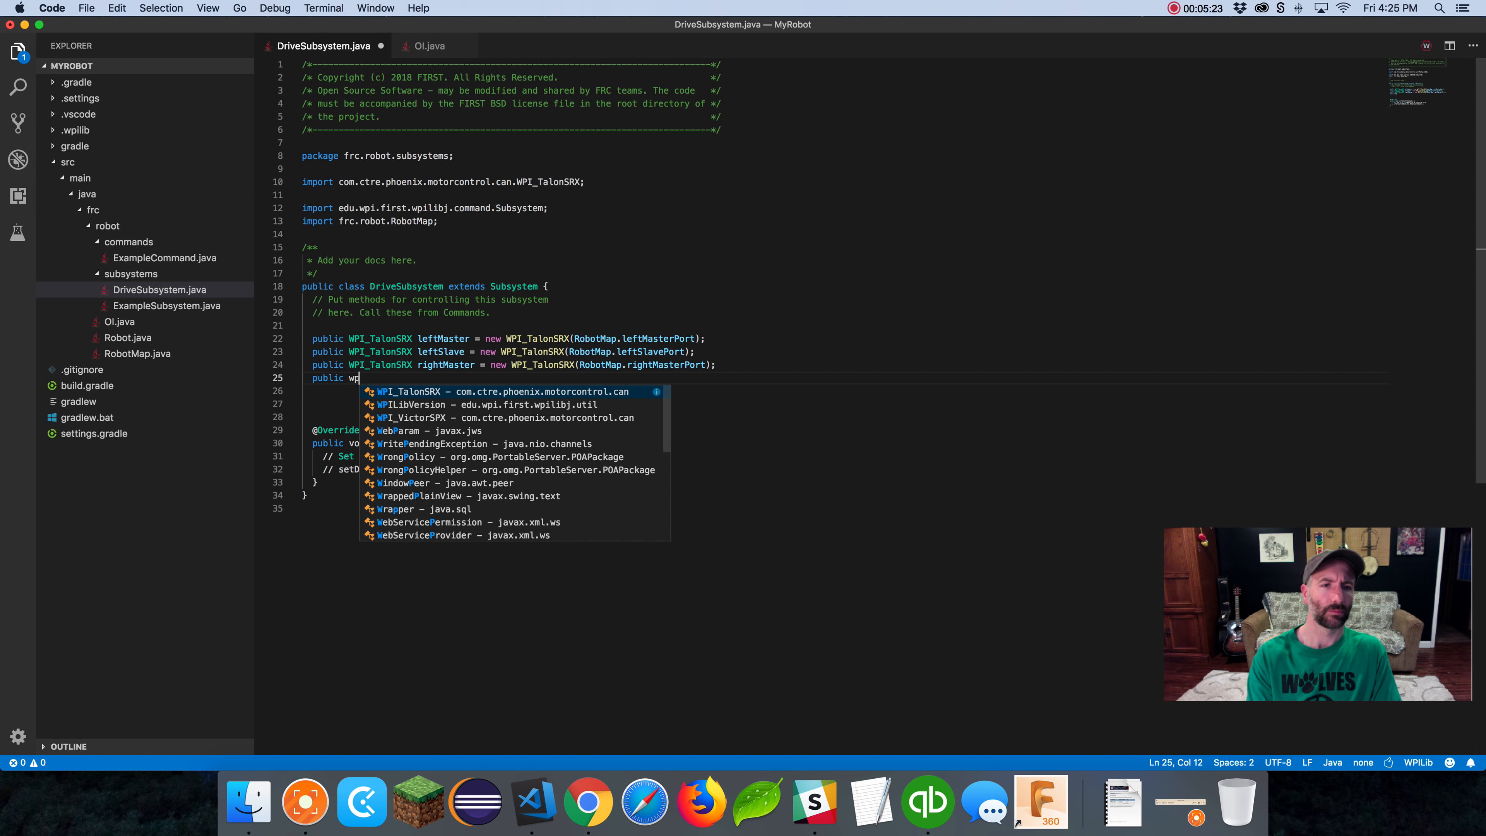
{"action": "type", "text": "WPI_TalonSRX r"}
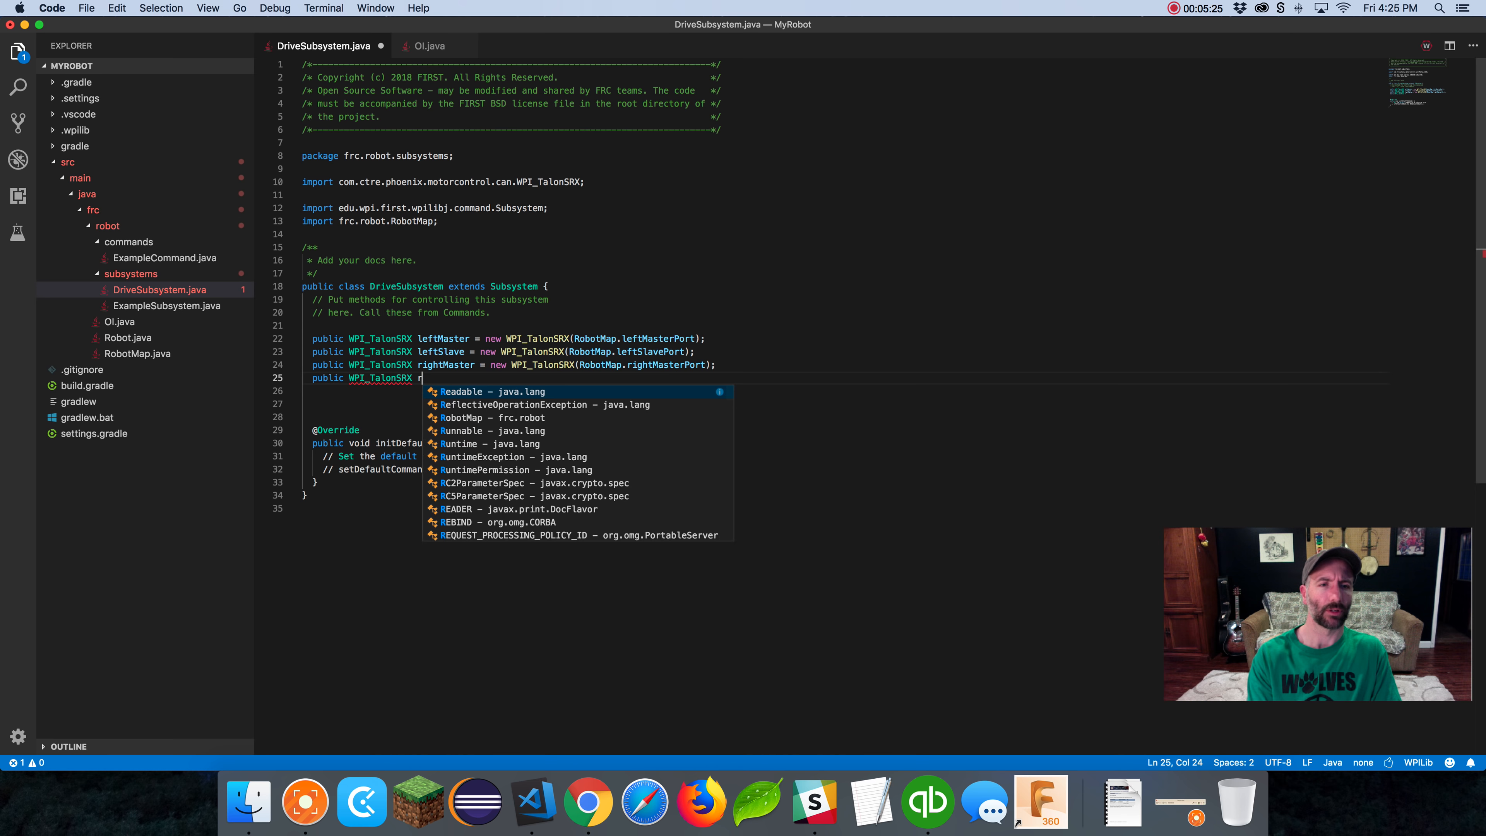
{"action": "type", "text": "ight"}
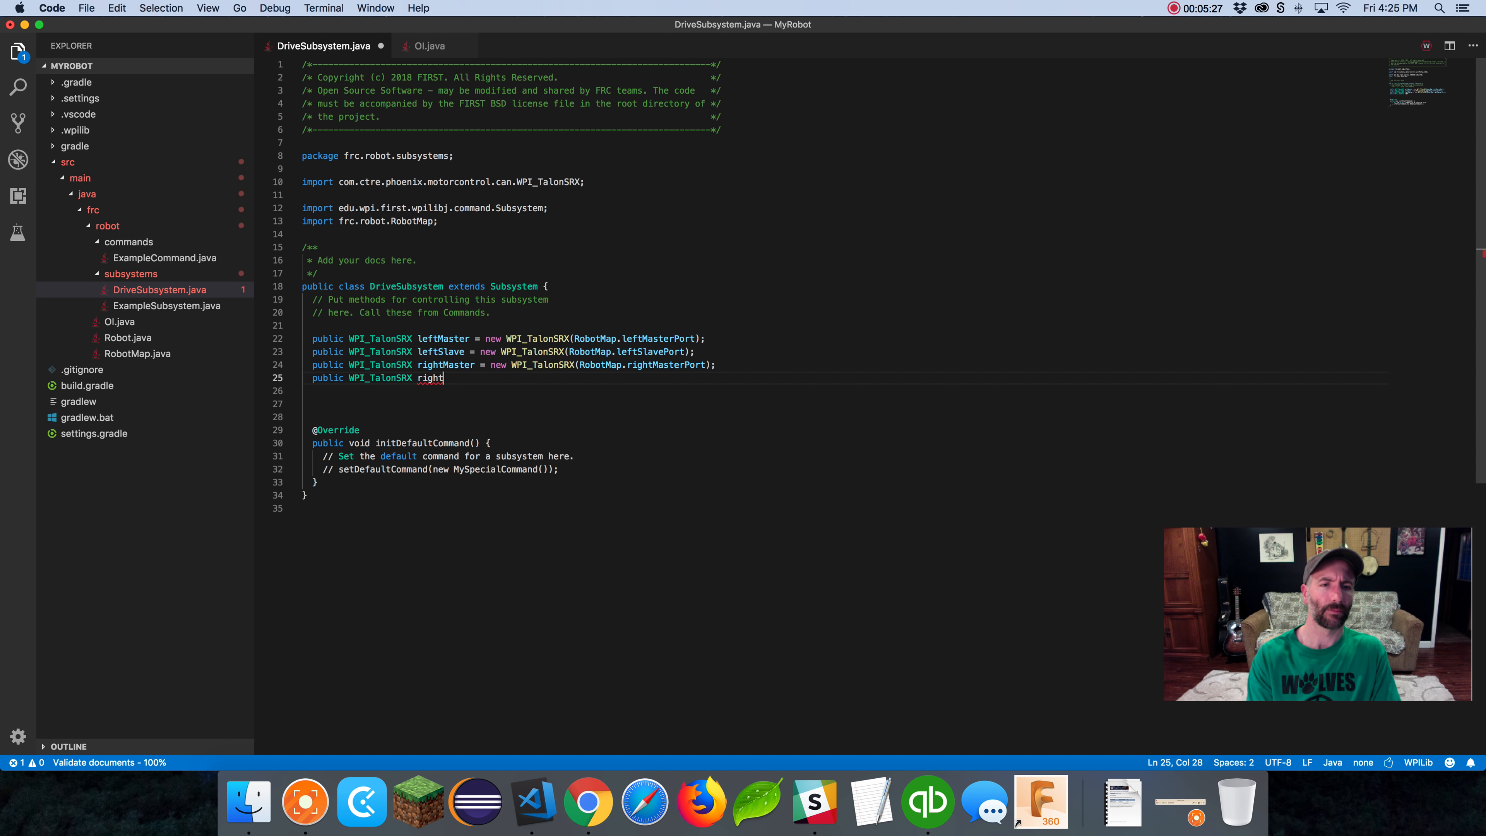
{"action": "type", "text": "Slave = new W"}
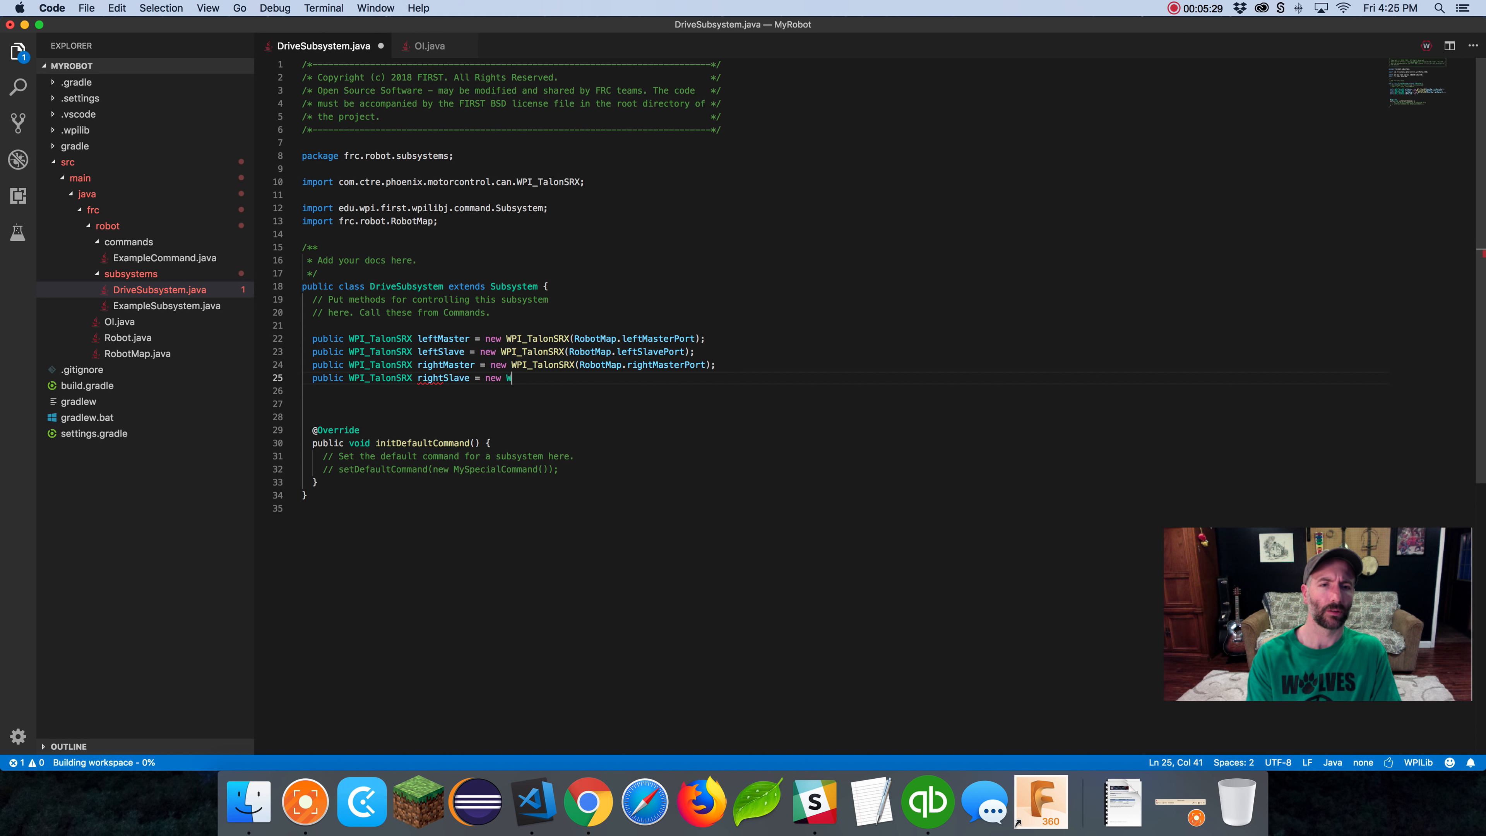
{"action": "type", "text": "p.rightSlavePort);"}
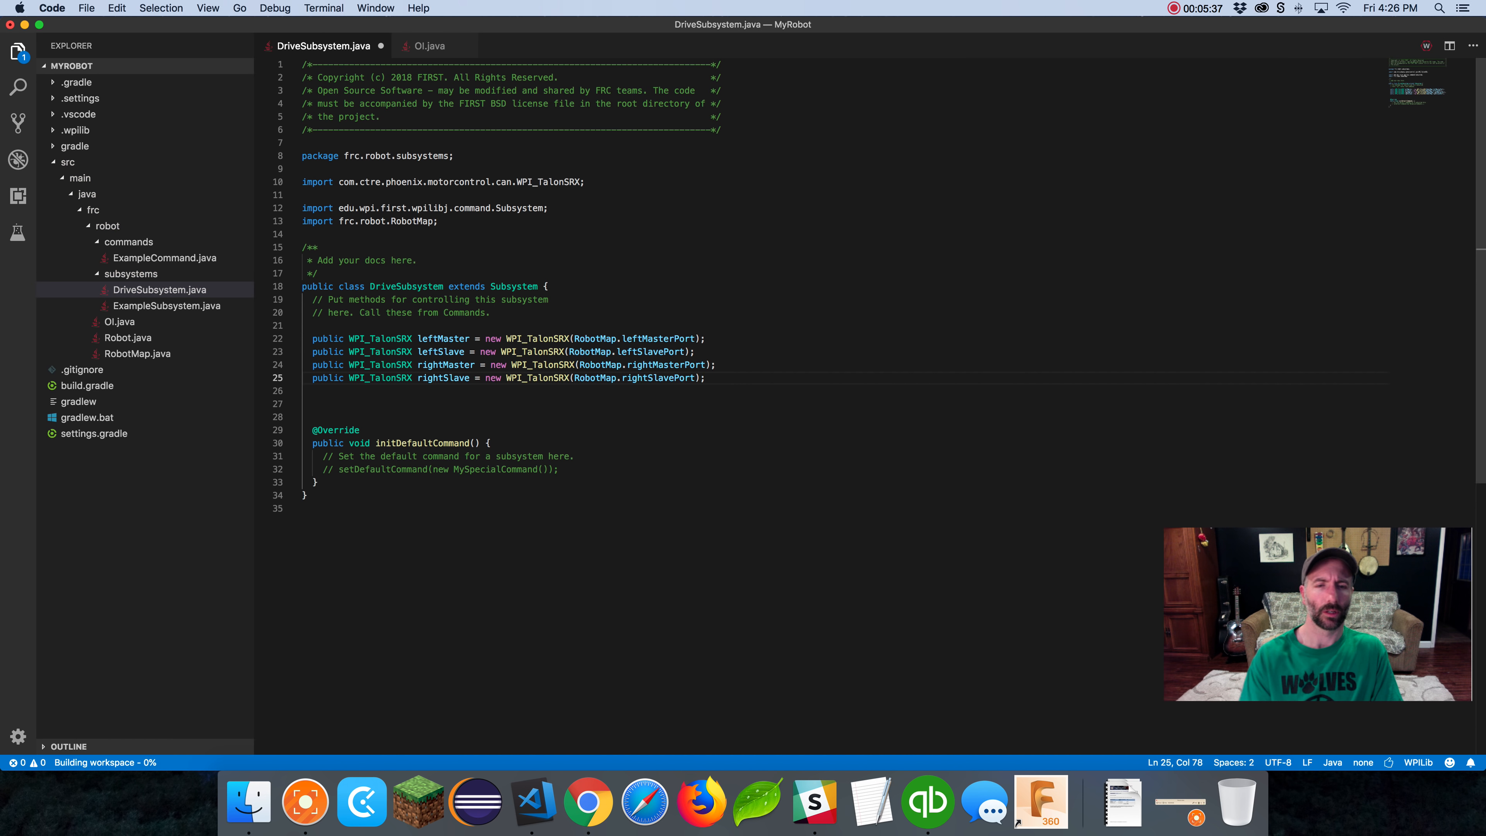
{"action": "key", "text": "enter"}
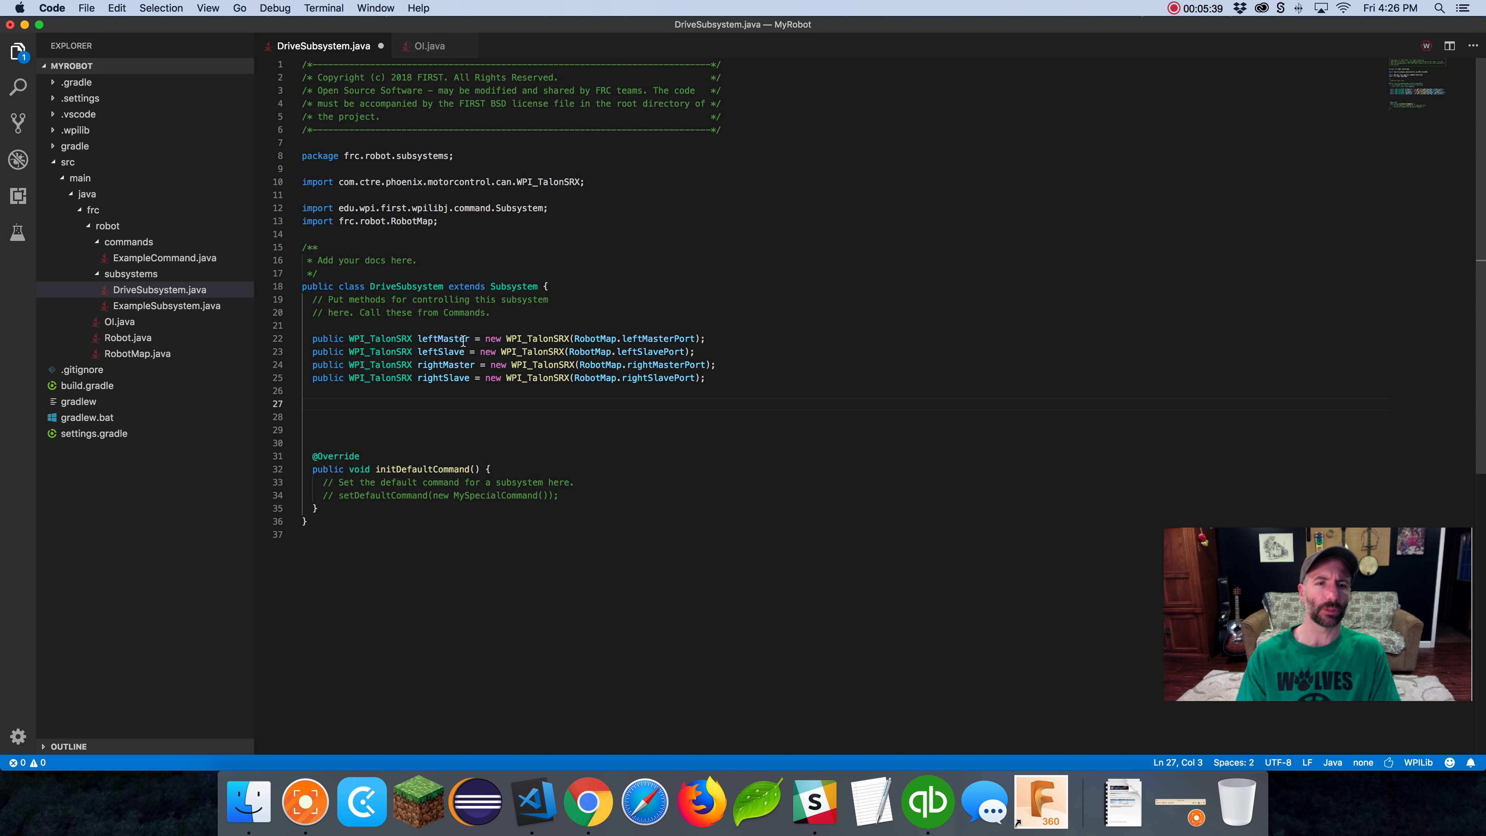
Check the rightMaster and rightSlave names so the four fields read leftMaster, leftSlave, rightMaster, rightSlave
{"action": "double_click", "coordinate": [444, 365]}
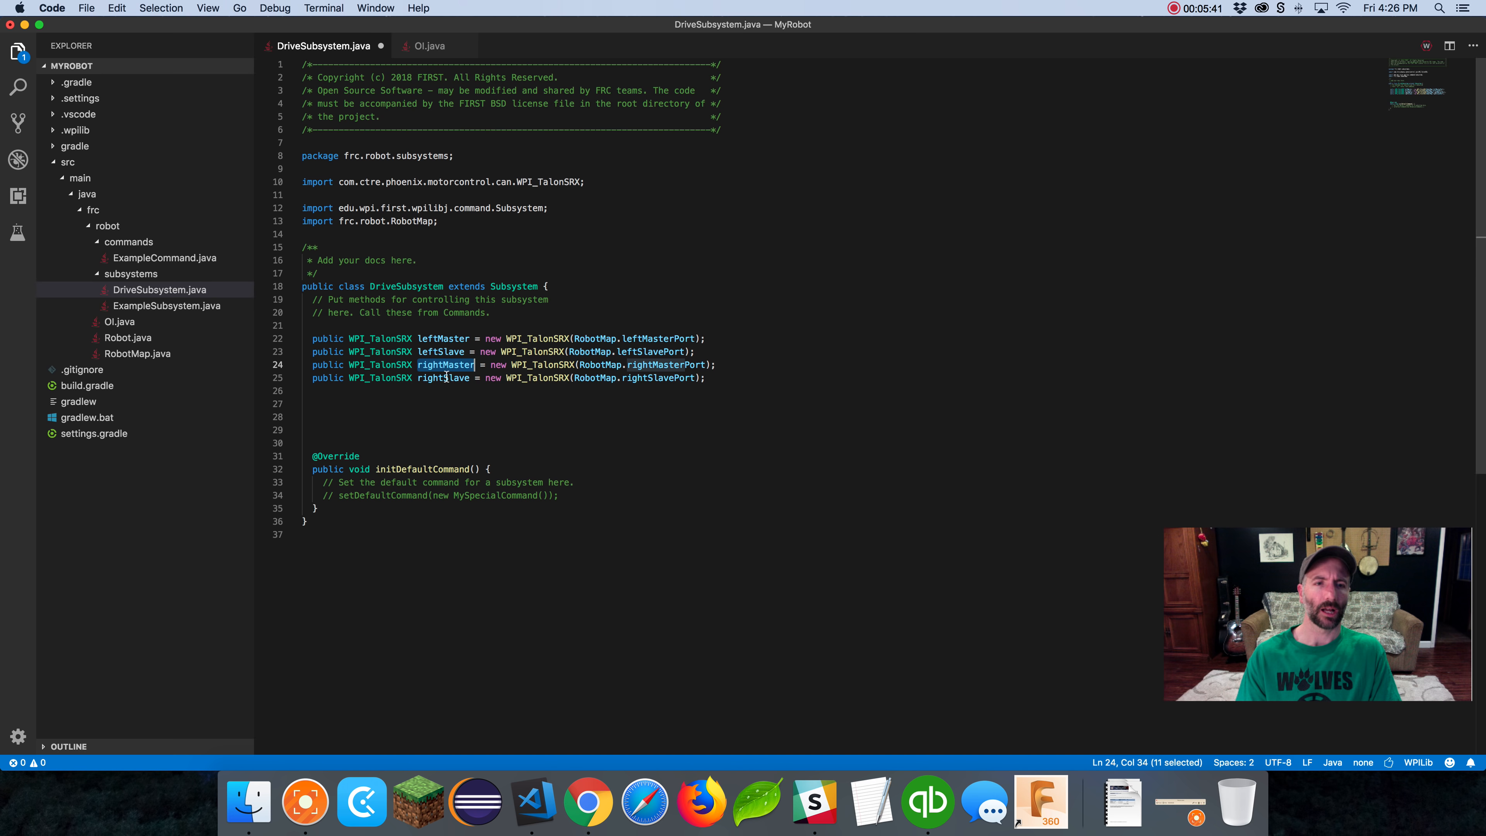
{"action": "double_click", "coordinate": [443, 377]}
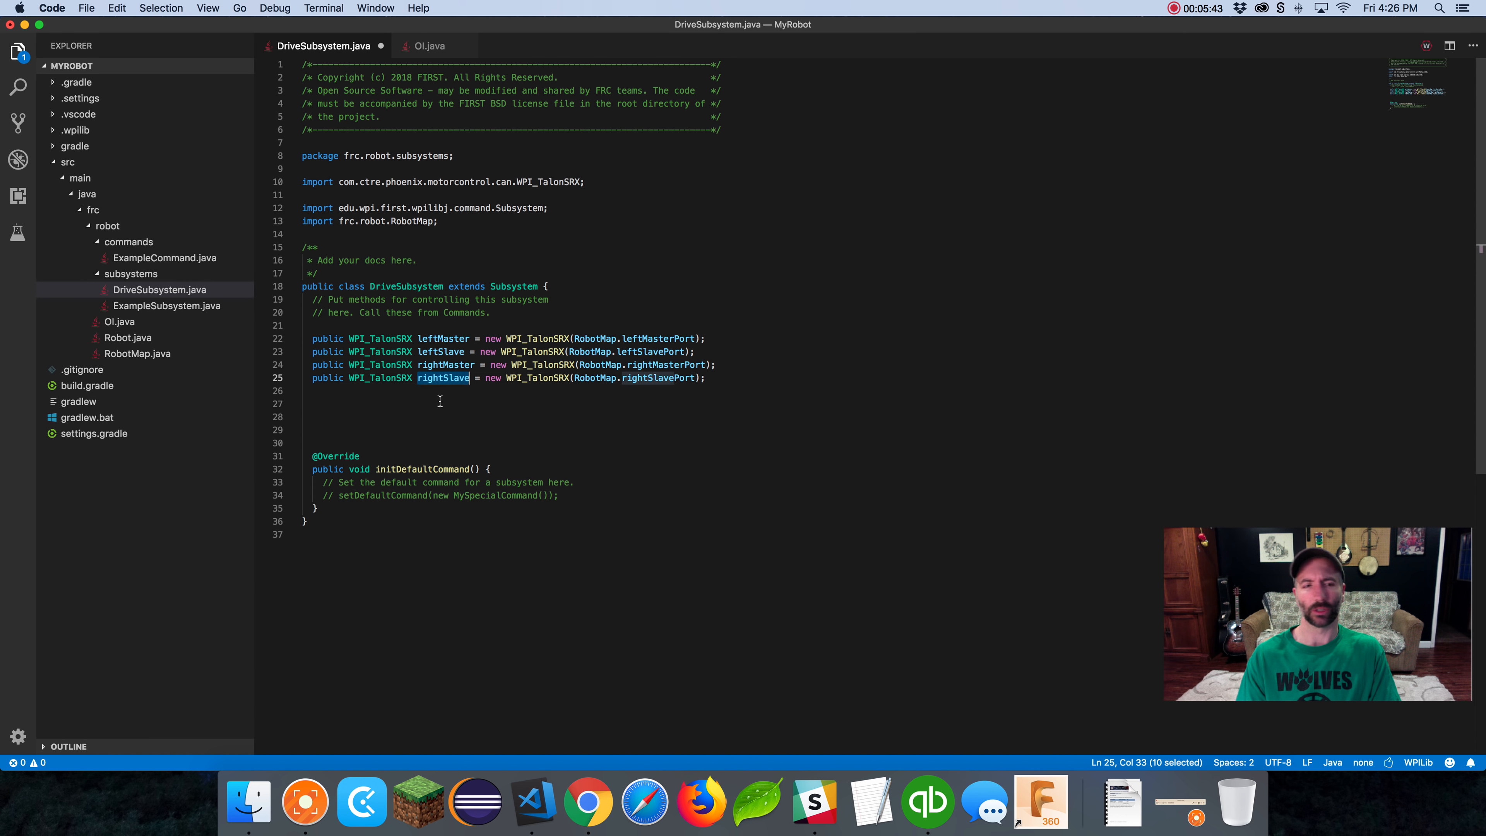
{"action": "mouse_move", "coordinate": [363, 396]}
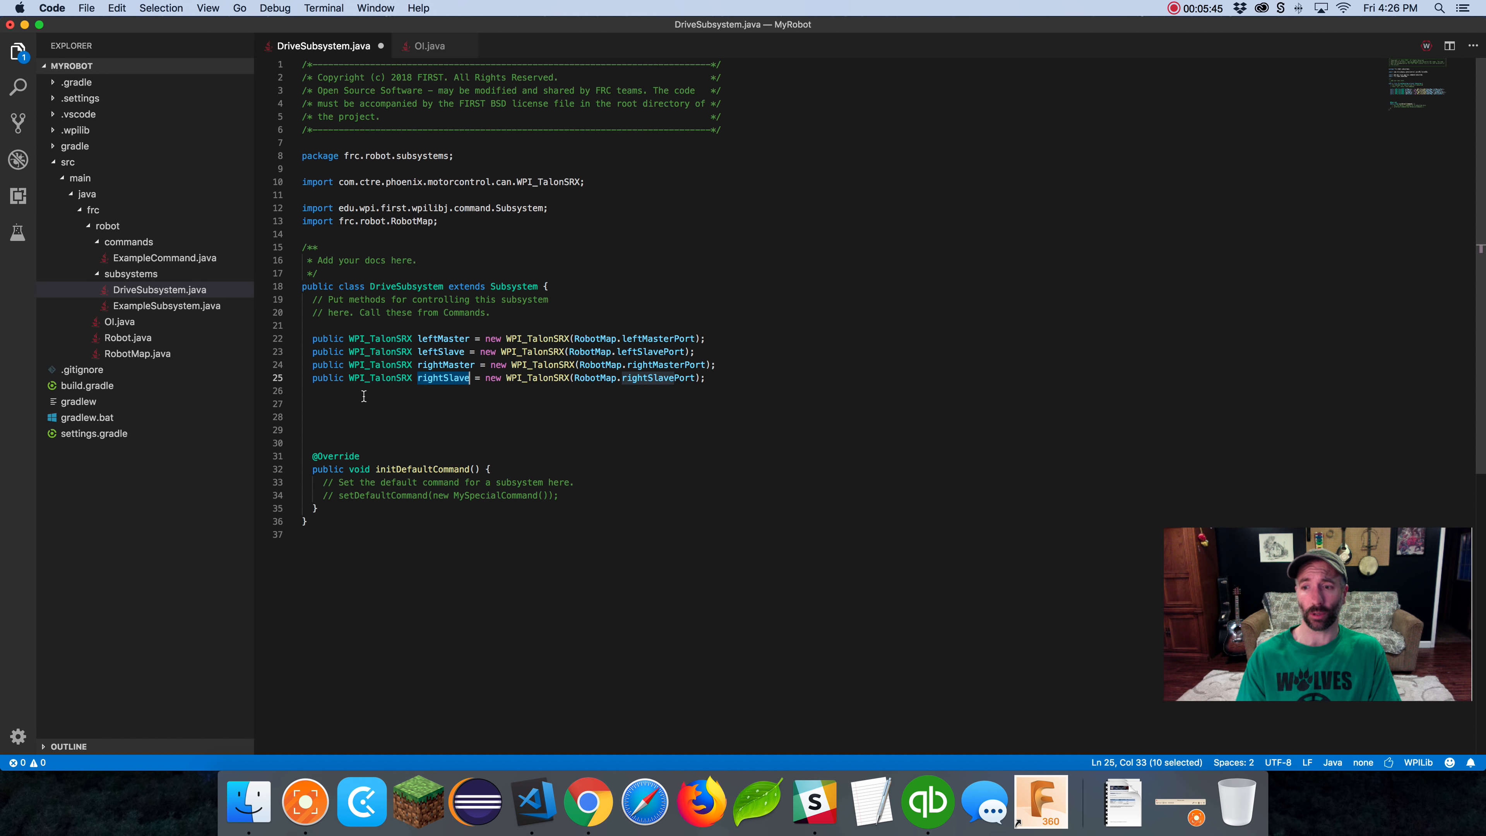
{"action": "mouse_move", "coordinate": [381, 342]}
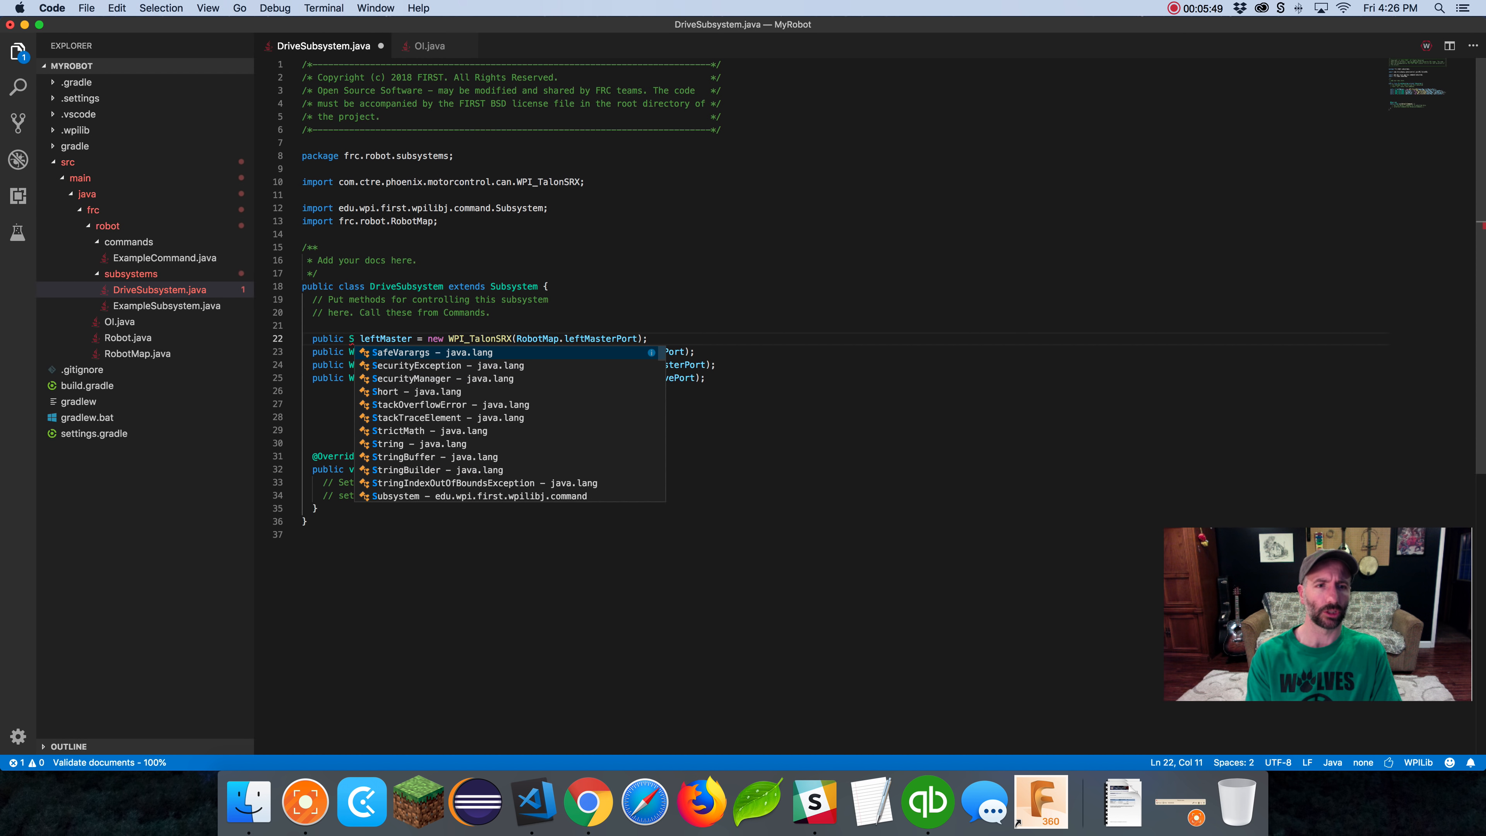
{"action": "type", "text": "park"}
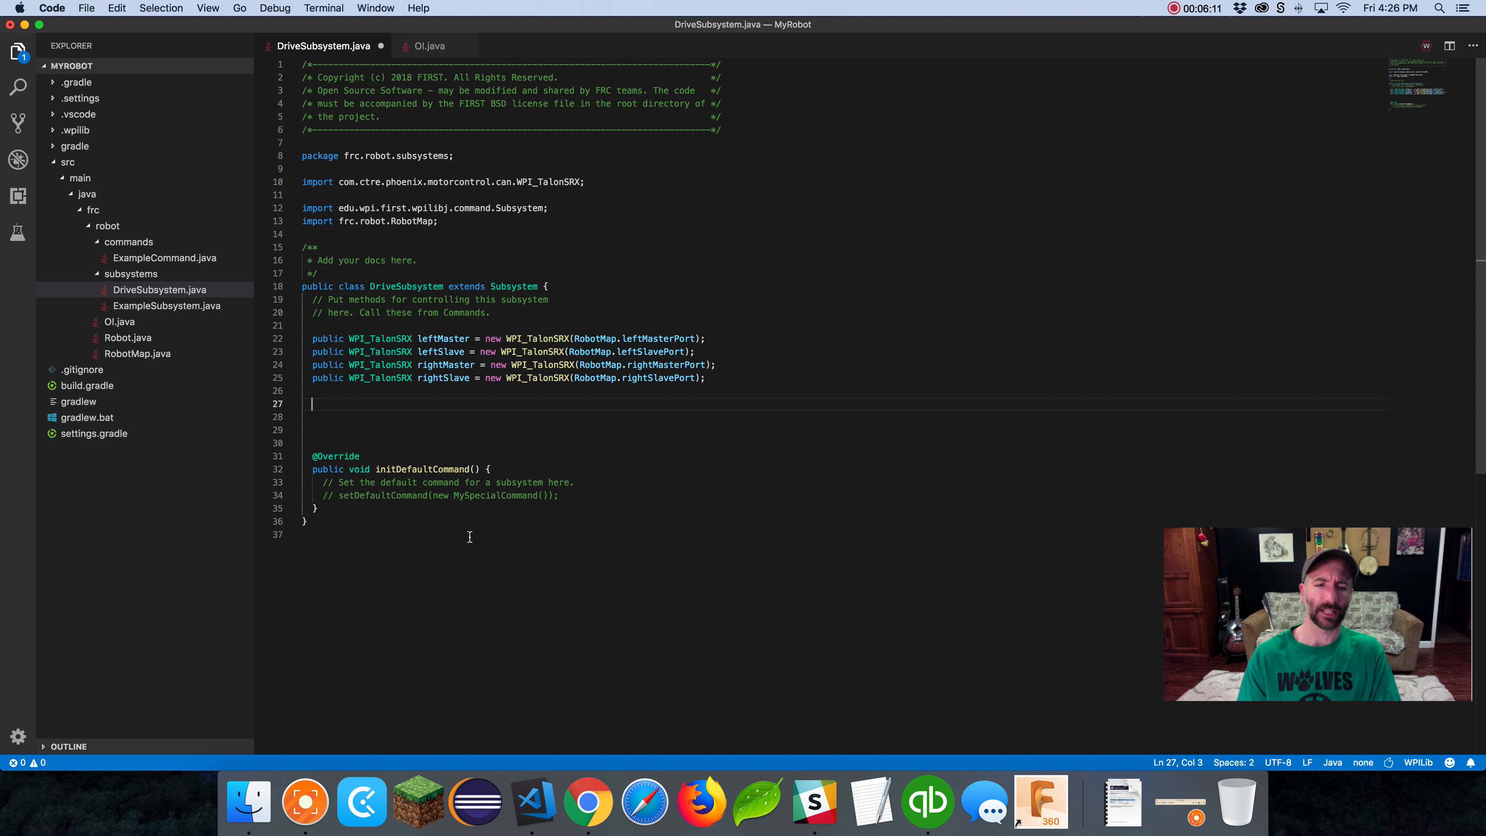
In the Google Docs lesson, scroll to the Drive_Subsystem section and select its six outline comment lines
{"action": "left_click", "coordinate": [587, 803]}
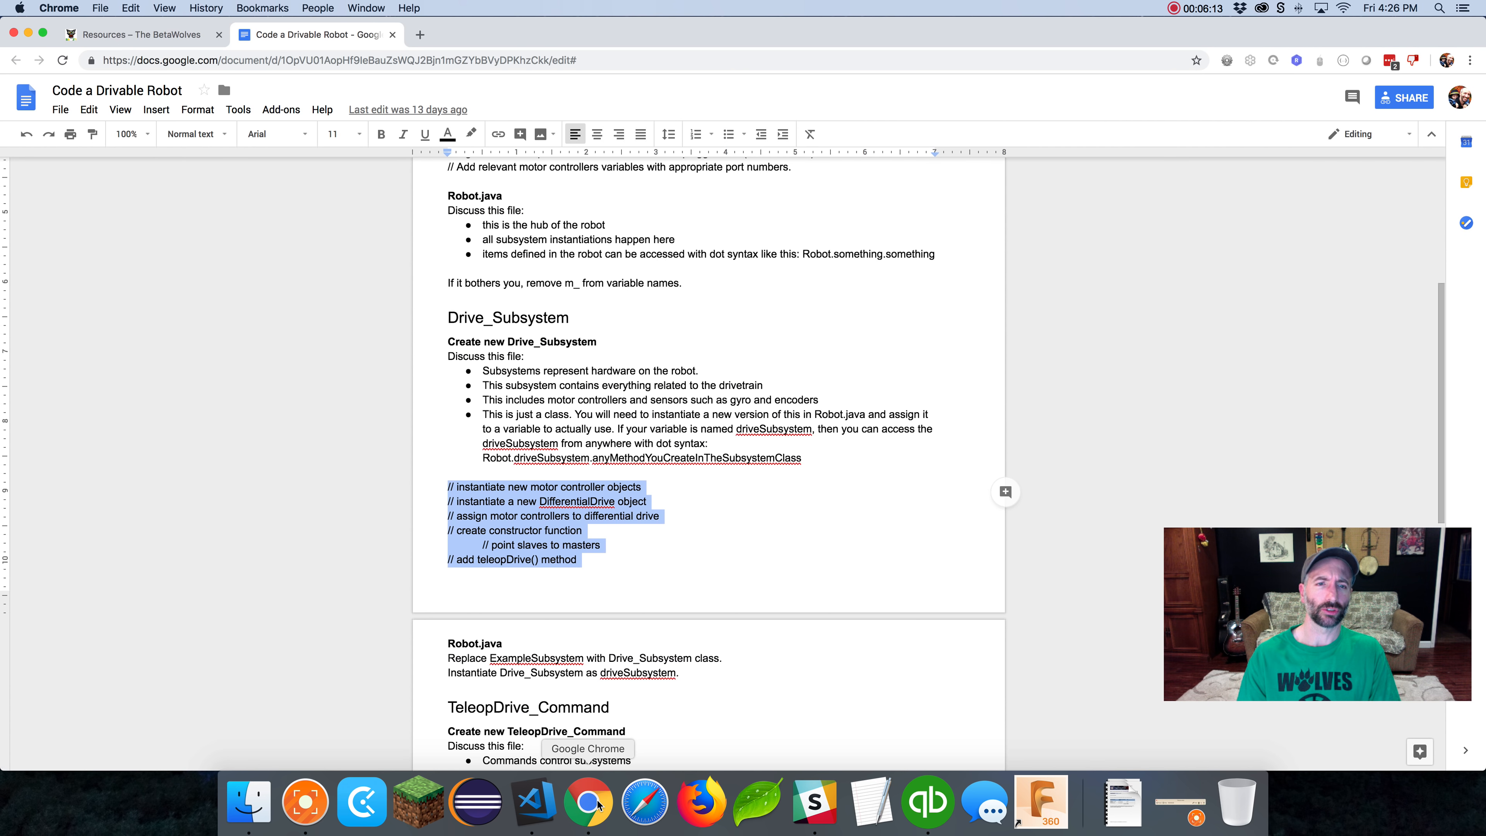
{"action": "left_click", "coordinate": [142, 34]}
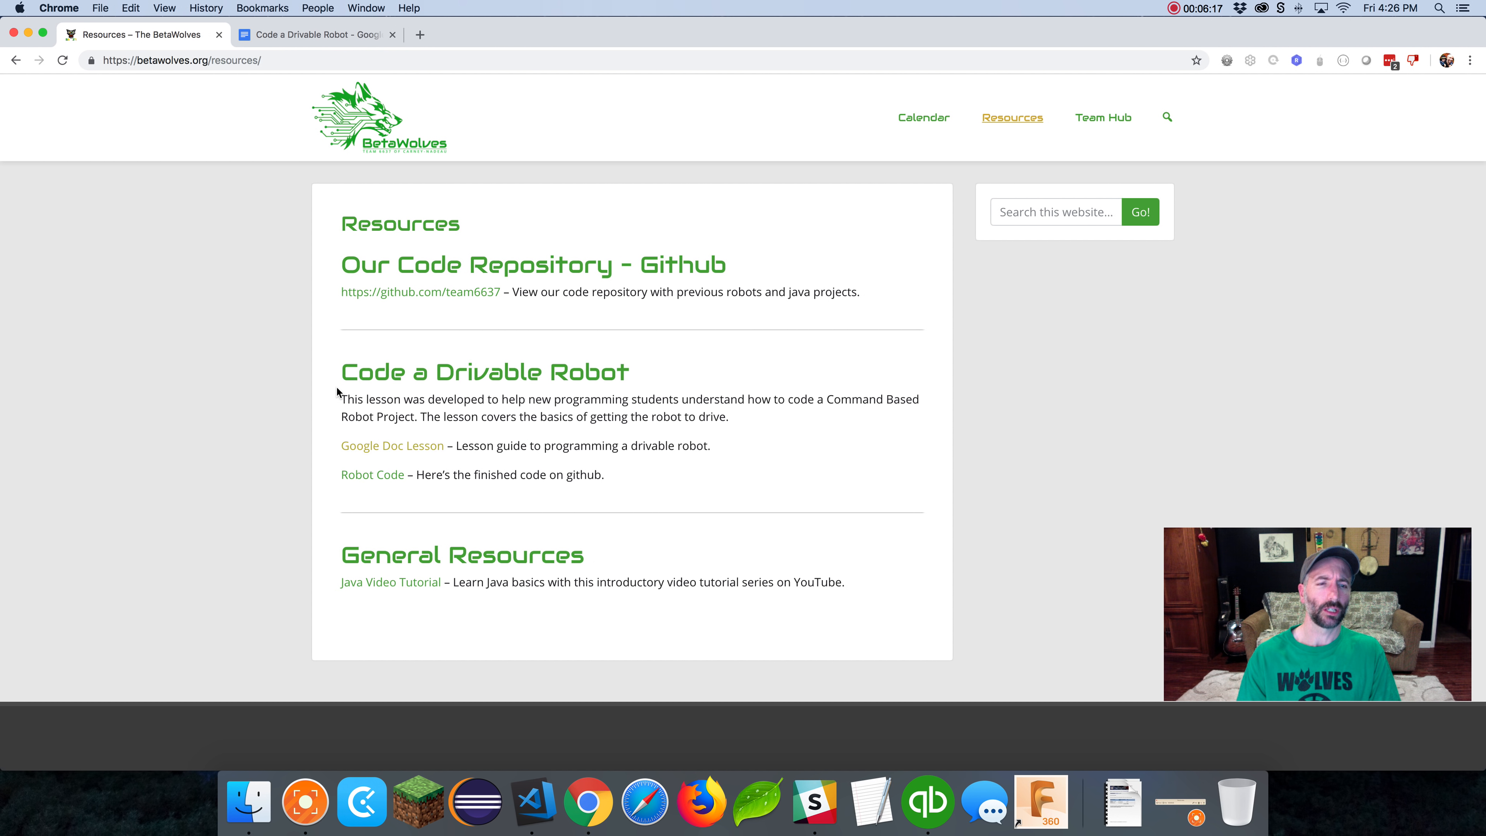
{"action": "left_click", "coordinate": [316, 34]}
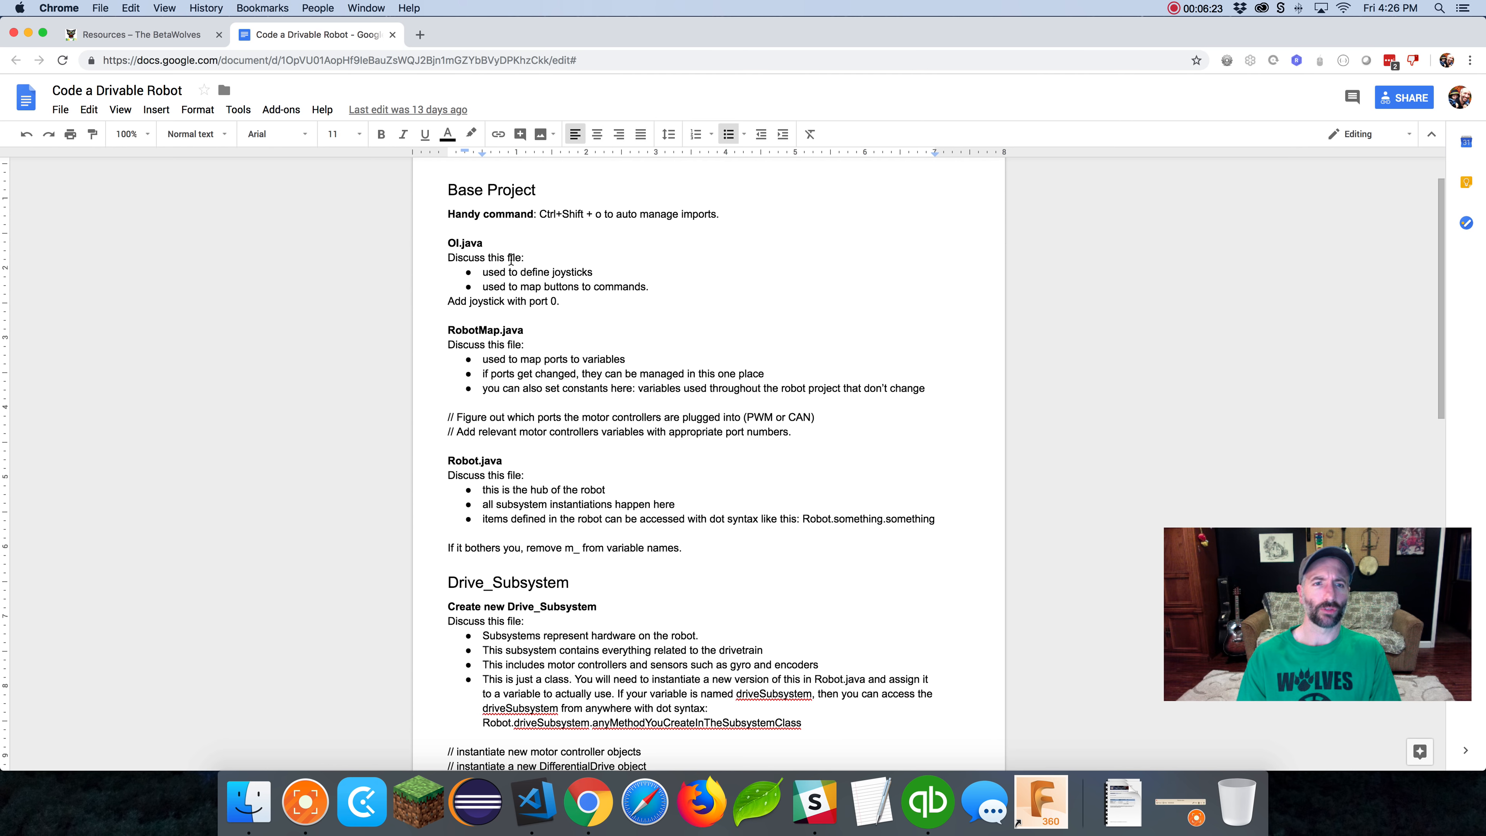
{"action": "scroll", "scroll_direction": "down", "scroll_amount": 3}
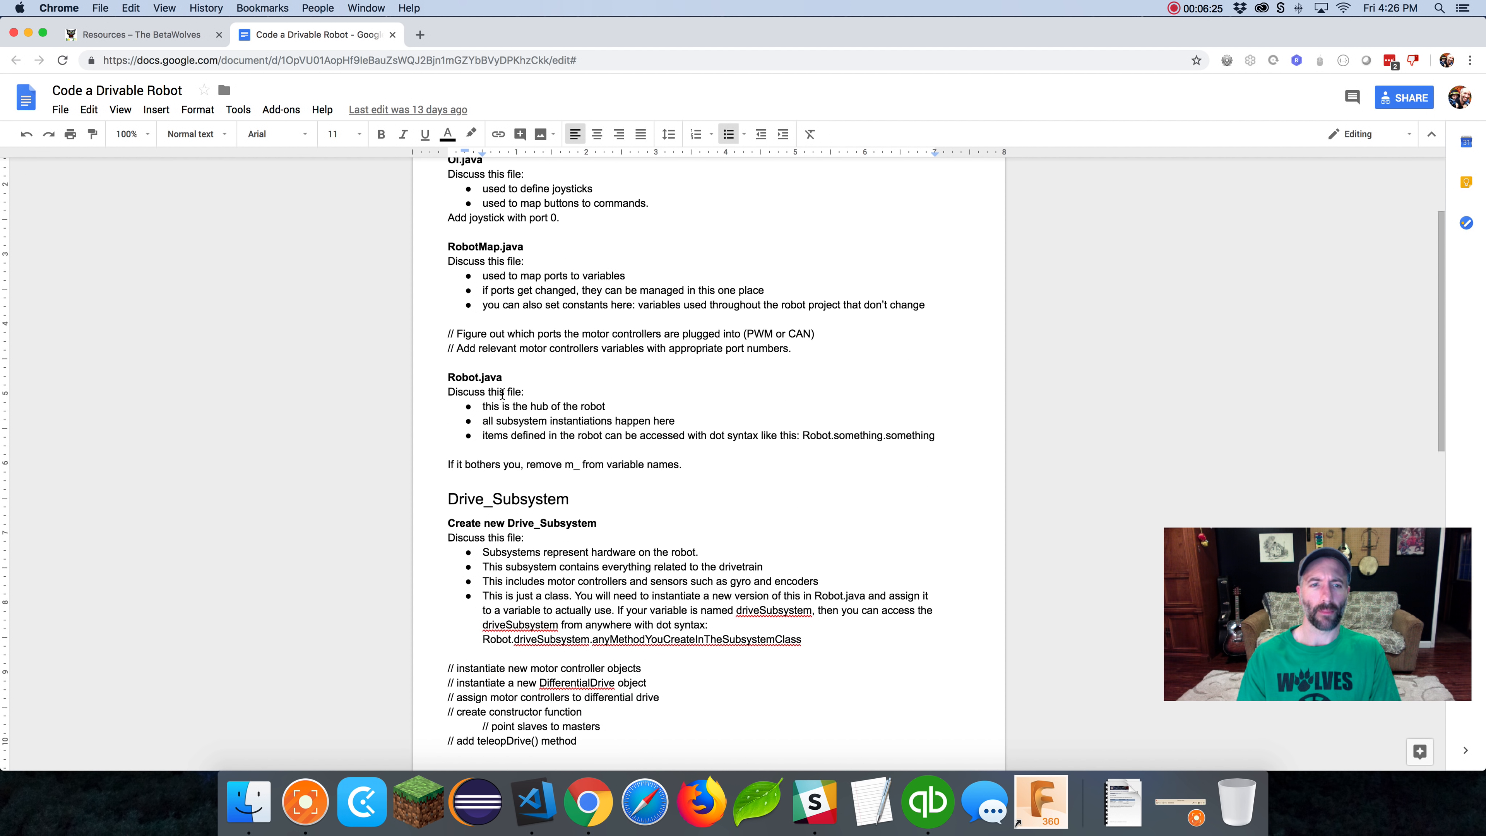
{"action": "scroll", "scroll_direction": "down", "scroll_amount": 3}
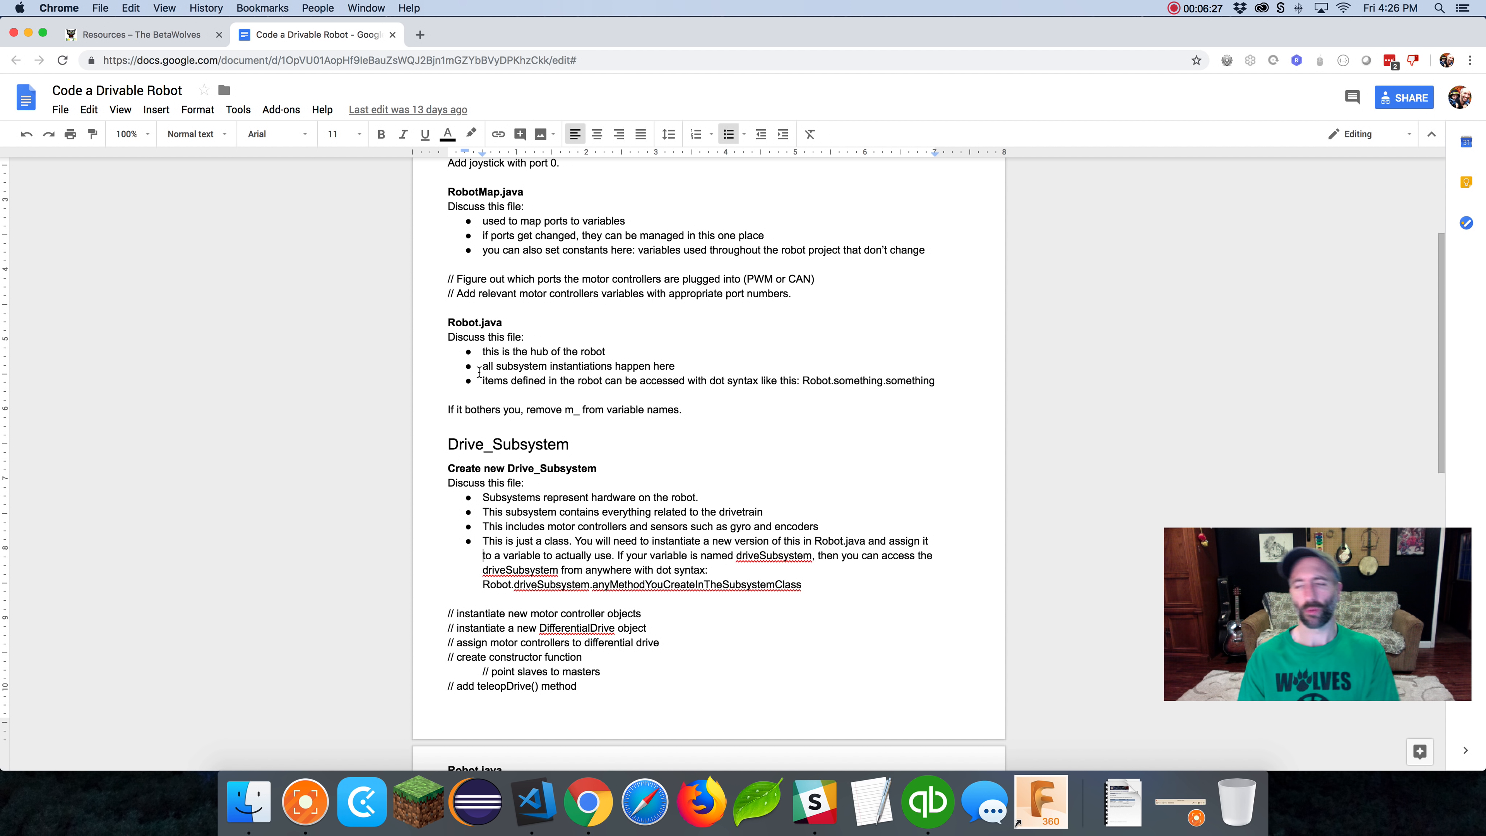
{"action": "scroll", "scroll_direction": "down", "scroll_amount": 3}
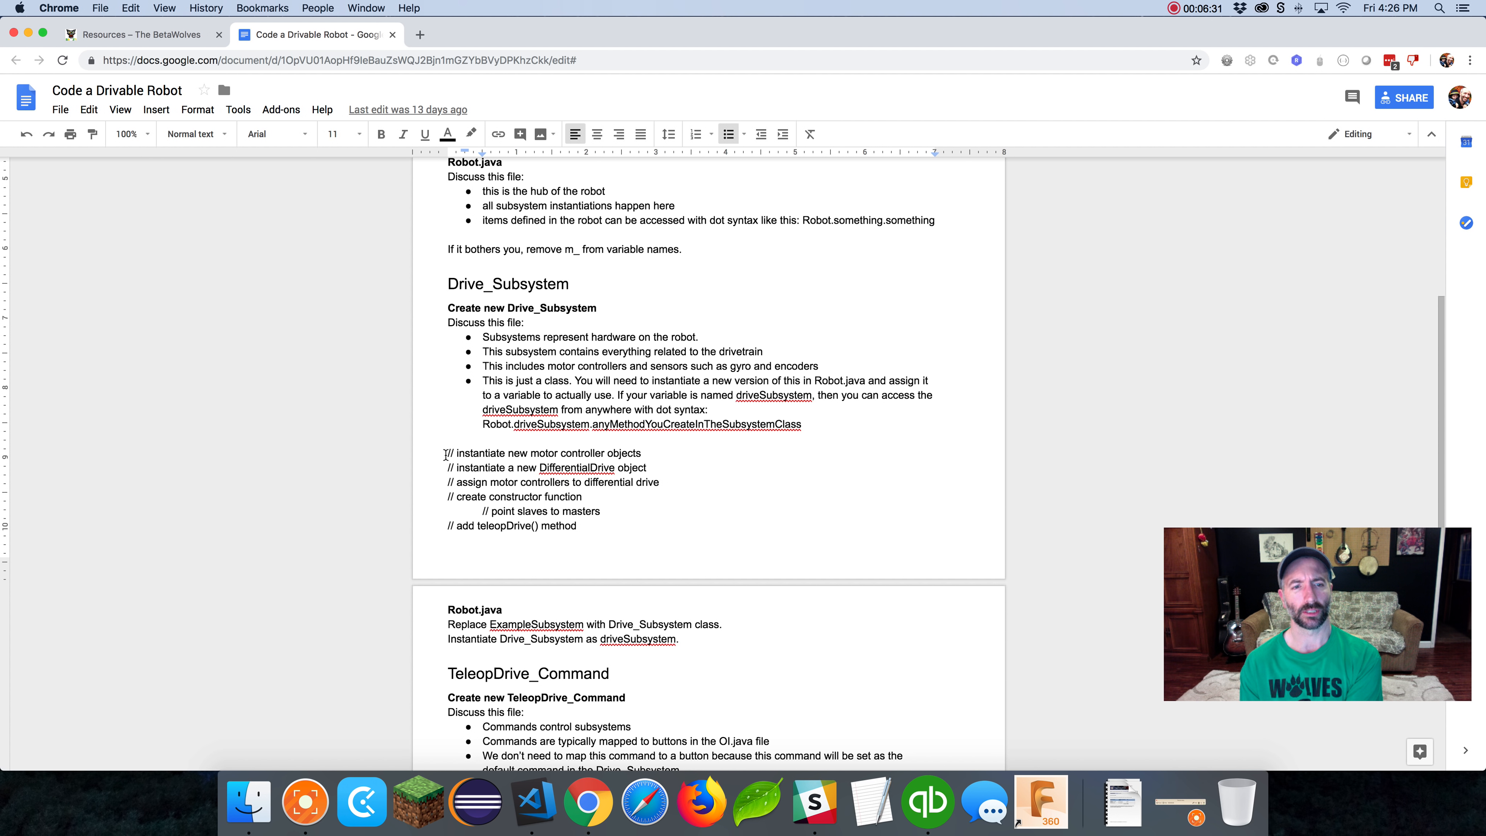
{"action": "left_click_drag", "start_coordinate": [447, 453], "coordinate": [594, 526]}
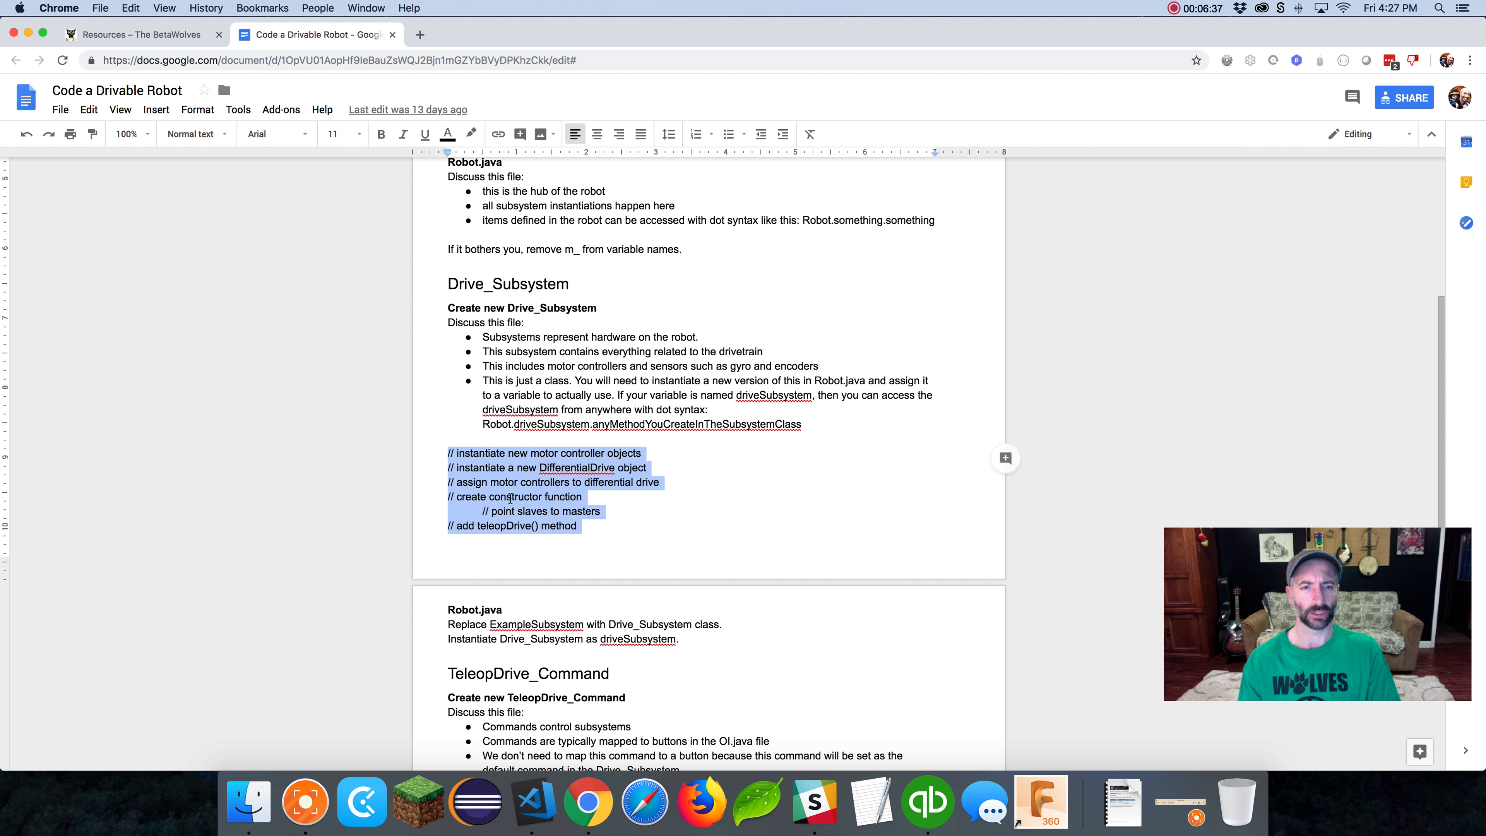
{"action": "mouse_move", "coordinate": [535, 802]}
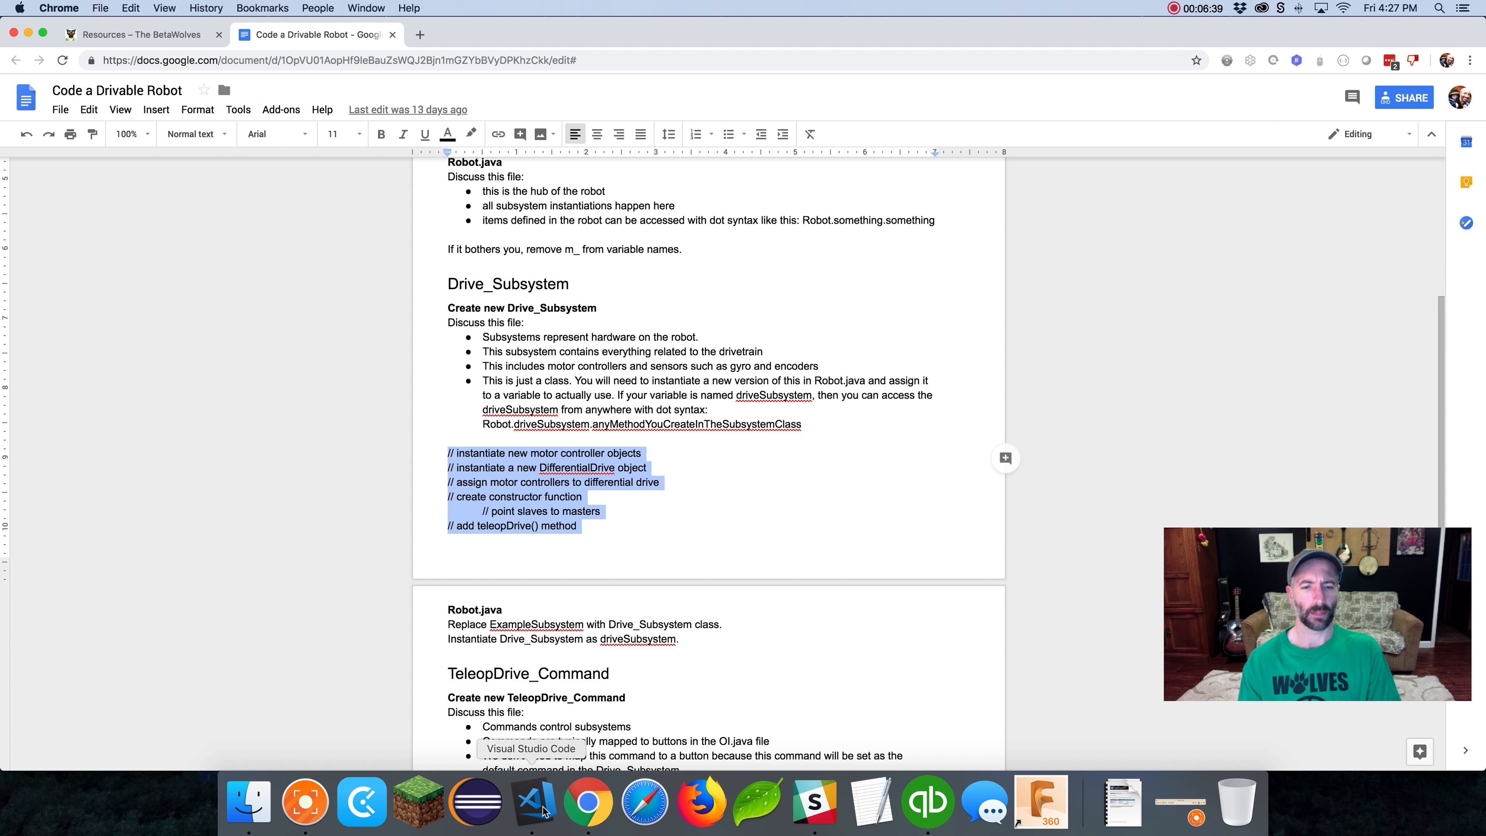
Paste the outline comments into DriveSubsystem, moving the motor-controller comment above the declarations
{"action": "left_click", "coordinate": [536, 805]}
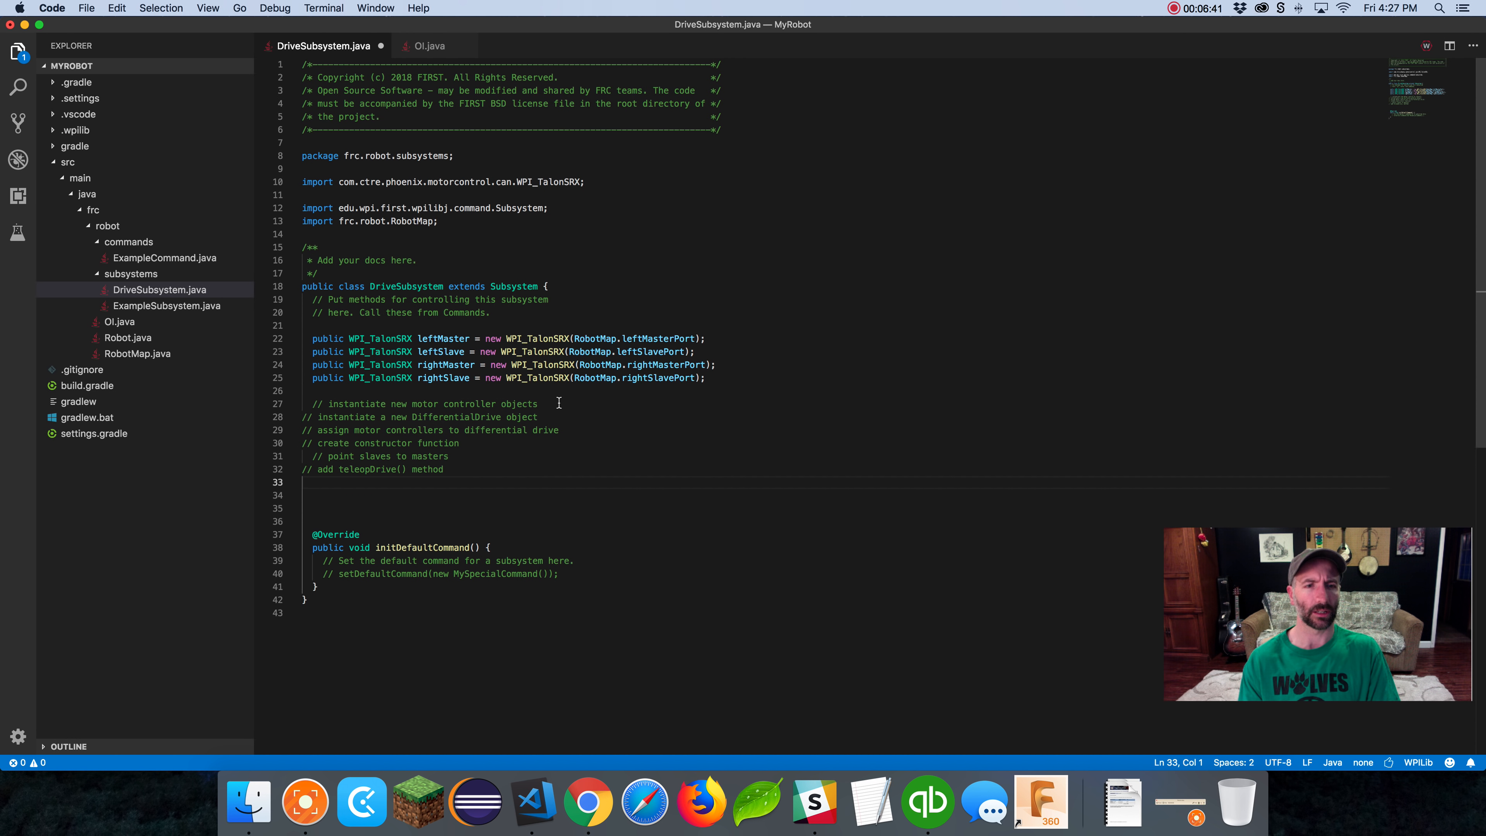
{"action": "double_click", "coordinate": [426, 405]}
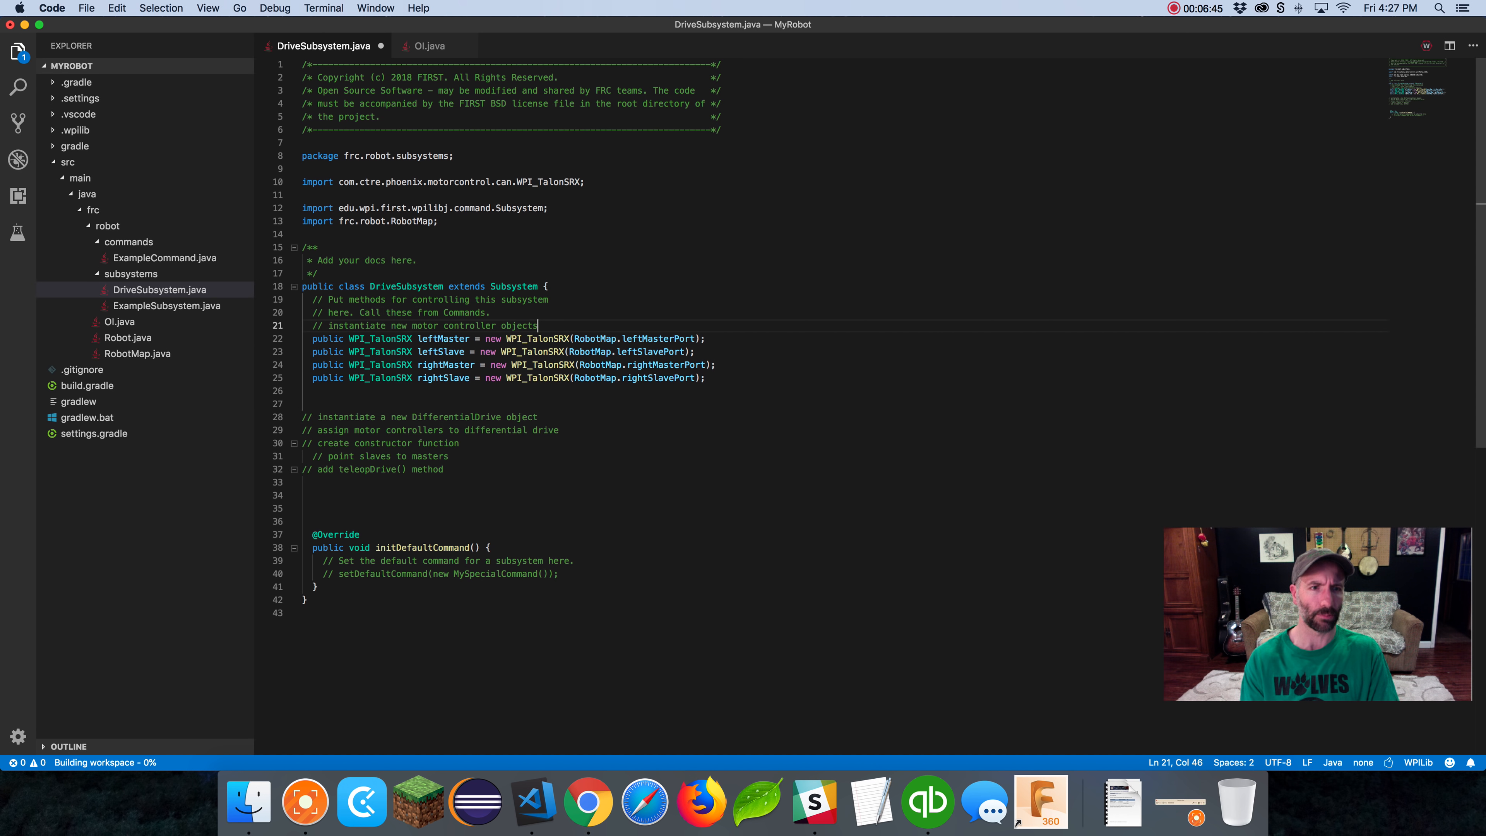
{"action": "key", "text": "enter"}
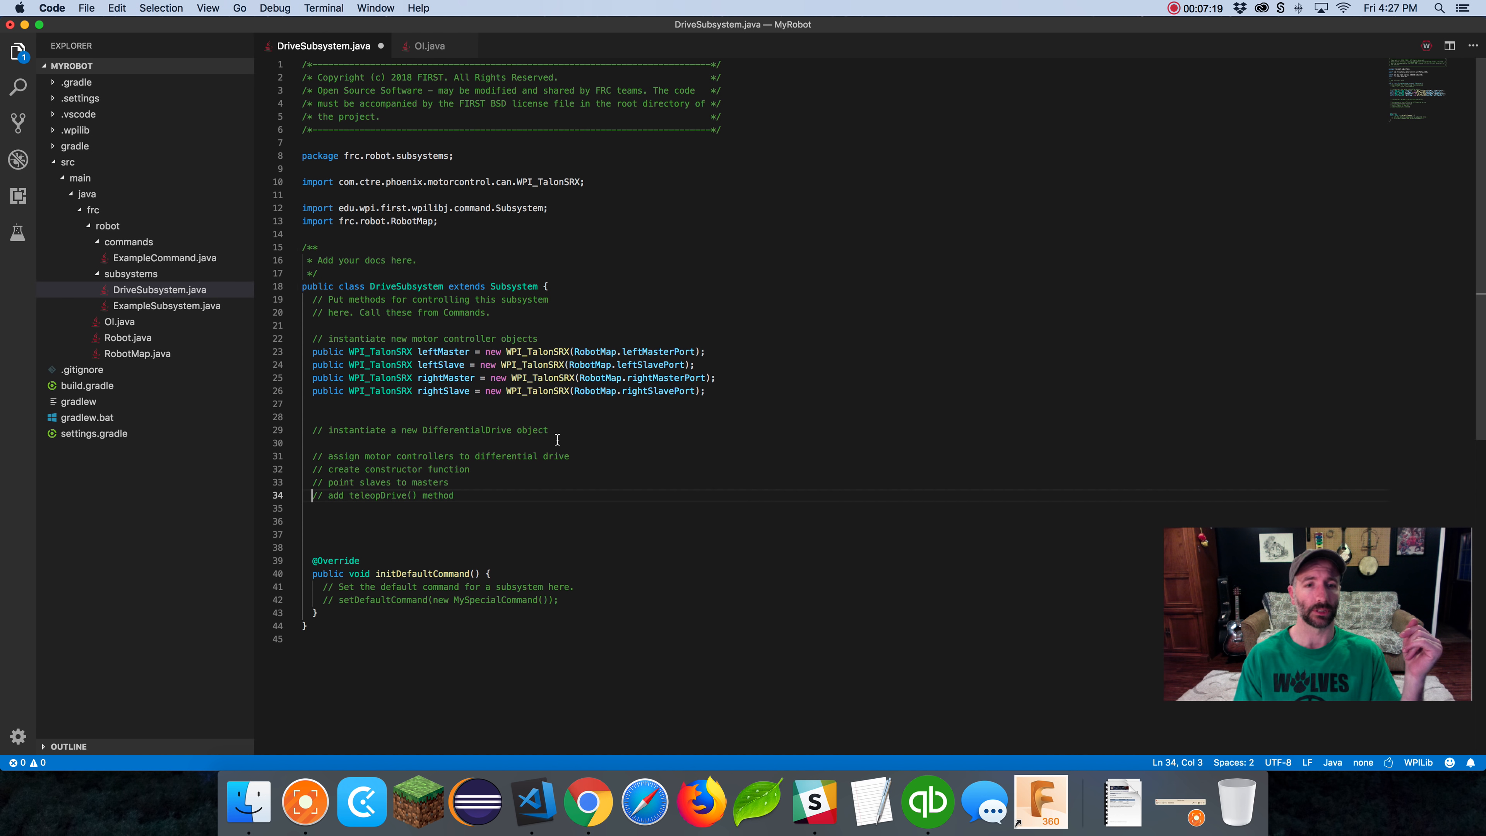
{"action": "left_click", "coordinate": [549, 430]}
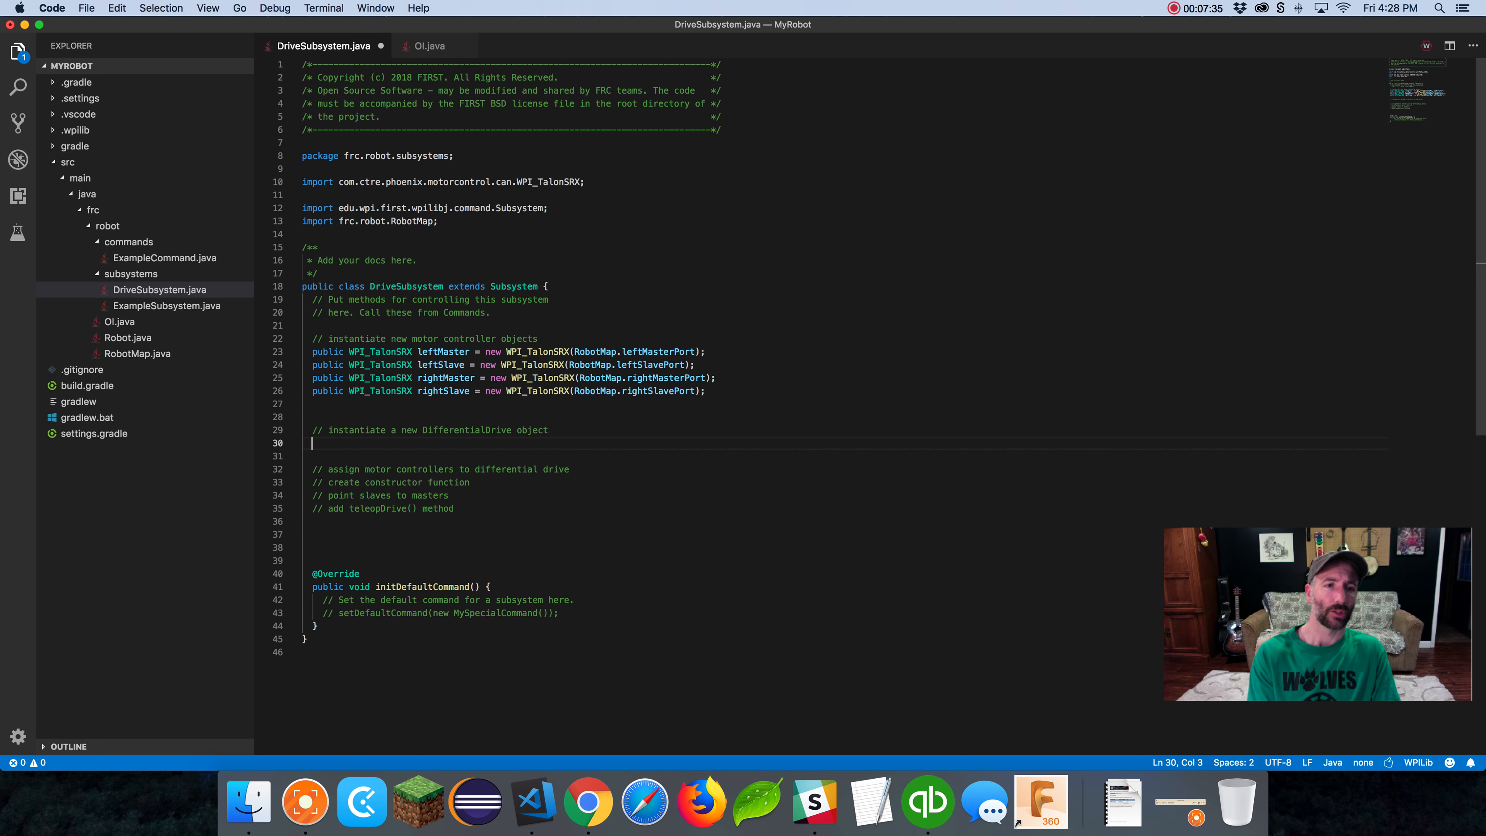
Declare public DifferentialDrive drive = new DifferentialDrive(leftMaster, rightMaster) with its import
{"action": "type", "text": "public"}
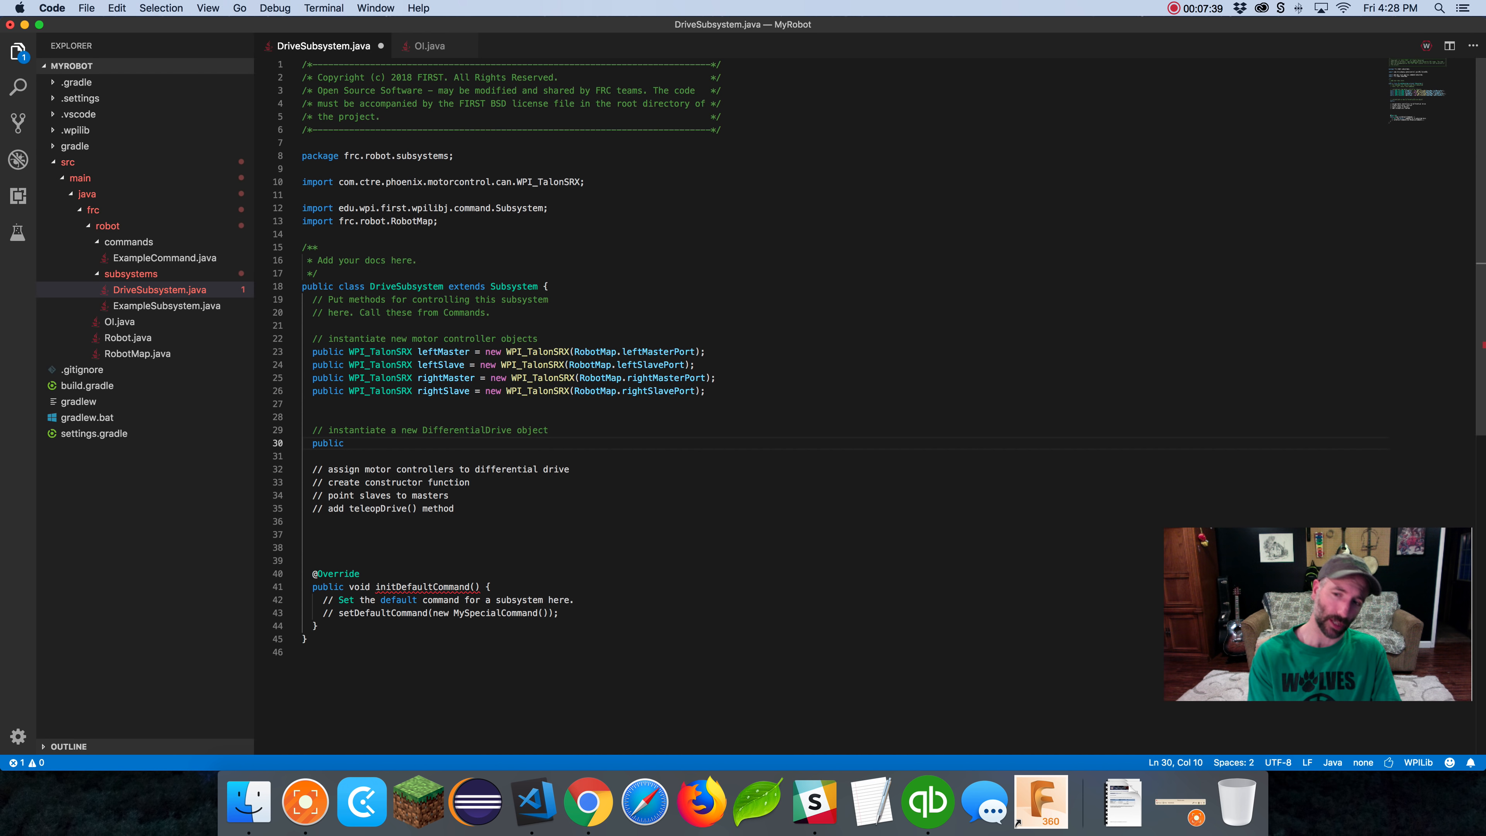
{"action": "type", "text": "DifferentialDrive"}
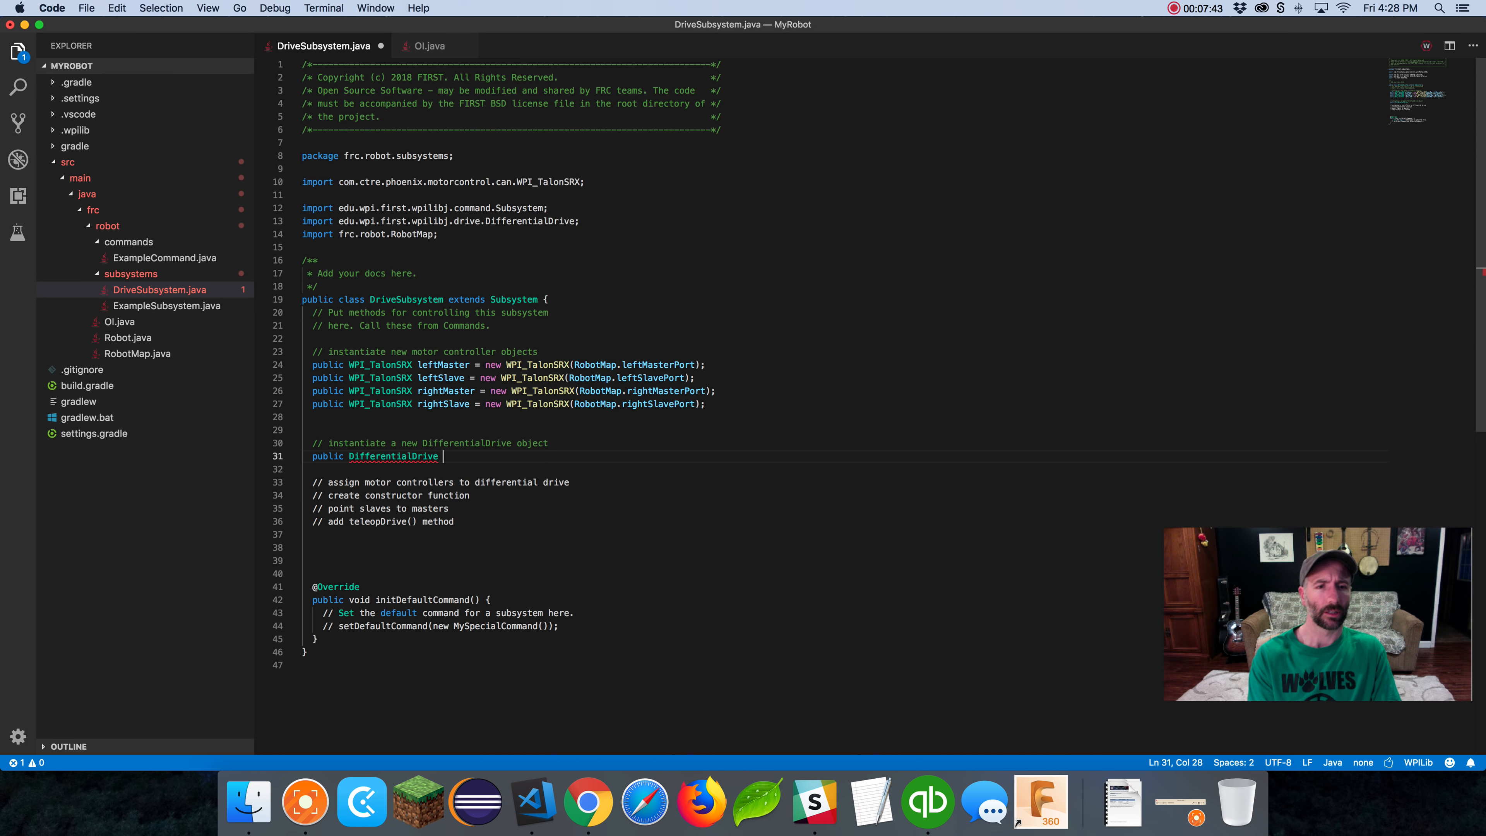
{"action": "type", "text": "drive ="}
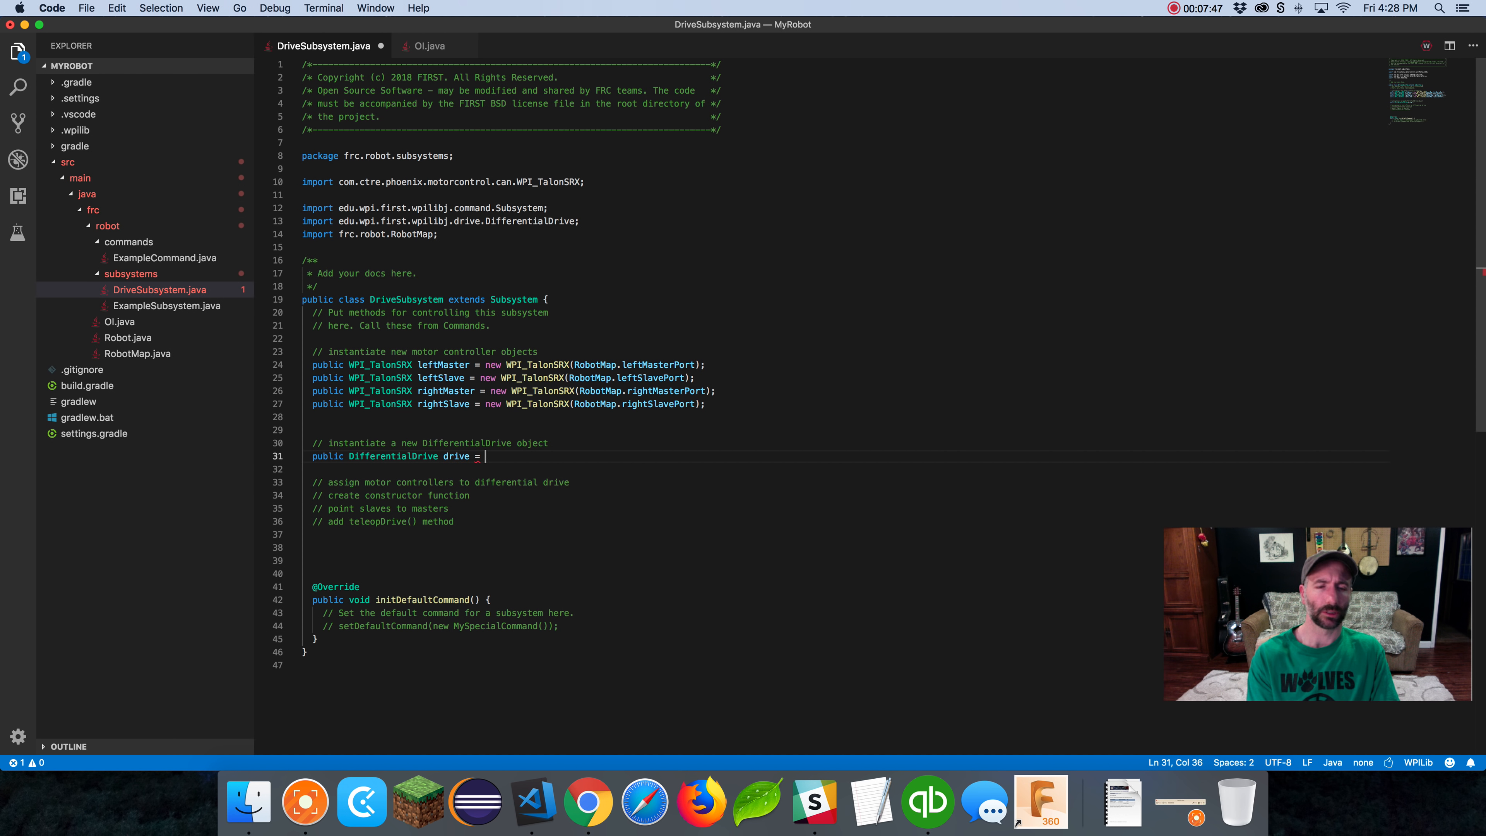
{"action": "type", "text": "new DifferentialDrive(leftMotor, rightMotor"}
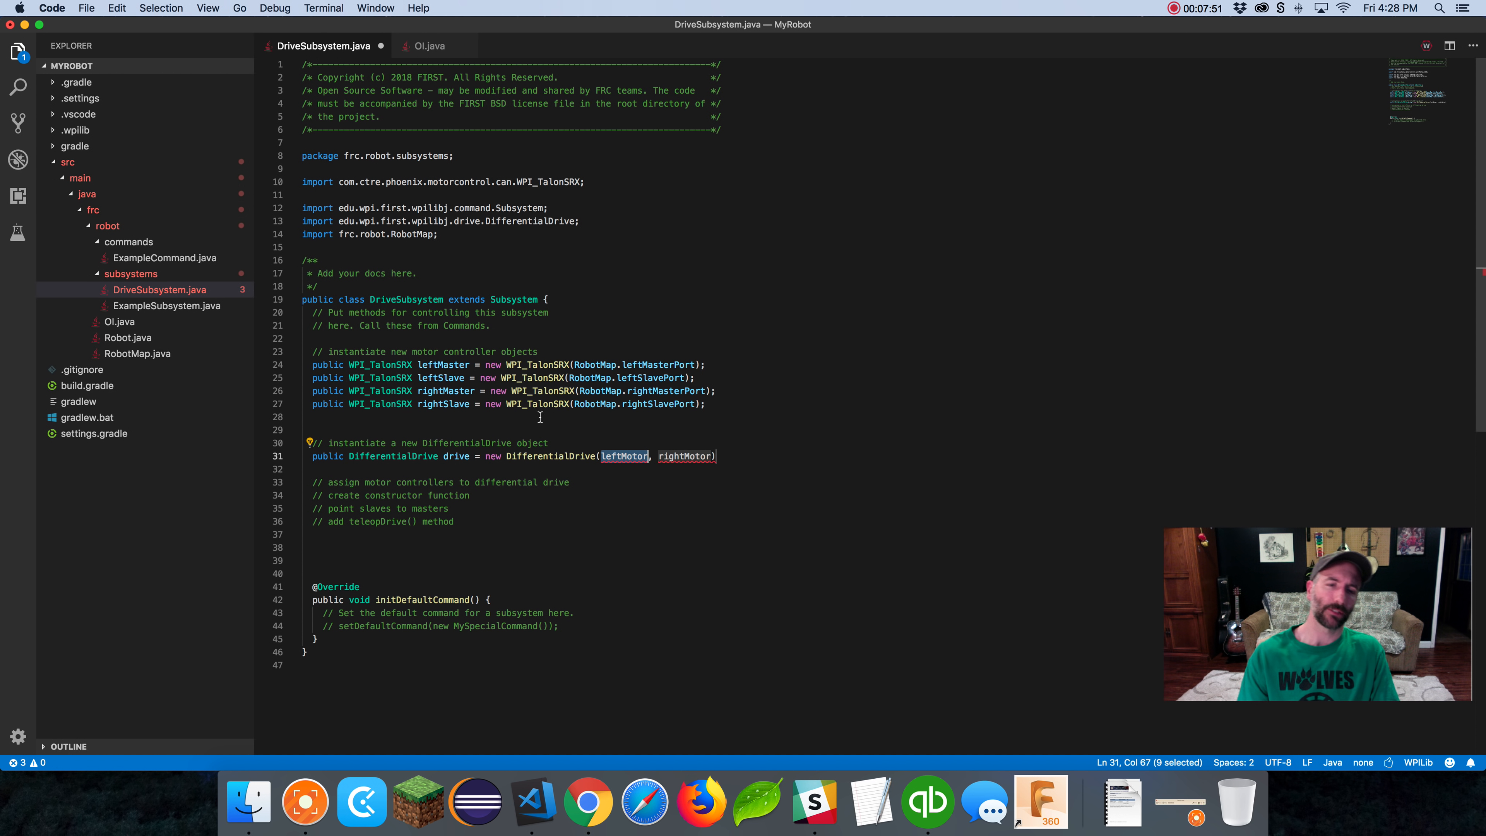
{"action": "left_click", "coordinate": [671, 456]}
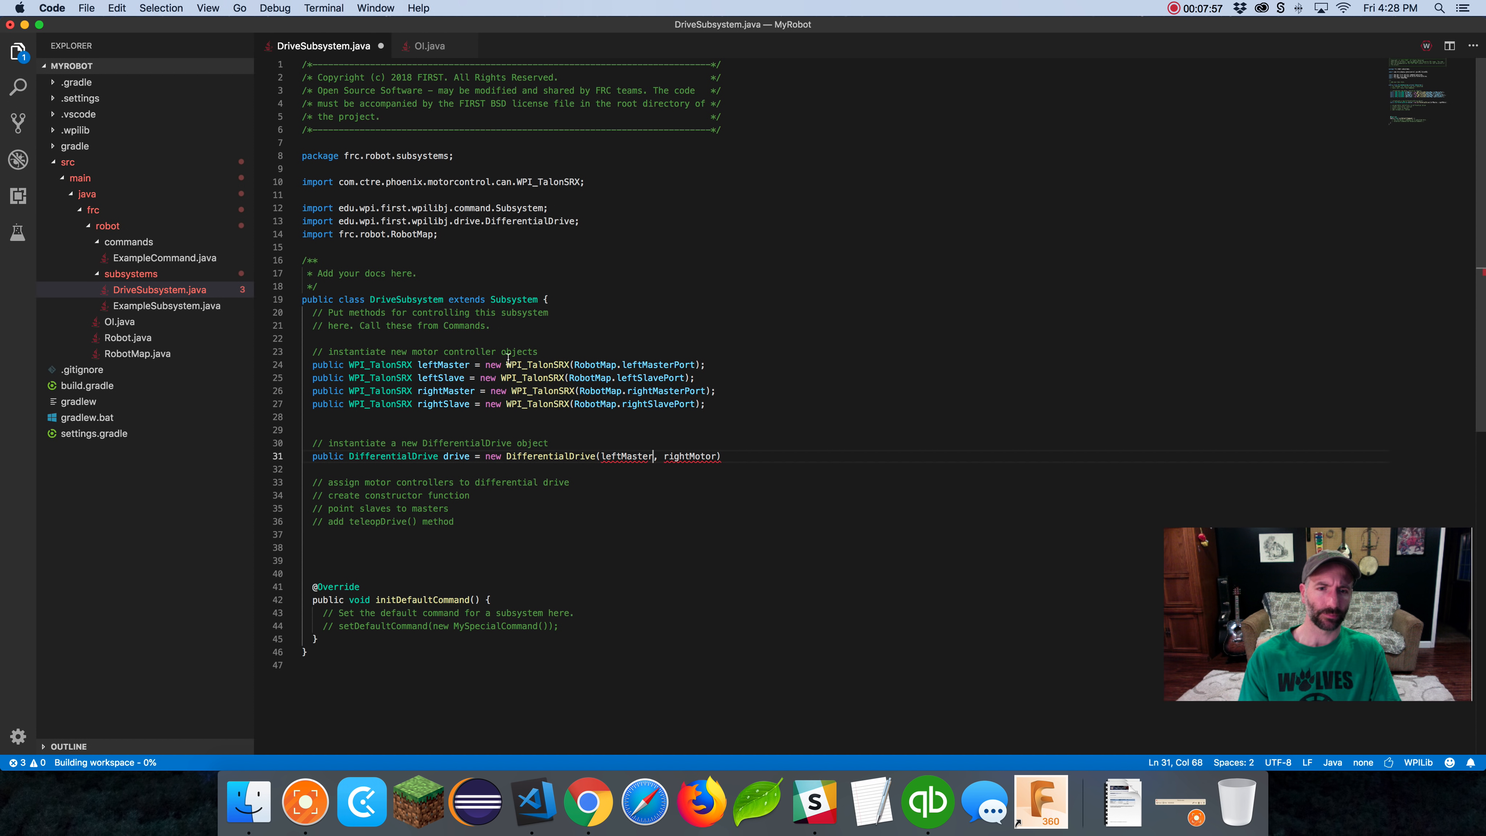
{"action": "double_click", "coordinate": [446, 390]}
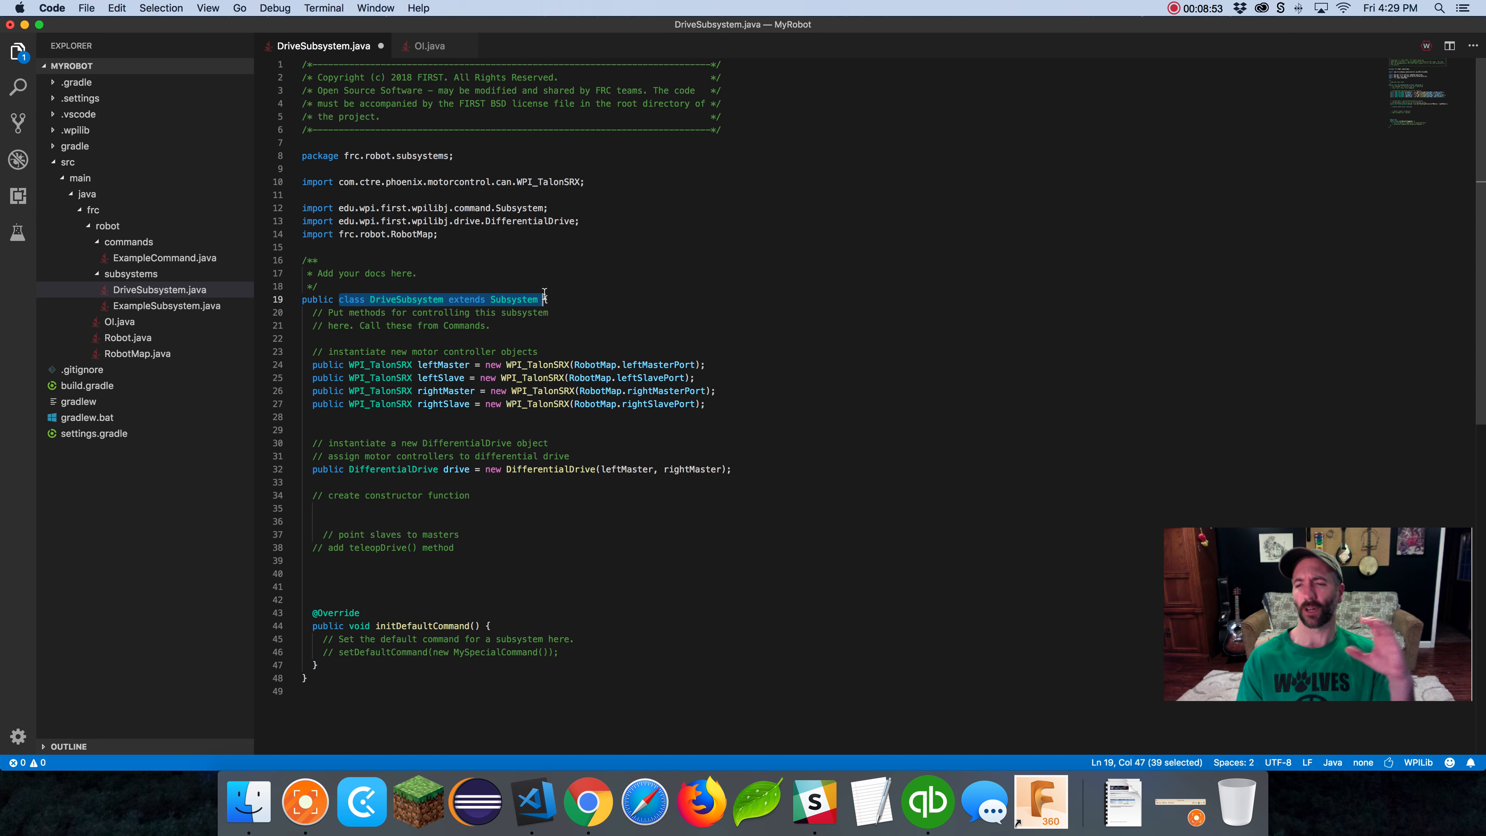
{"action": "double_click", "coordinate": [405, 299]}
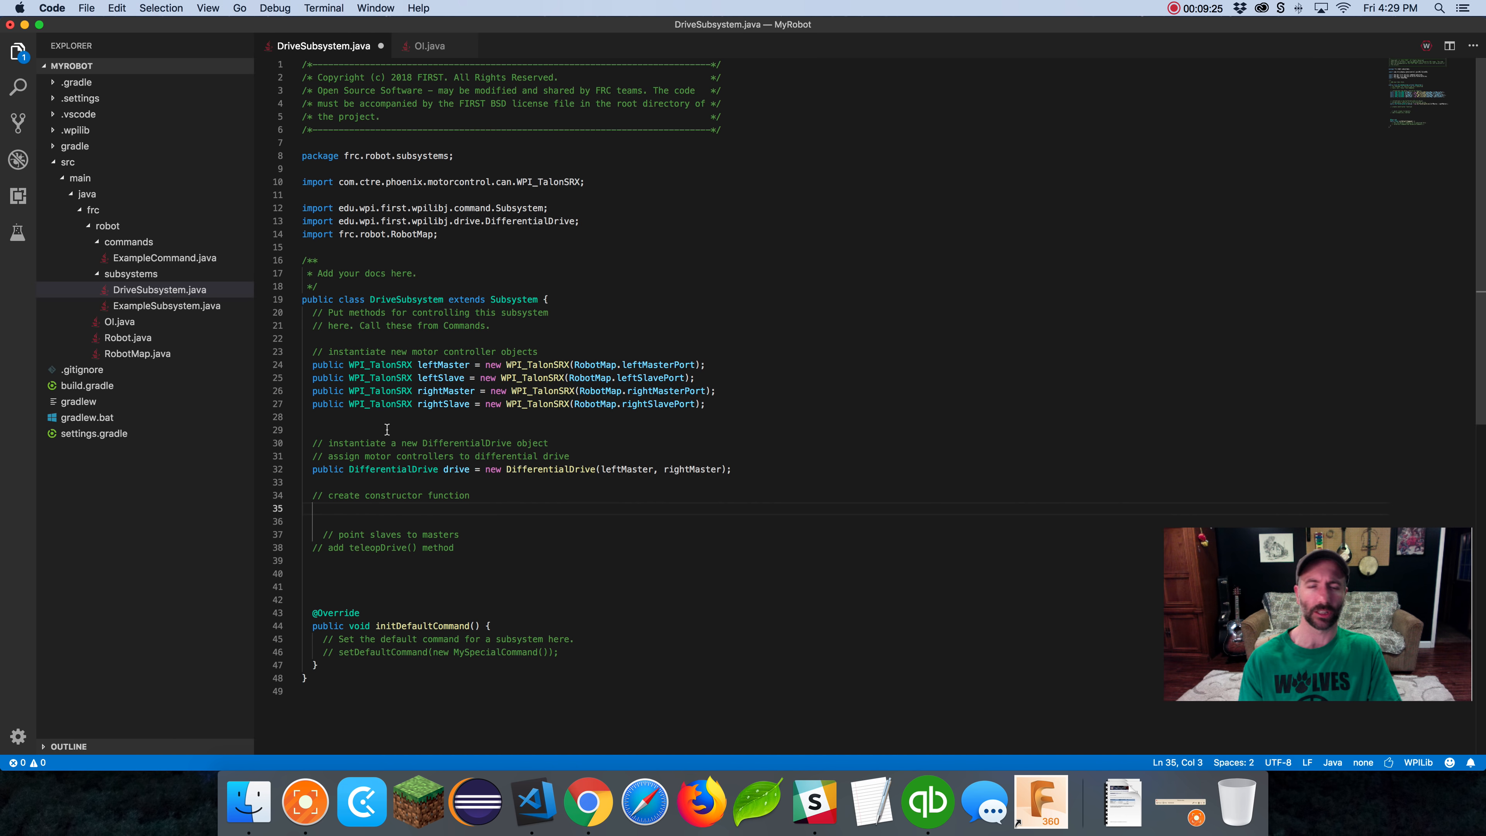
{"action": "double_click", "coordinate": [405, 300]}
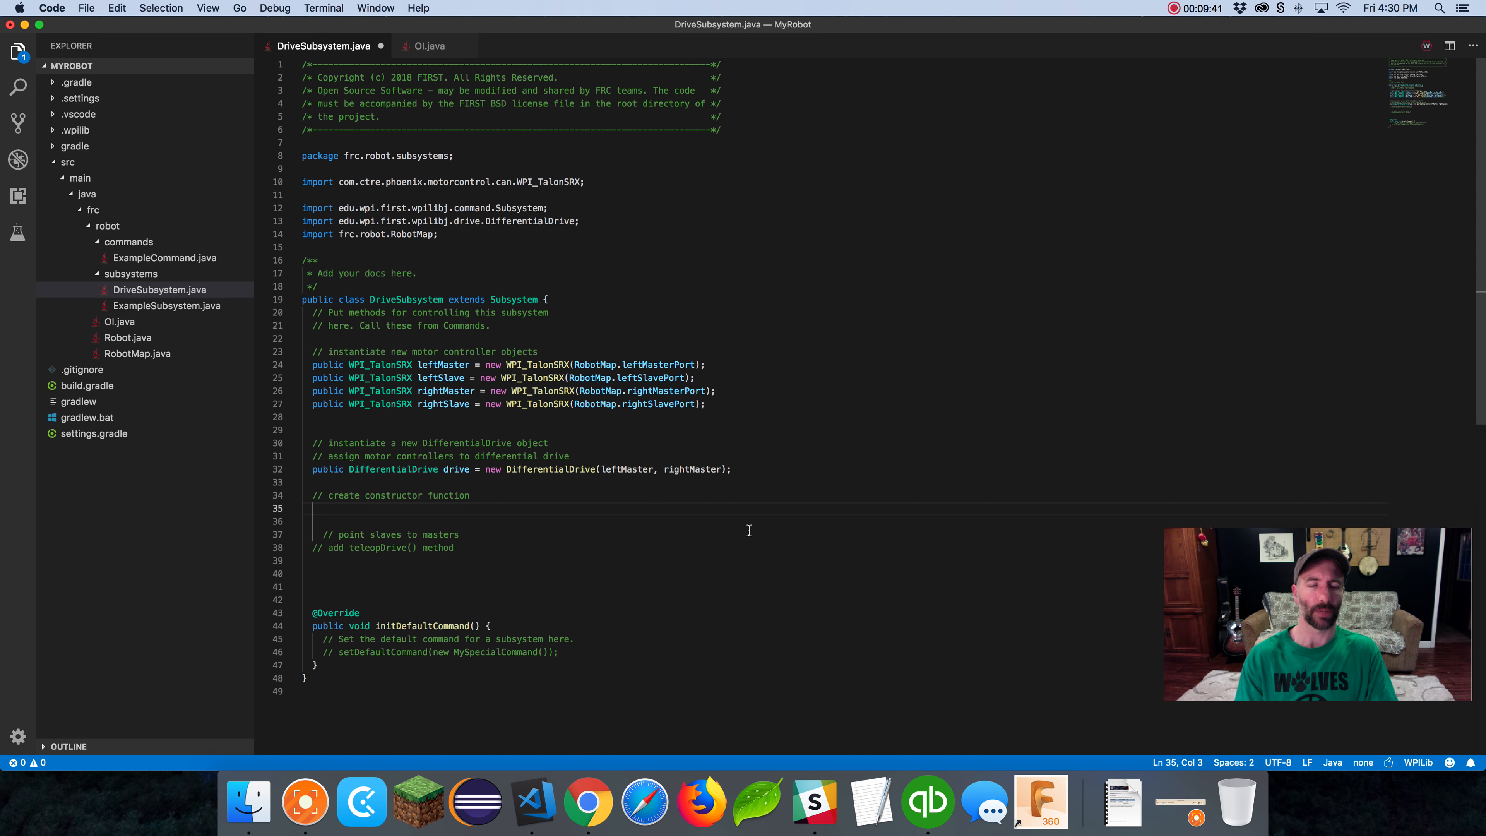
Add a public DriveSubsystem() constructor with braces
{"action": "type", "text": "public Dri"}
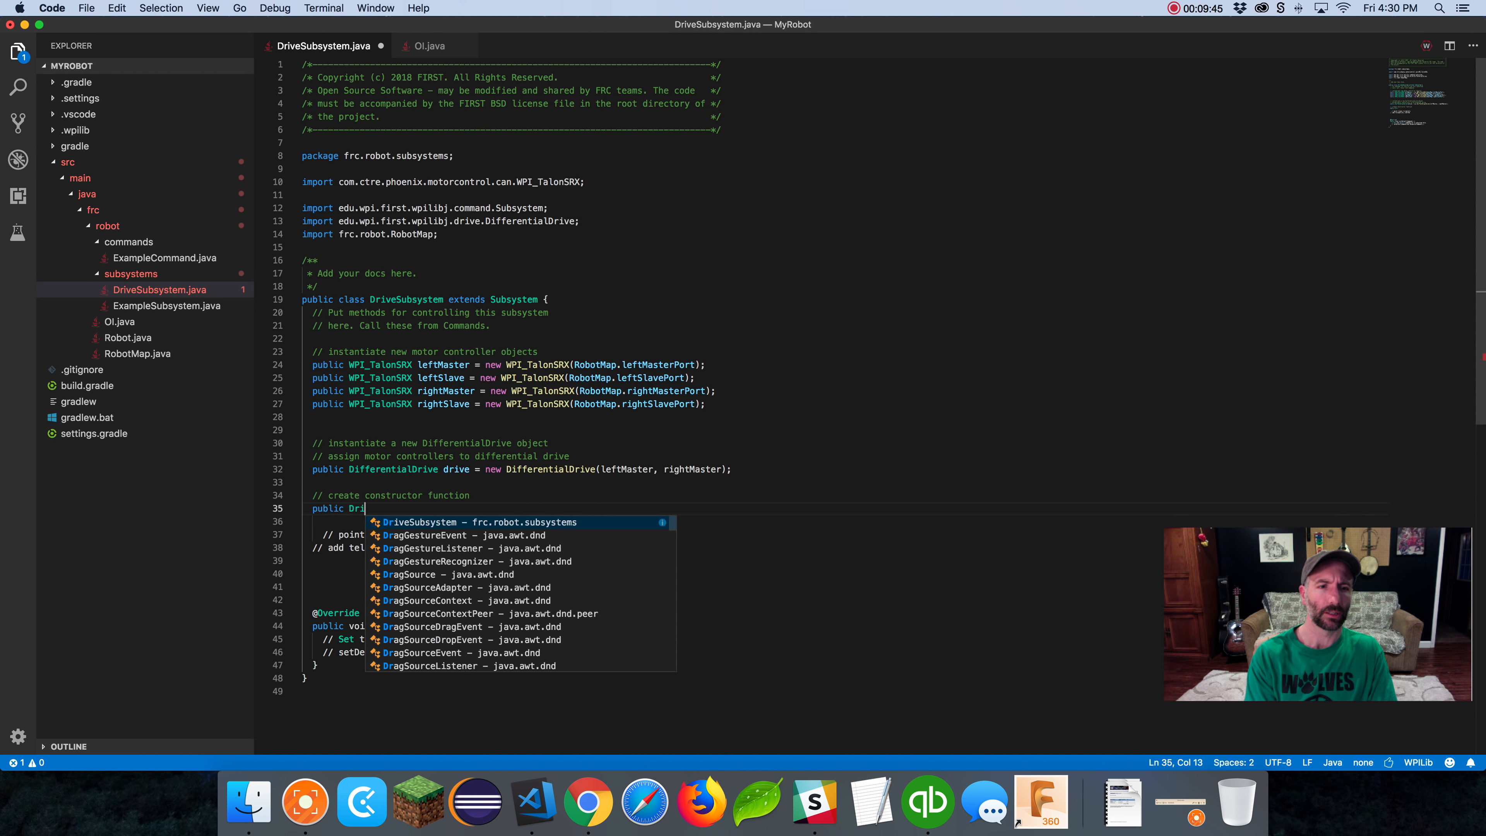
{"action": "key", "text": "Tab"}
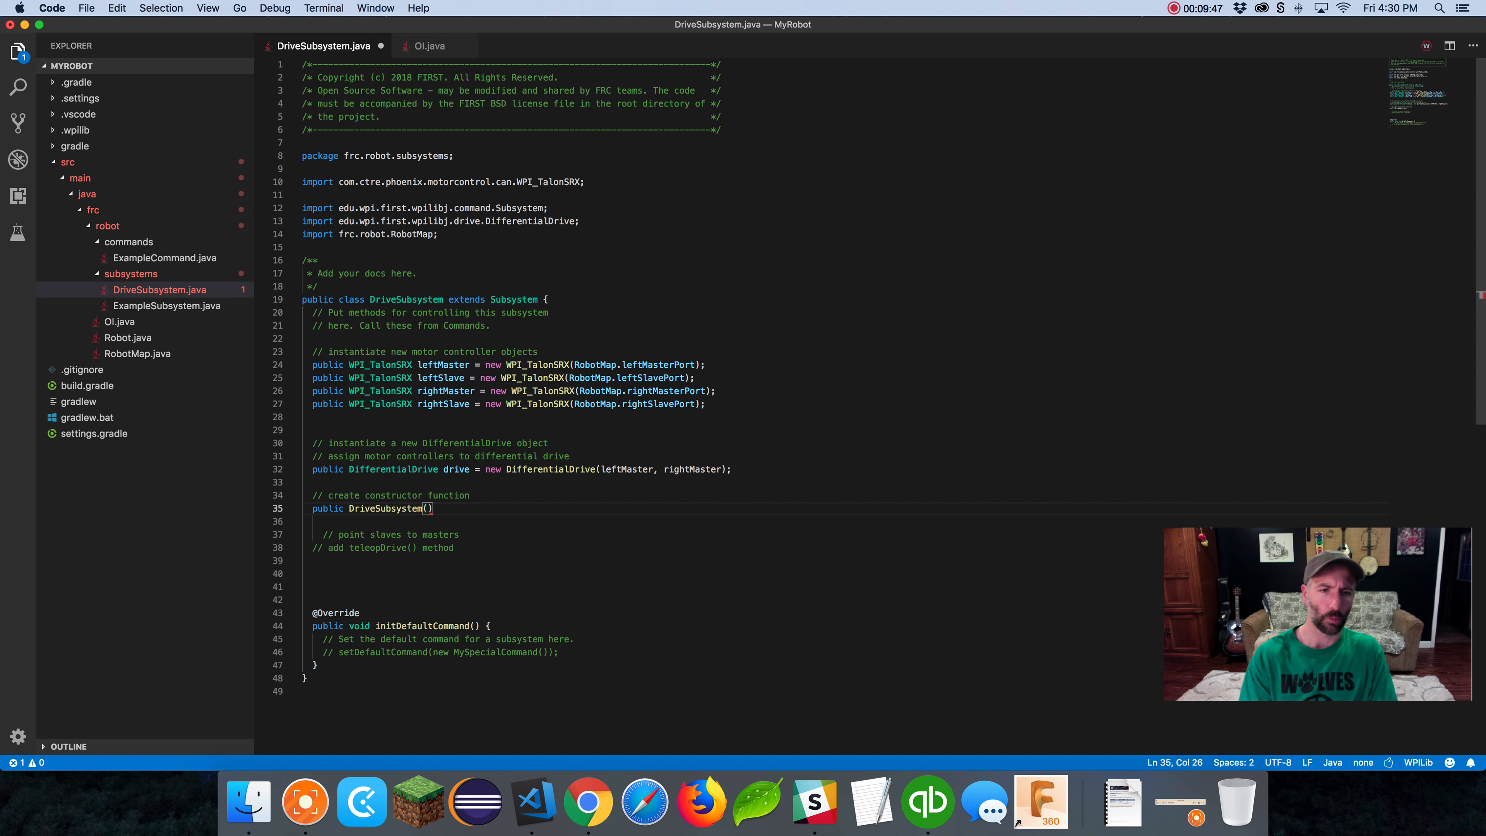
{"action": "type", "text": "{"}
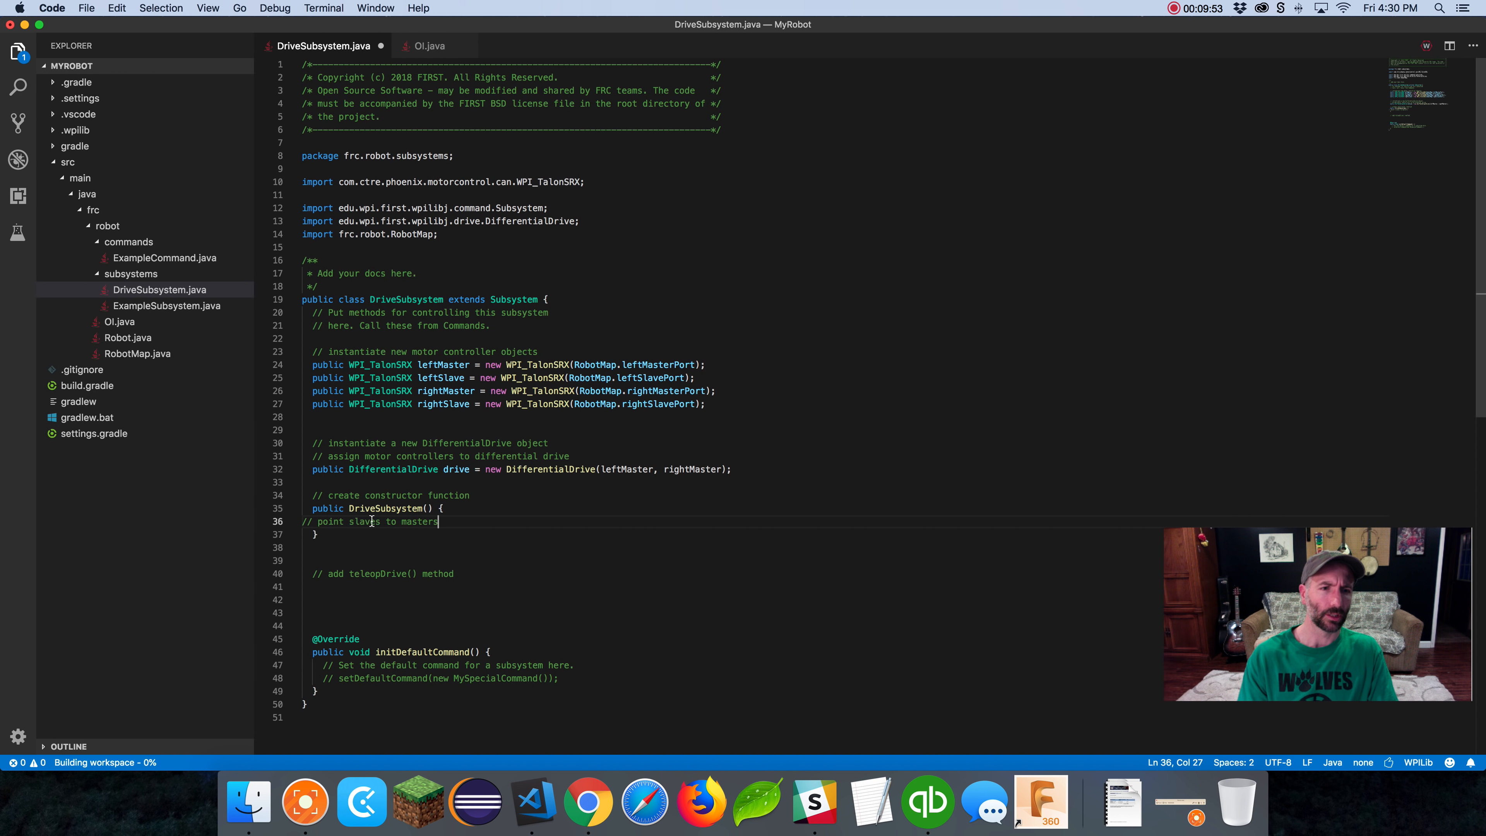
{"action": "left_click", "coordinate": [295, 523]}
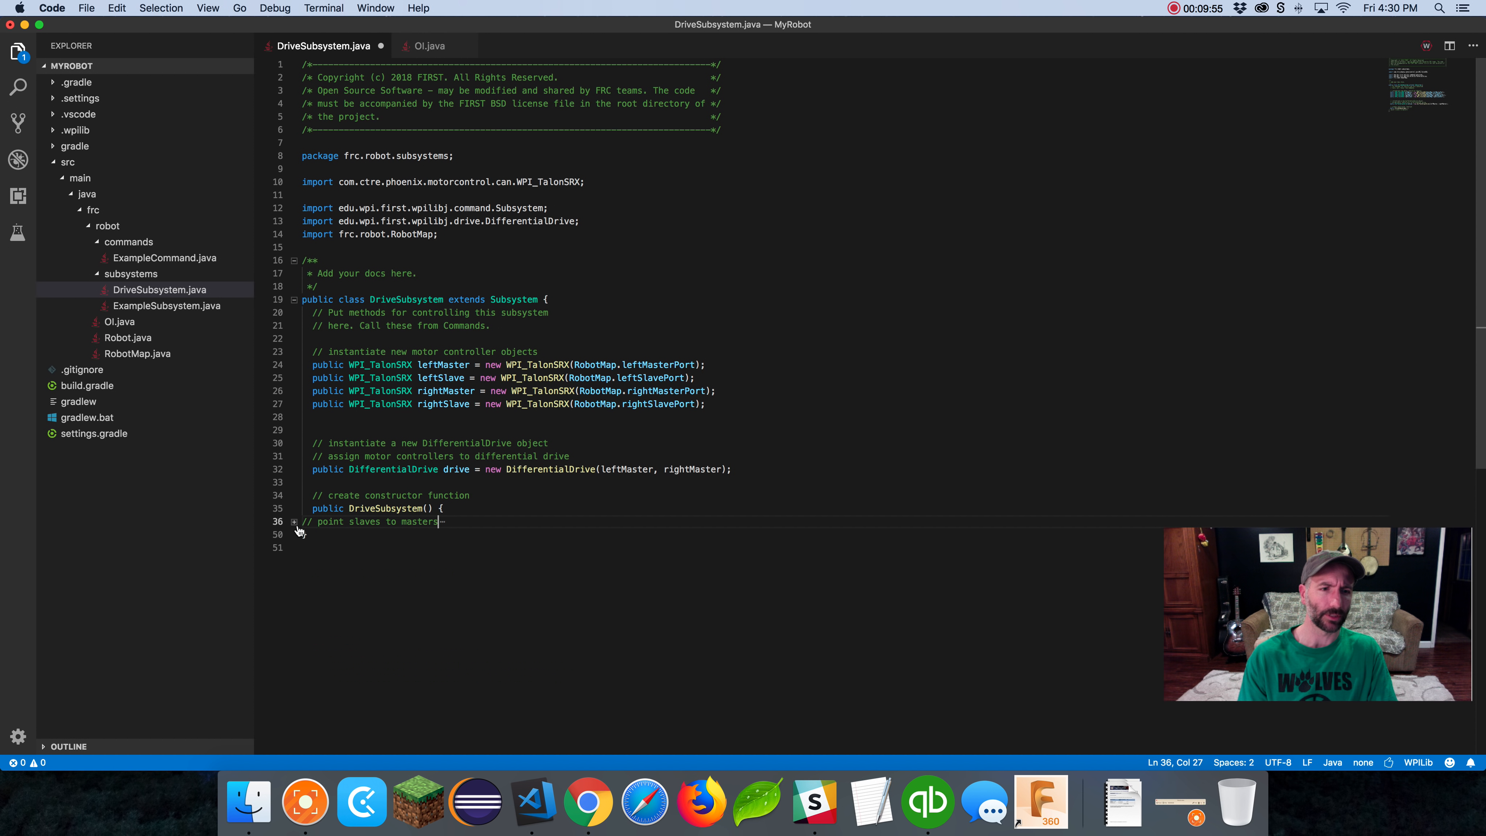
{"action": "left_click", "coordinate": [295, 521]}
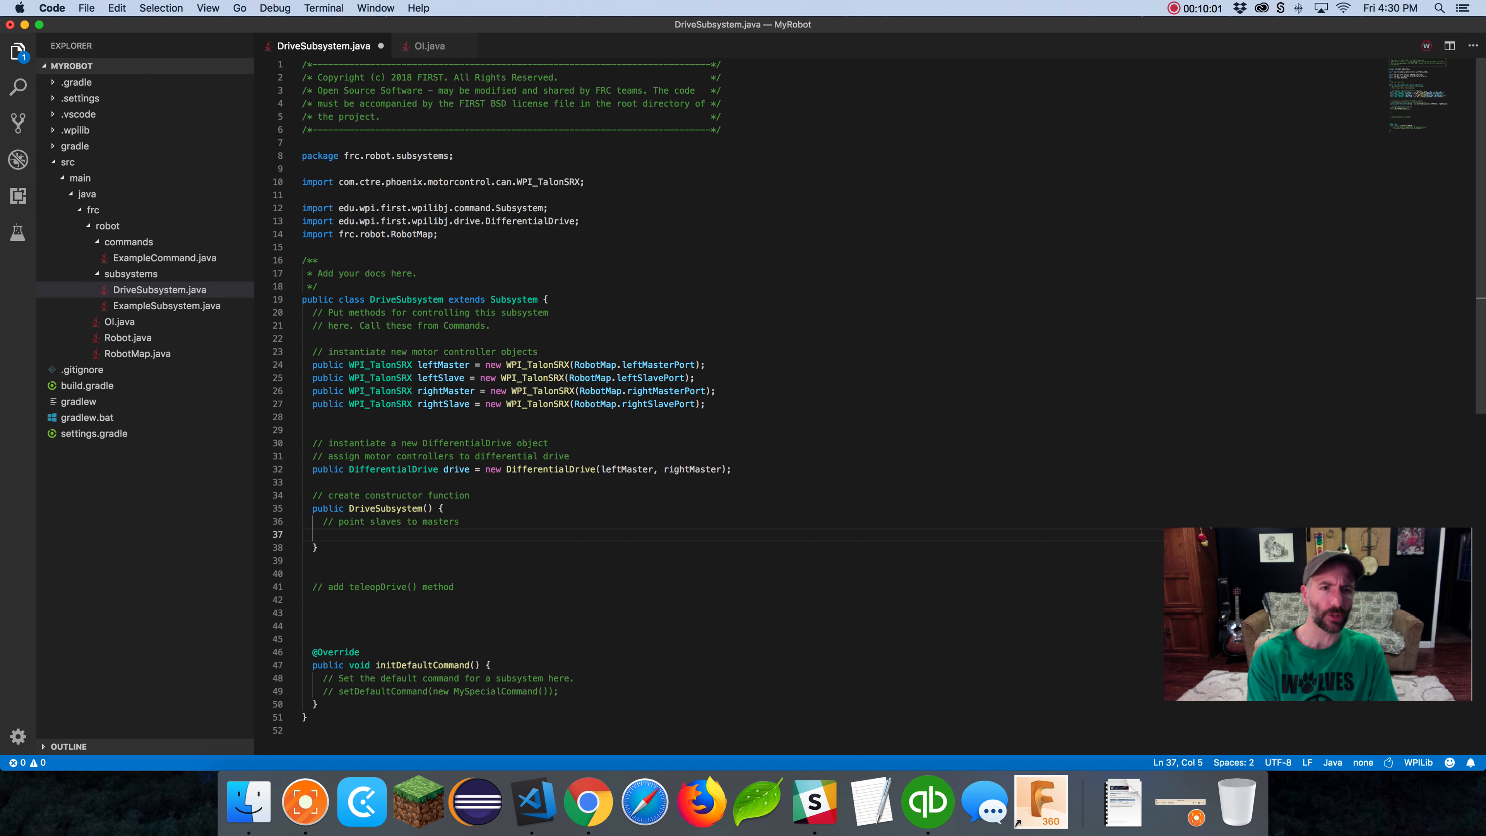
Inside the constructor, make leftSlave.follow(leftMaster) and rightSlave.follow(rightMaster)
{"action": "type", "text": "leftSlave."}
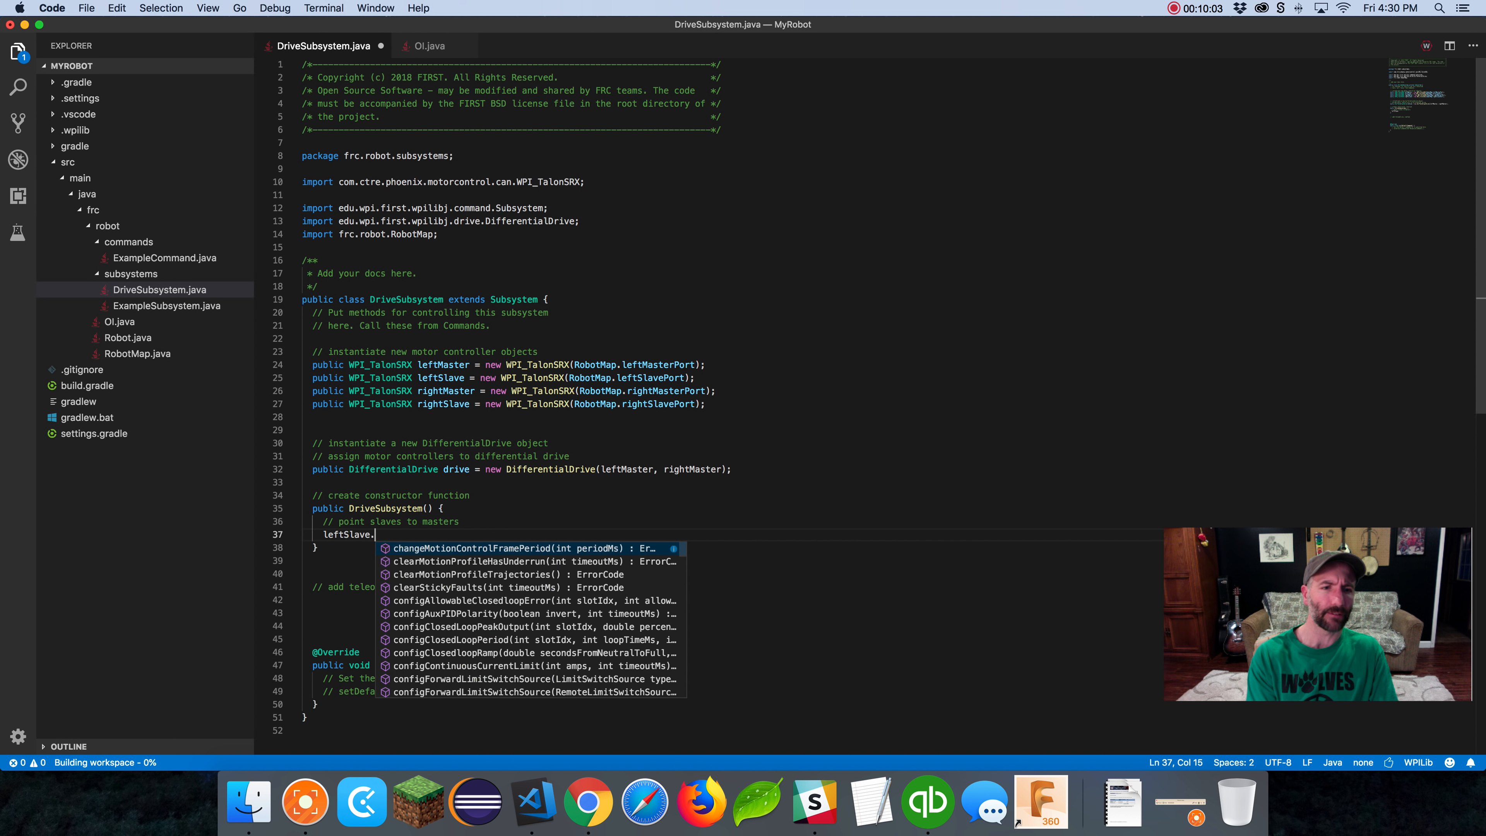
{"action": "type", "text": "follow(masterToFollow);"}
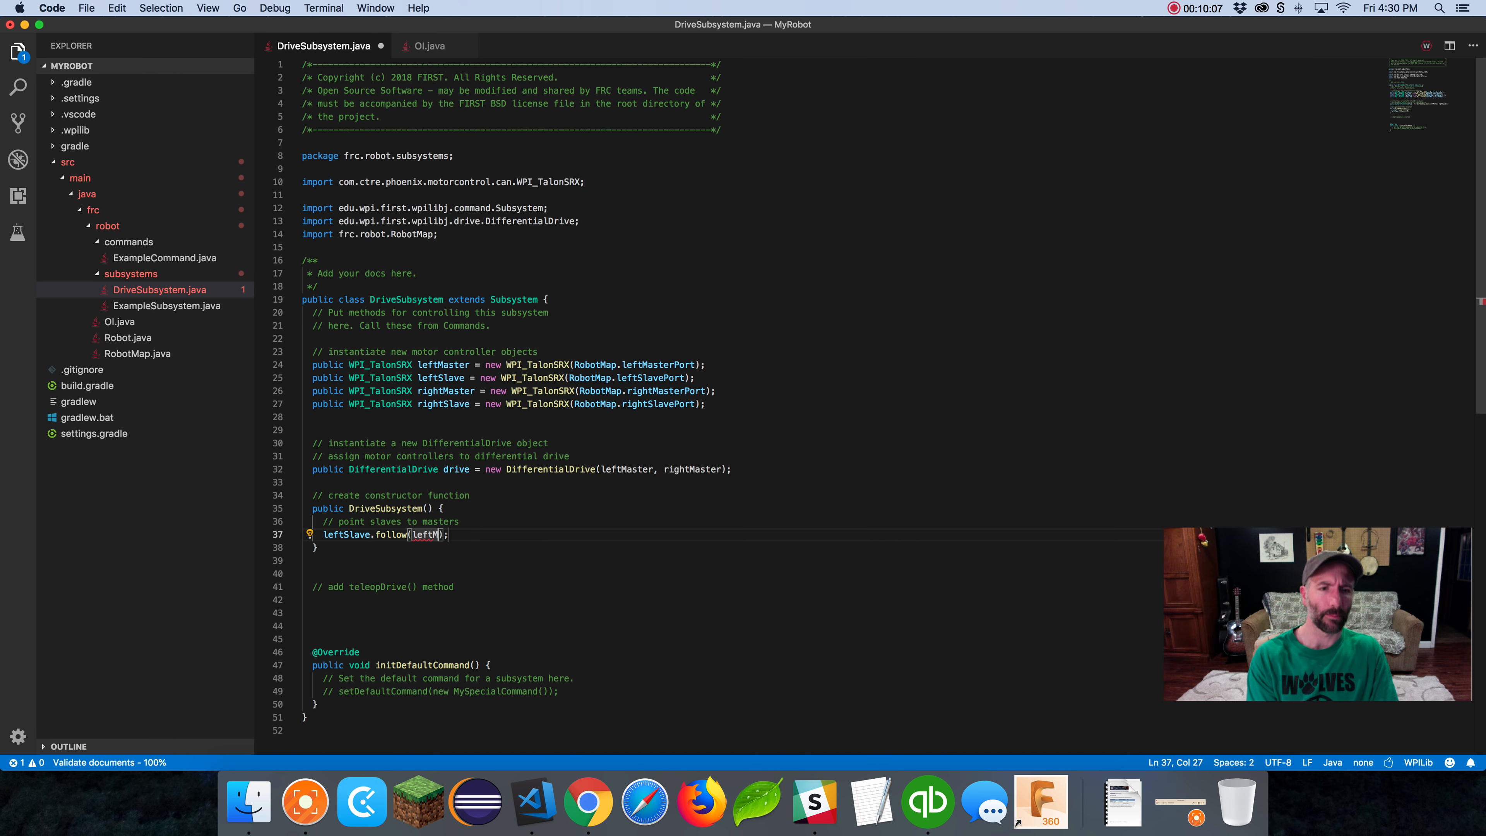
{"action": "type", "text": "aster"}
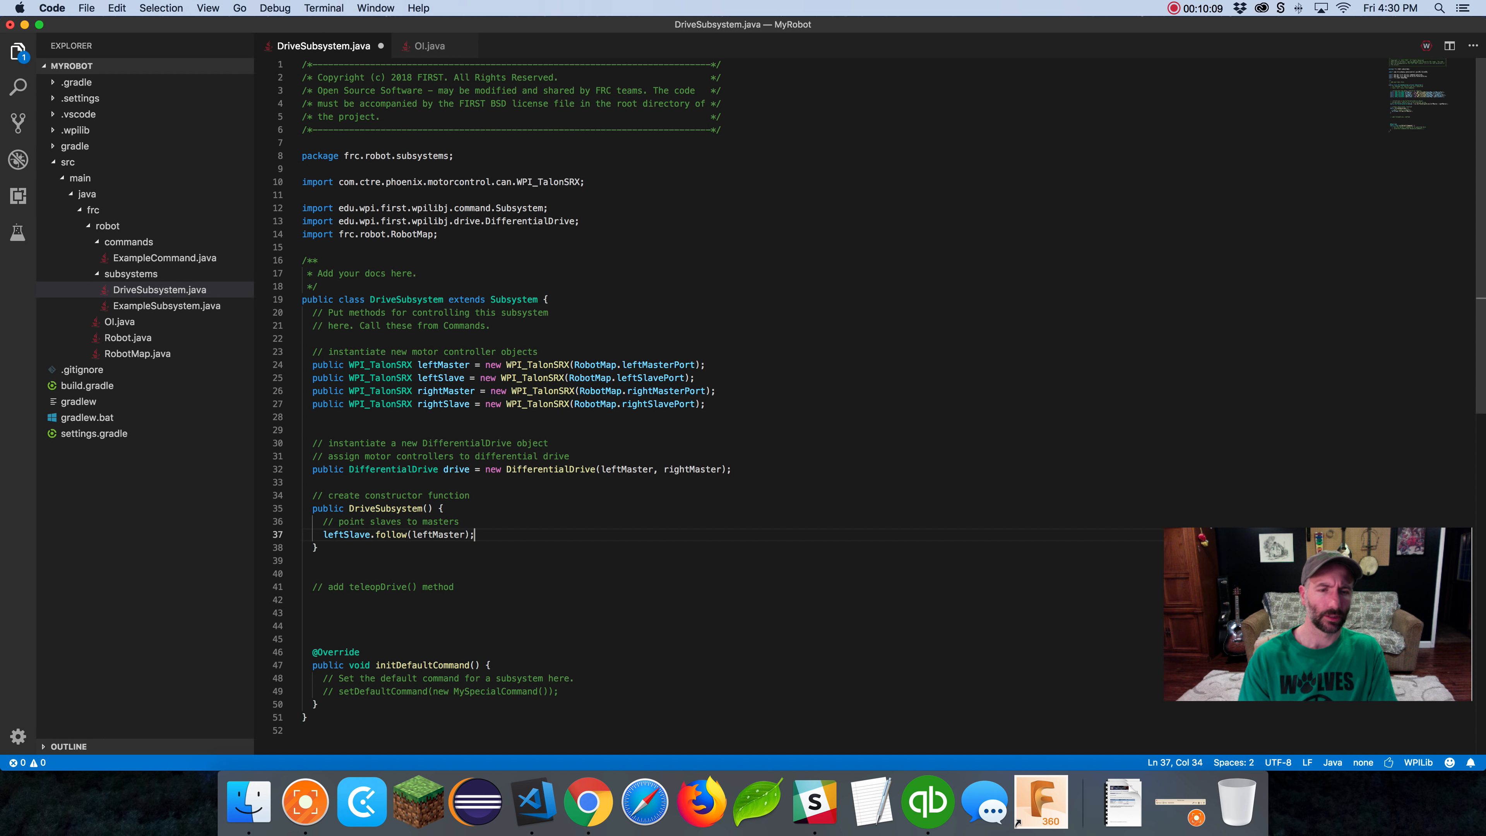
{"action": "double_click", "coordinate": [438, 535]}
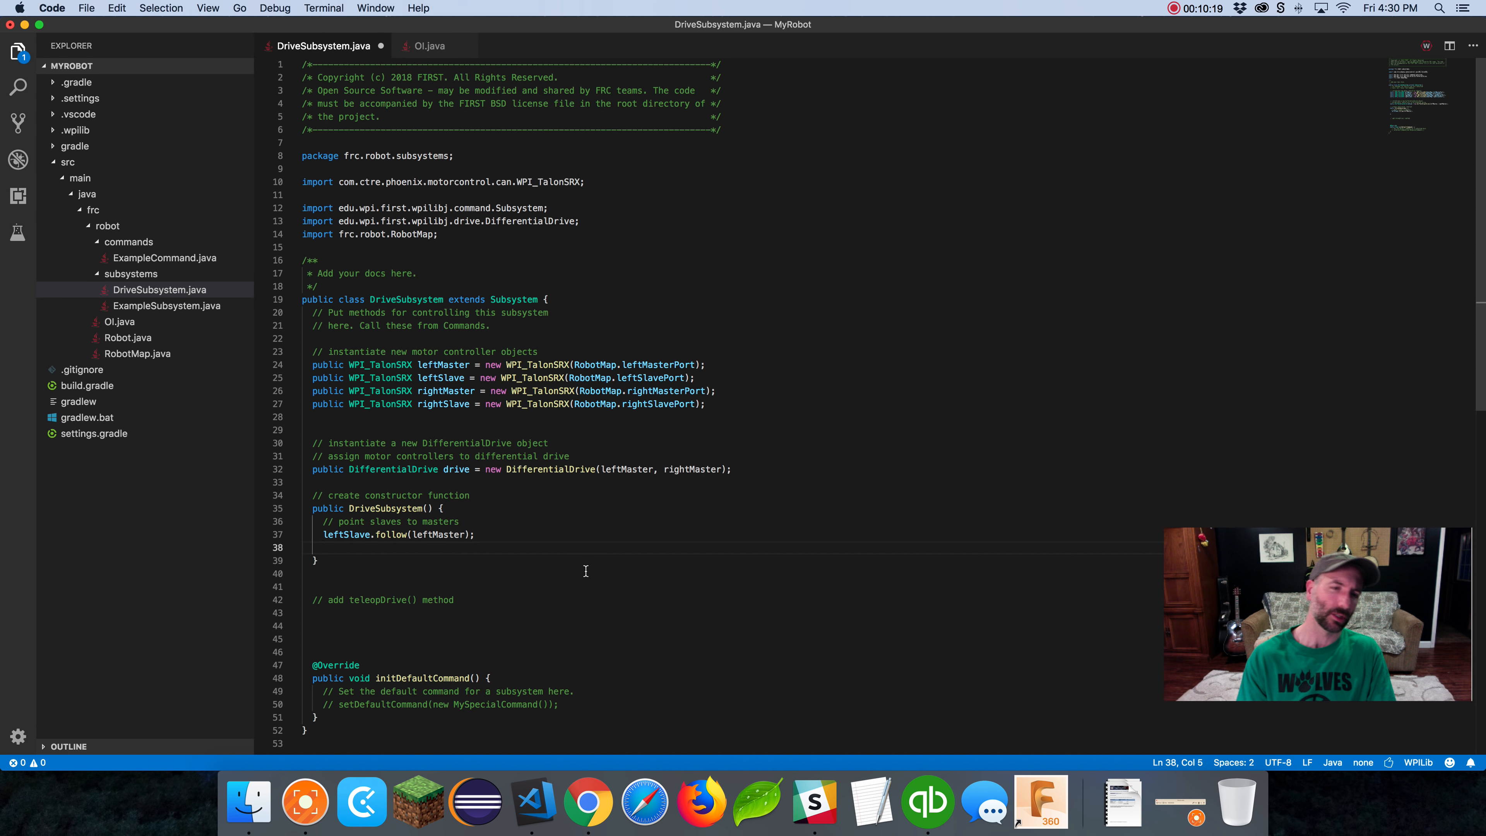
{"action": "type", "text": "rig"}
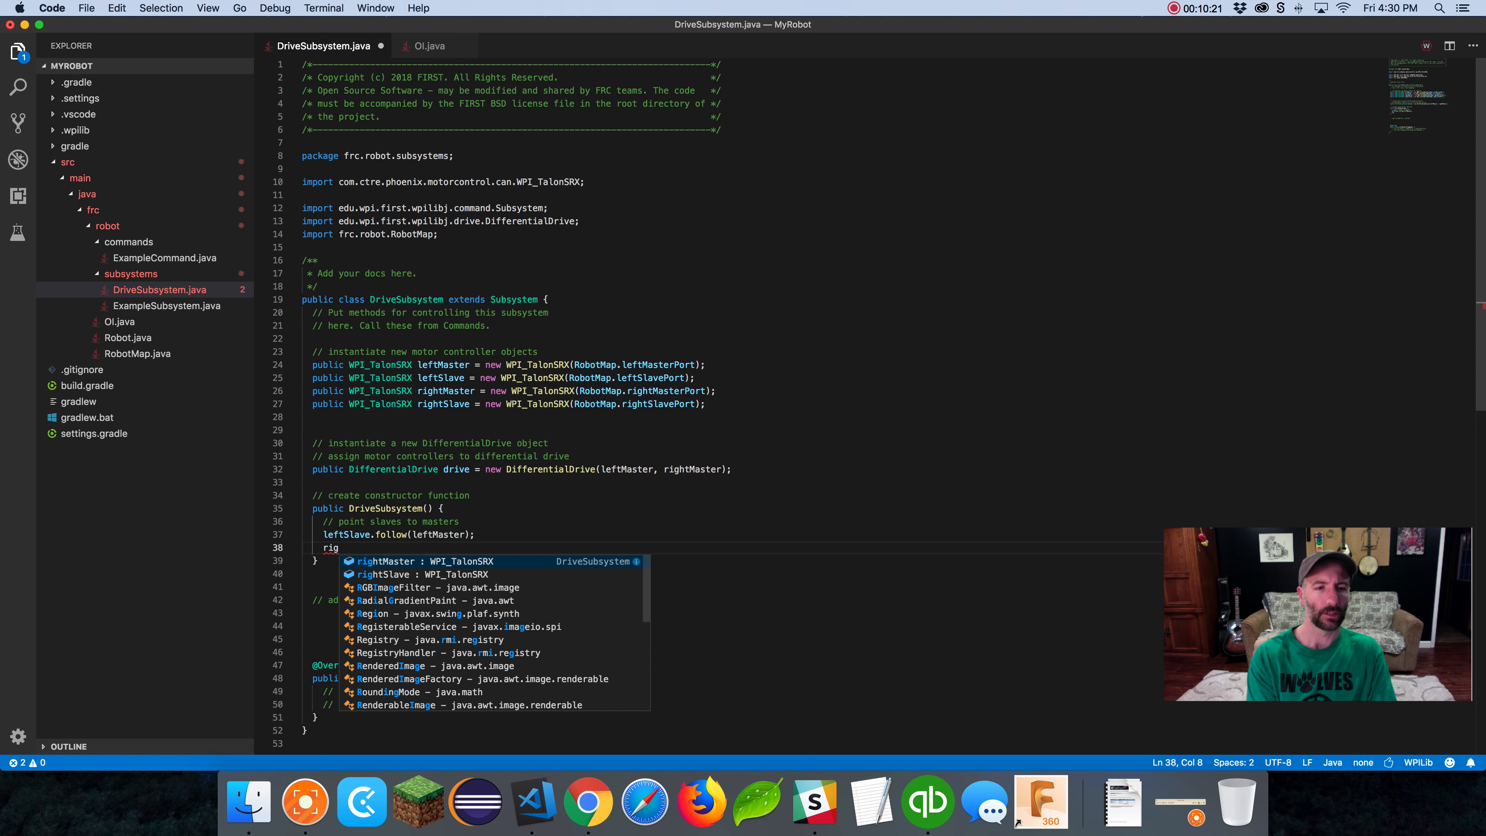
{"action": "type", "text": "htSlavel"}
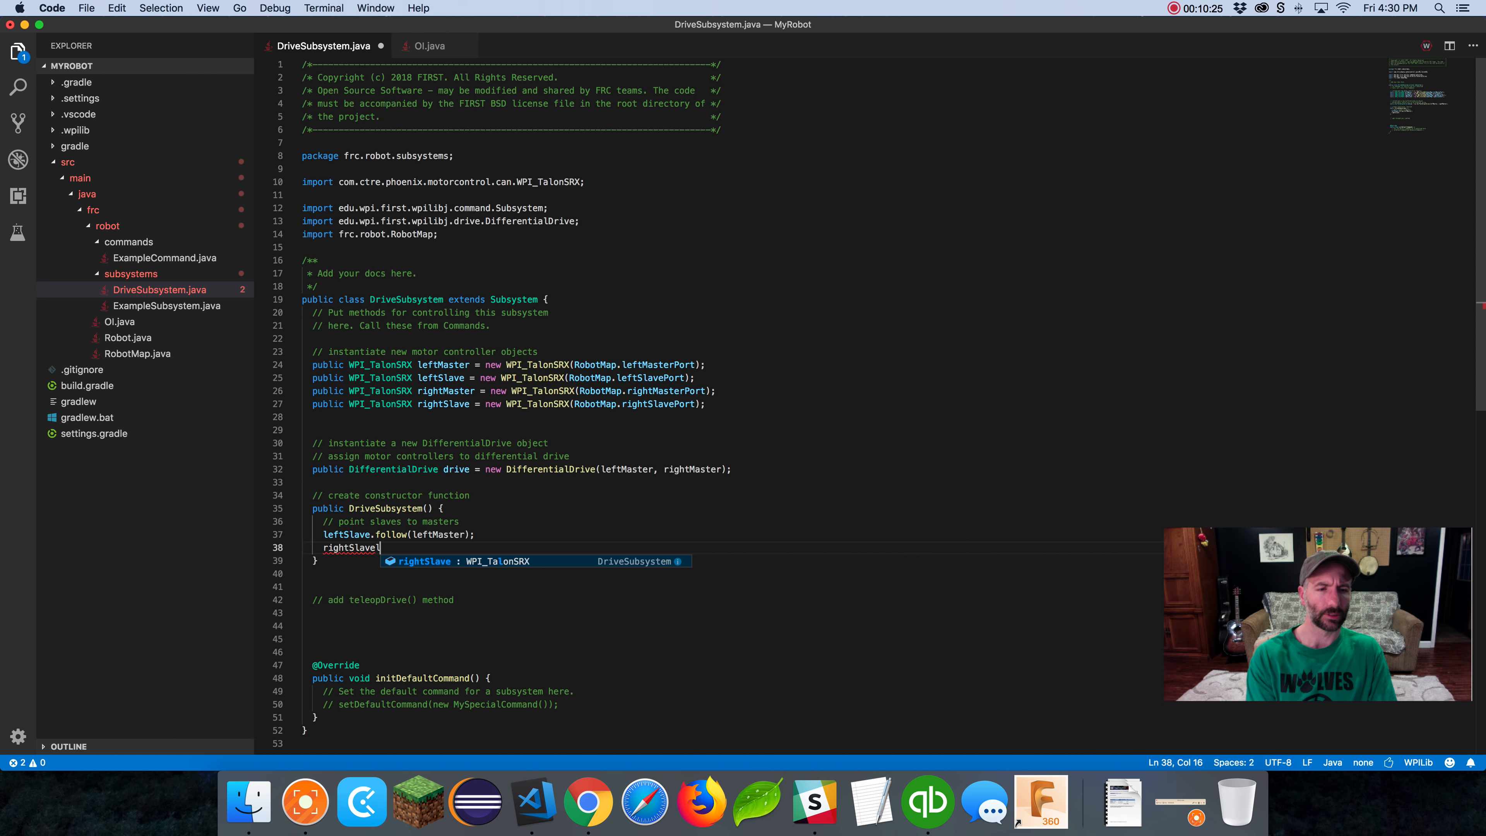
{"action": "type", "text": ".follow(masterToFollow);"}
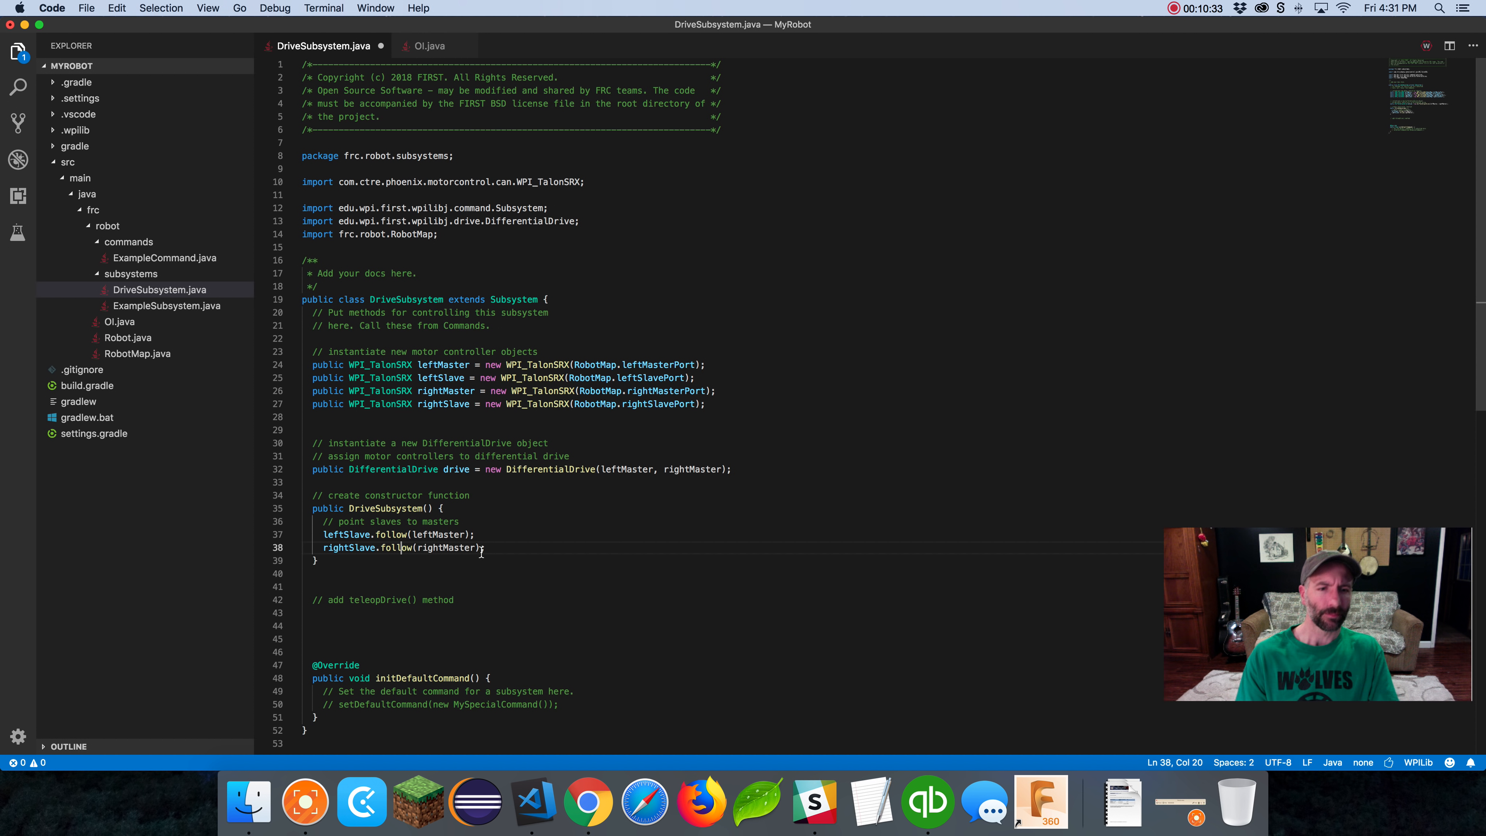
{"action": "double_click", "coordinate": [391, 548]}
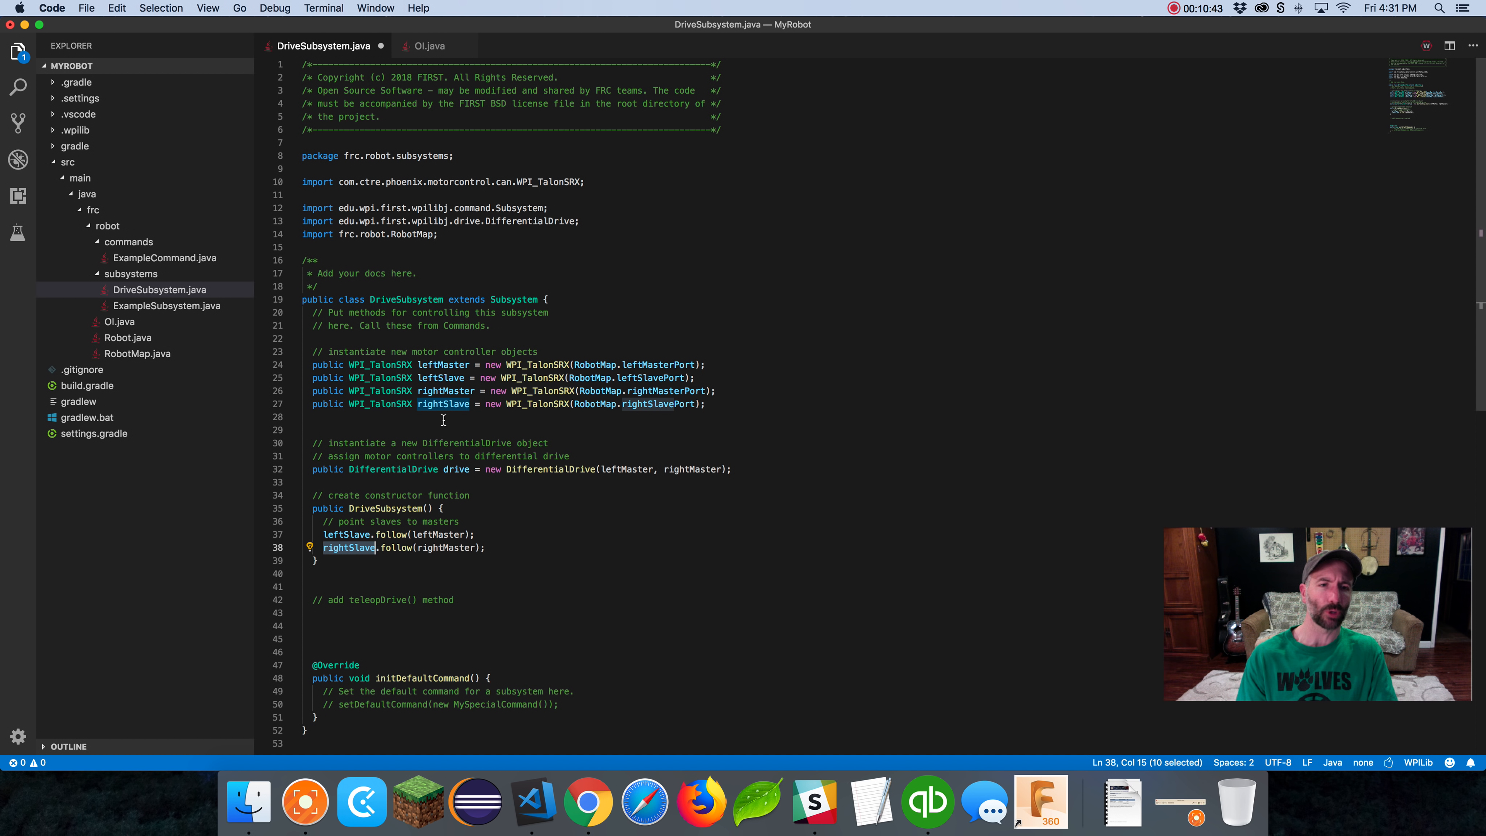
{"action": "double_click", "coordinate": [443, 404]}
{"action": "type", "text": "manua"}
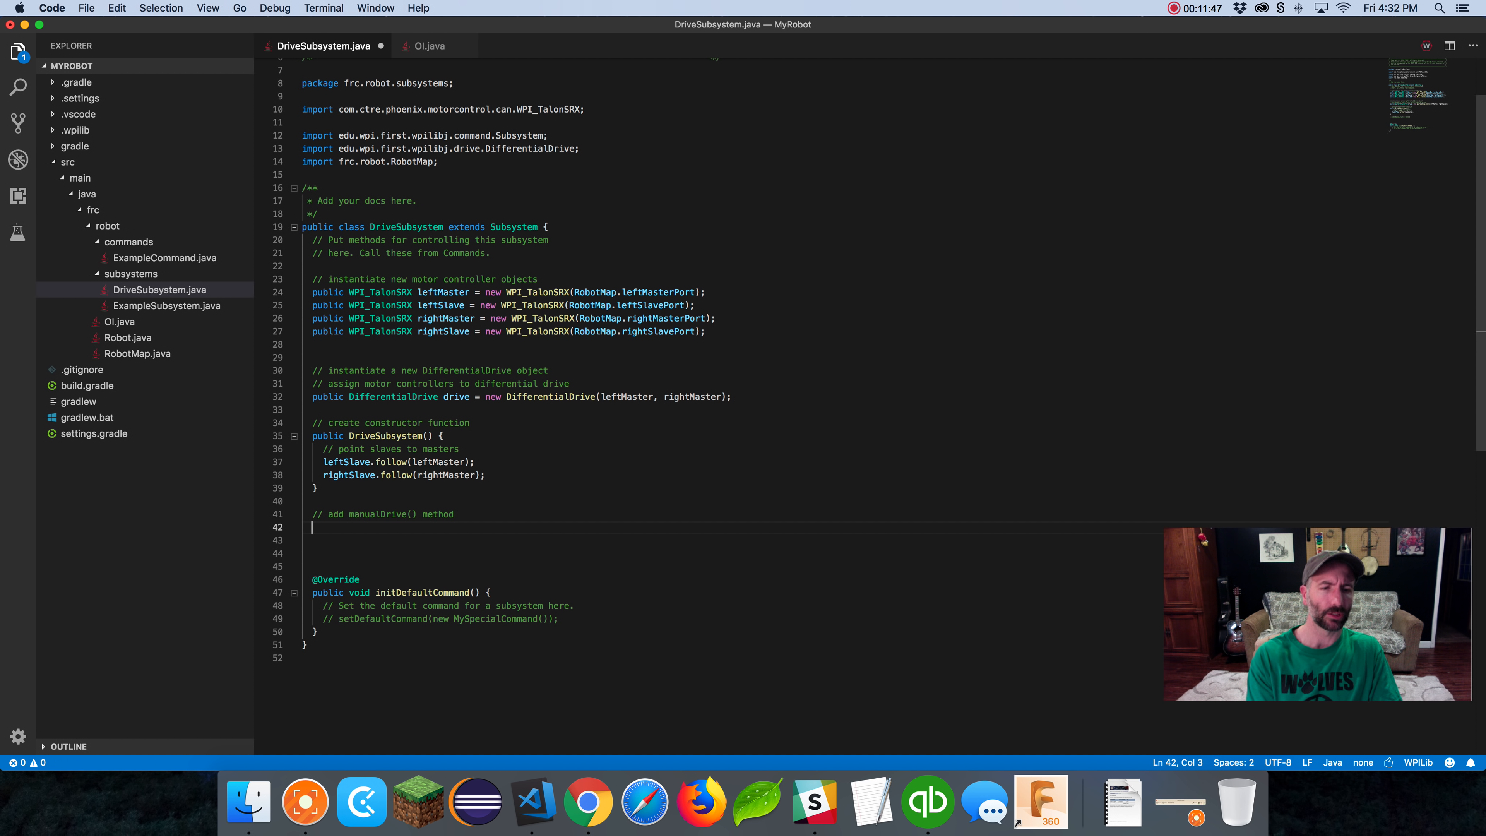
Write the public void manualDrive method signature taking move and turn
{"action": "type", "text": "public"}
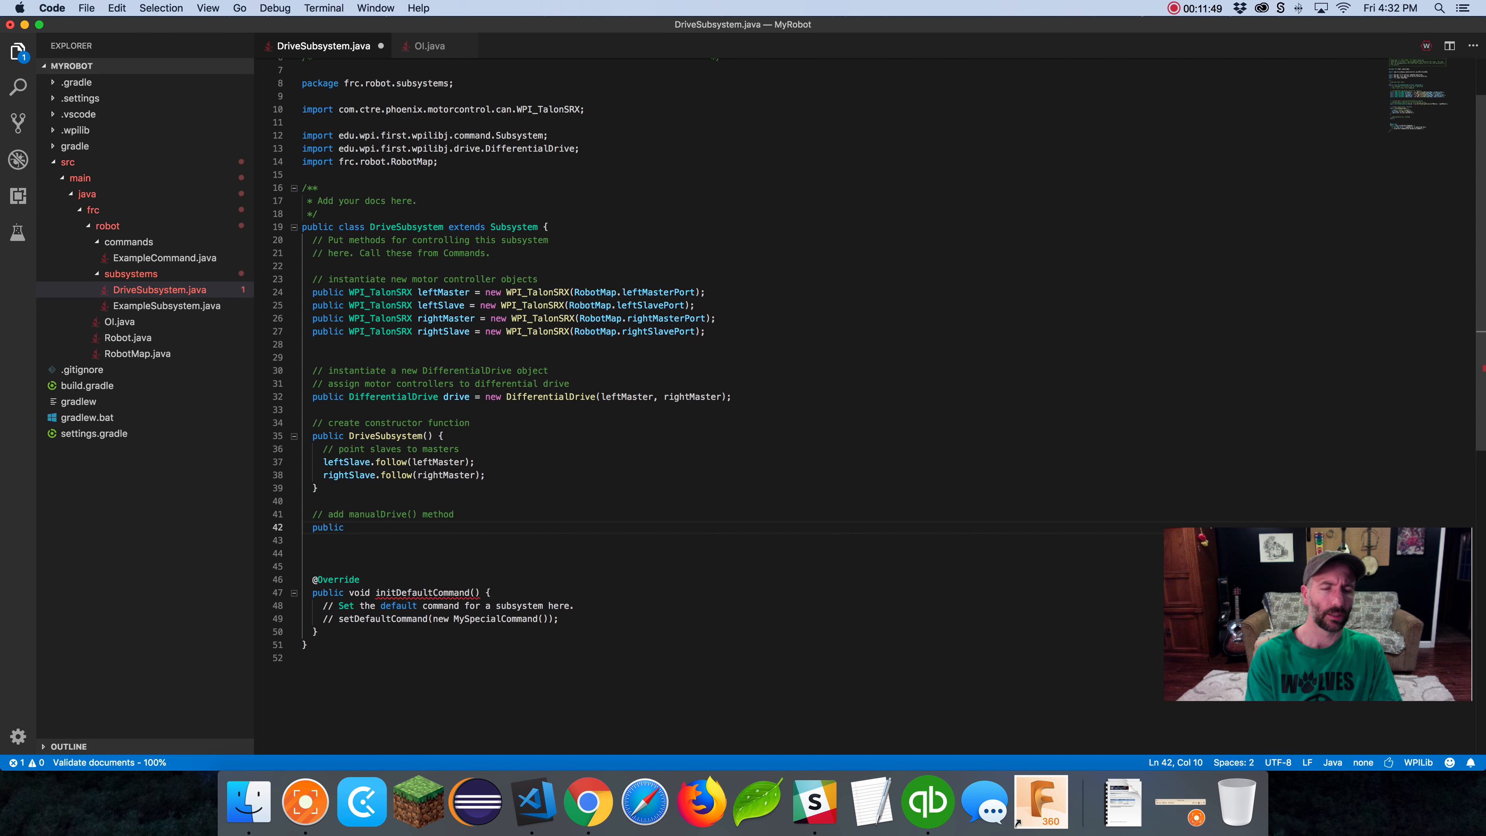
{"action": "type", "text": "void"}
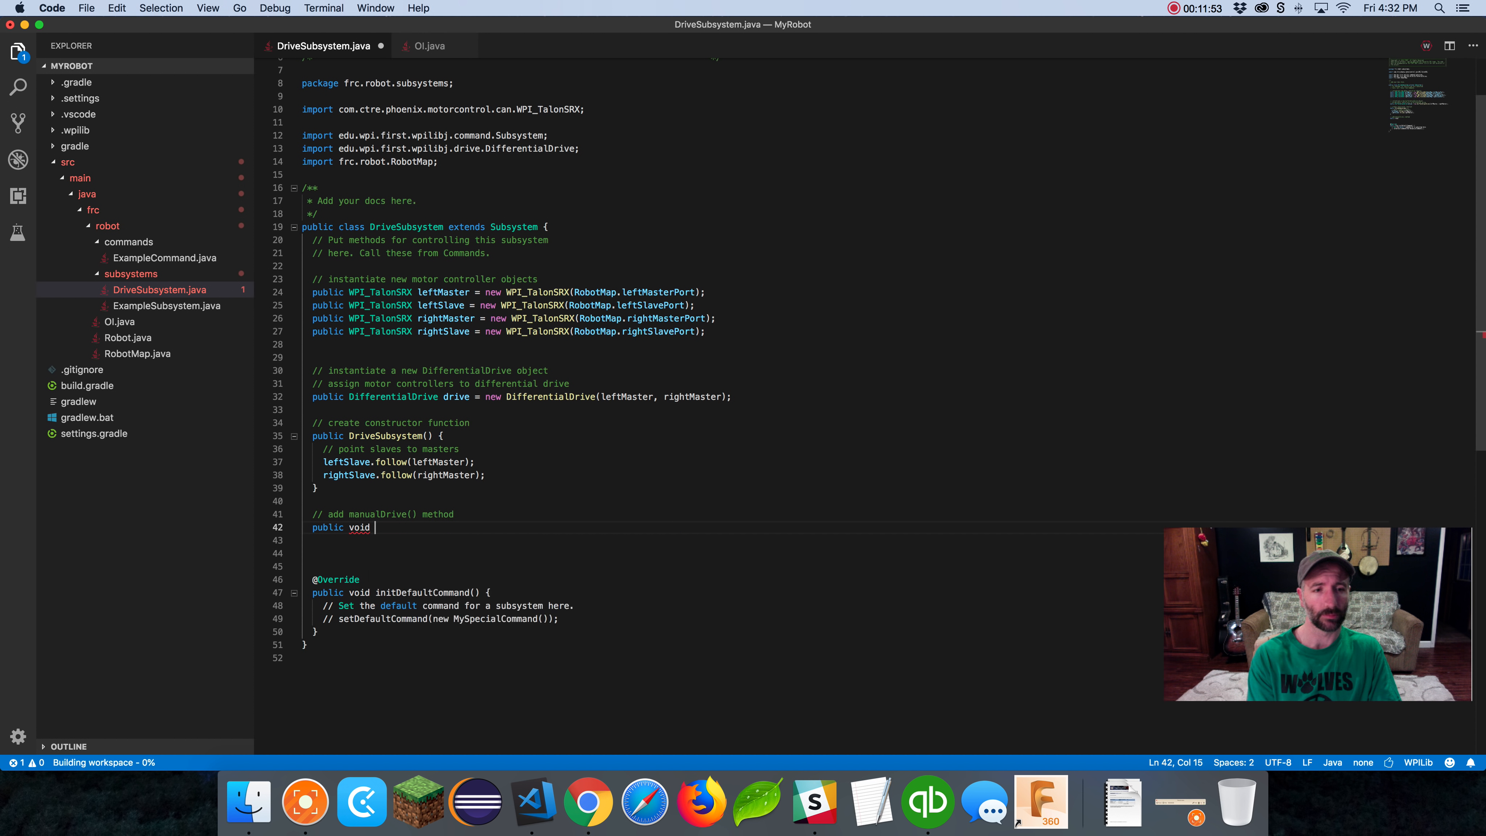
{"action": "type", "text": "manualDrive() {"}
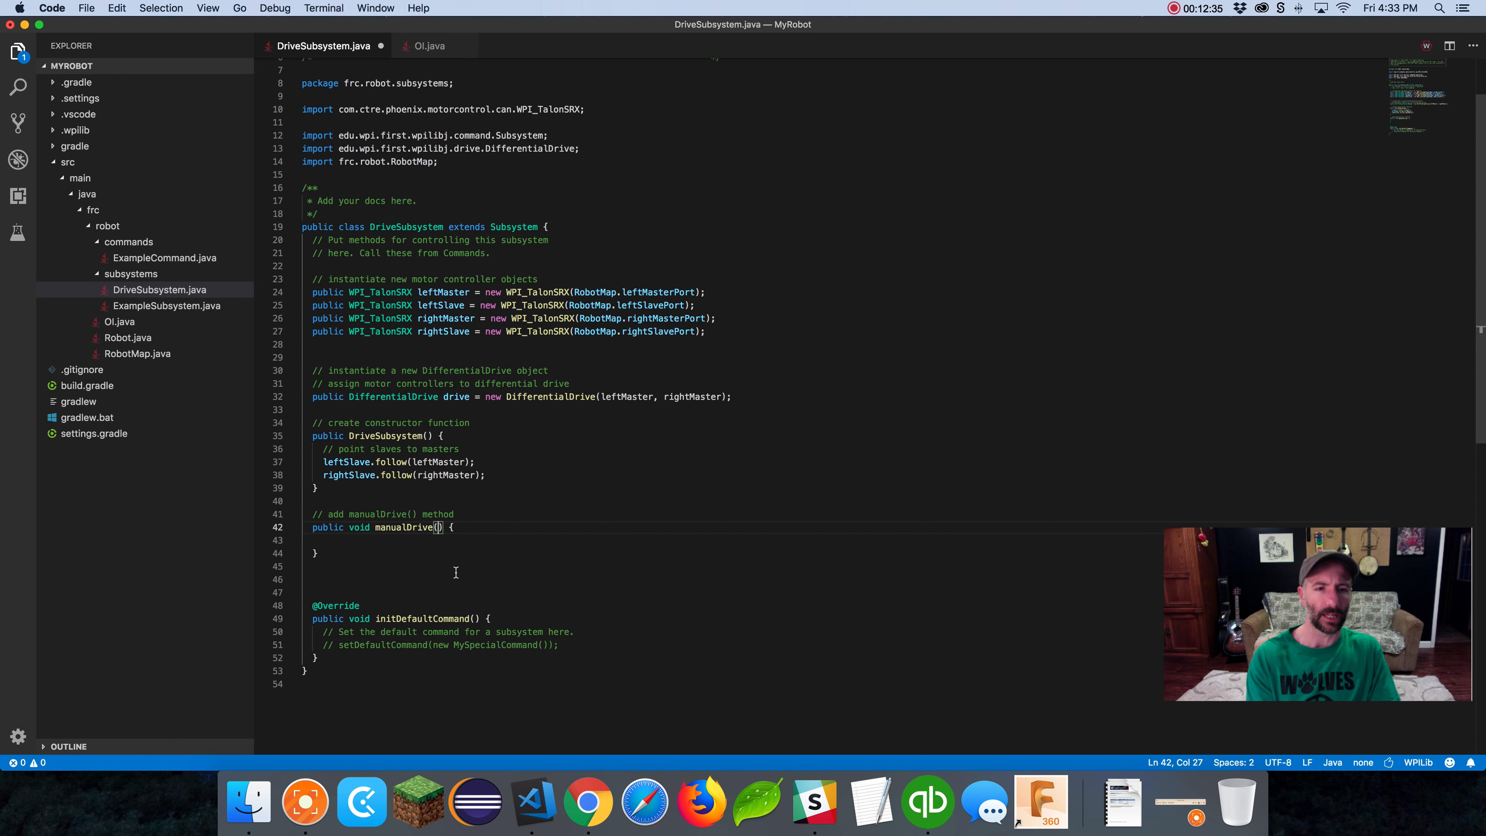
{"action": "type", "text": "move,"}
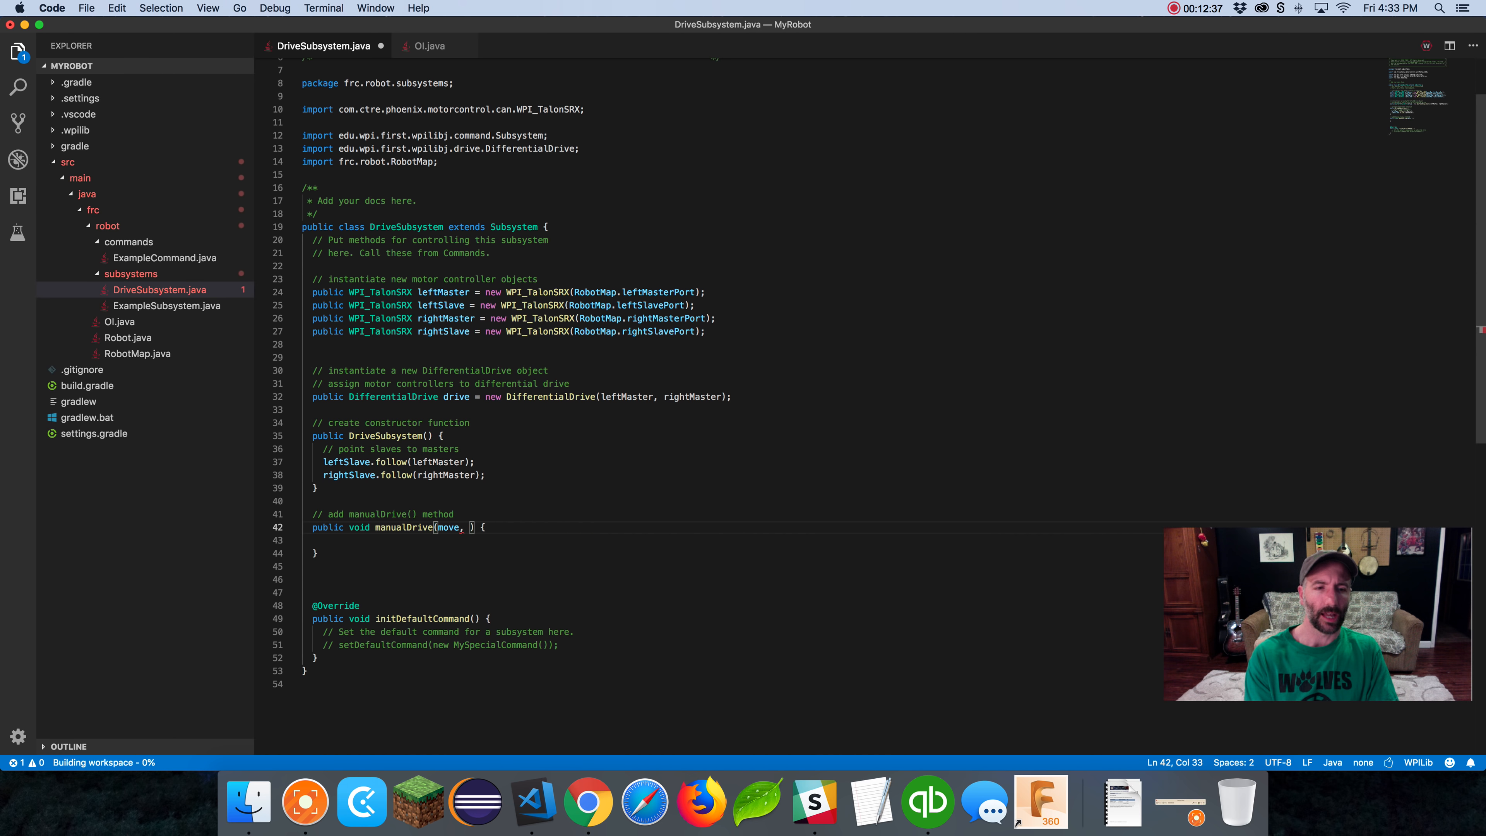
{"action": "type", "text": "turn"}
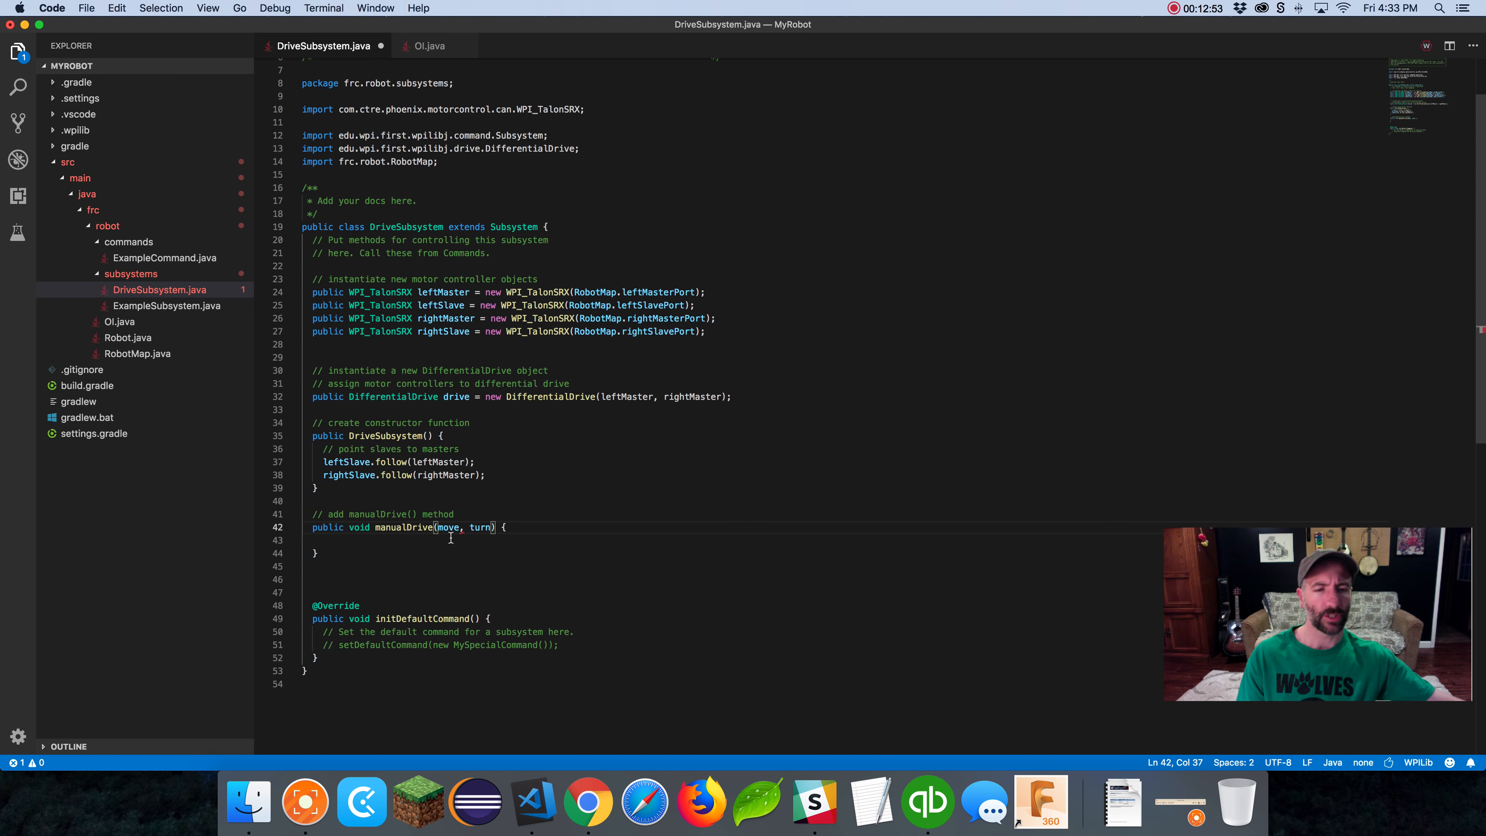
Type both parameters as double (after trying int) and start the empty method body
{"action": "double_click", "coordinate": [447, 527]}
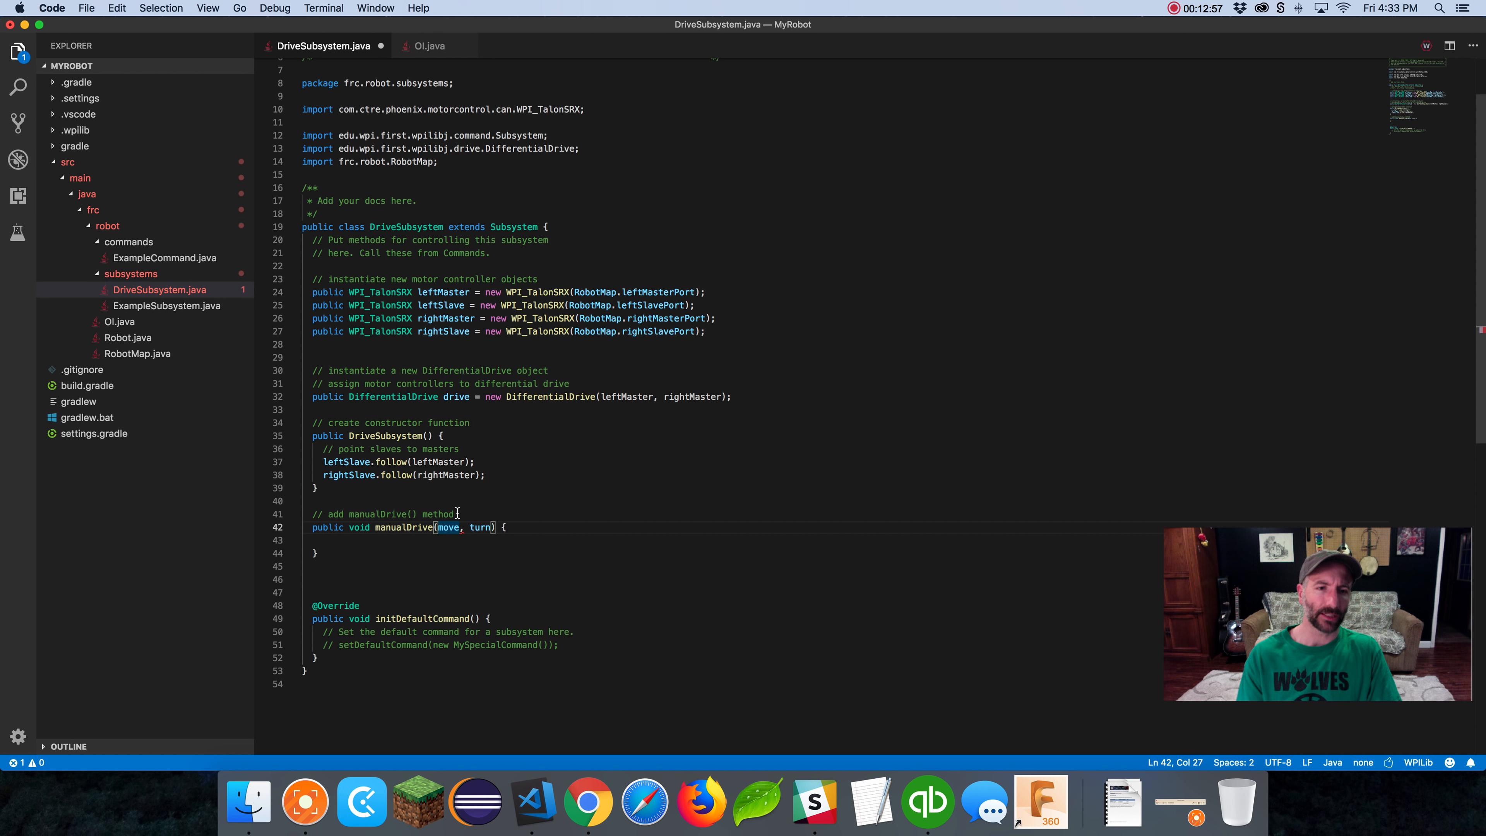
{"action": "double_click", "coordinate": [448, 528]}
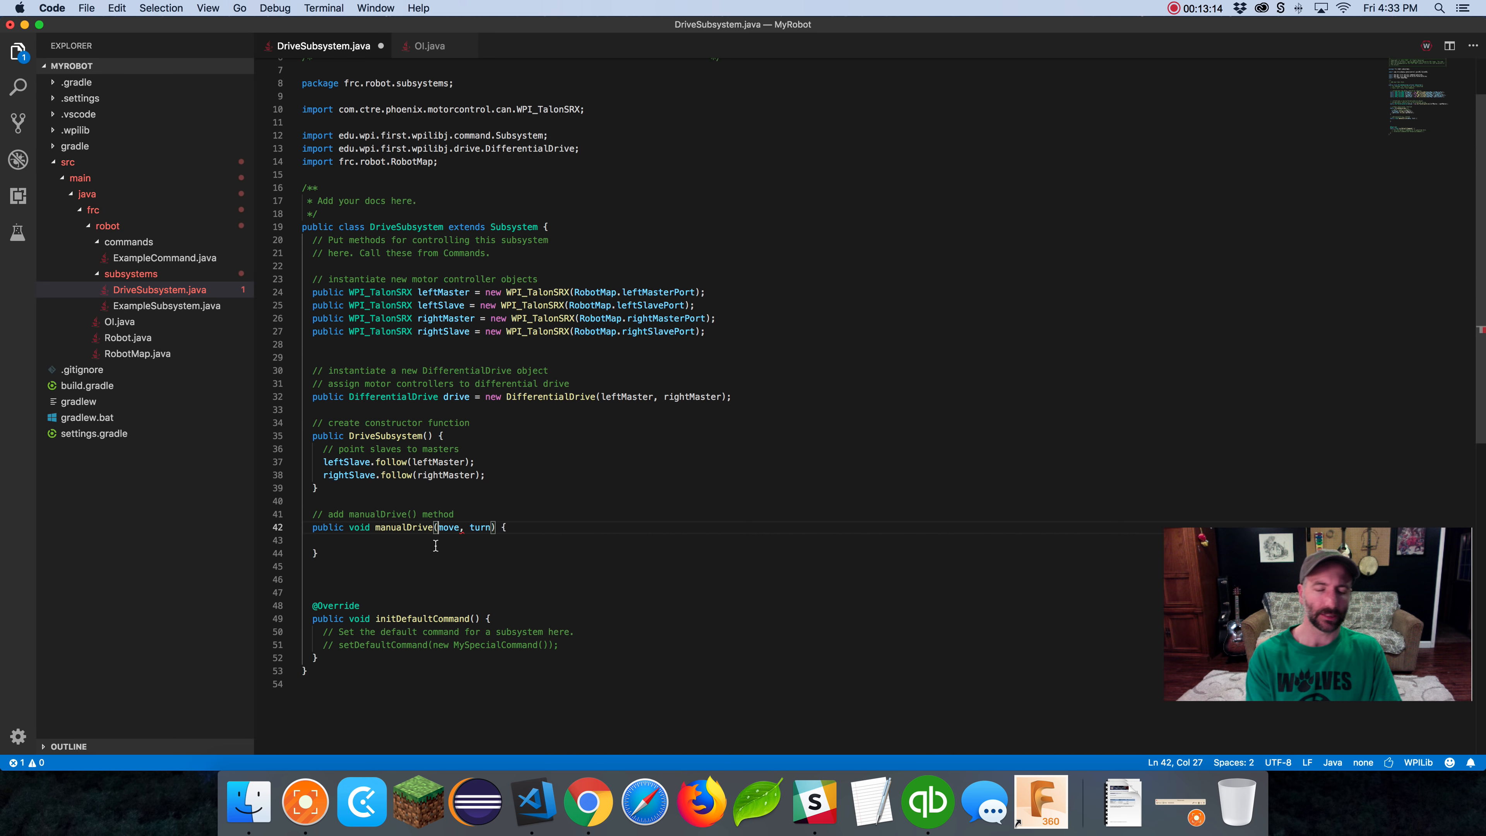
{"action": "type", "text": "int"}
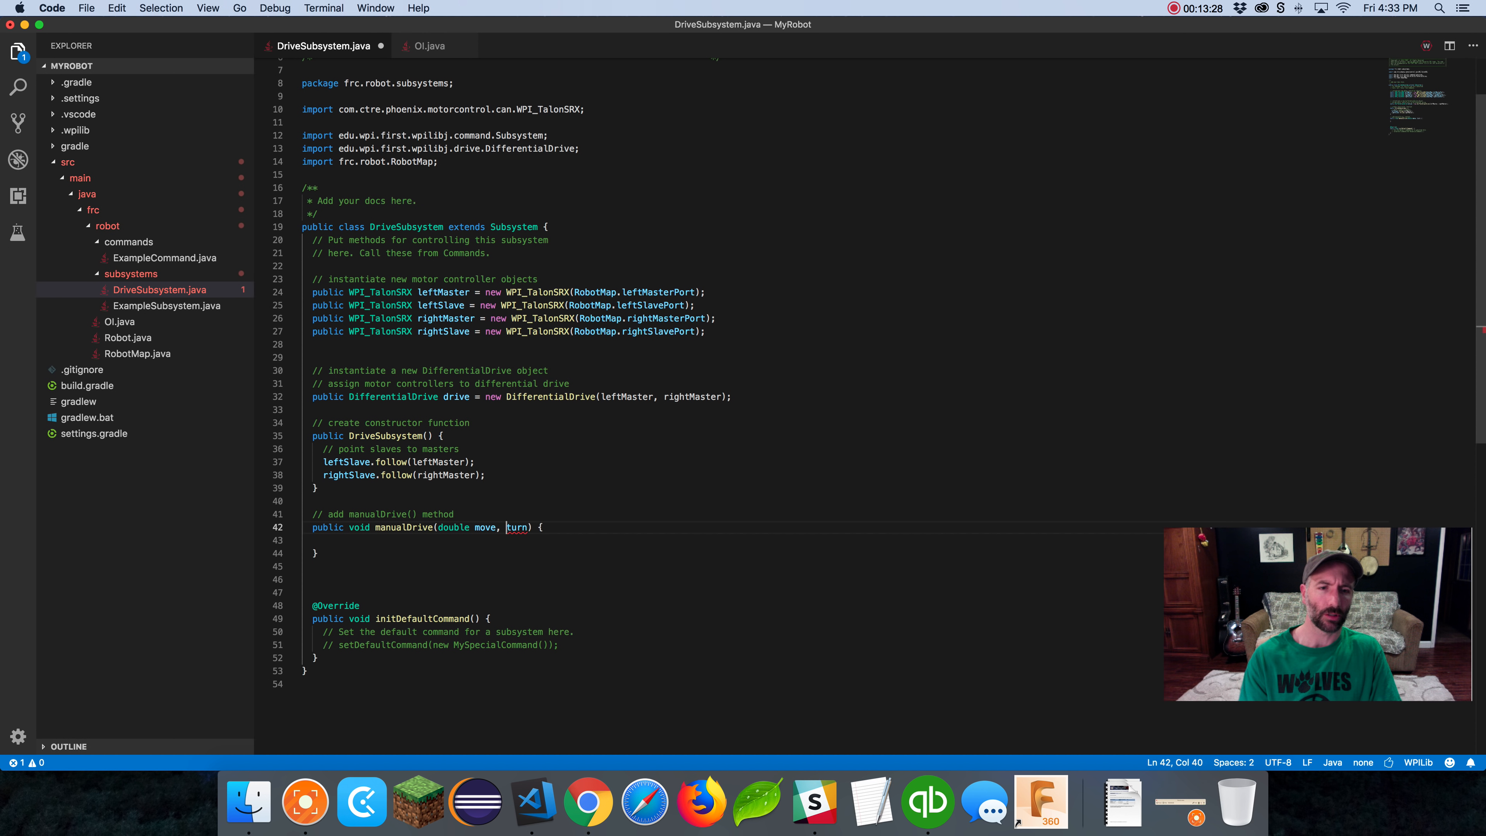
{"action": "type", "text": "double"}
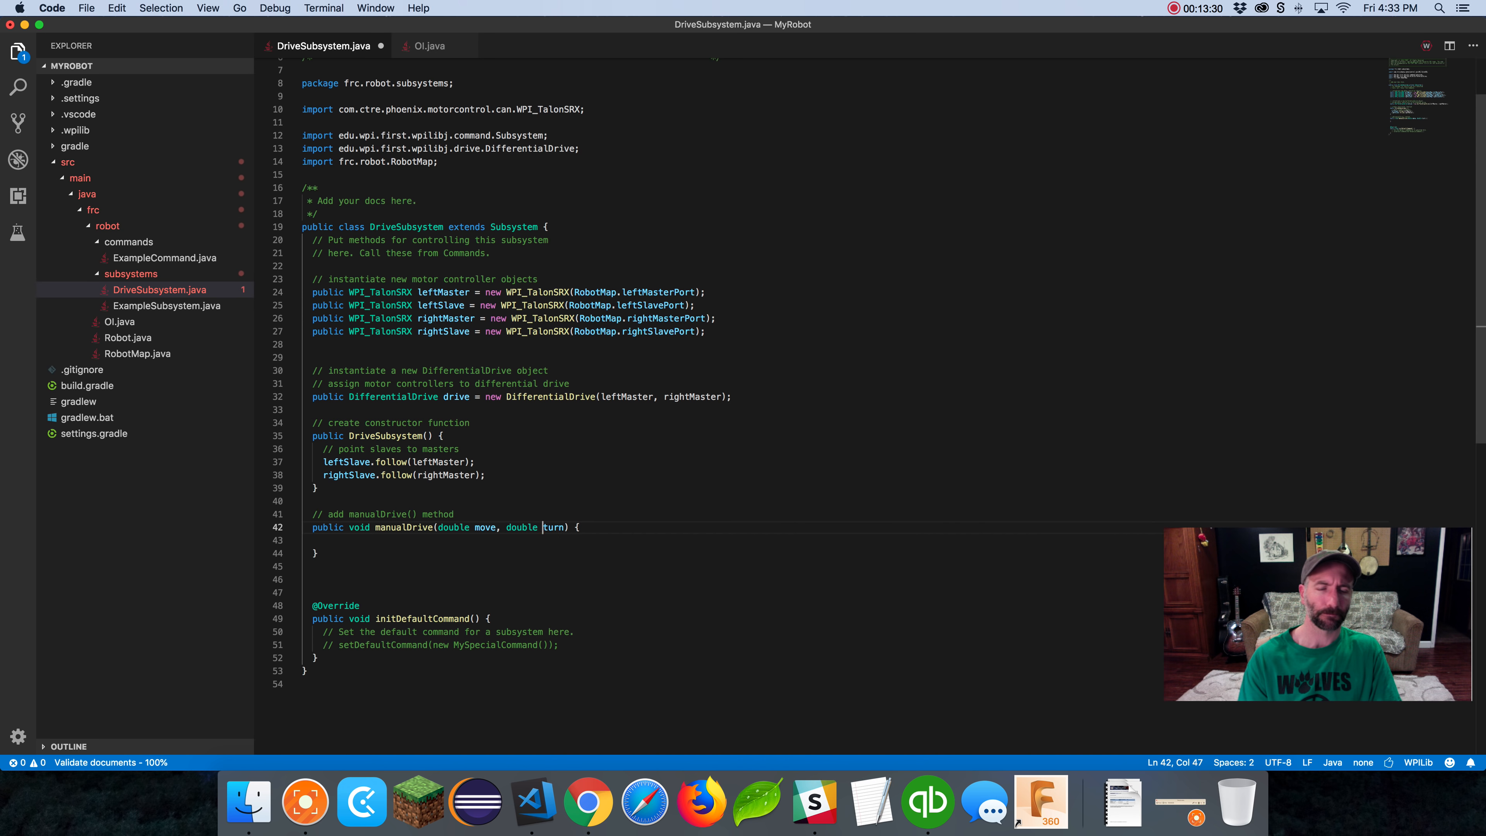
{"action": "double_click", "coordinate": [405, 527]}
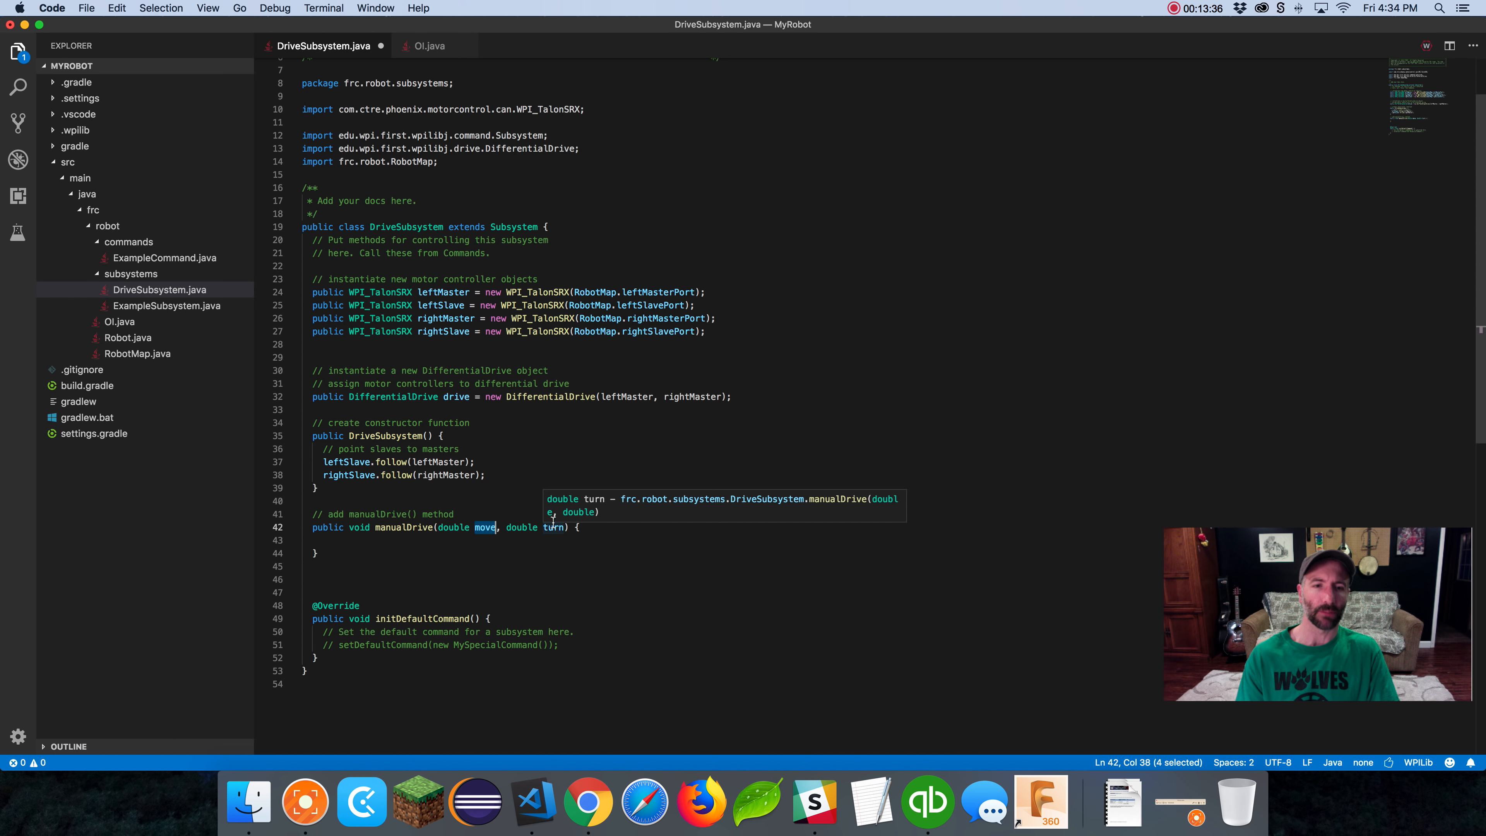
{"action": "double_click", "coordinate": [554, 528]}
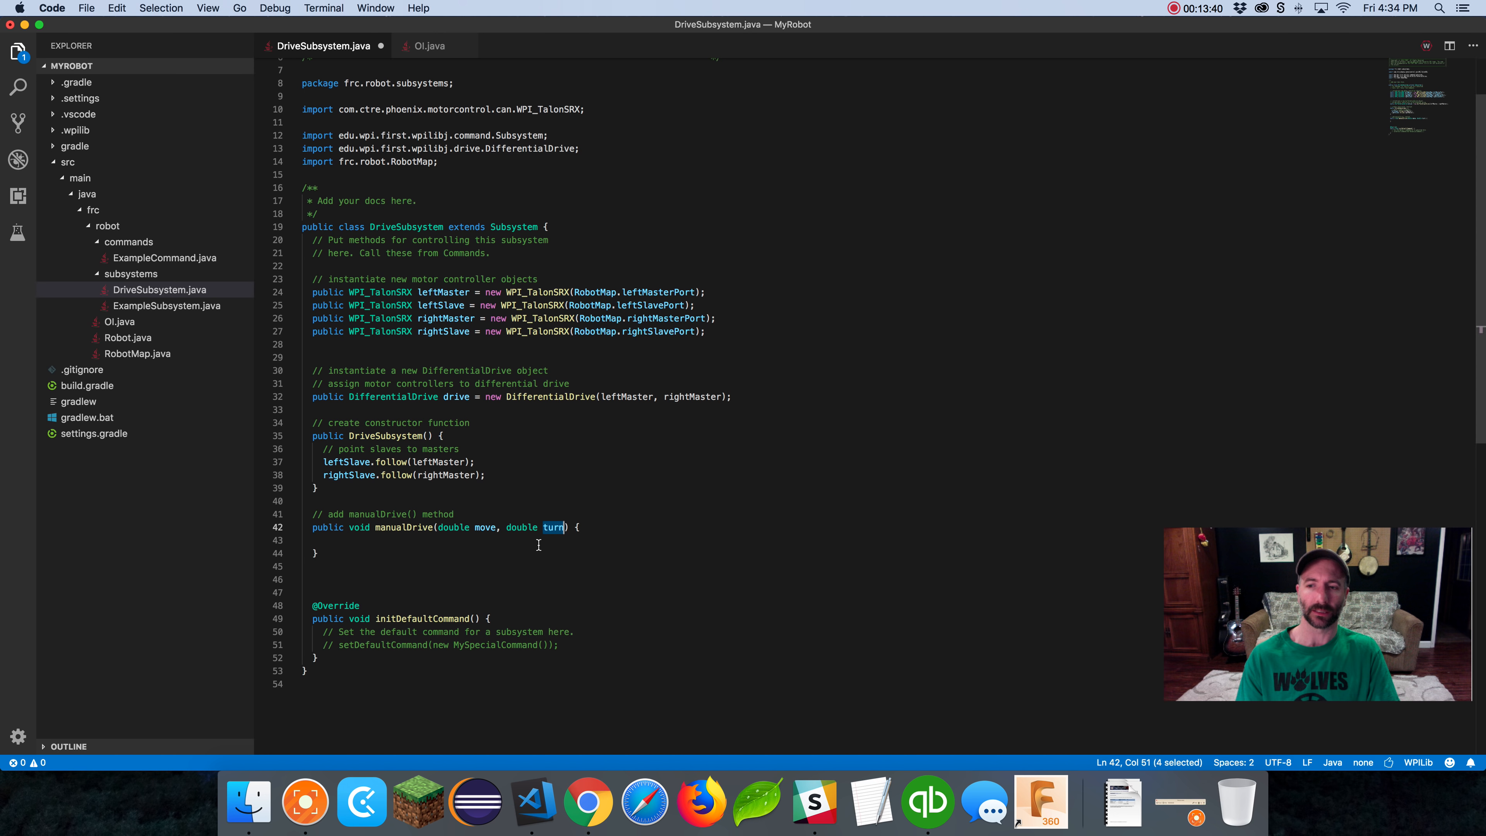
{"action": "left_click", "coordinate": [450, 541]}
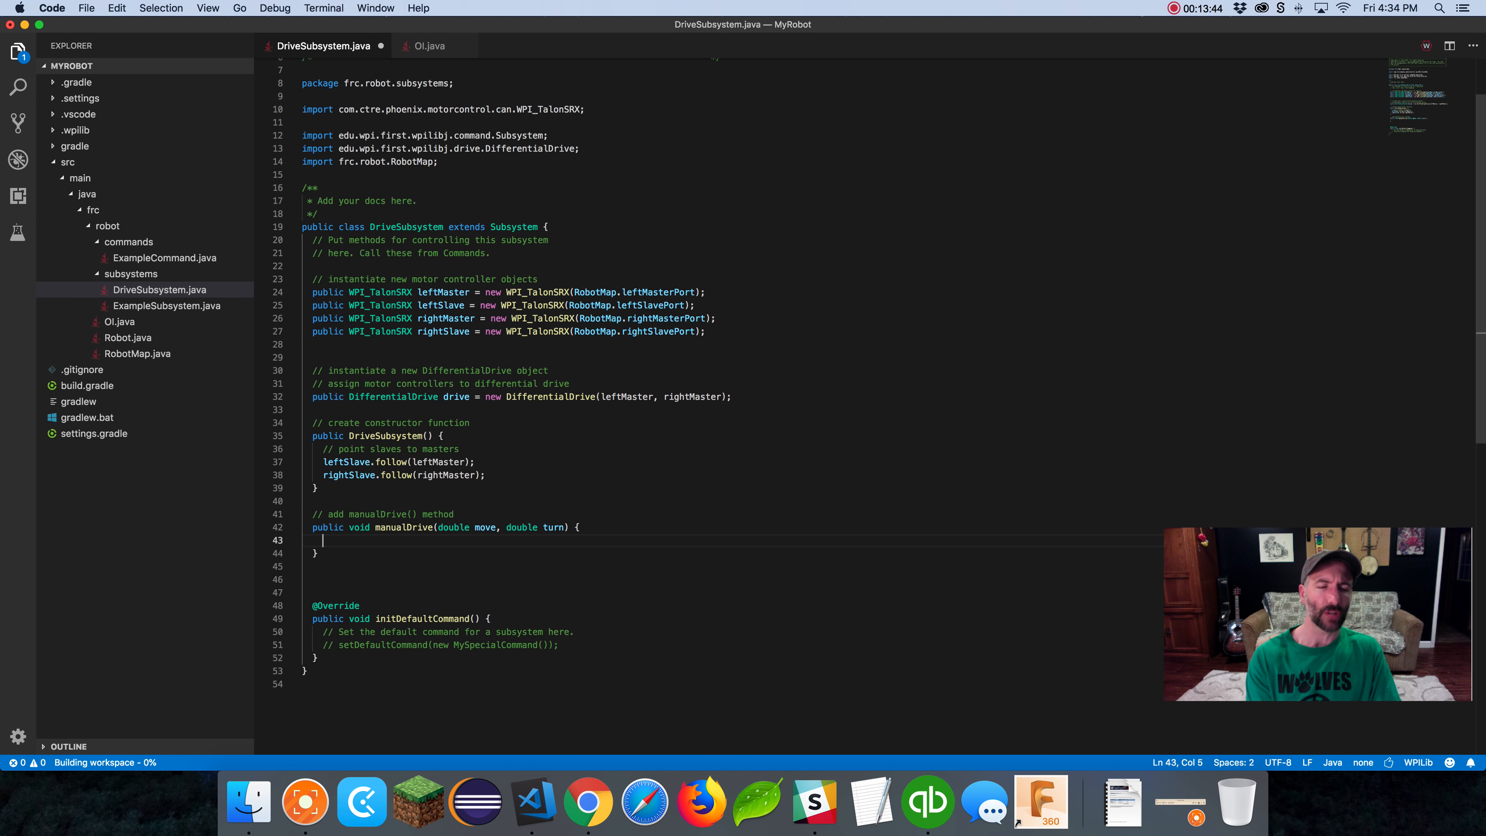
Fill the manualDrive body with drive.arcadeDrive(move, turn) using IntelliSense
{"action": "type", "text": "drive."}
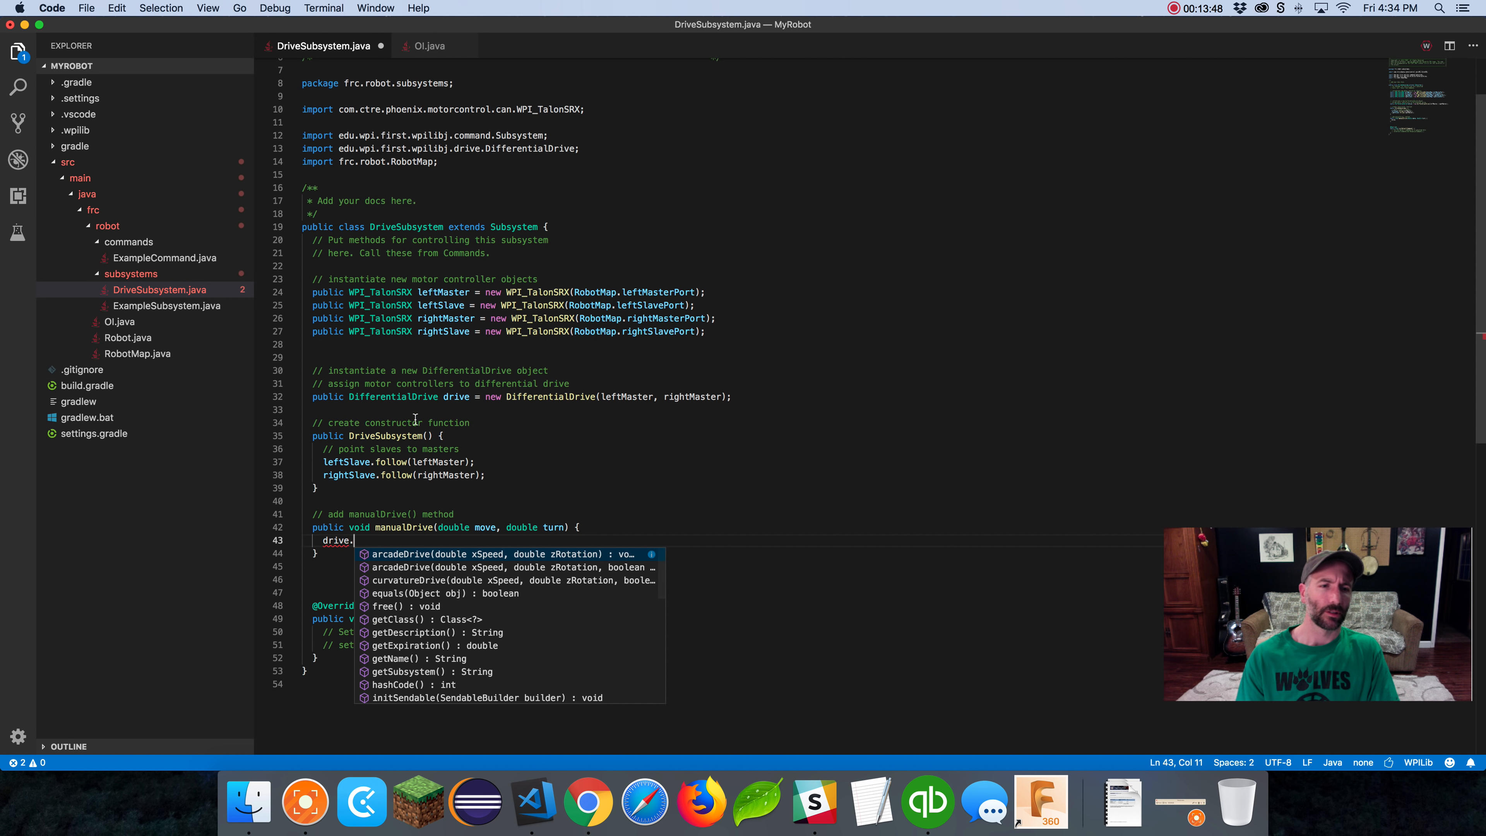
{"action": "double_click", "coordinate": [456, 396]}
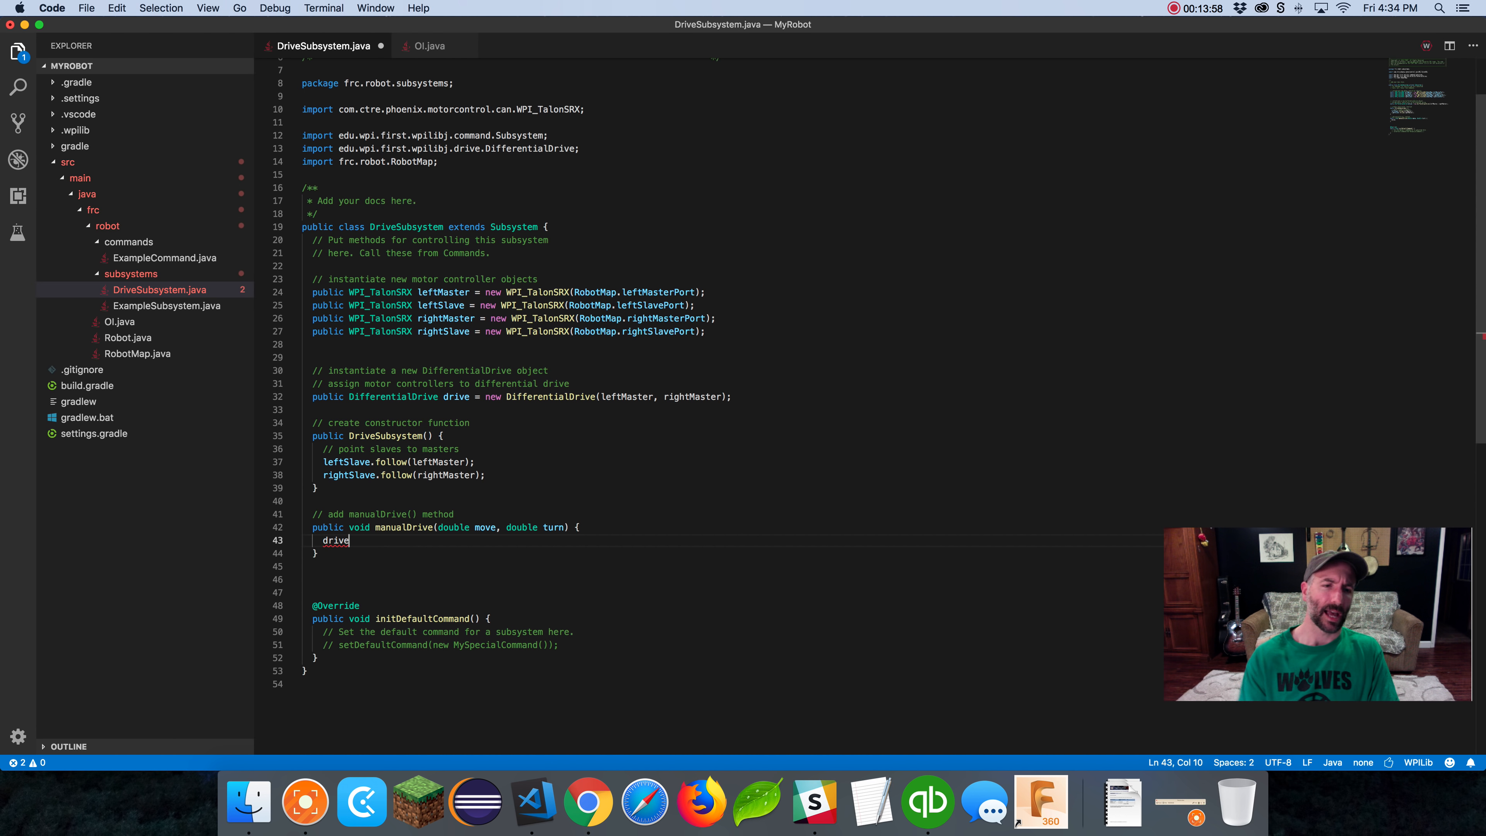
{"action": "type", "text": "."}
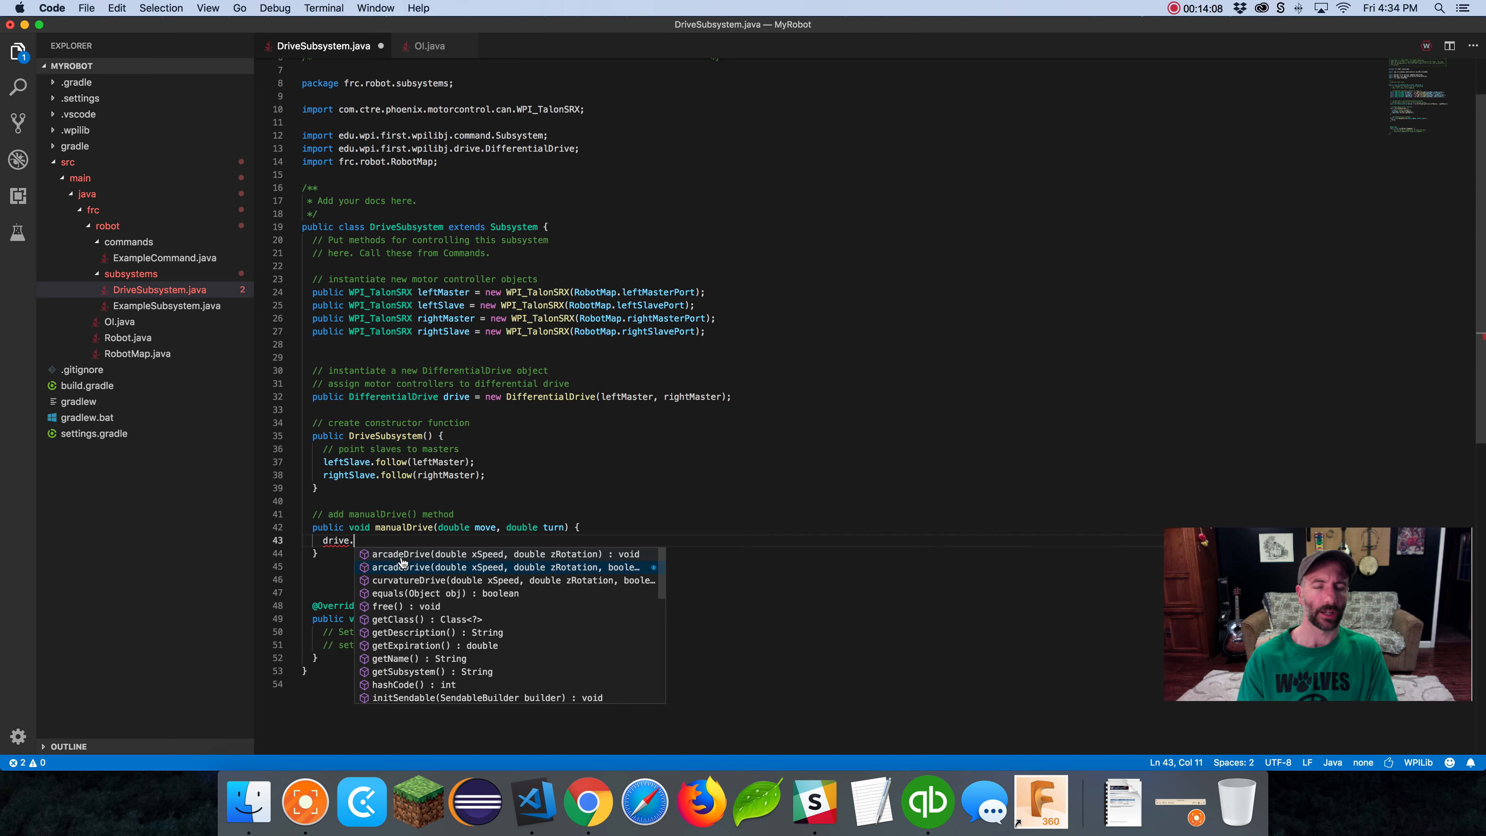
{"action": "left_click", "coordinate": [503, 554]}
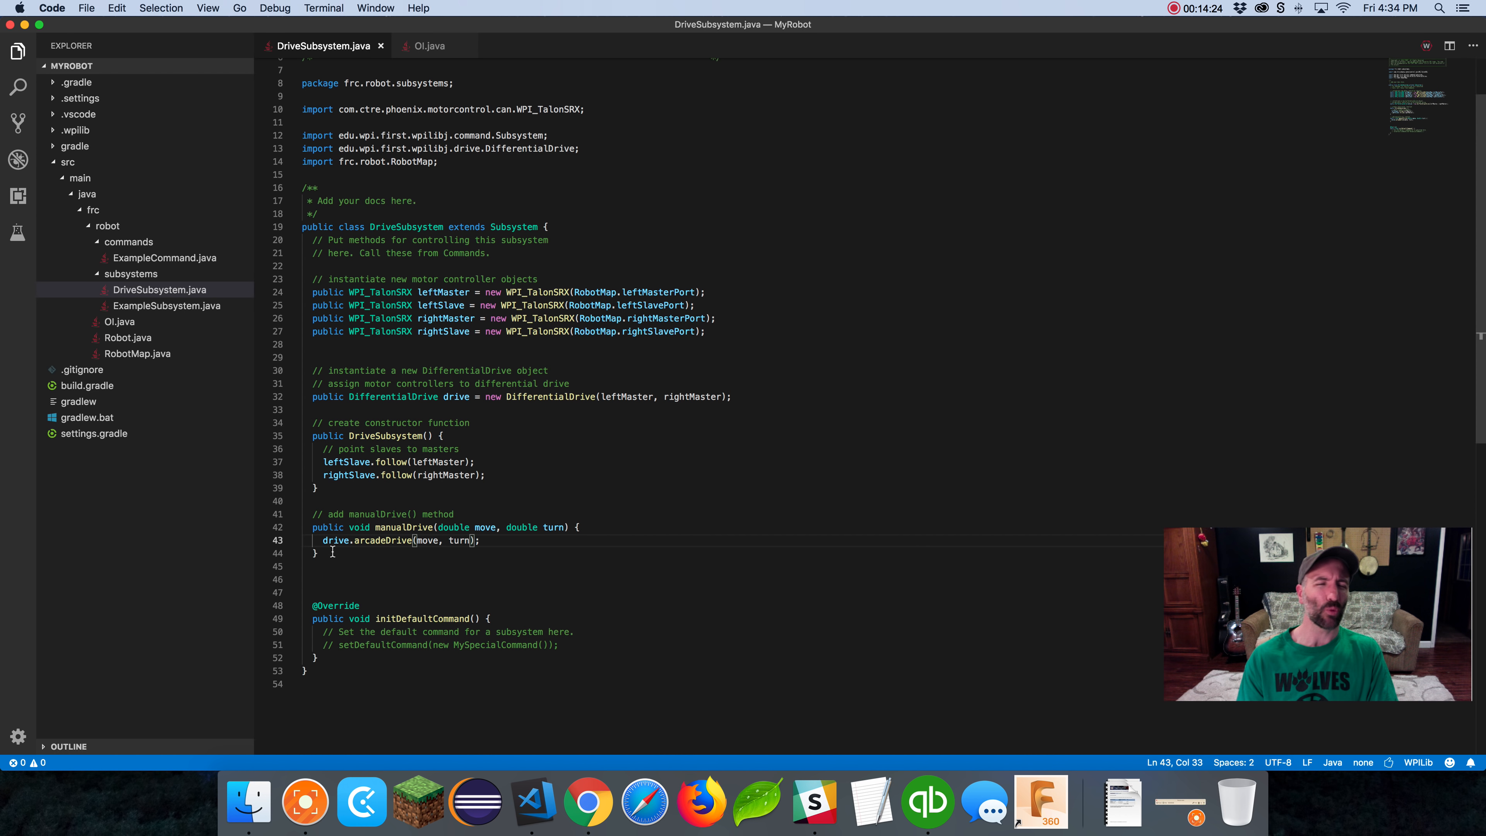
Review the arcadeDrive call, the DriveSubsystem class name and the drive object's uses
{"action": "left_click_drag", "start_coordinate": [322, 540], "coordinate": [479, 541]}
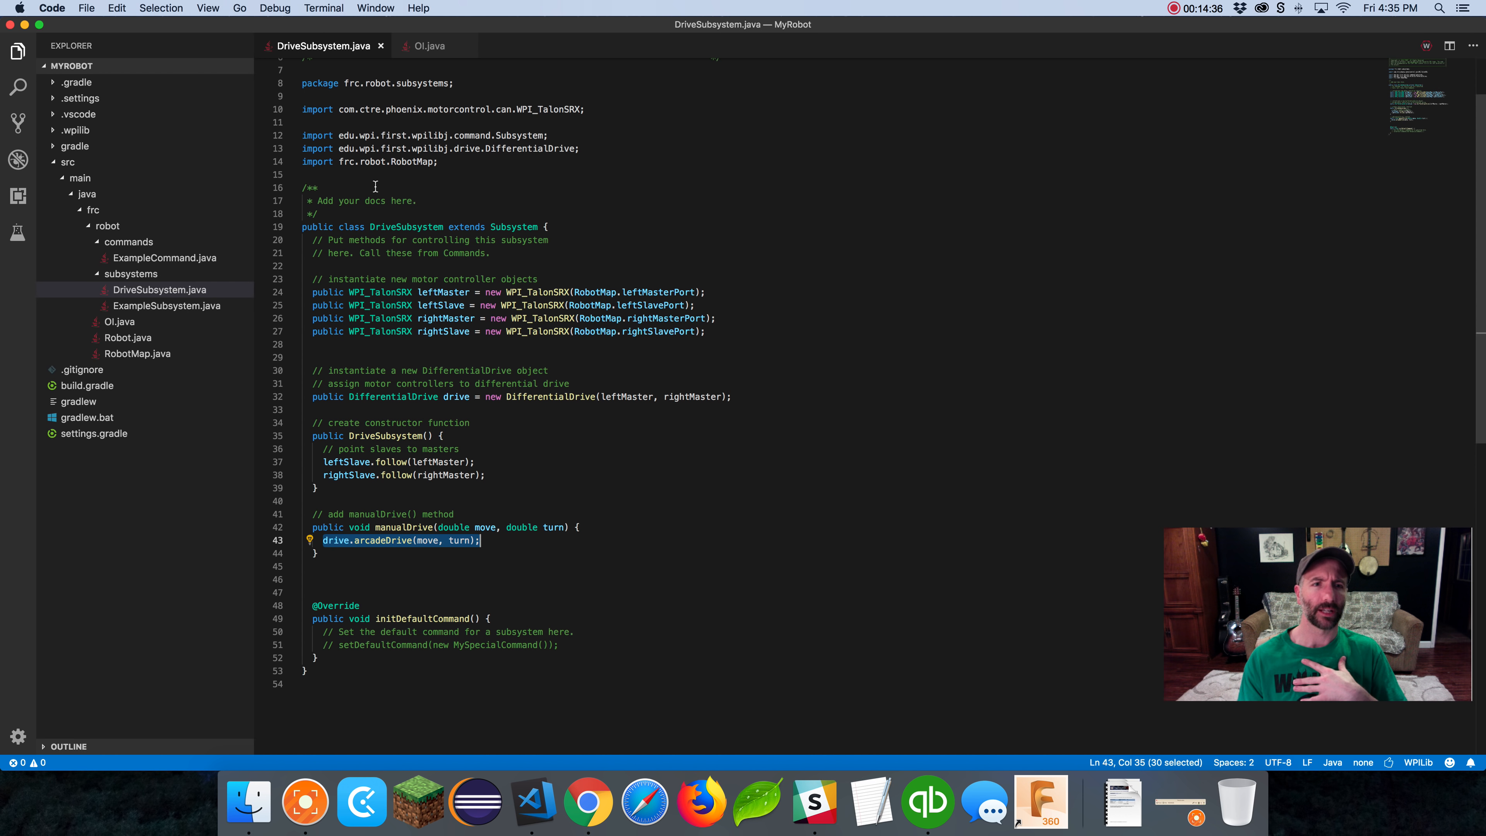
{"action": "double_click", "coordinate": [405, 227]}
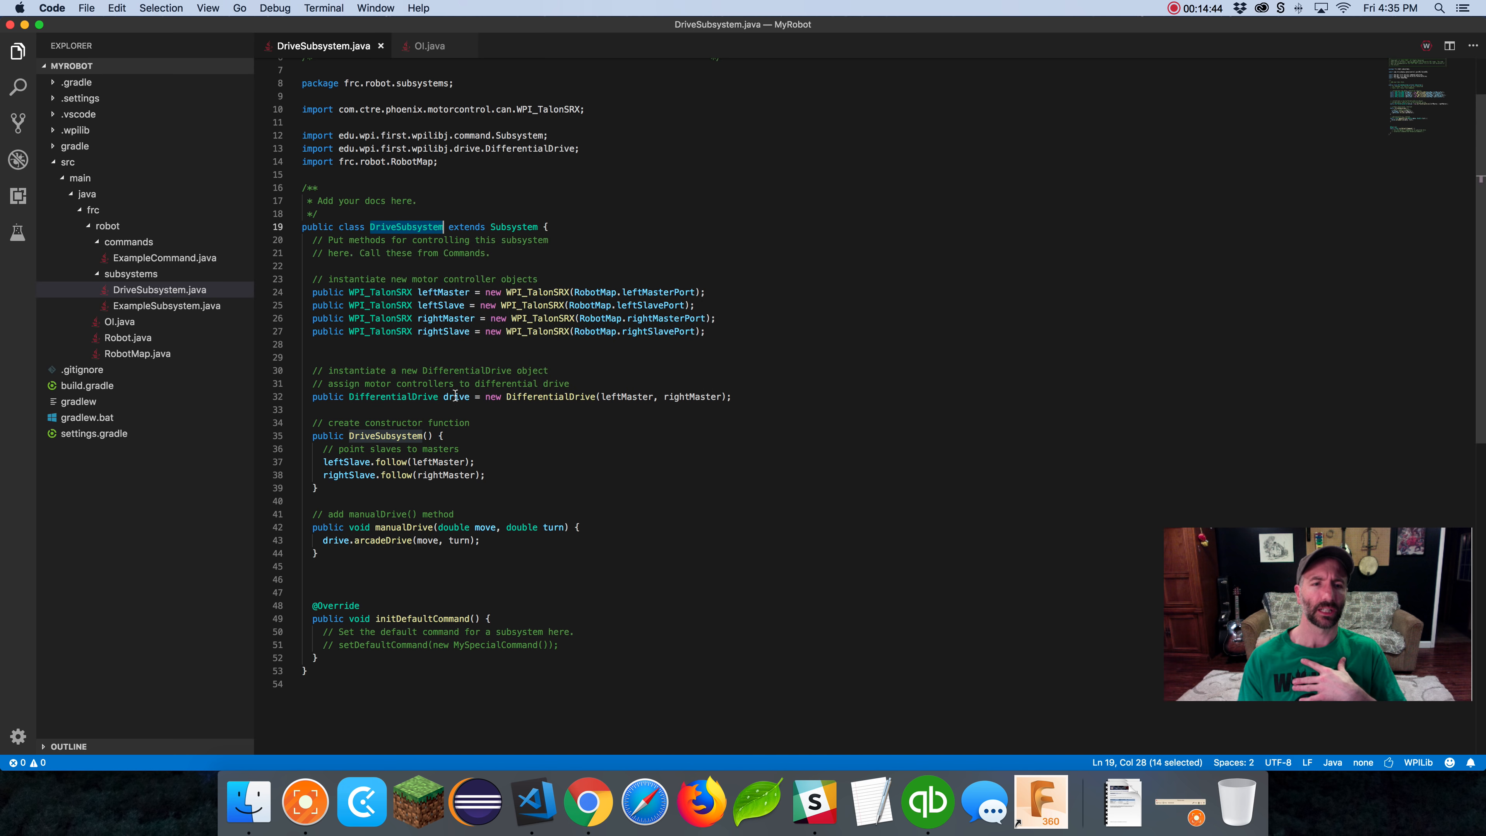
{"action": "double_click", "coordinate": [456, 397]}
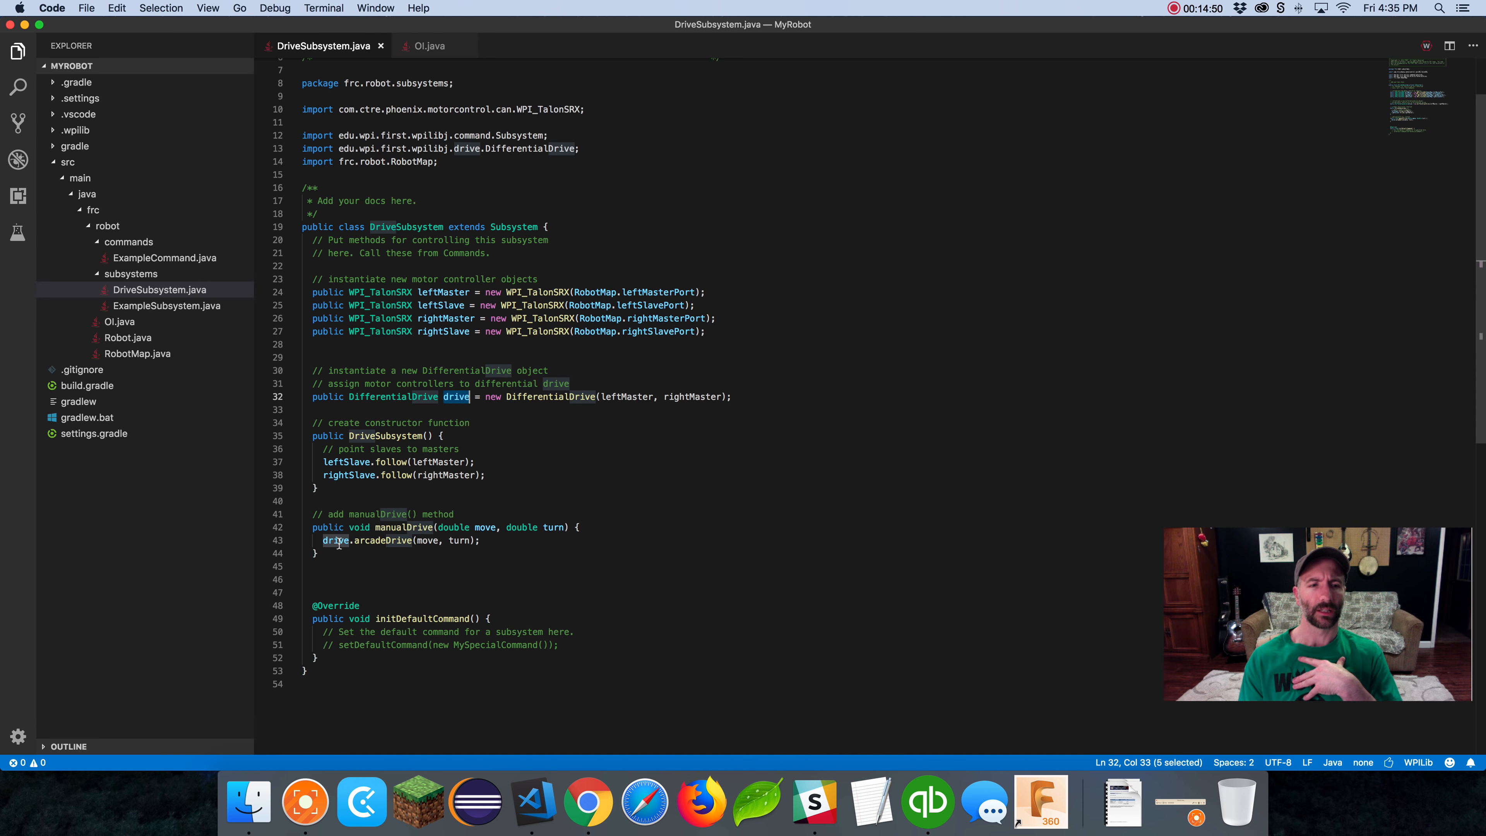
{"action": "double_click", "coordinate": [383, 541]}
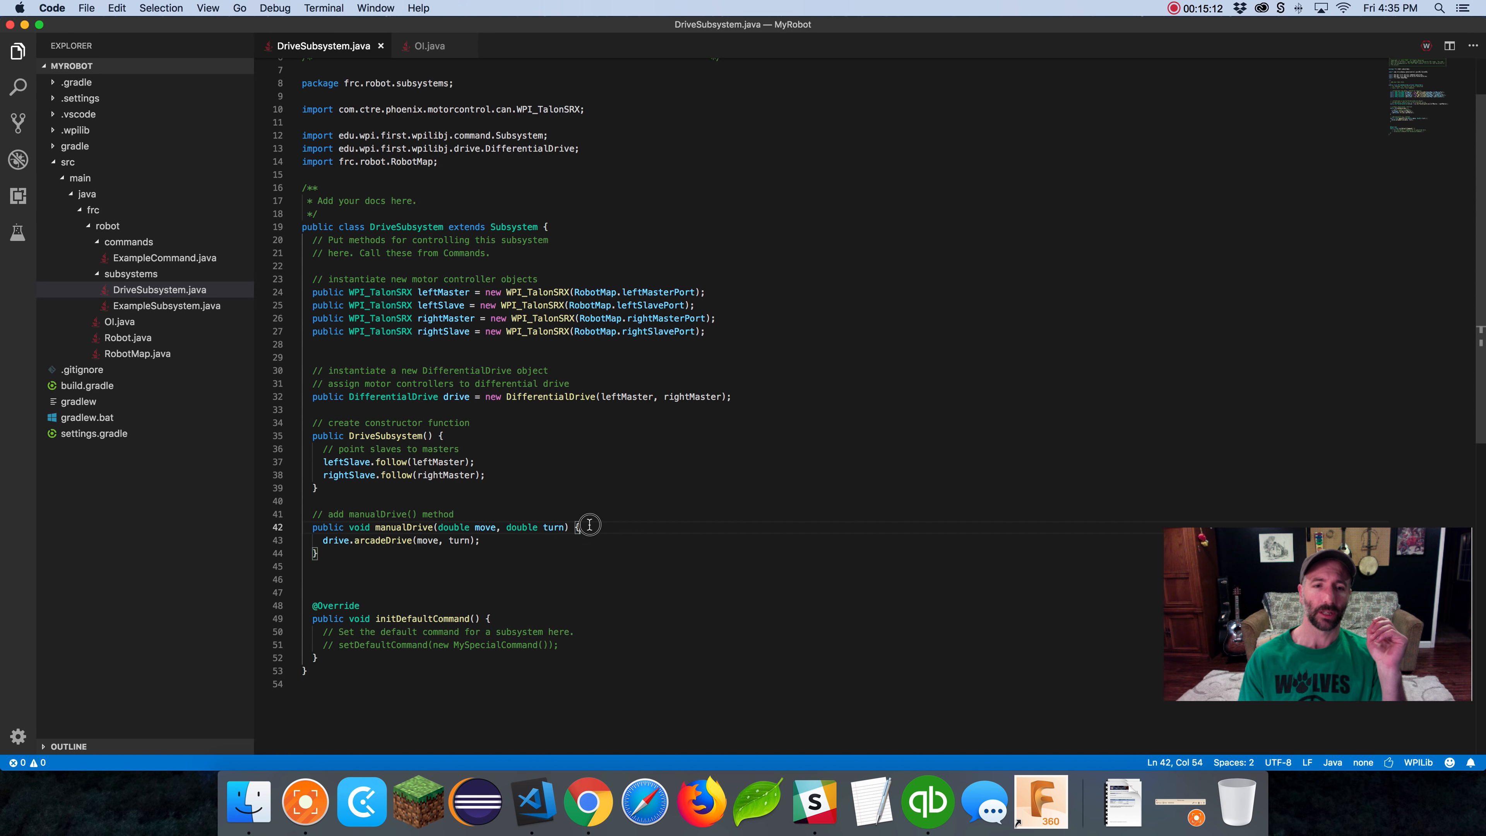
Add an if statement capping move at .5 before the arcadeDrive call
{"action": "key", "text": "enter"}
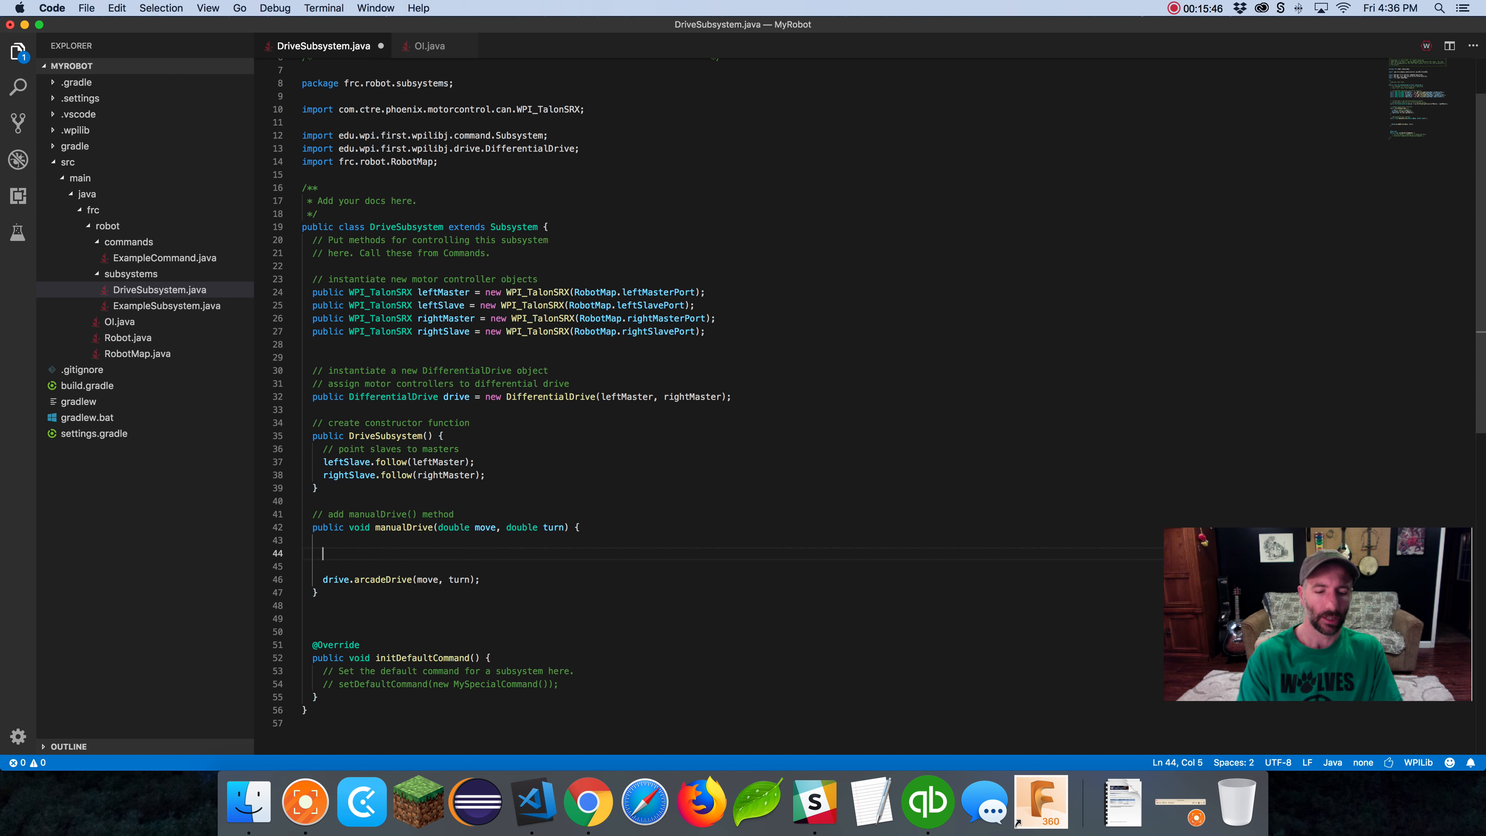
{"action": "type", "text": "if("}
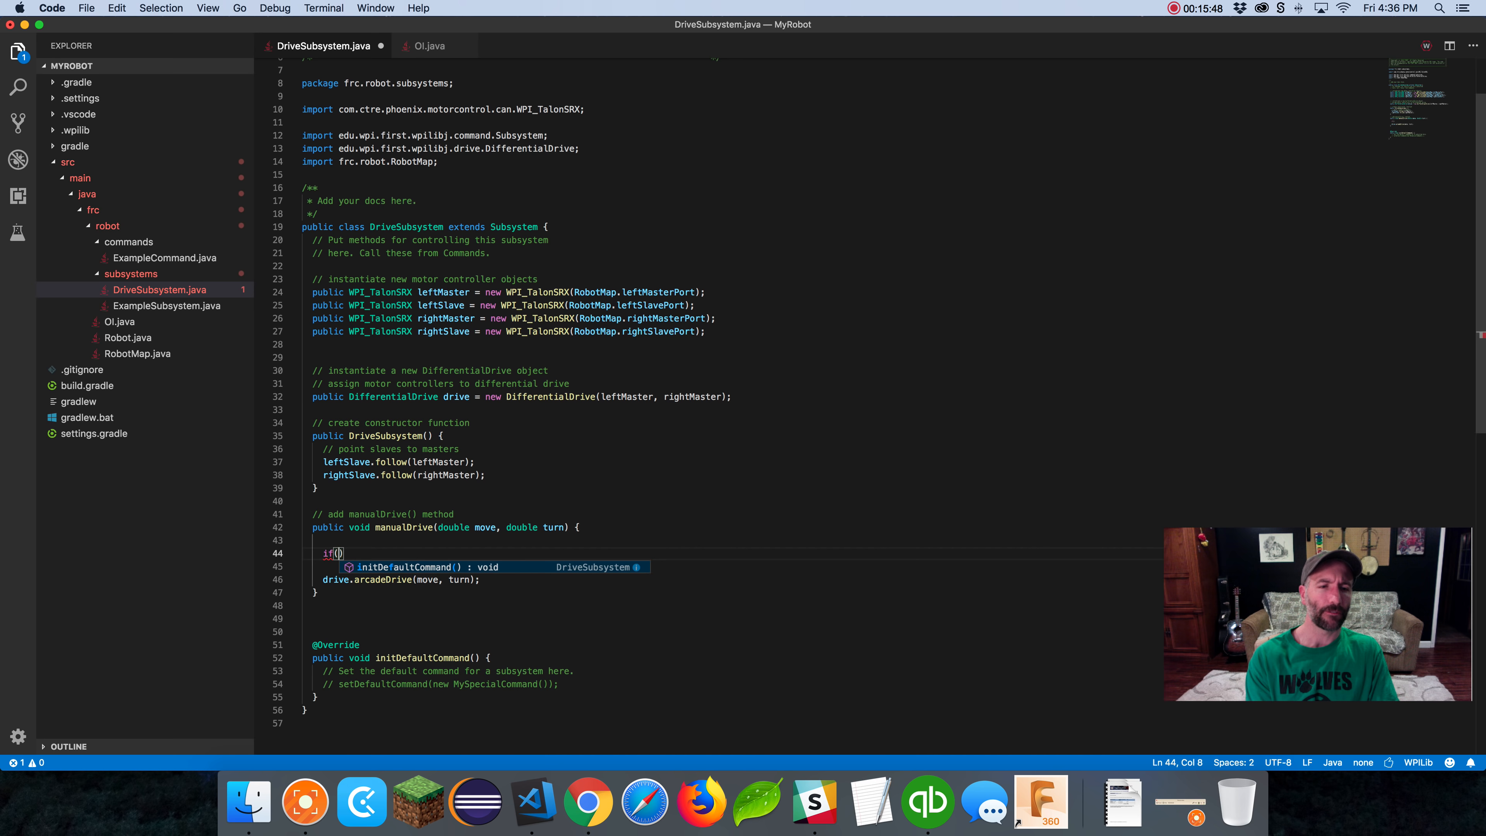
{"action": "type", "text": "move >"}
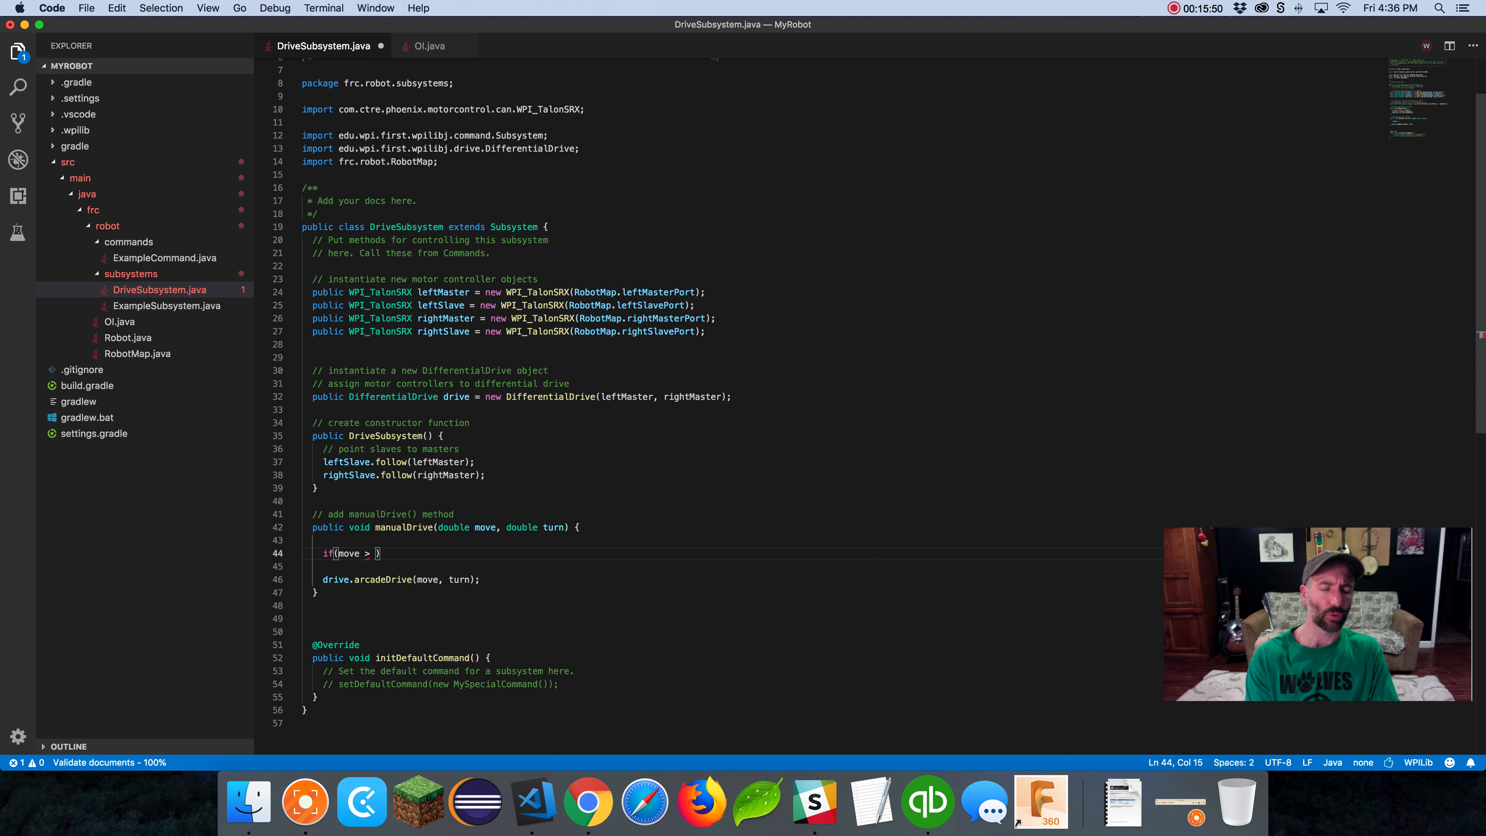
{"action": "type", "text": ".5"}
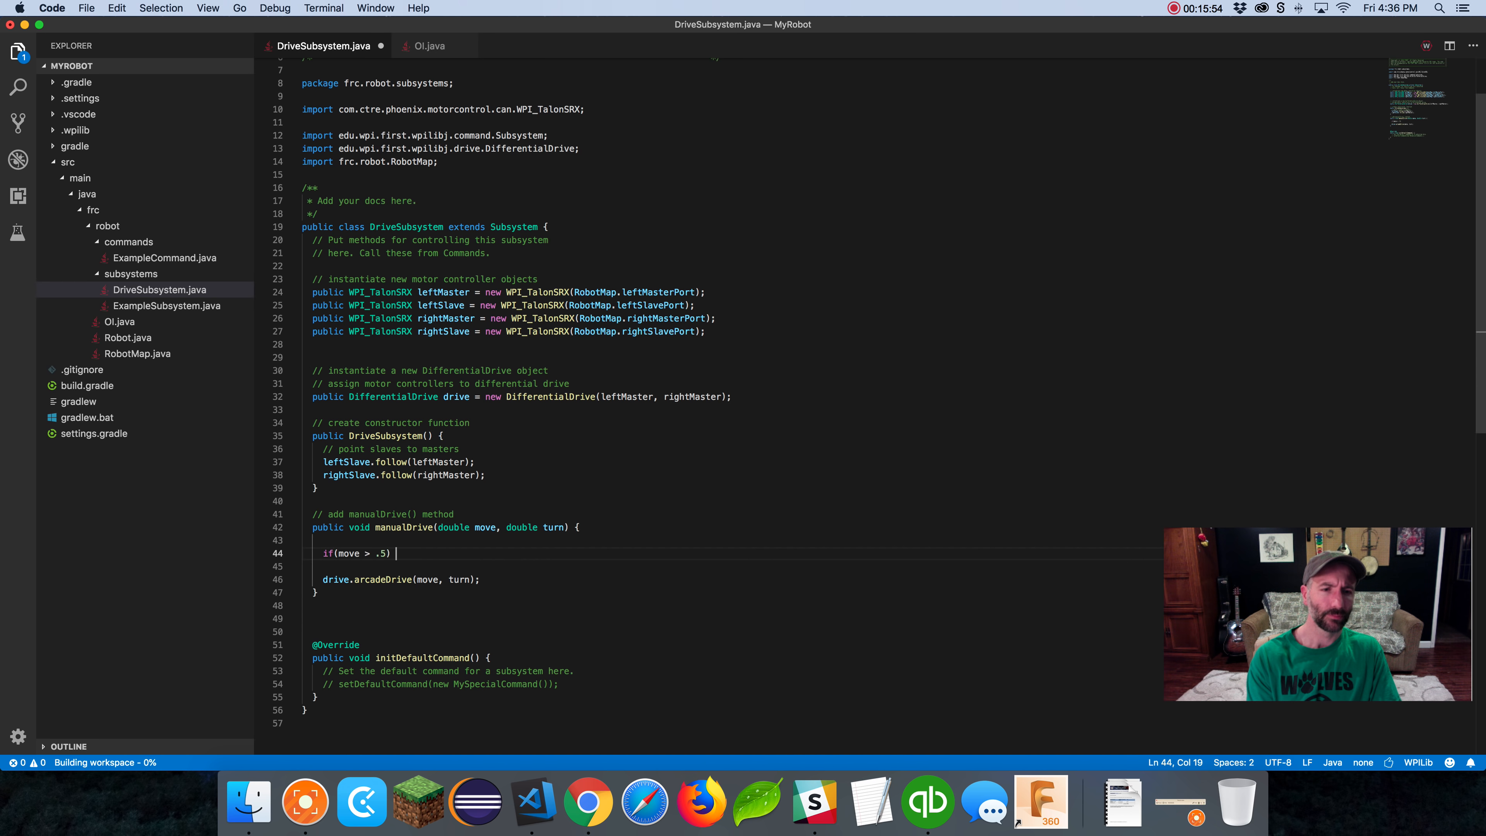
{"action": "type", "text": "move = .5"}
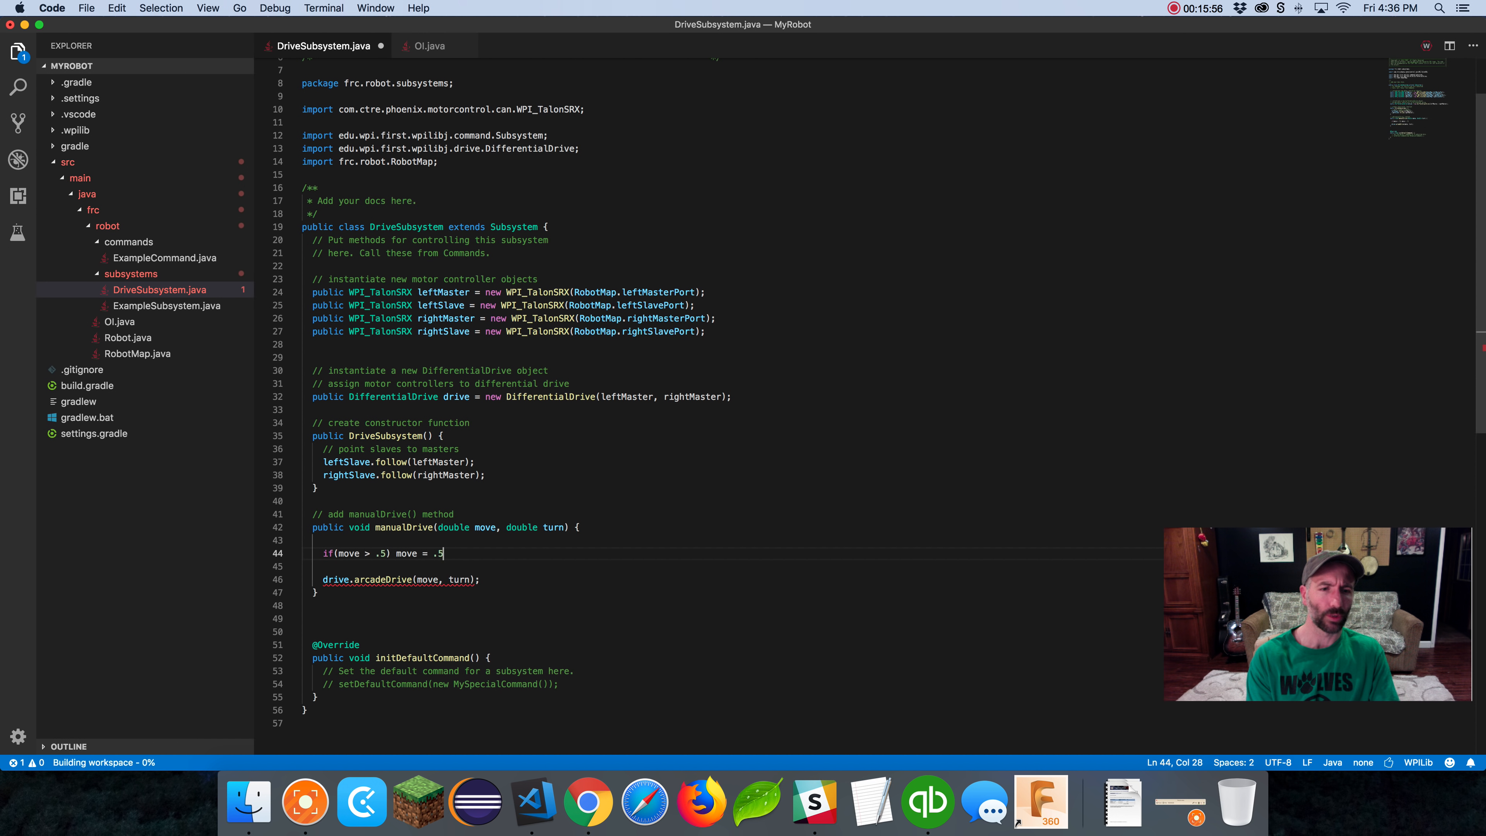
{"action": "type", "text": ";"}
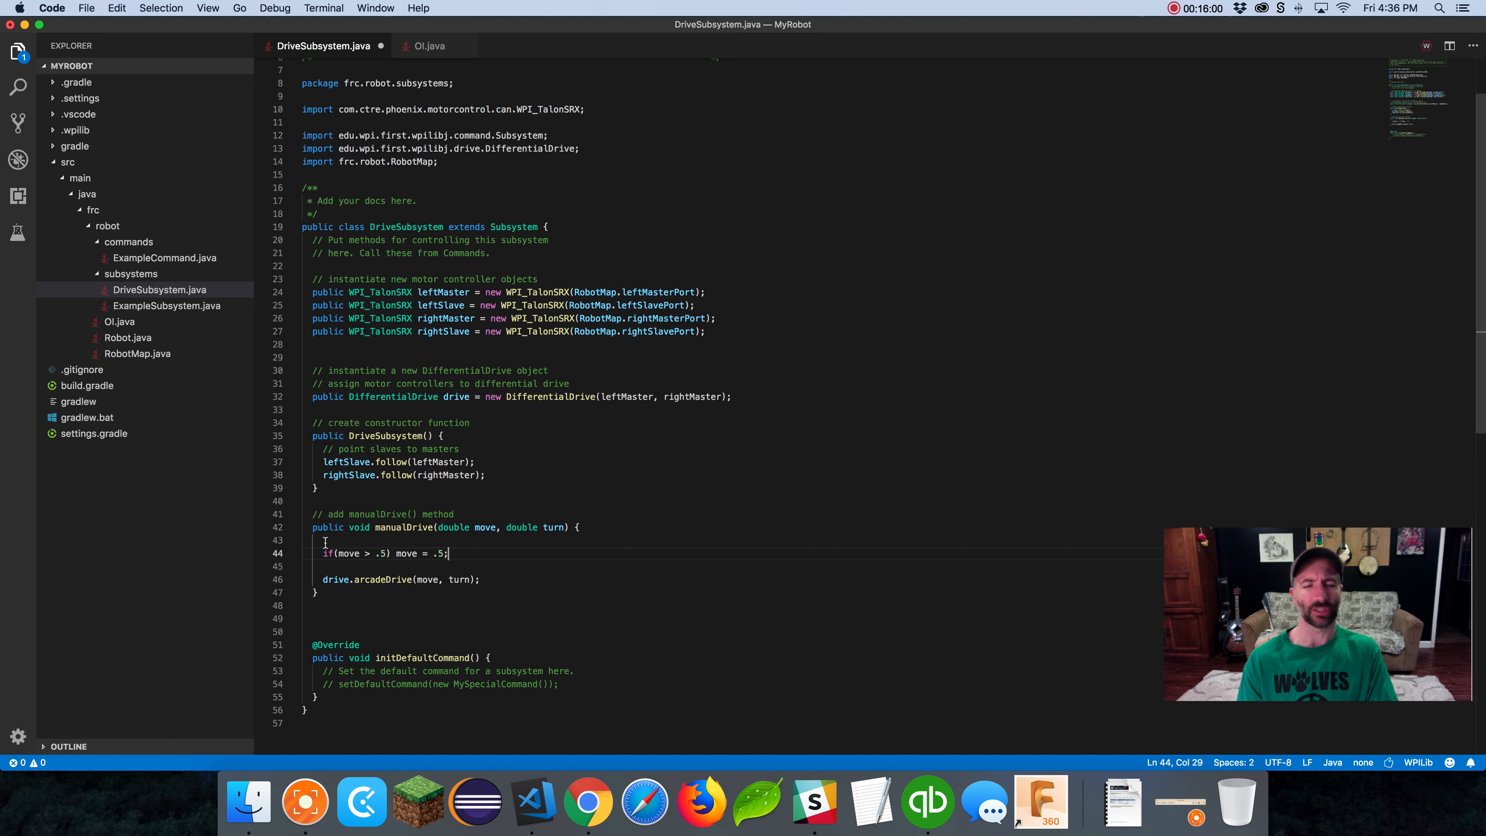
Rewrite the one-line if as a braced block and check the move parameter's uses
{"action": "double_click", "coordinate": [486, 527]}
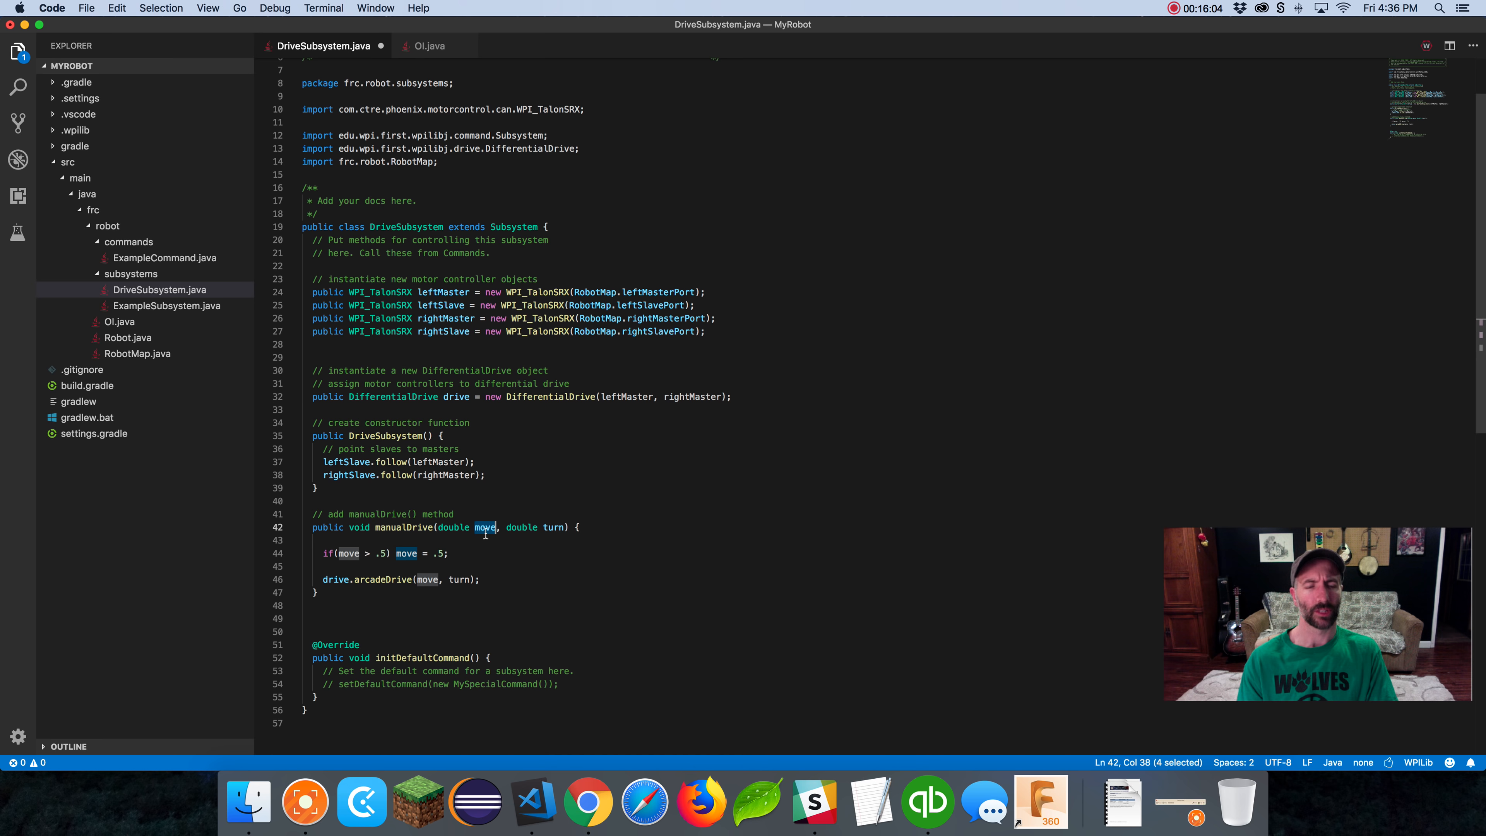
{"action": "mouse_move", "coordinate": [485, 528]}
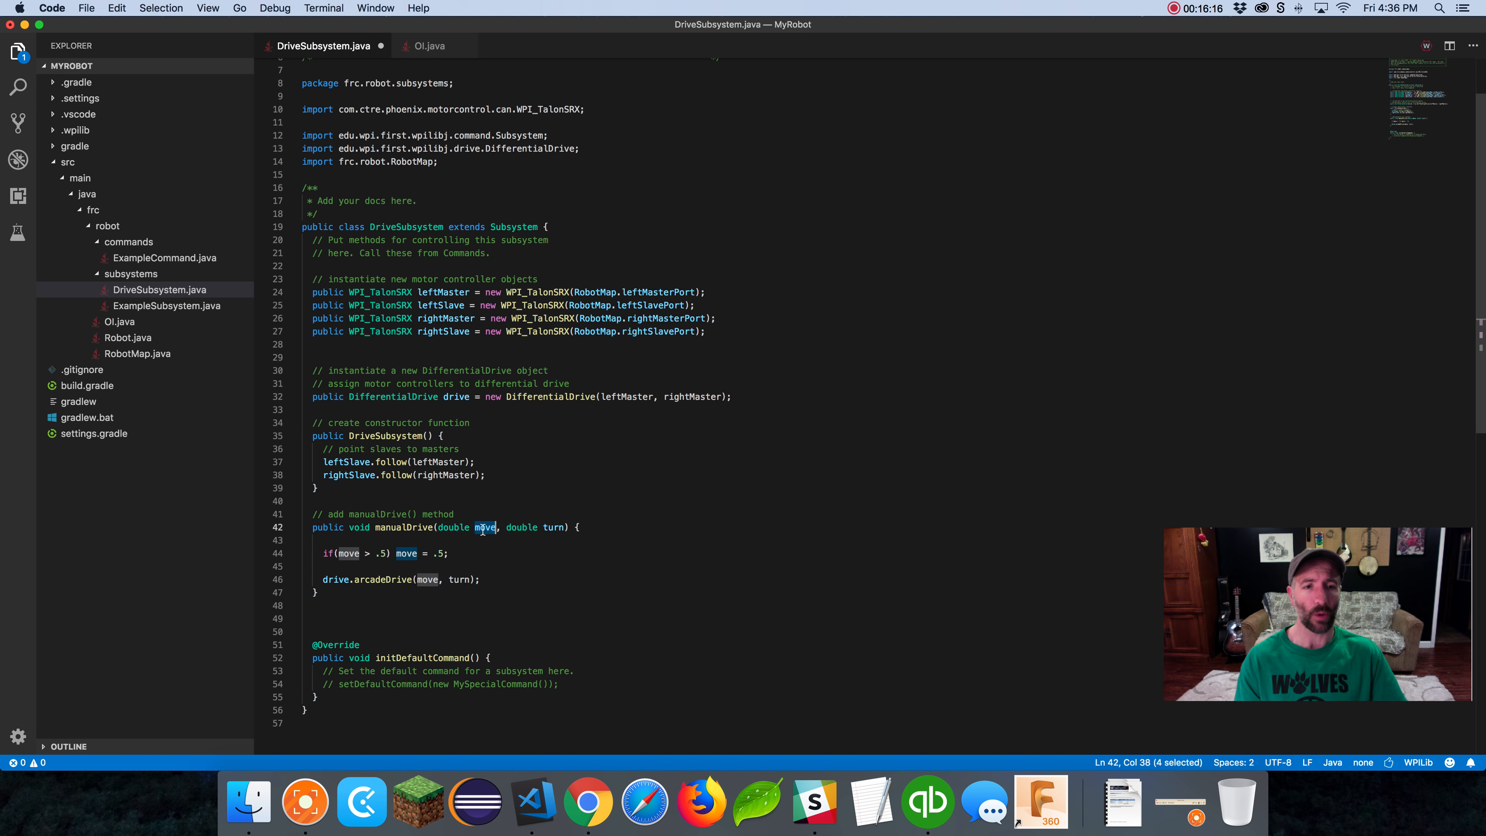
{"action": "mouse_move", "coordinate": [486, 527]}
{"action": "type", "text": "{"}
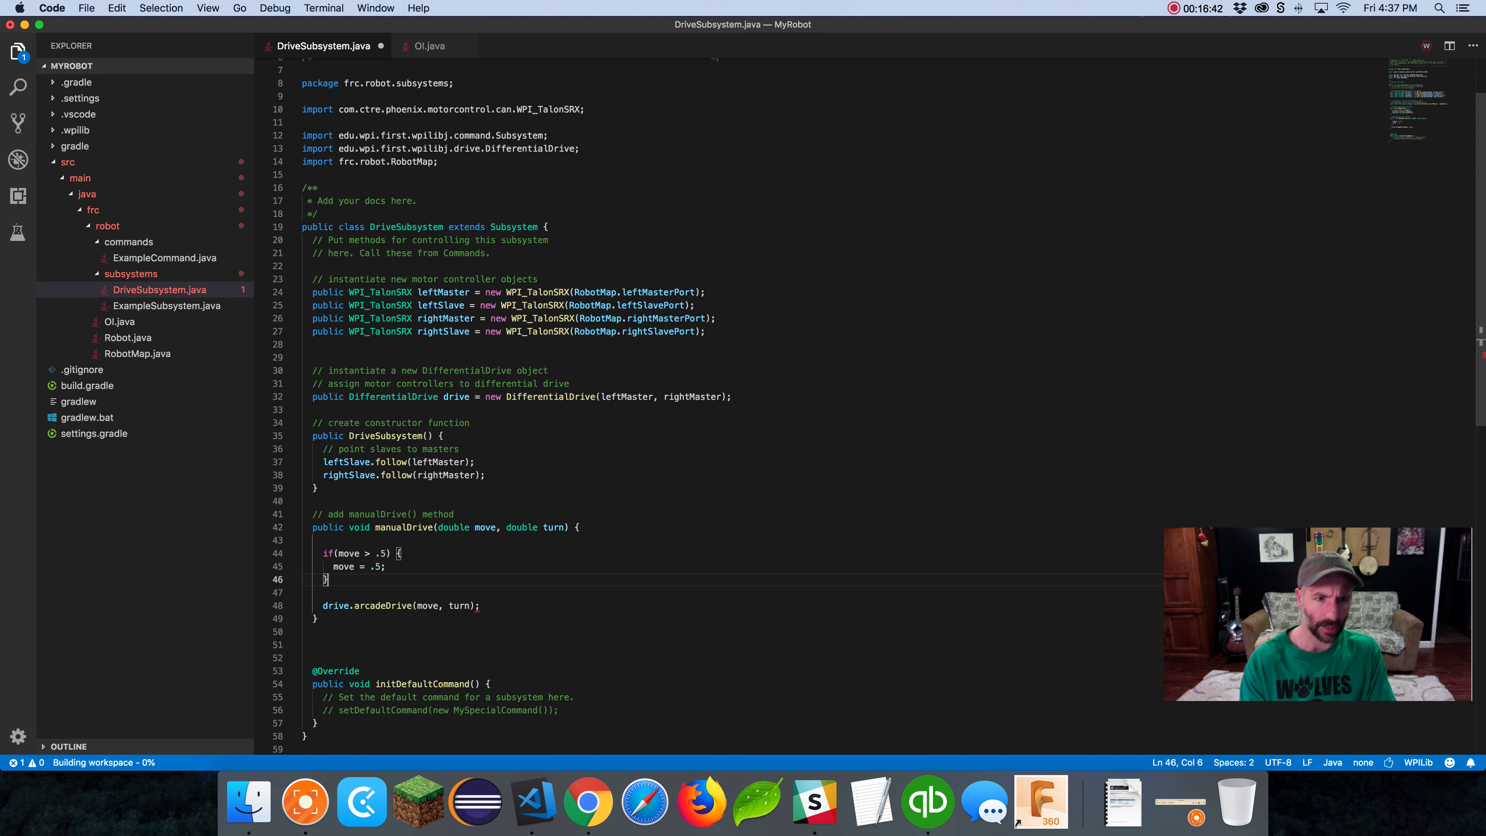
{"action": "key", "text": "enter"}
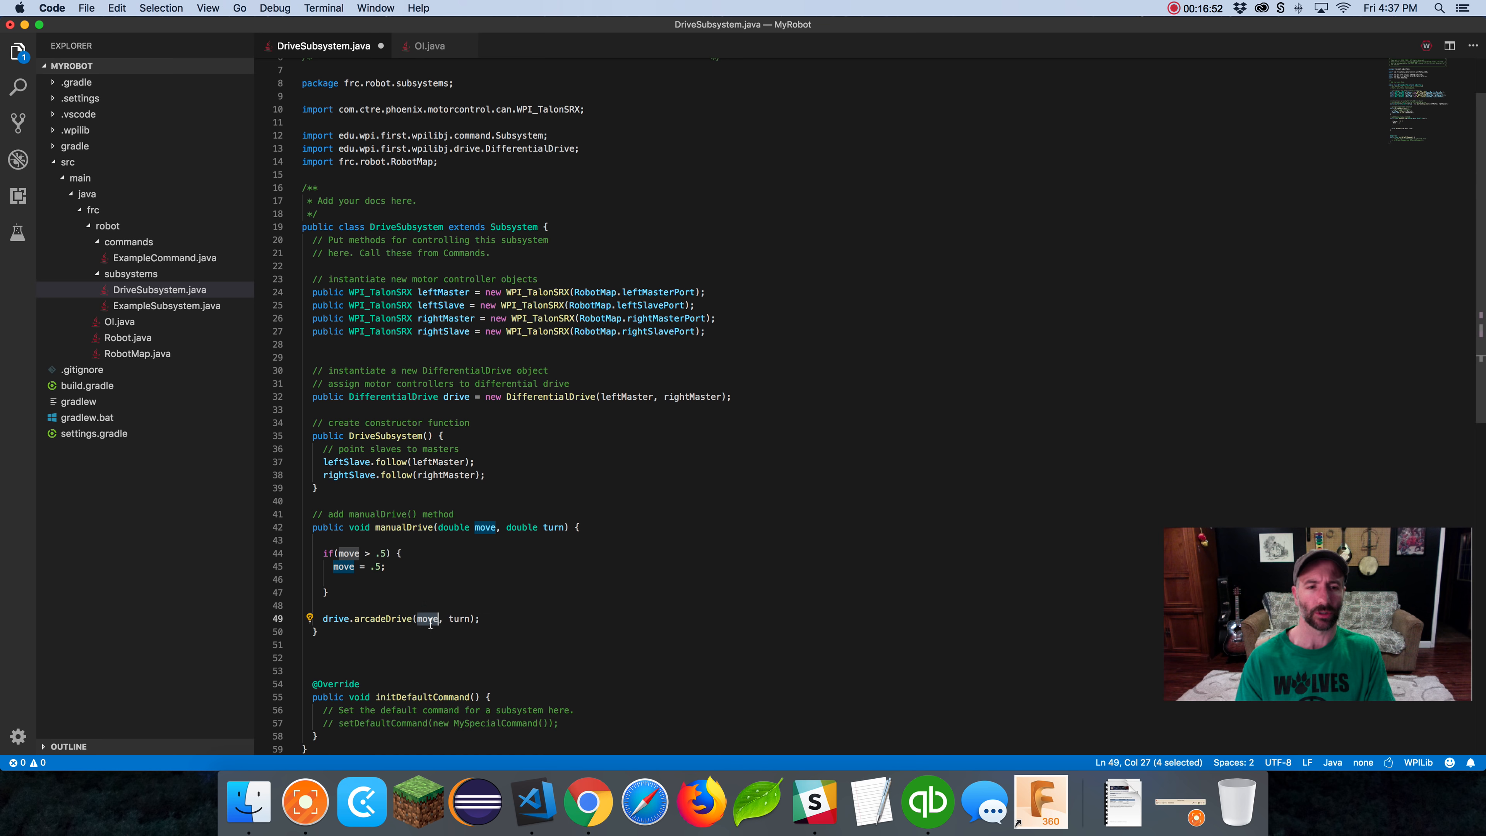
{"action": "mouse_move", "coordinate": [427, 619]}
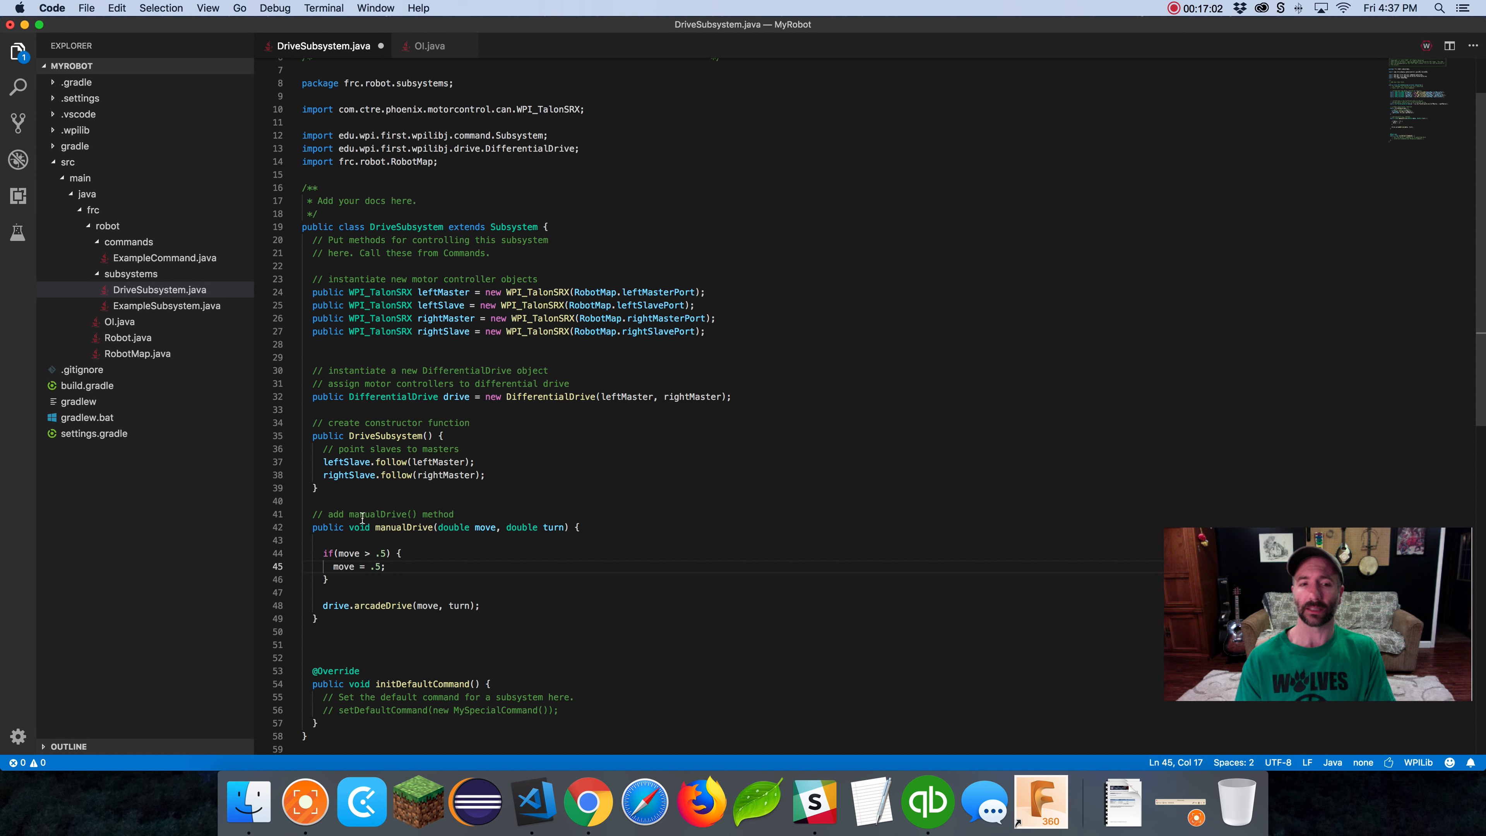
{"action": "double_click", "coordinate": [402, 527]}
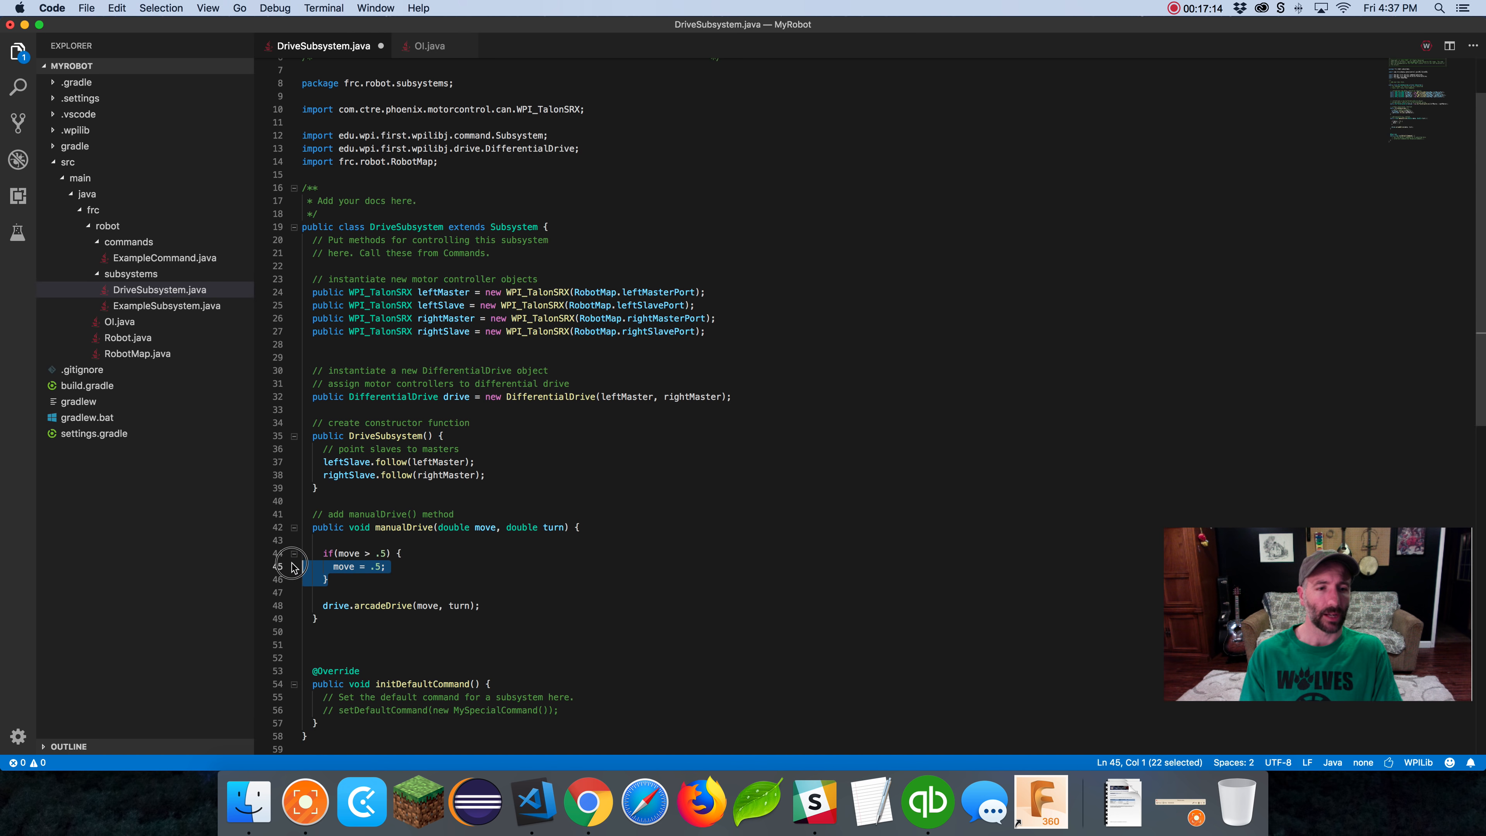
Remove the speed-cap if block and blank lines, then switch to Robot.java
{"action": "key", "text": "Backspace"}
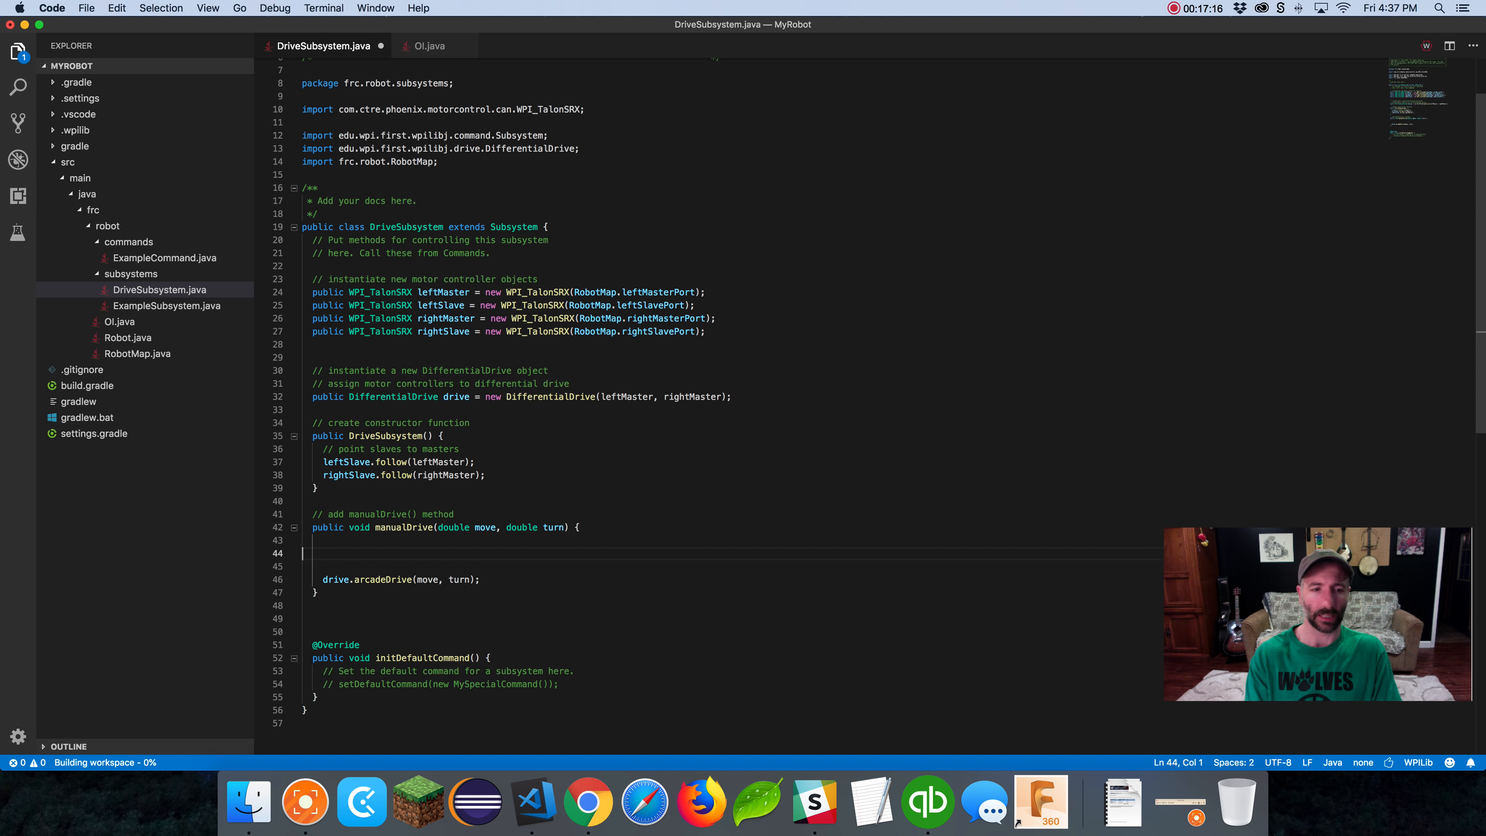
{"action": "key", "text": "Backspace"}
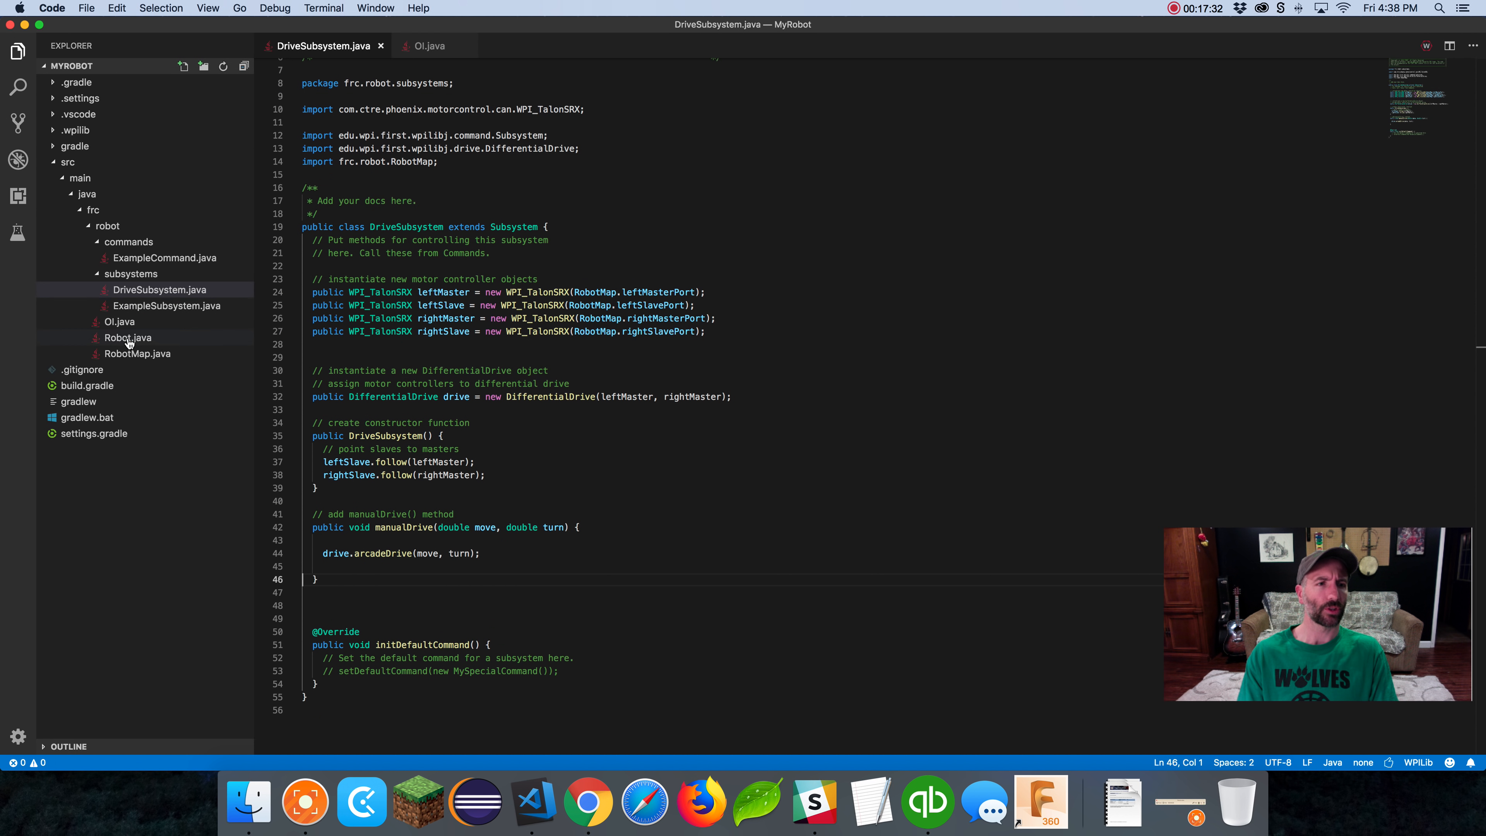
{"action": "left_click", "coordinate": [126, 338]}
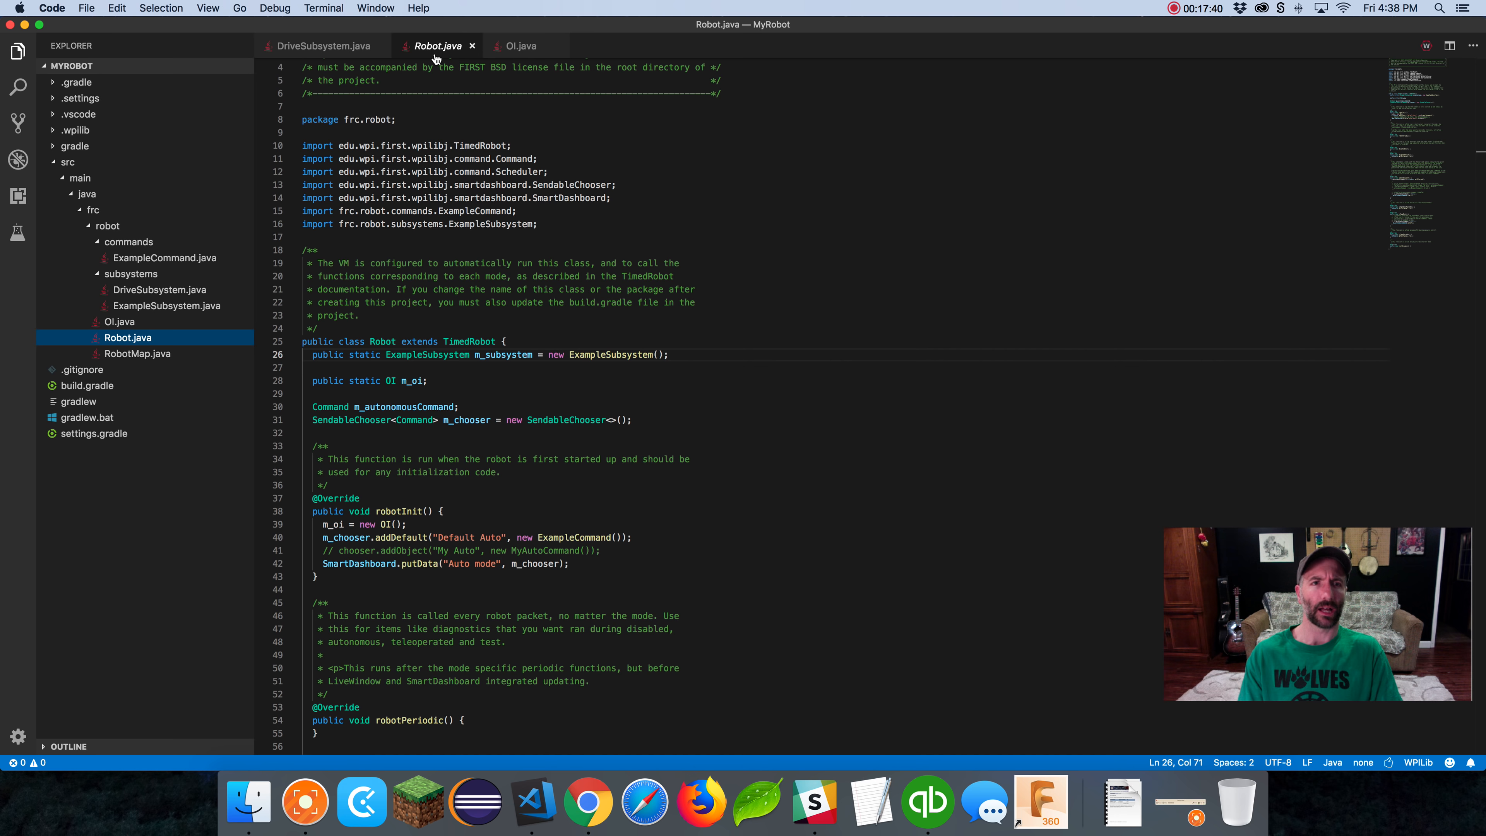
{"action": "mouse_move", "coordinate": [588, 550]}
{"action": "type", "text": "public static"}
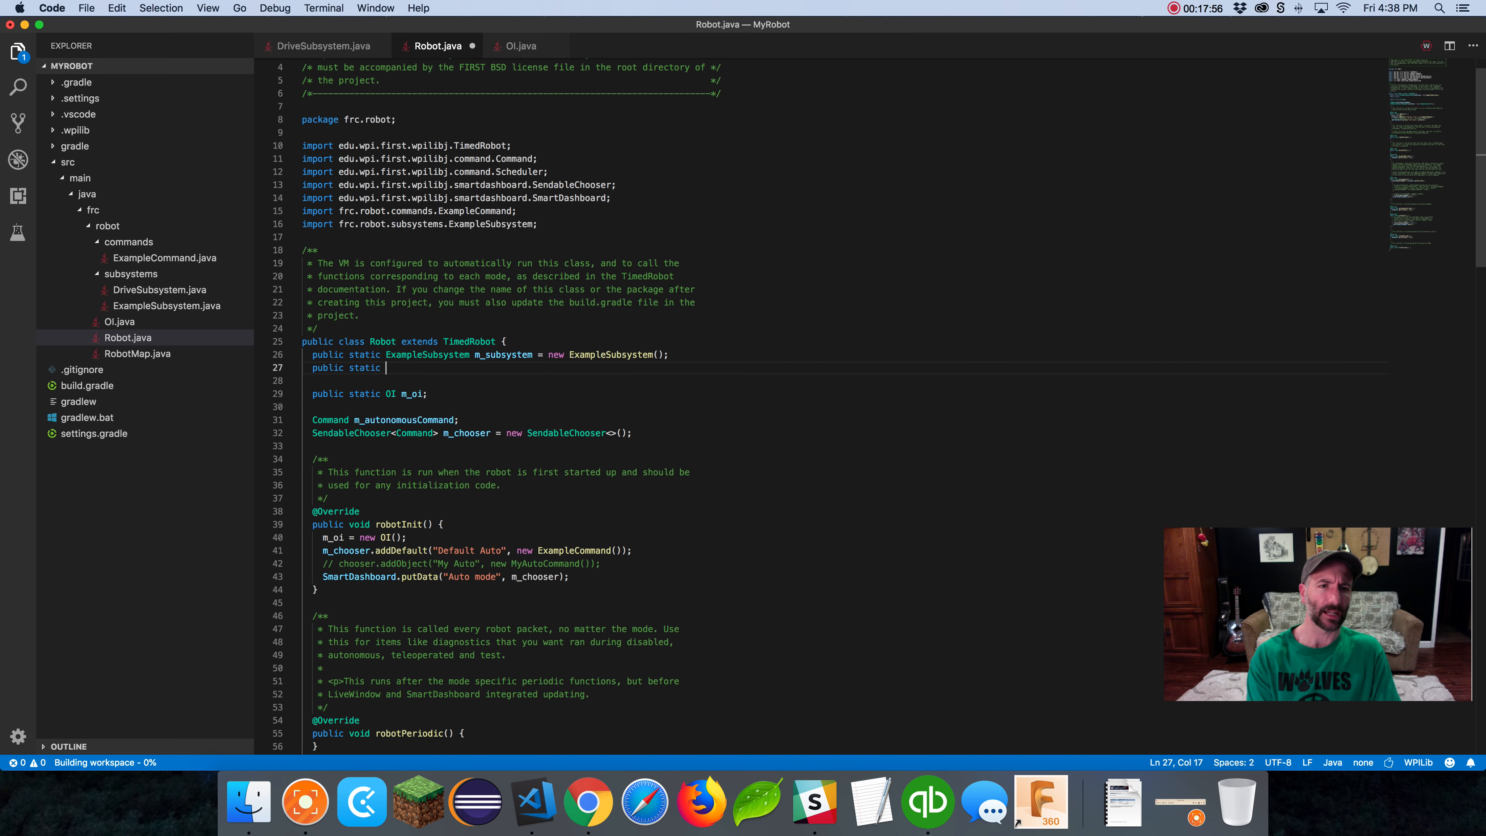
Declare public static DriveSubsystem driveSubsystem = new DriveSubsystem() with the auto-import
{"action": "type", "text": "DriveSubsystem"}
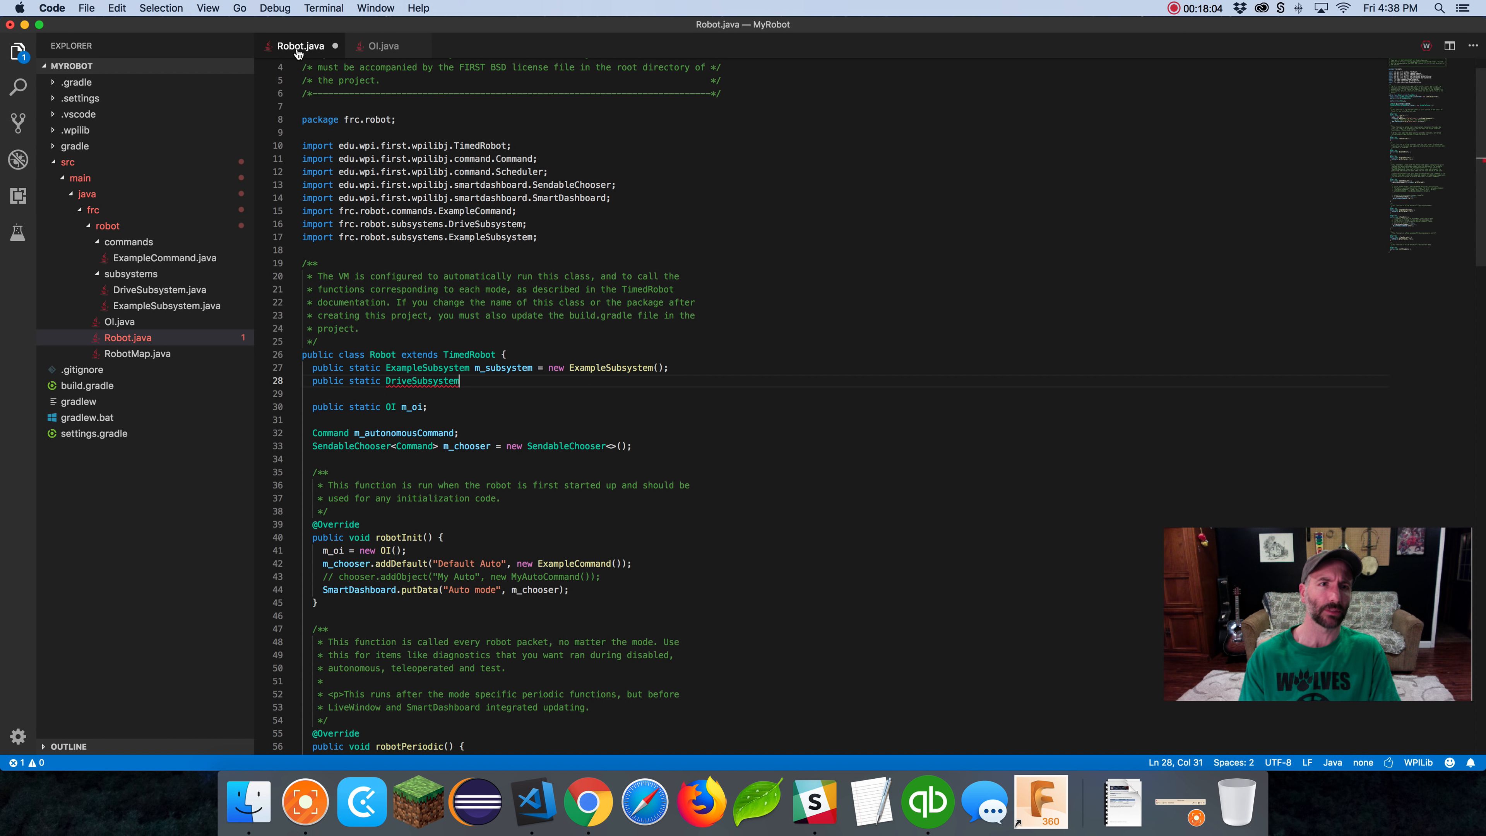
{"action": "double_click", "coordinate": [421, 380]}
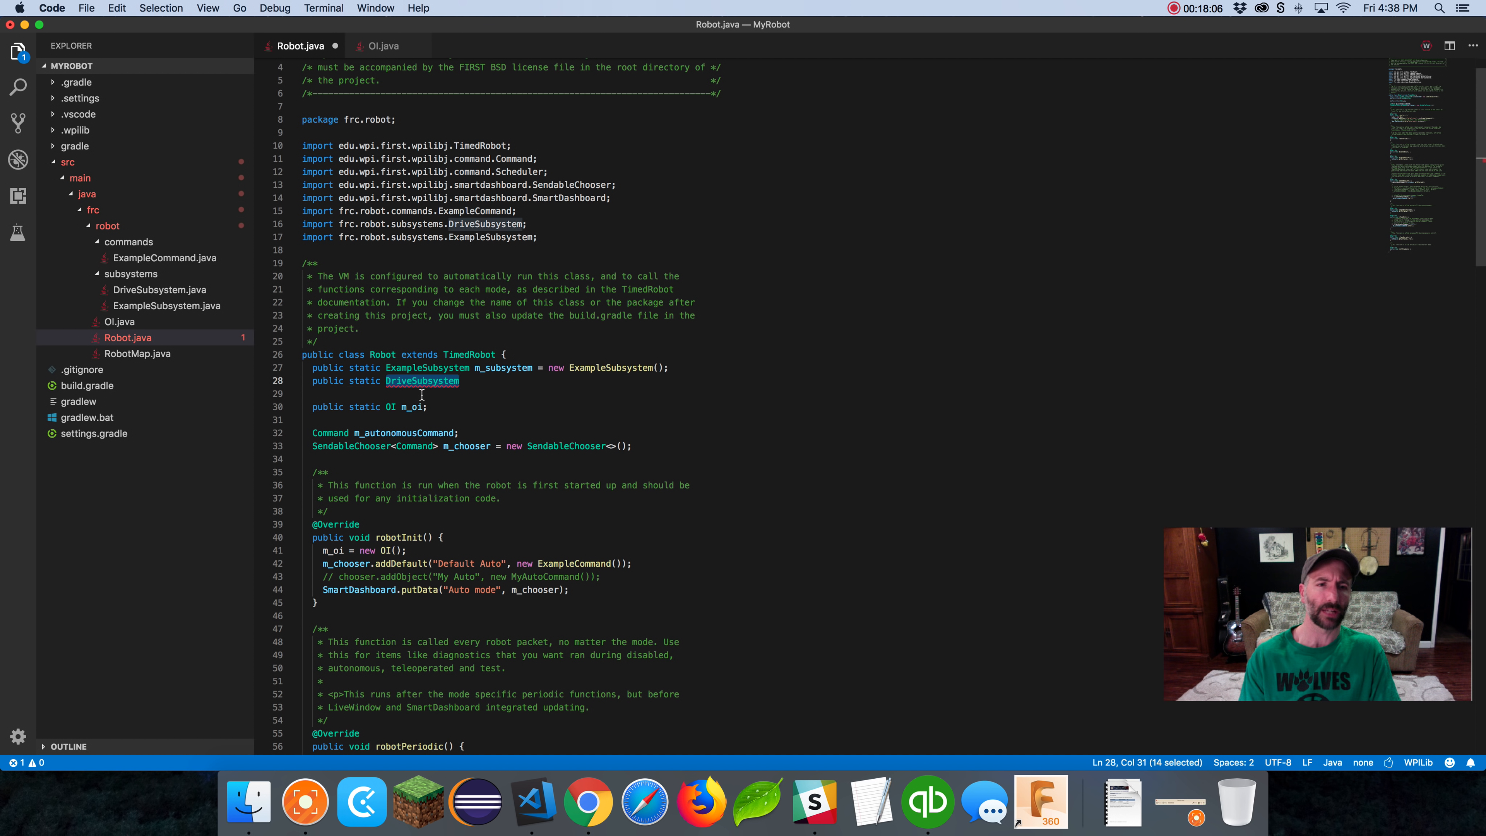
{"action": "mouse_move", "coordinate": [500, 427]}
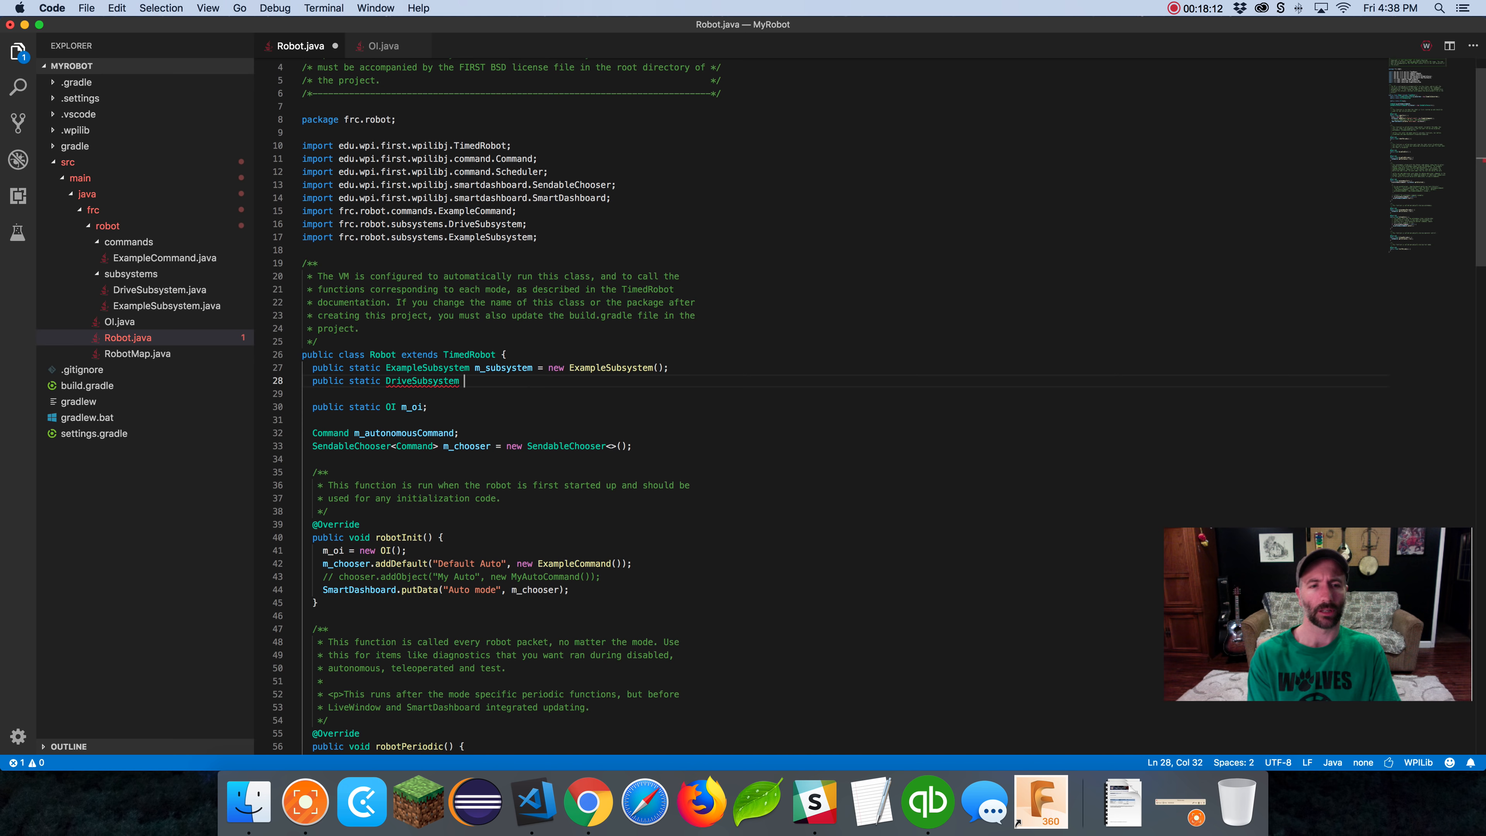
{"action": "type", "text": "driveSubsystem ="}
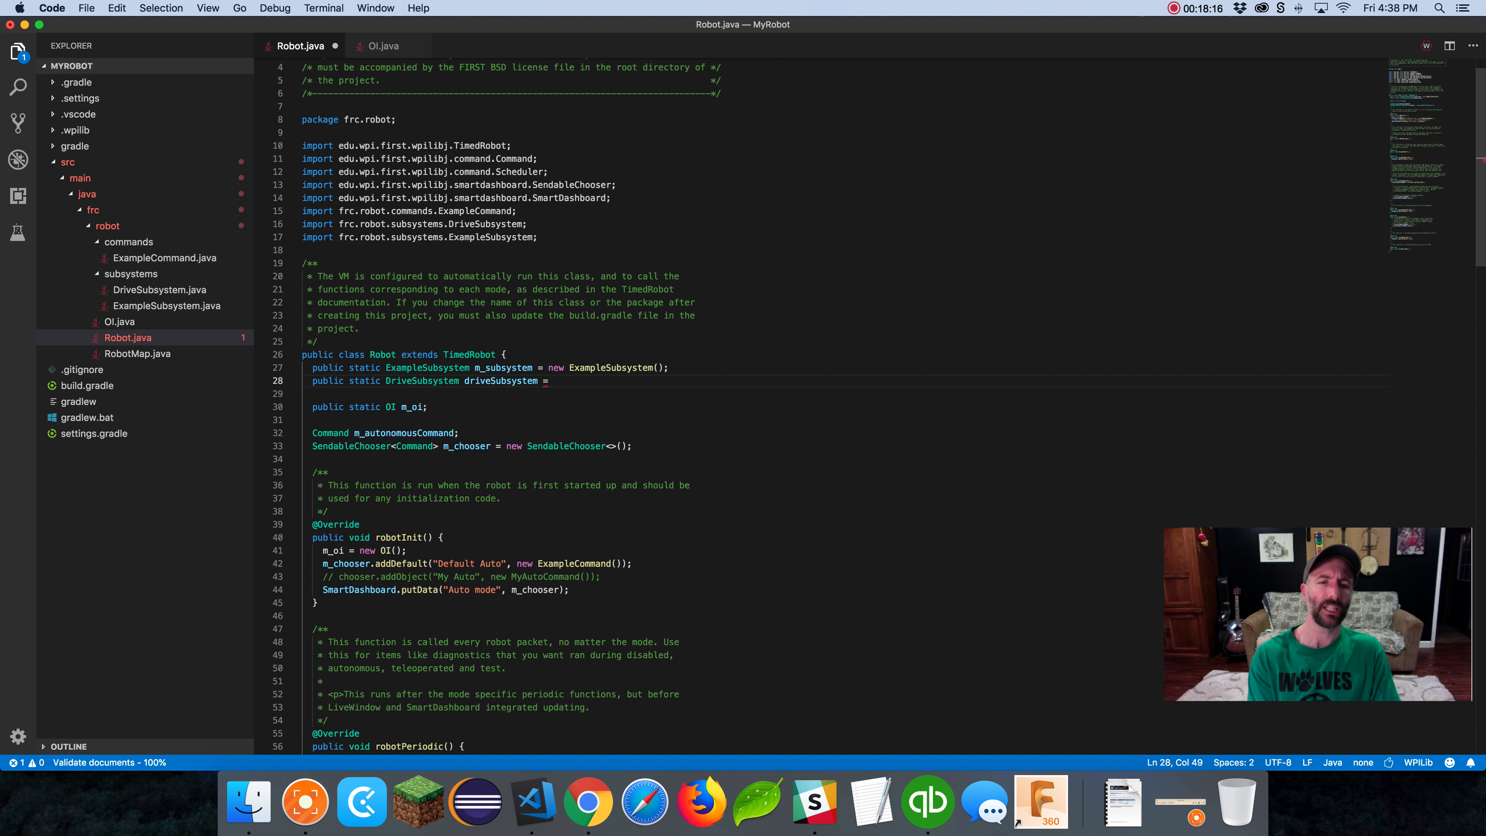
{"action": "type", "text": "new"}
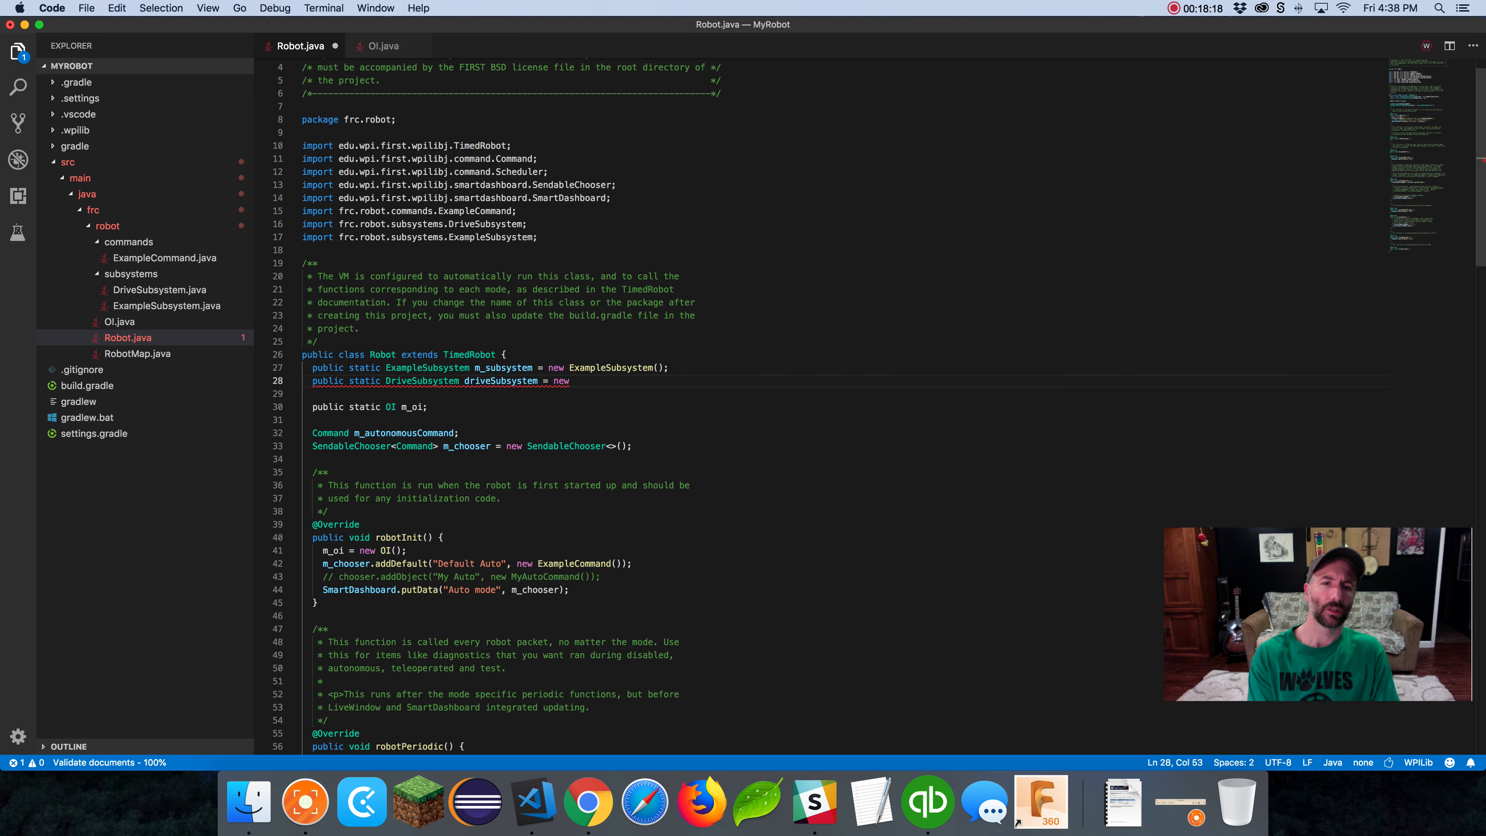
{"action": "type", "text": "DriveSubsystem();"}
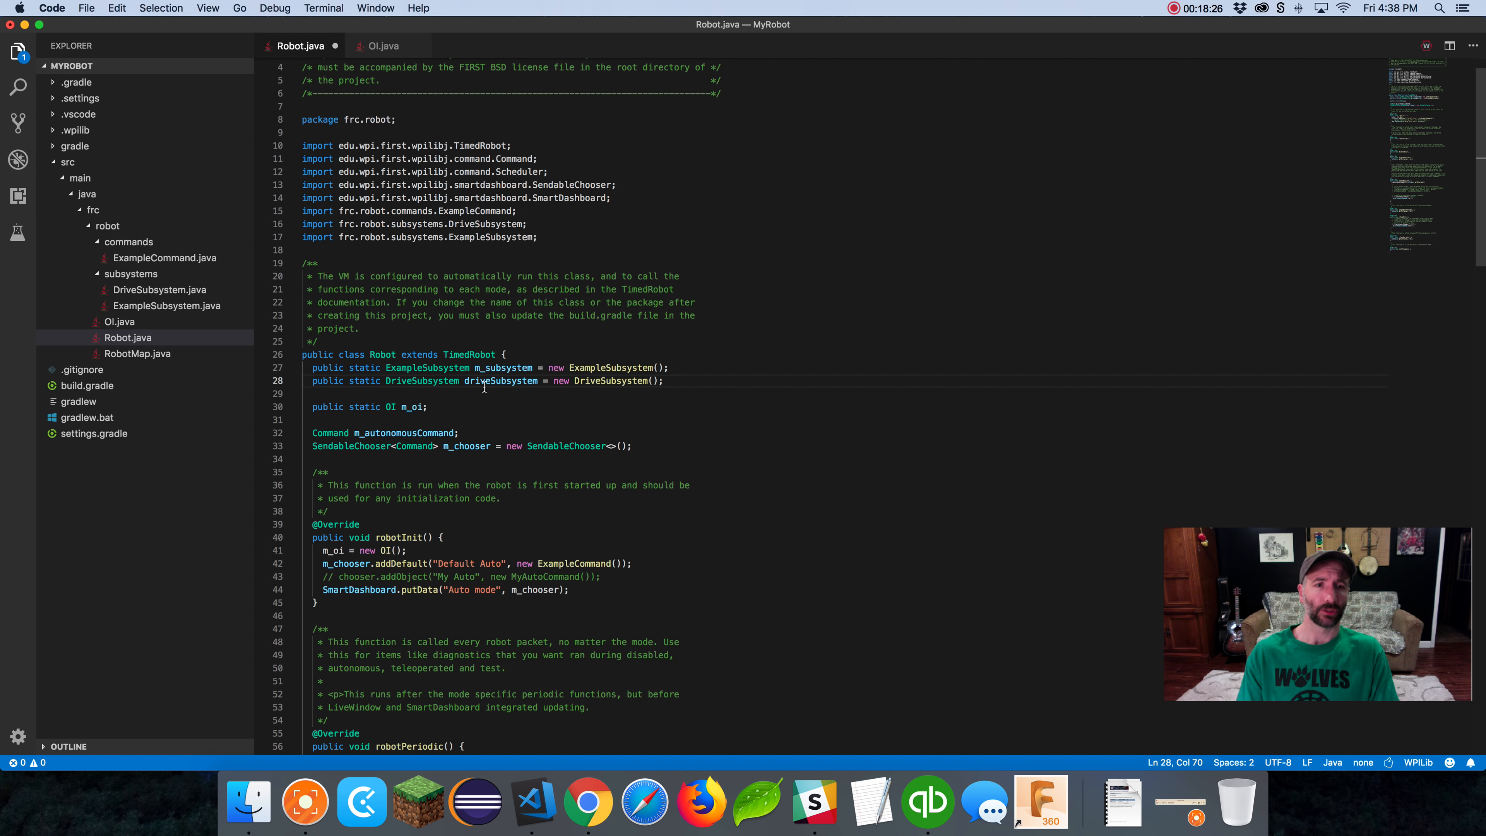
Cross-check the driveSubsystem field against manualDrive in DriveSubsystem.java, then select the chooser field
{"action": "double_click", "coordinate": [501, 380]}
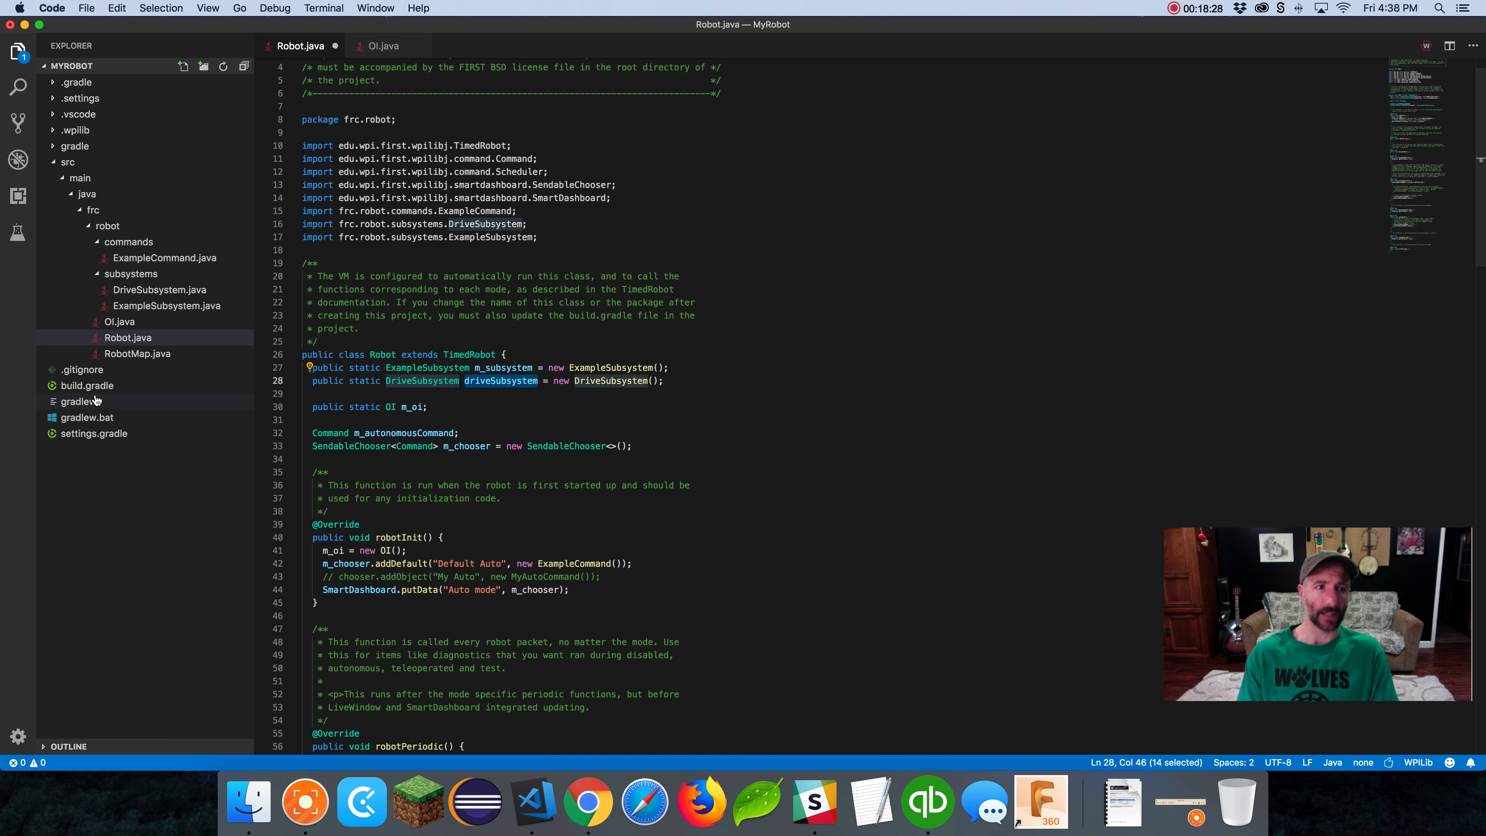
{"action": "left_click", "coordinate": [161, 289]}
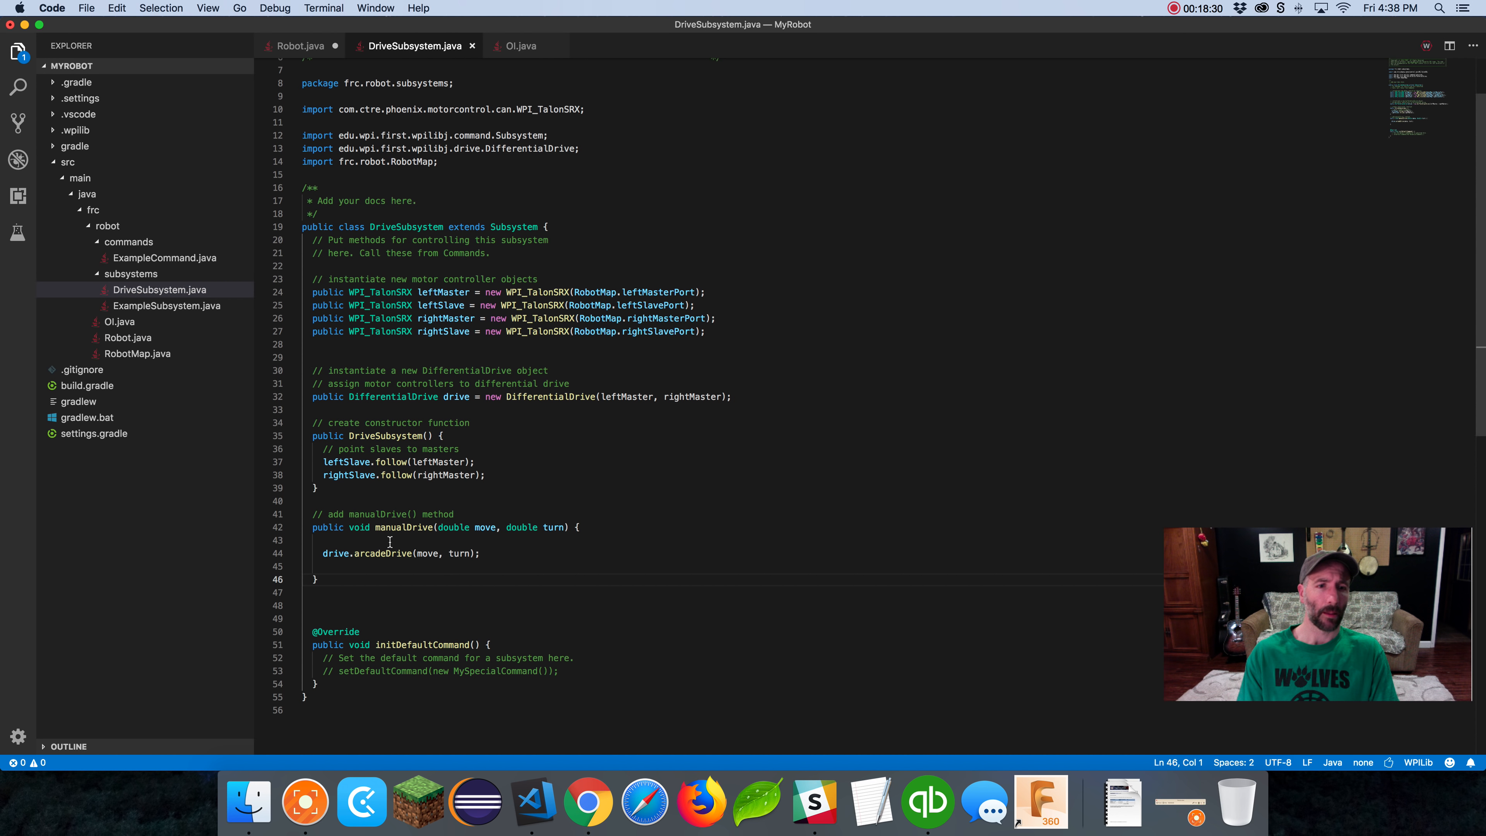
{"action": "double_click", "coordinate": [401, 527]}
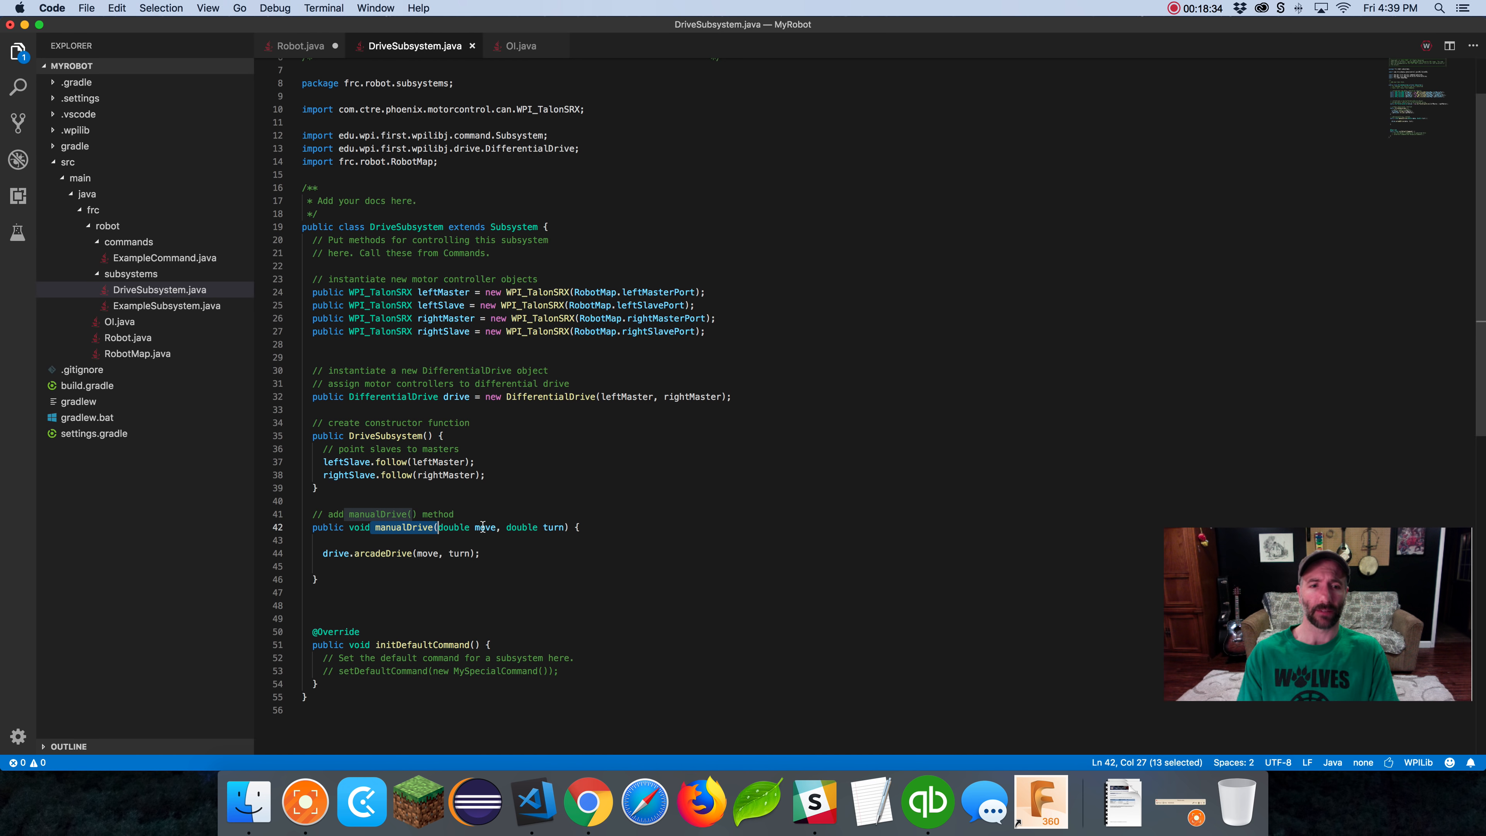
{"action": "mouse_move", "coordinate": [299, 45]}
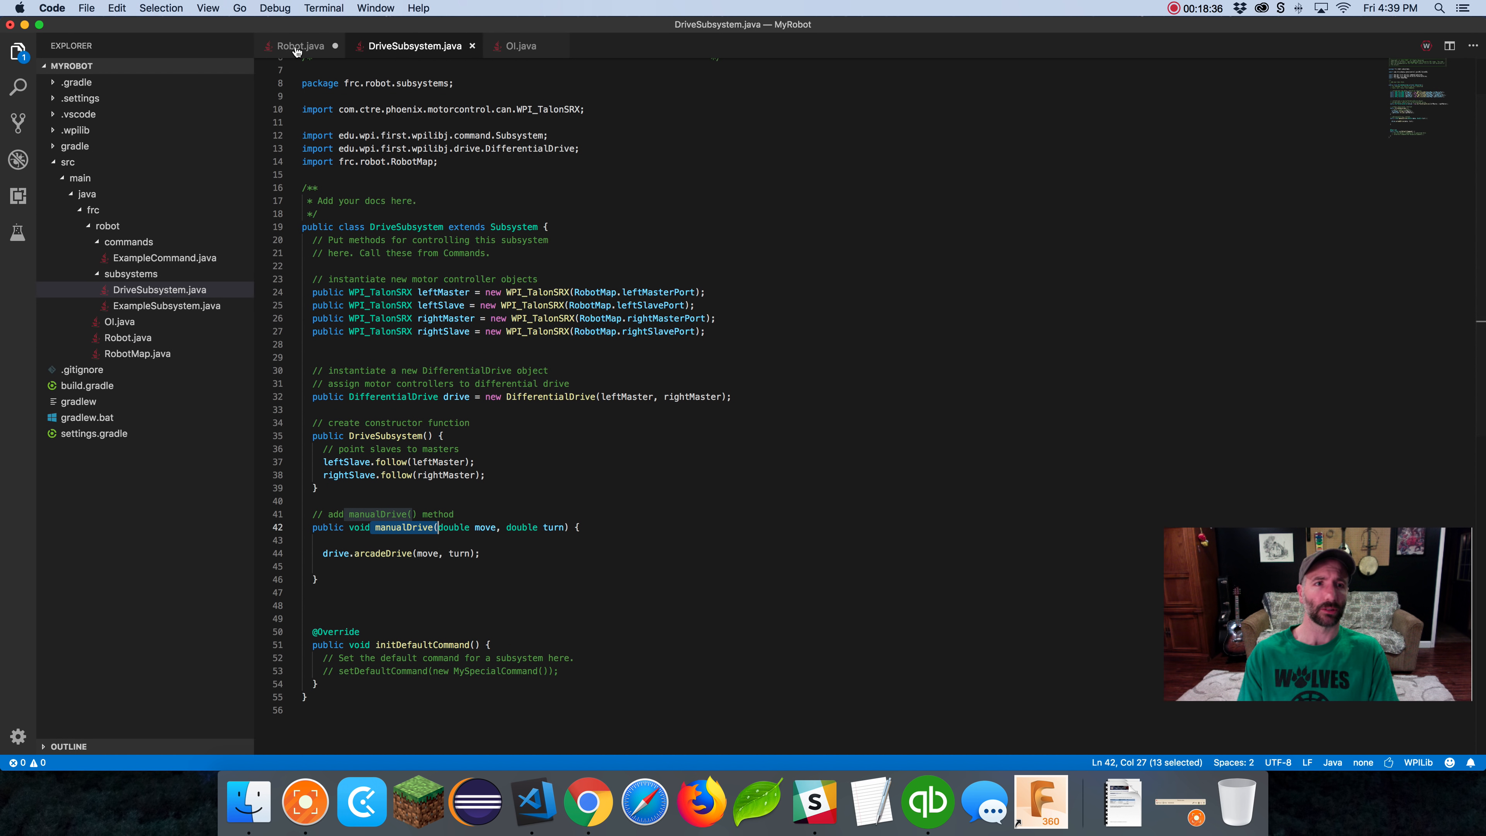
{"action": "left_click", "coordinate": [301, 46]}
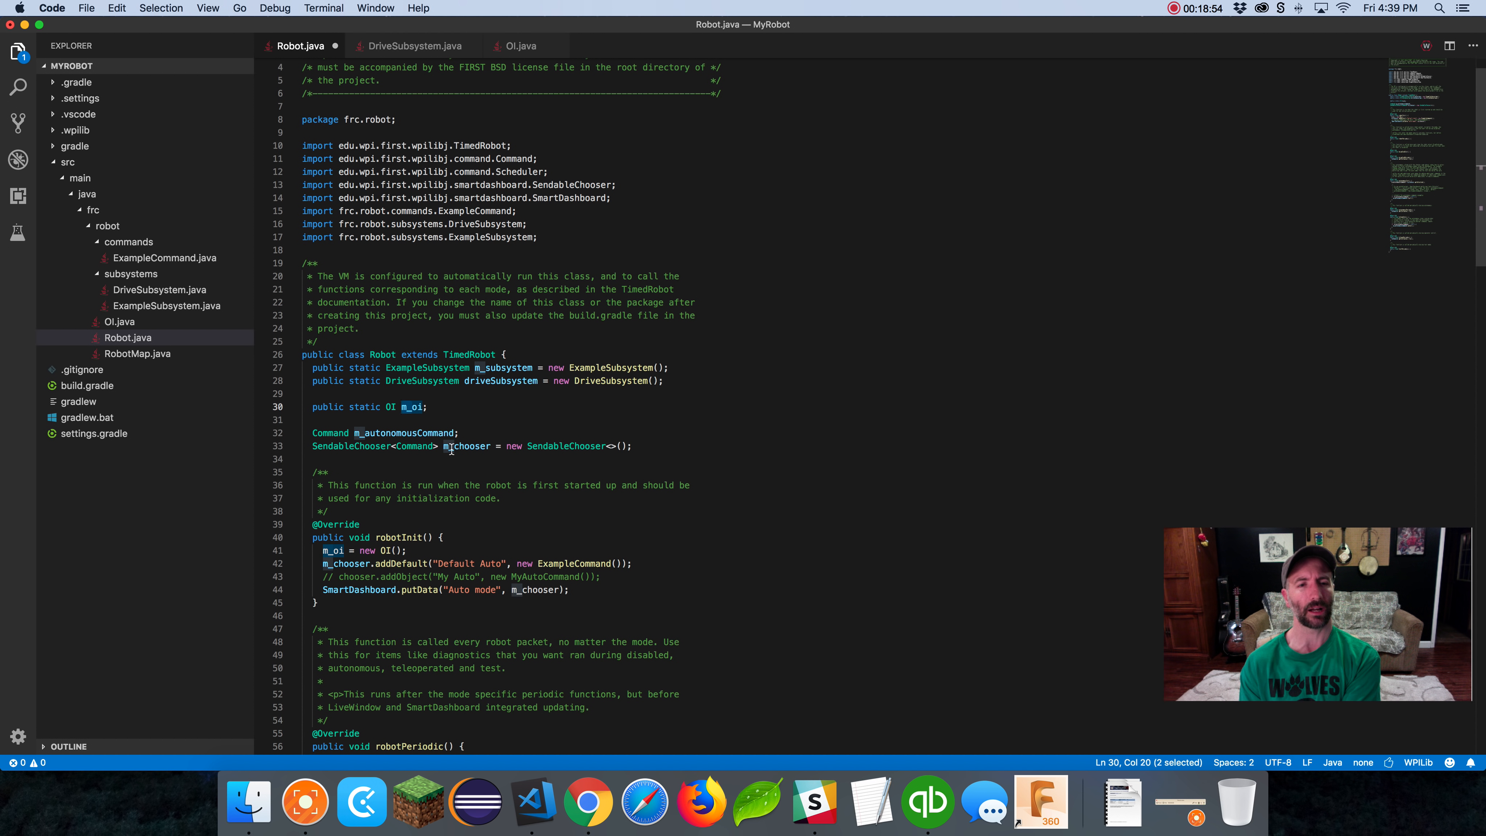
{"action": "double_click", "coordinate": [465, 446]}
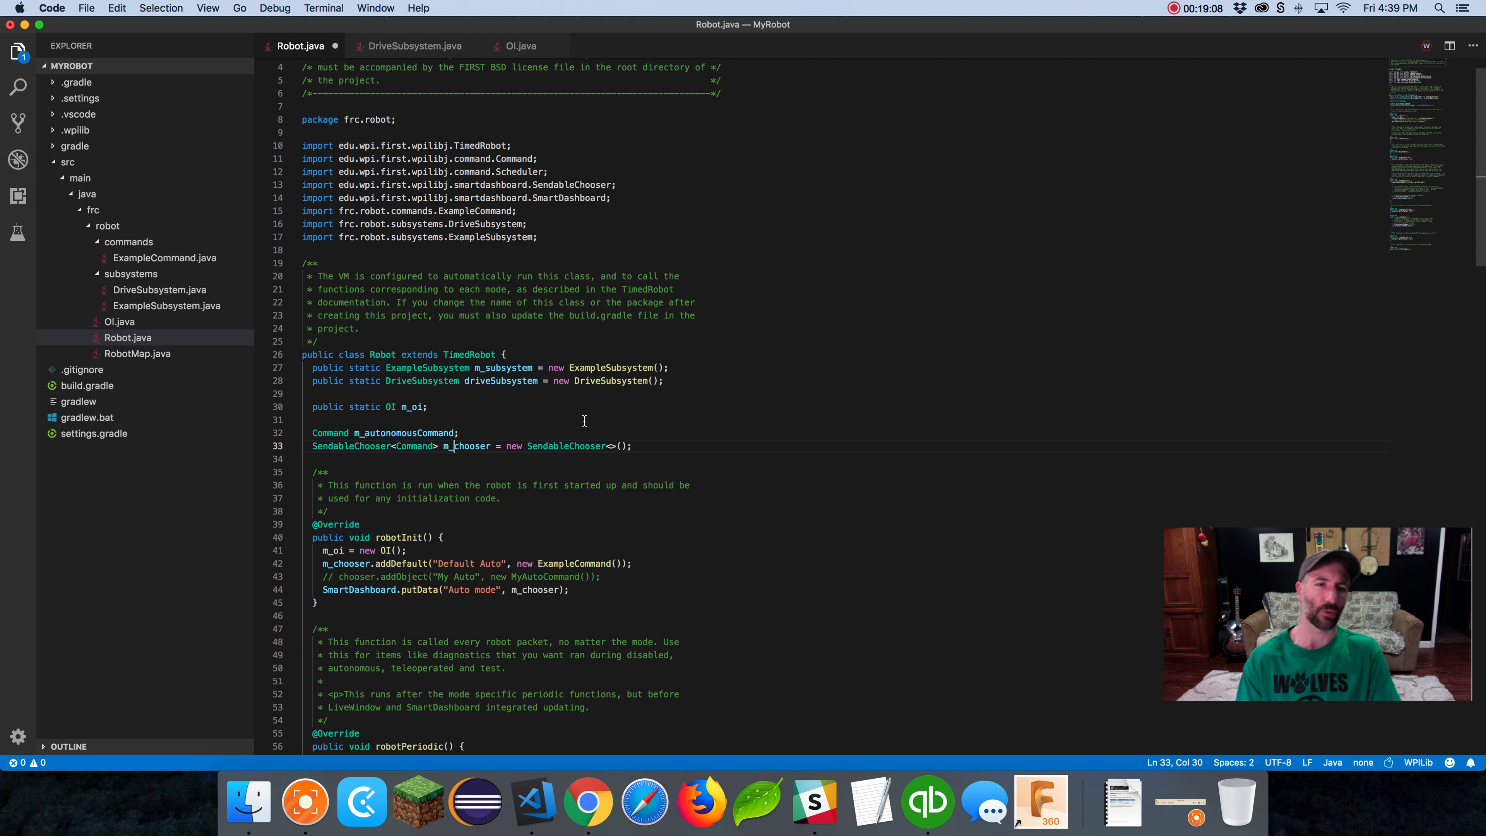
{"action": "mouse_move", "coordinate": [566, 446]}
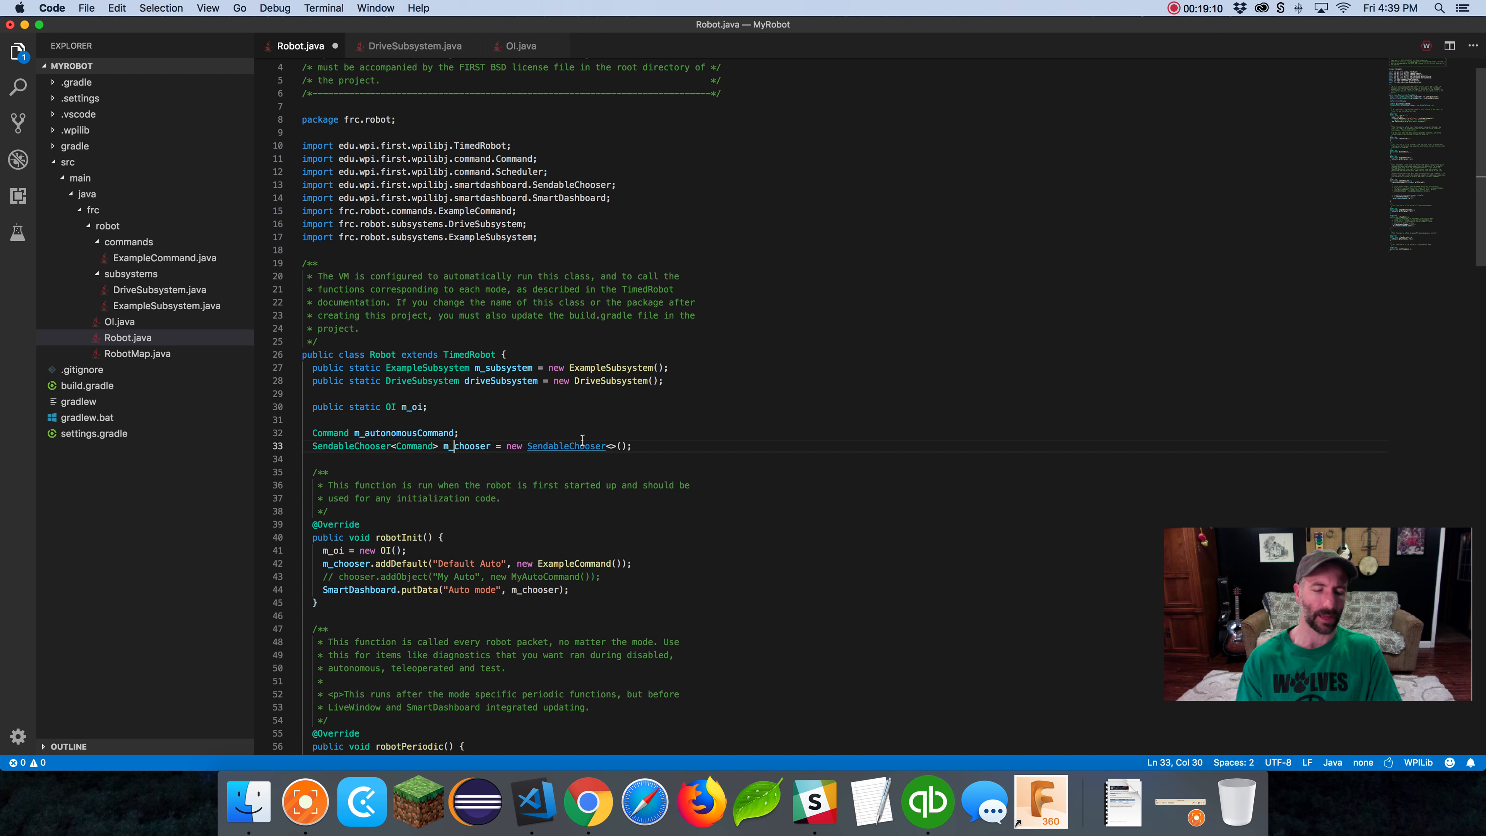
Find the m_ prefixed names to rename, comment out ExampleSubsystem, and run Organize Imports
{"action": "key", "text": "Cmd+f"}
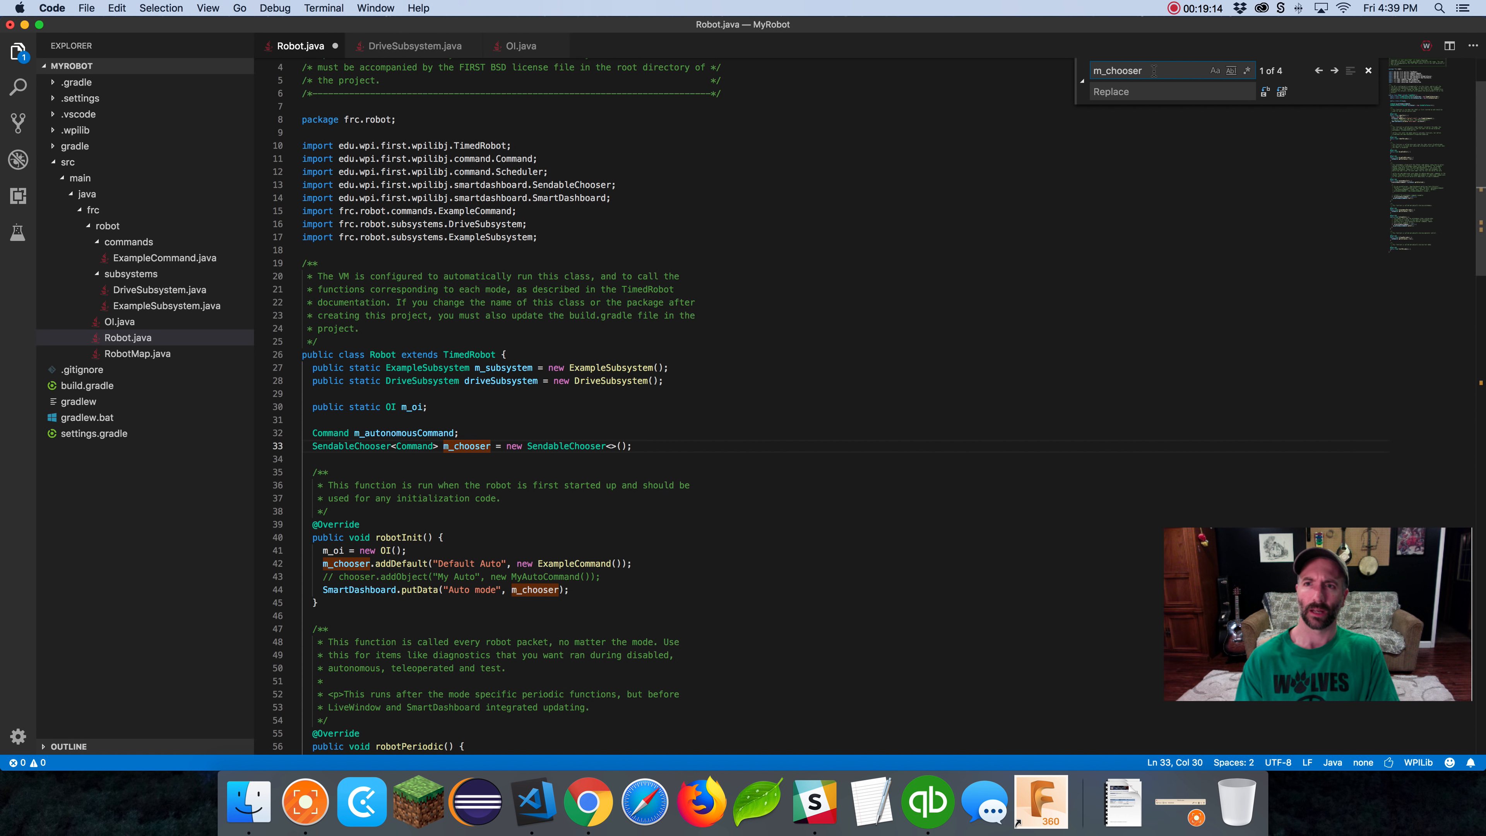
{"action": "type", "text": "m_"}
{"action": "type", "text": "//"}
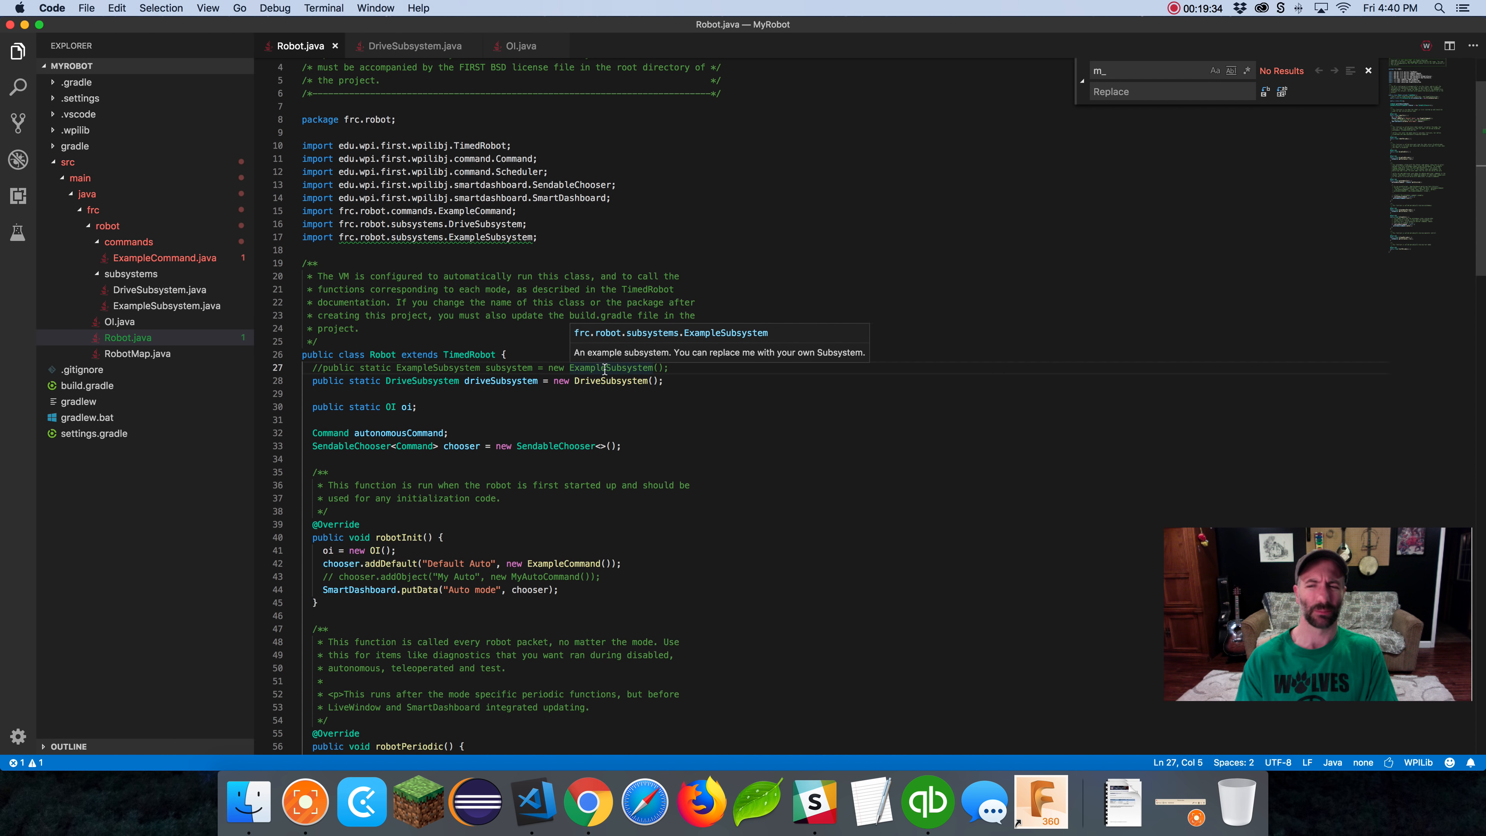
{"action": "right_click", "coordinate": [304, 250]}
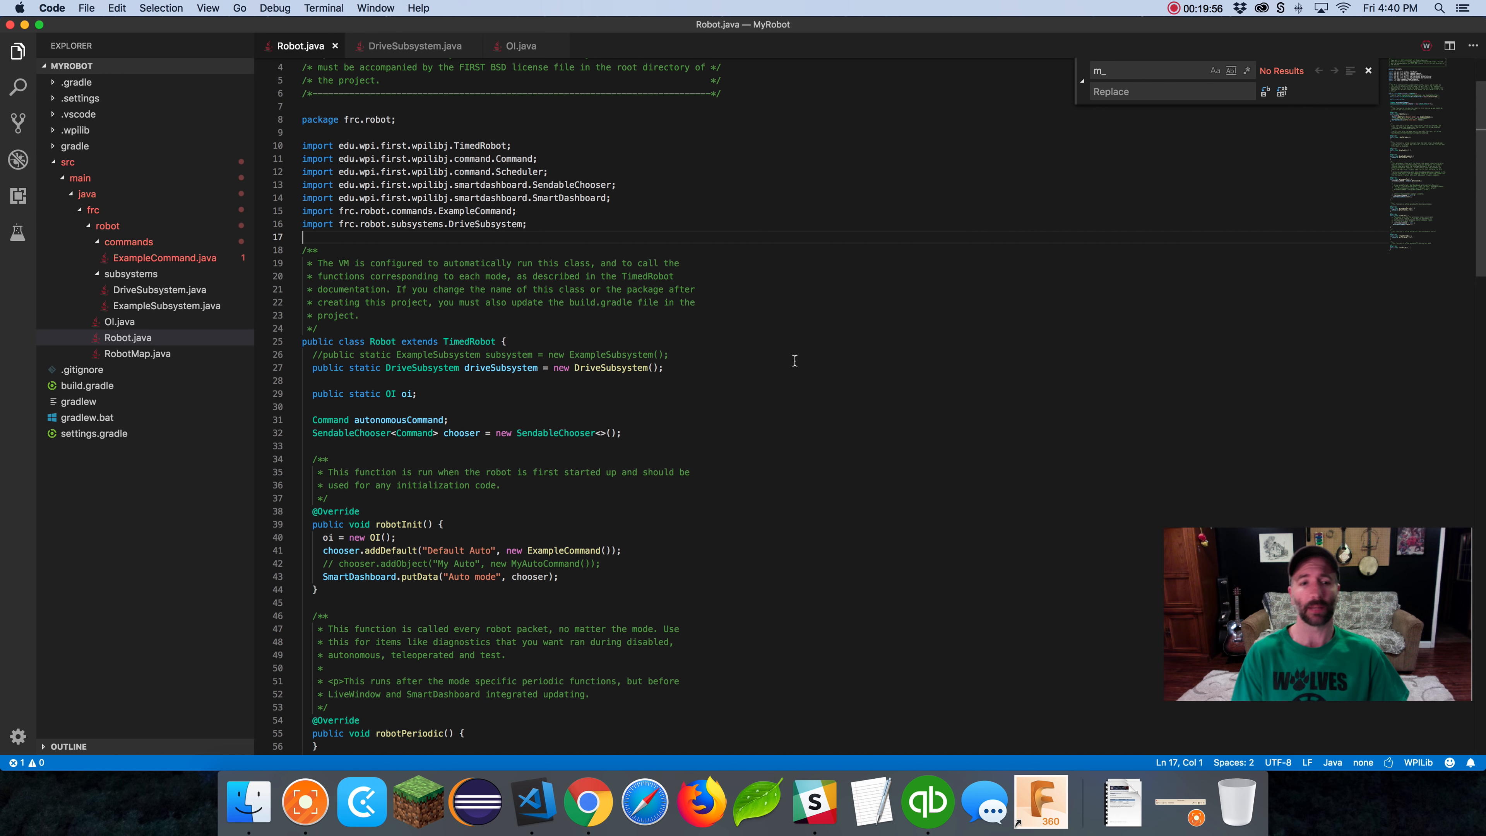
{"action": "mouse_move", "coordinate": [814, 803]}
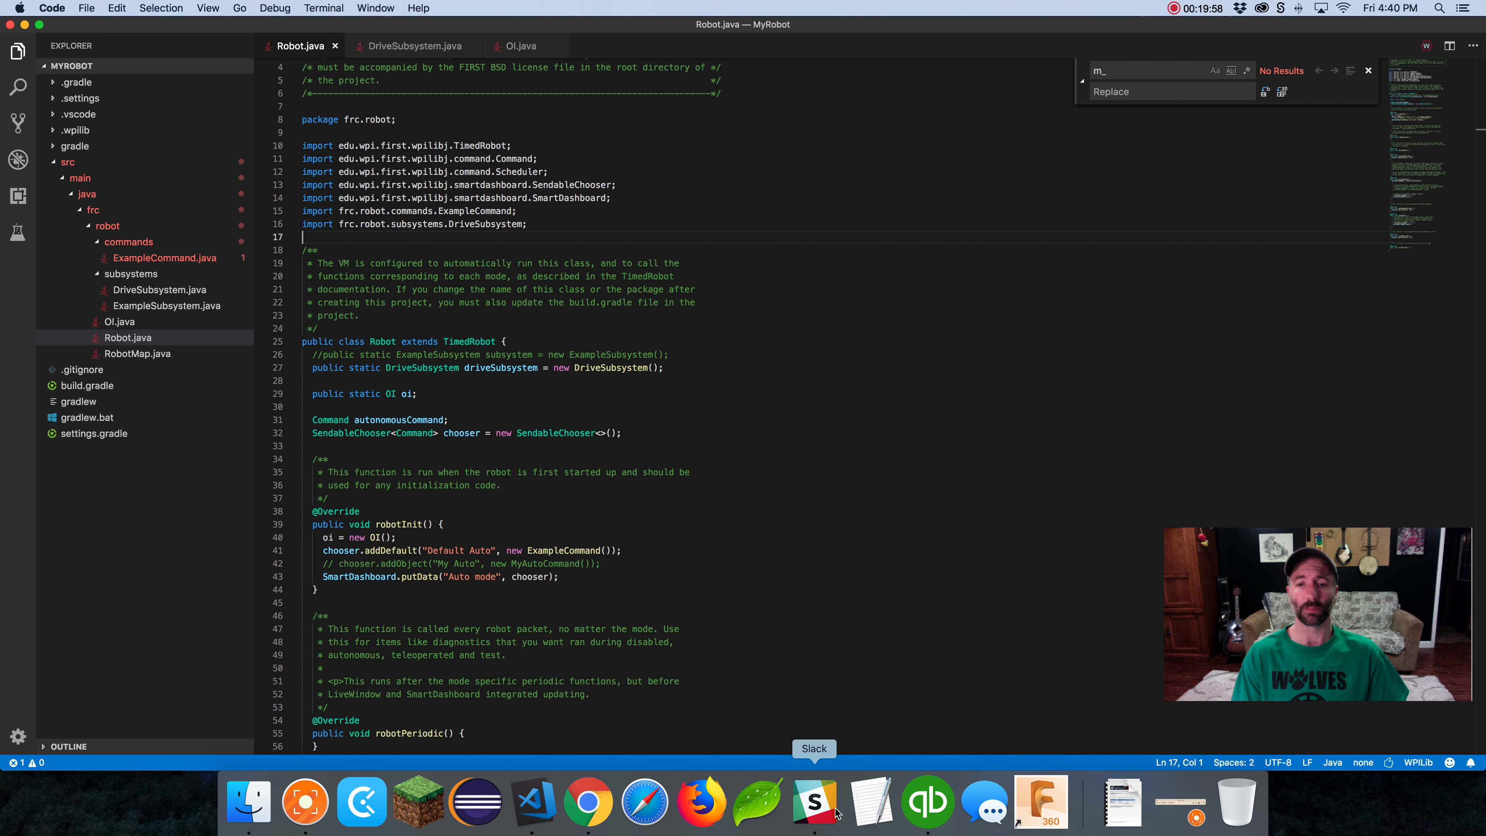
{"action": "left_click", "coordinate": [333, 802]}
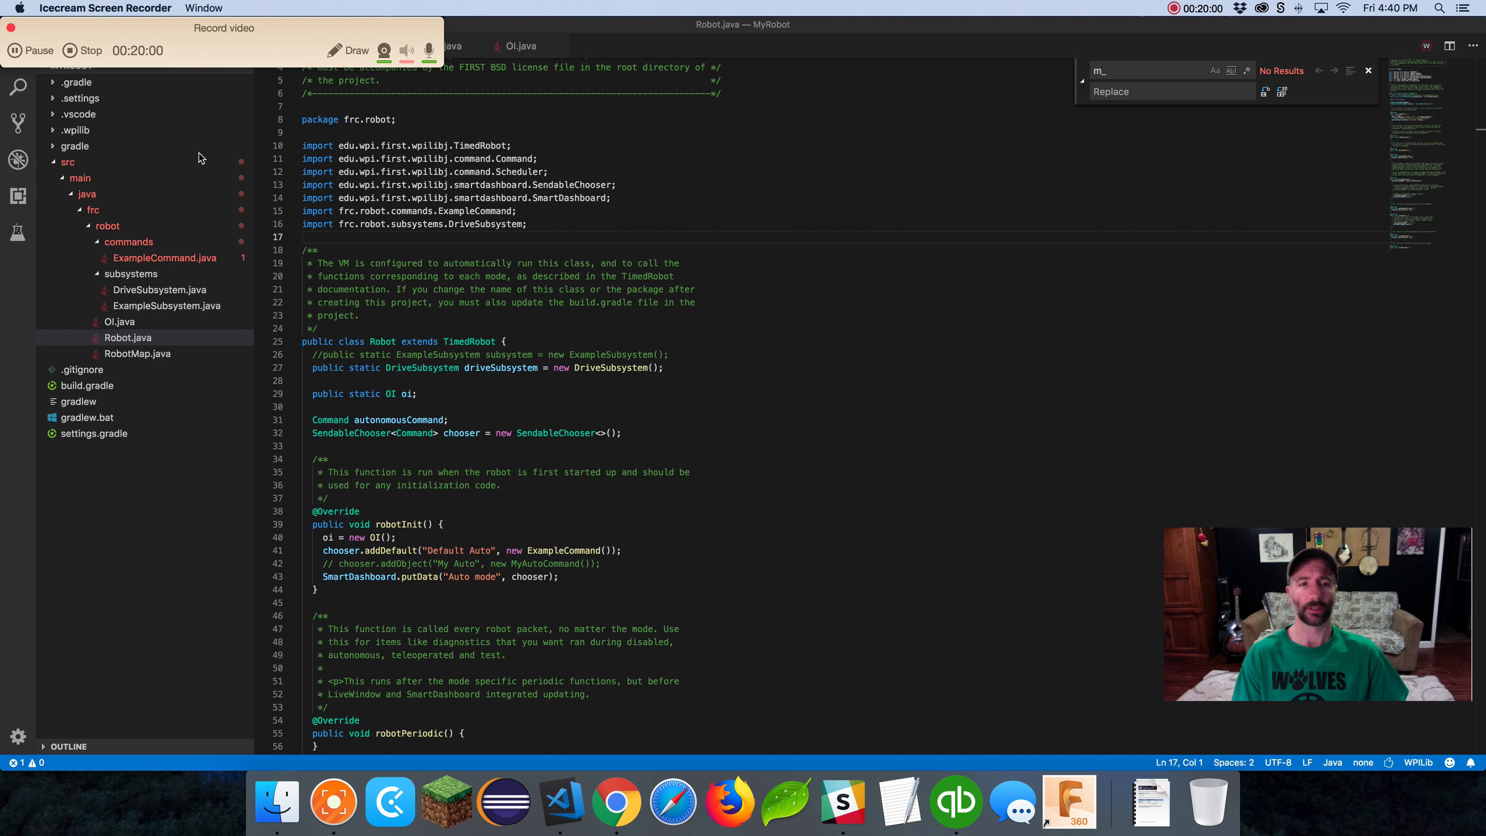